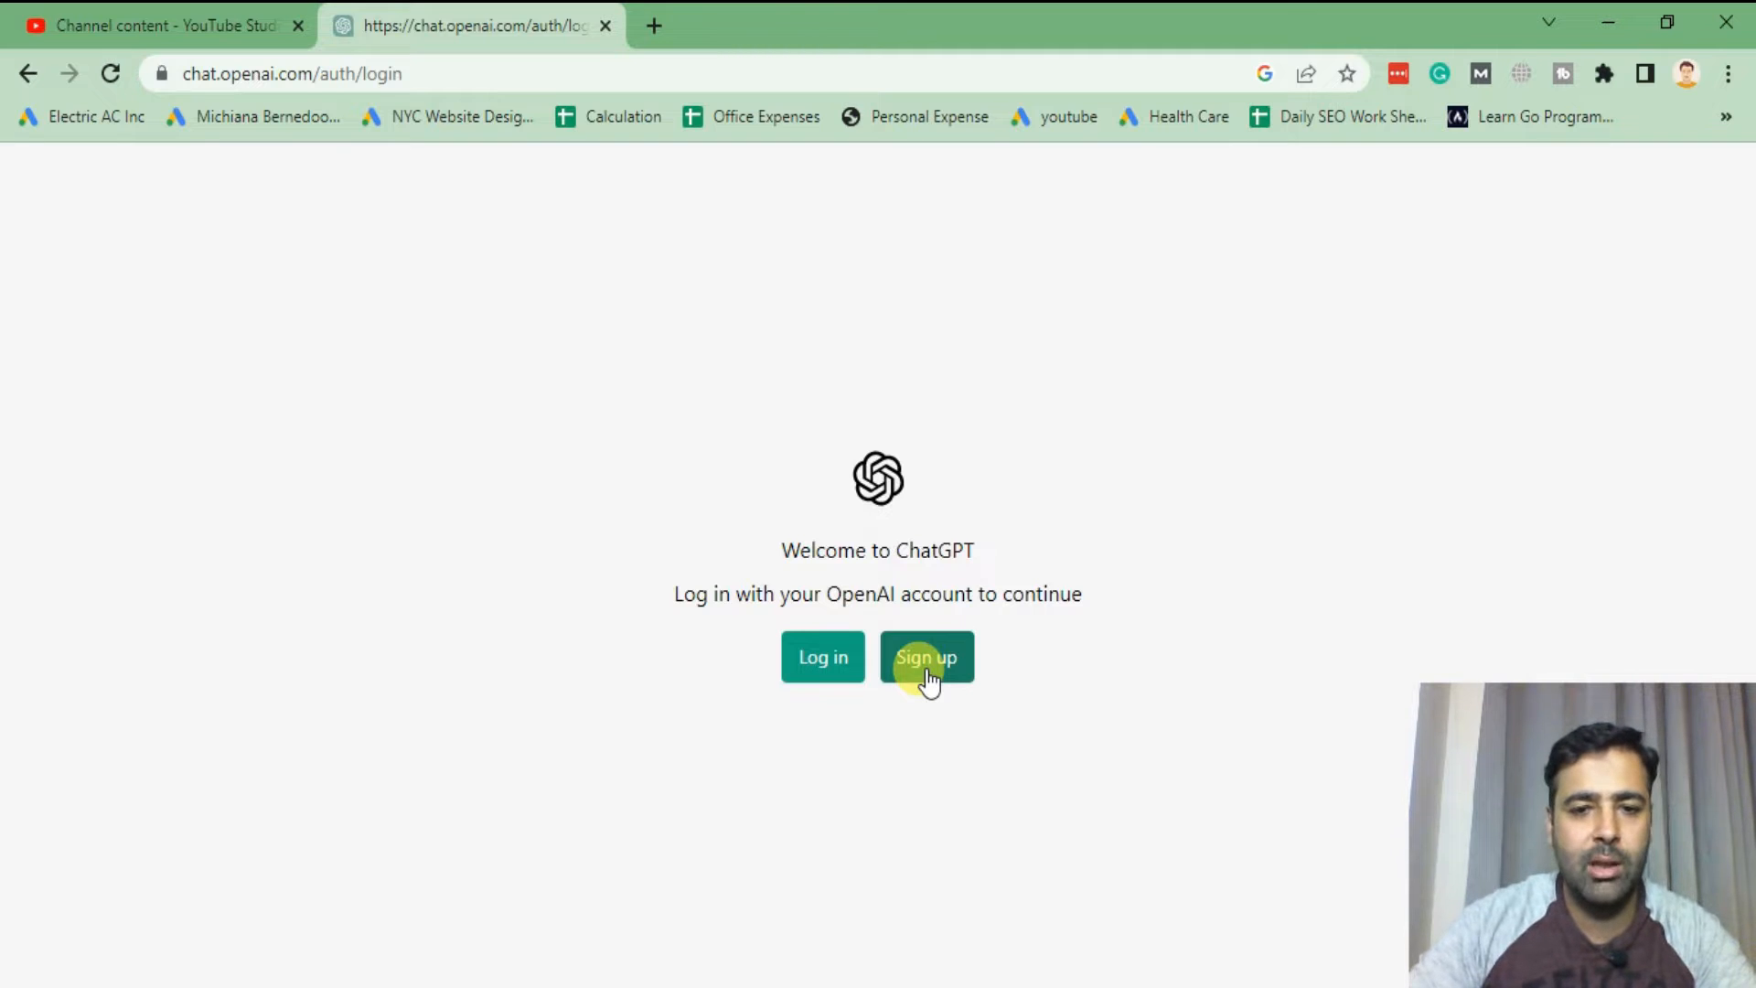
{"action": "mouse_move", "coordinate": [887, 396]}
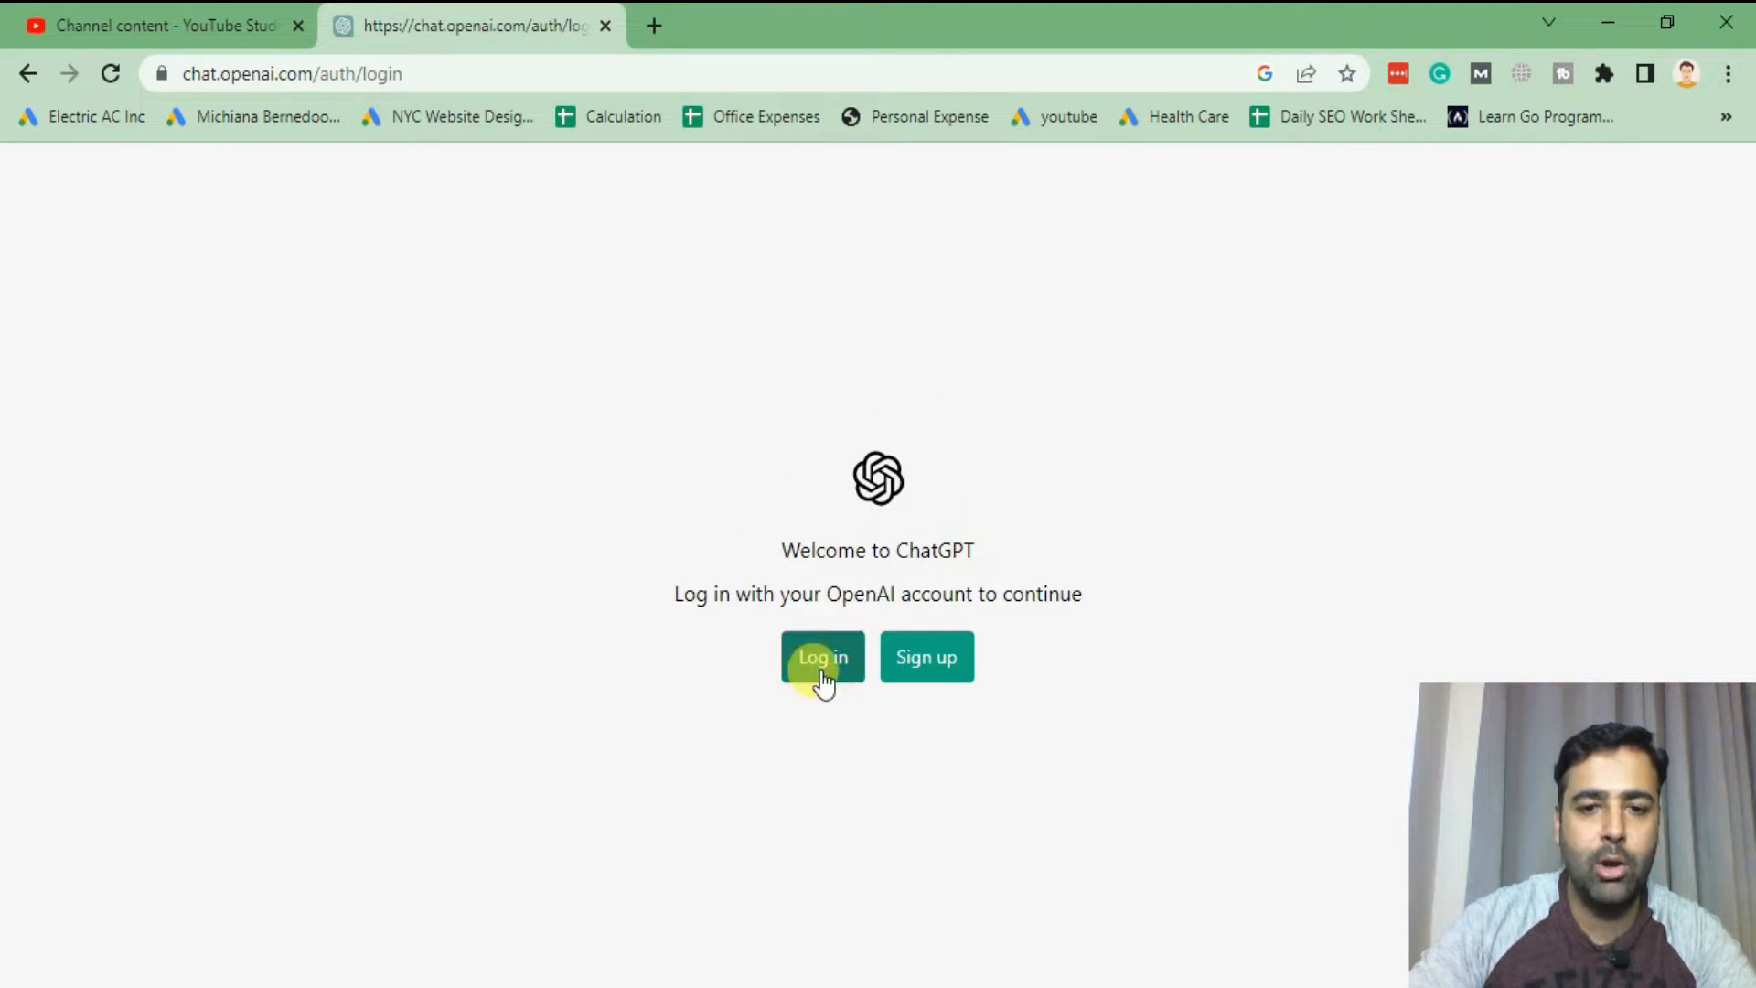
- Log in to ChatGPT via Continue with Google, picking an account from the chooser
{"action": "left_click", "coordinate": [822, 657]}
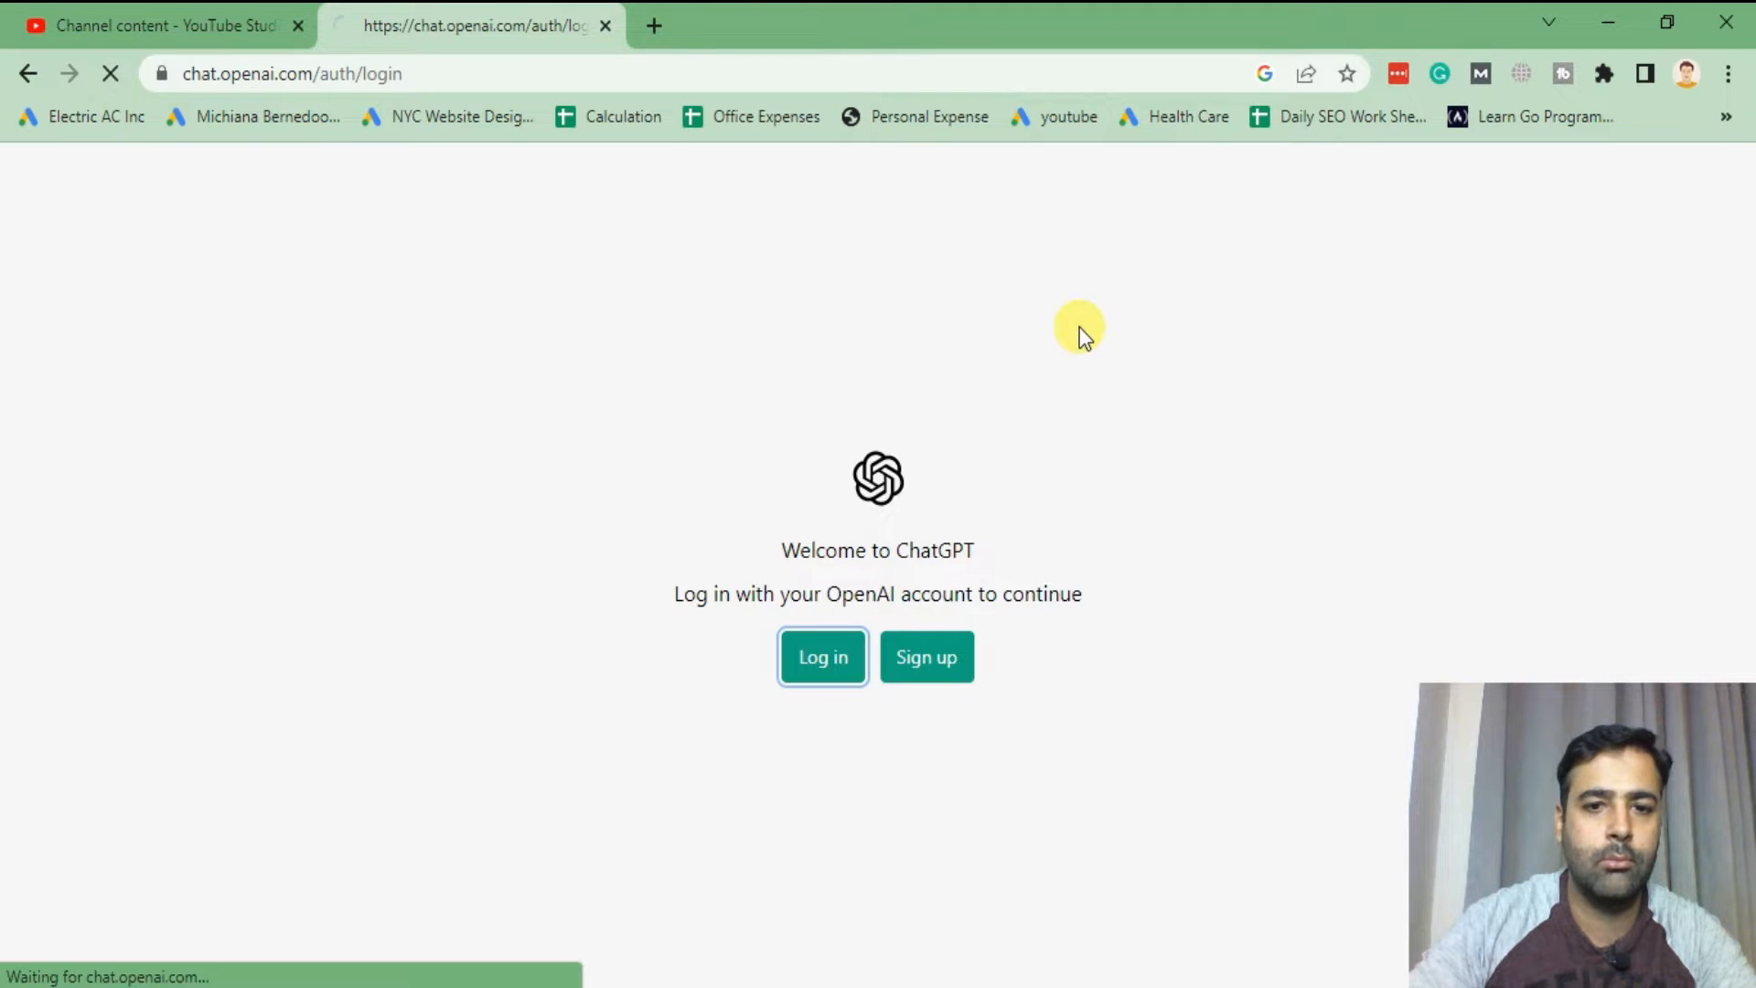
{"action": "left_click", "coordinate": [823, 657]}
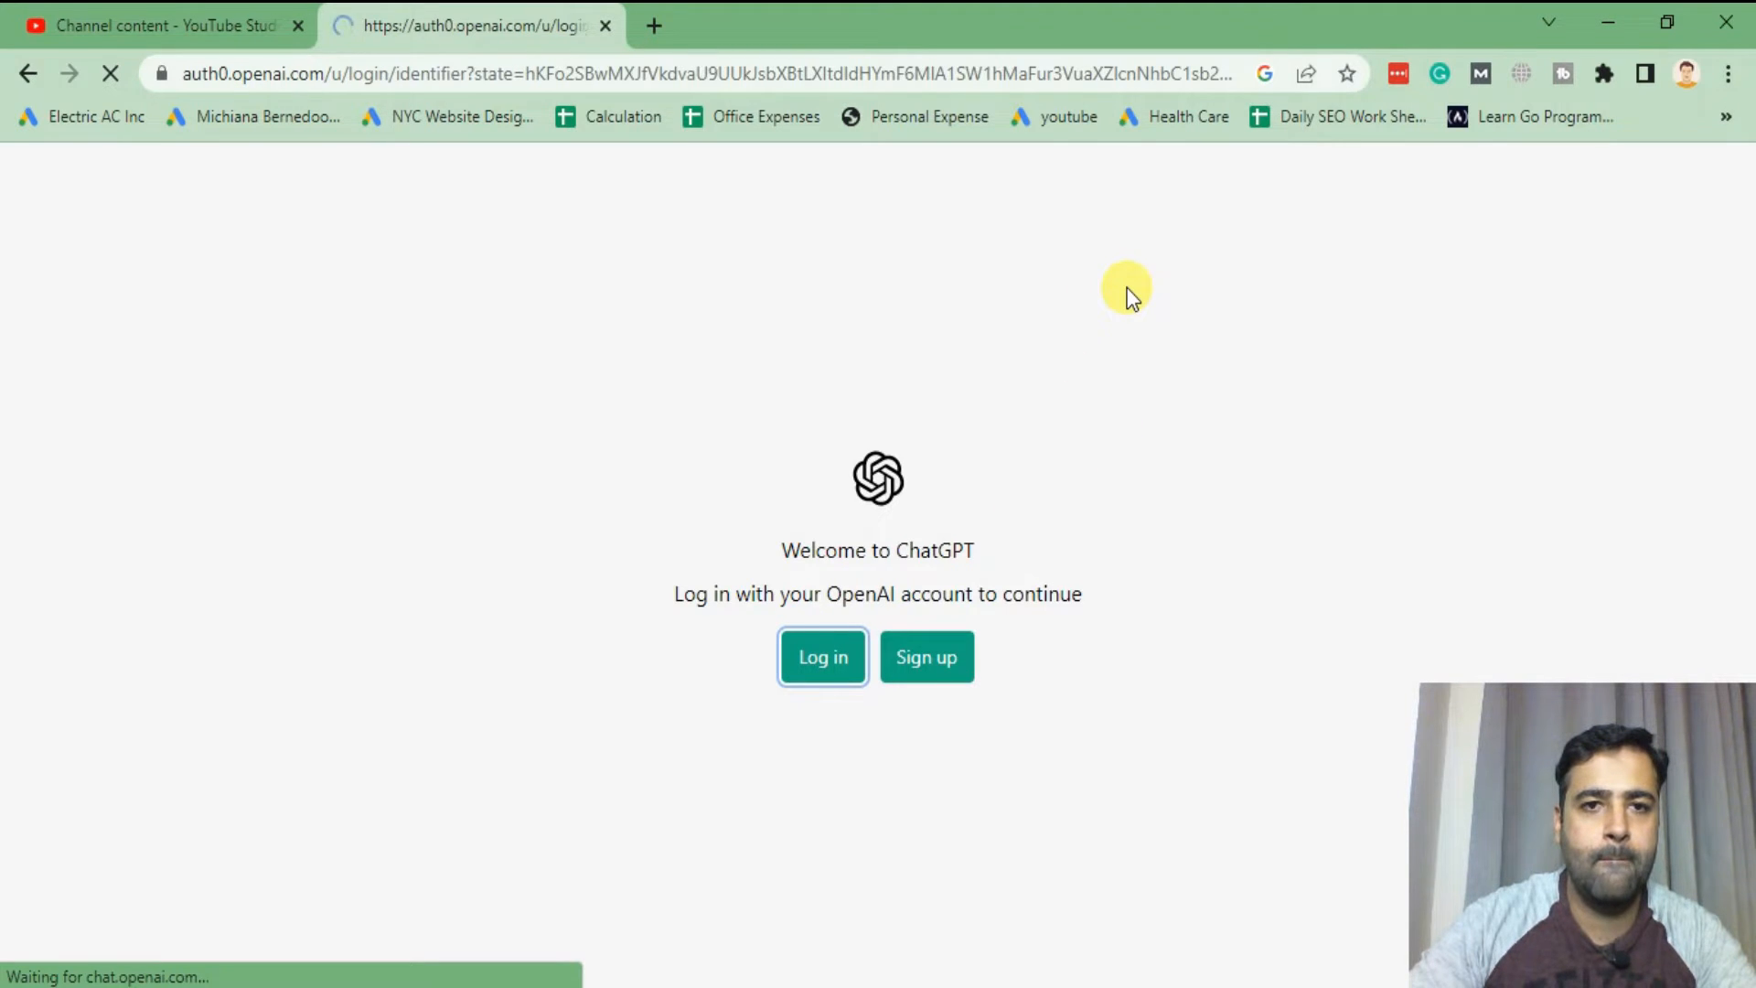
{"action": "left_click", "coordinate": [823, 656]}
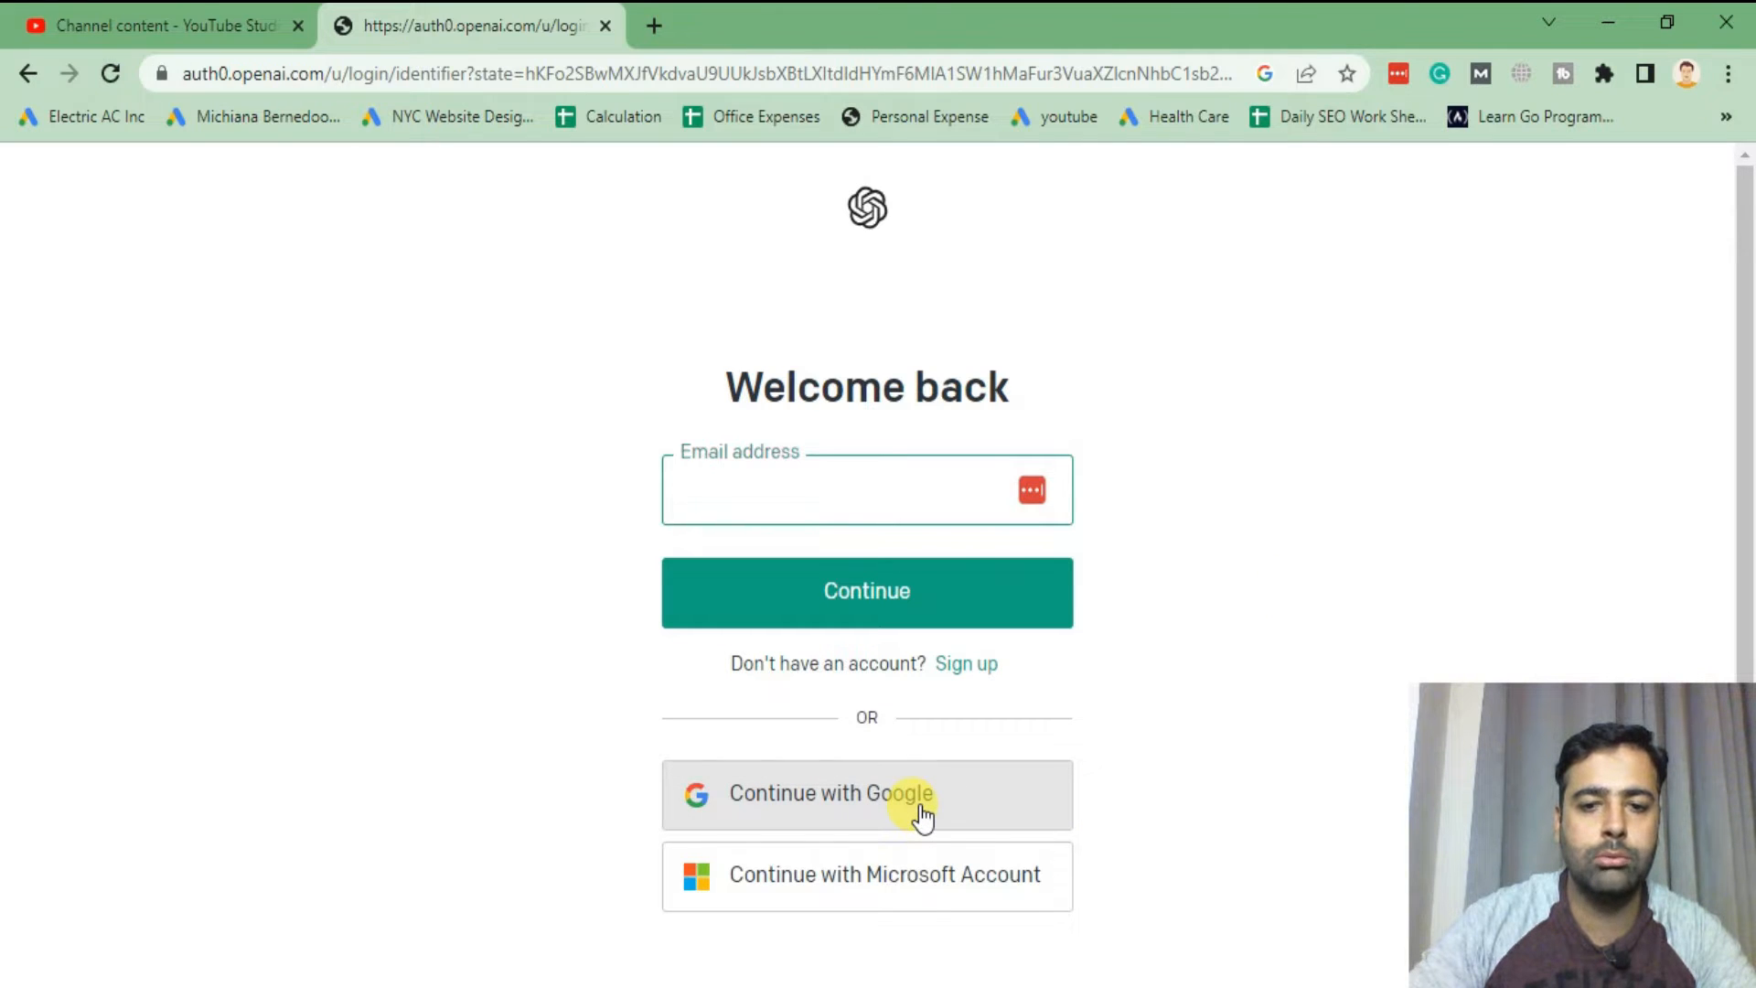
{"action": "left_click", "coordinate": [866, 794]}
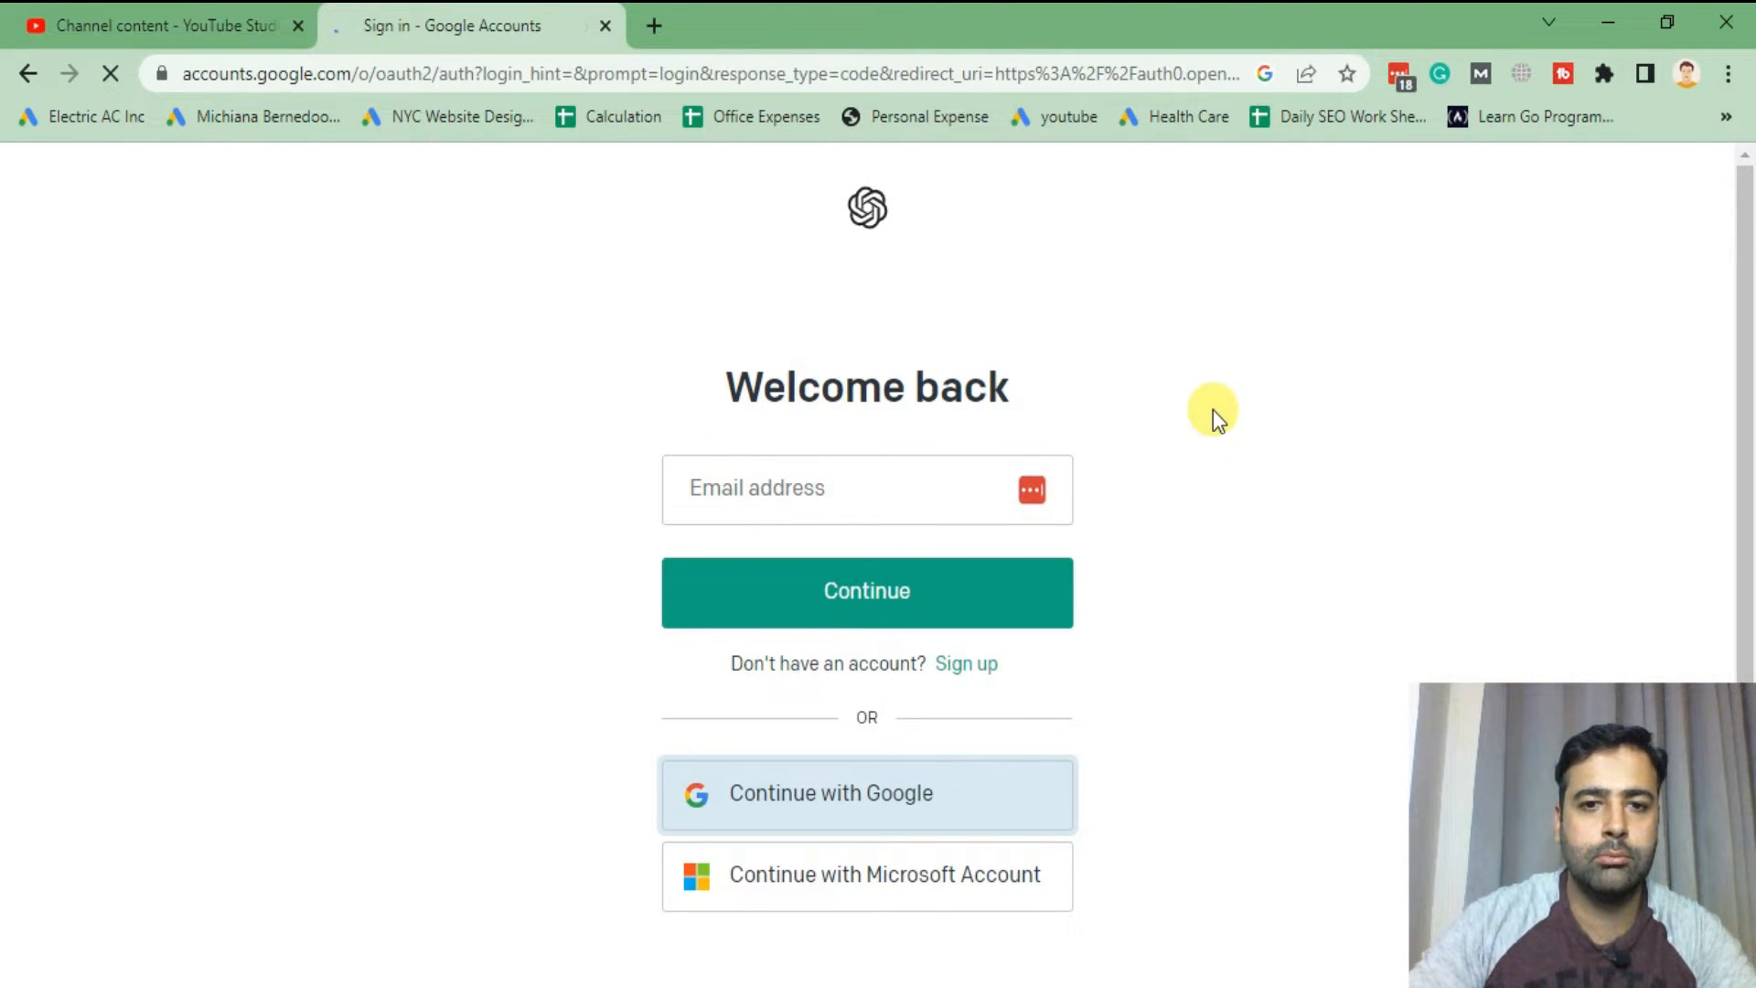
{"action": "left_click", "coordinate": [867, 794]}
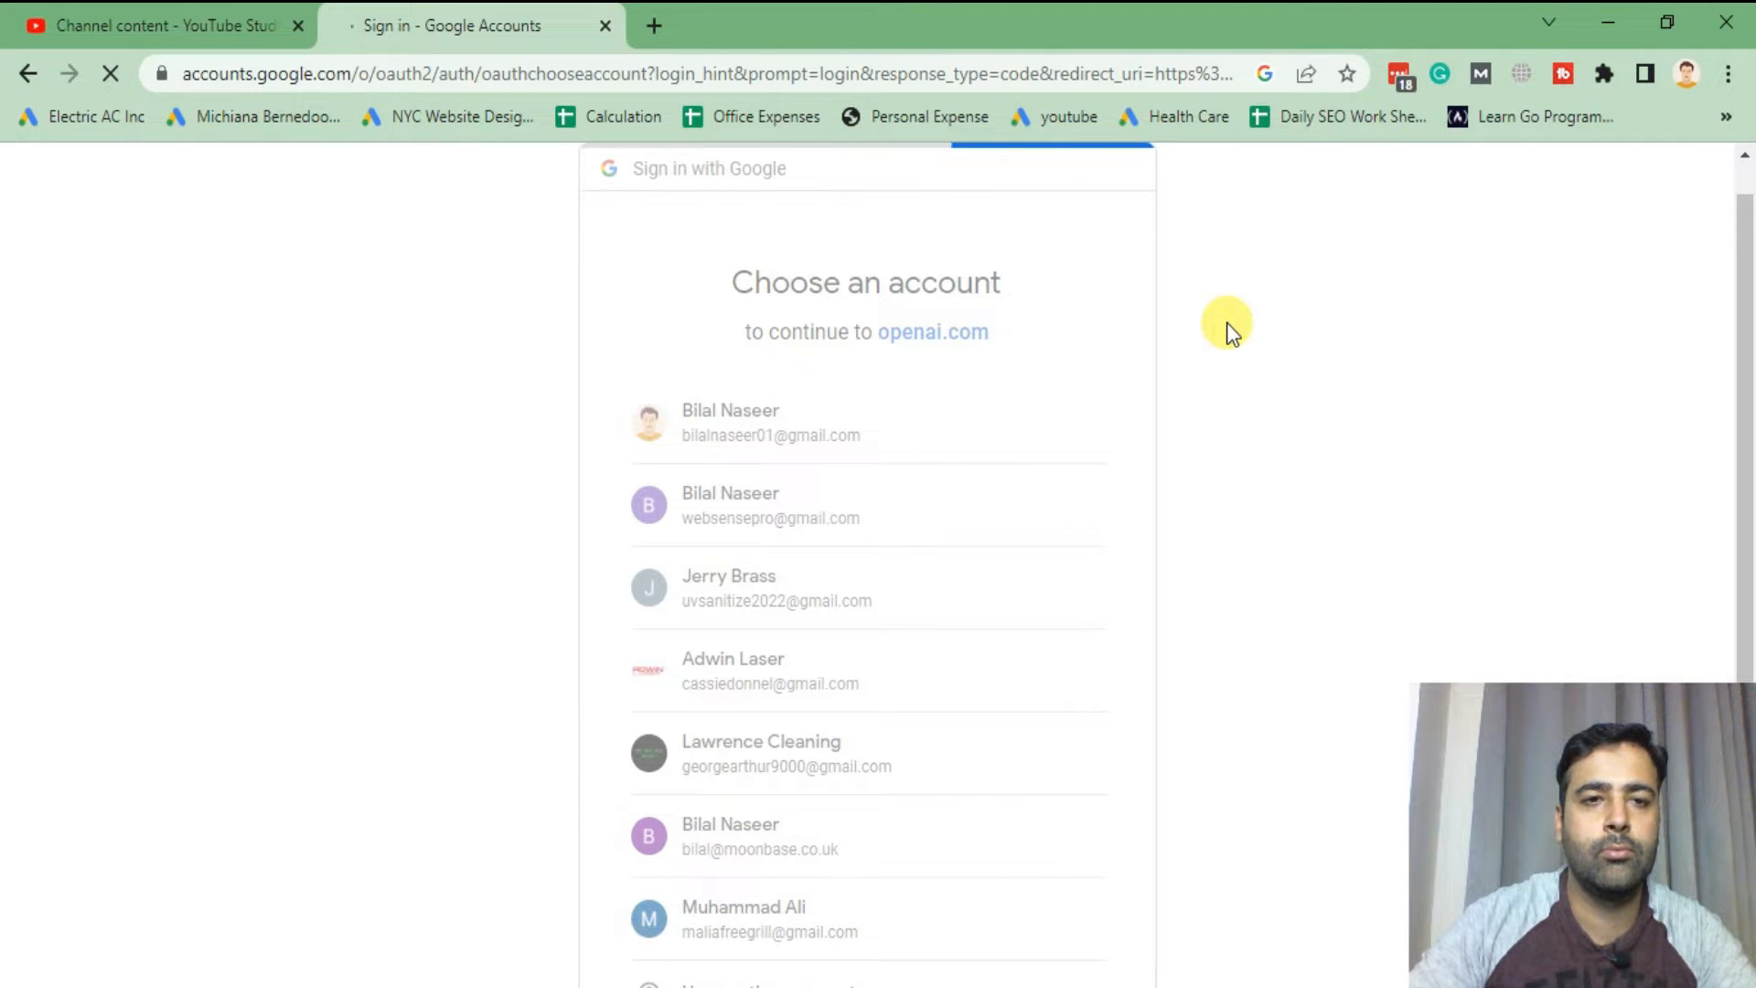
{"action": "left_click", "coordinate": [769, 423]}
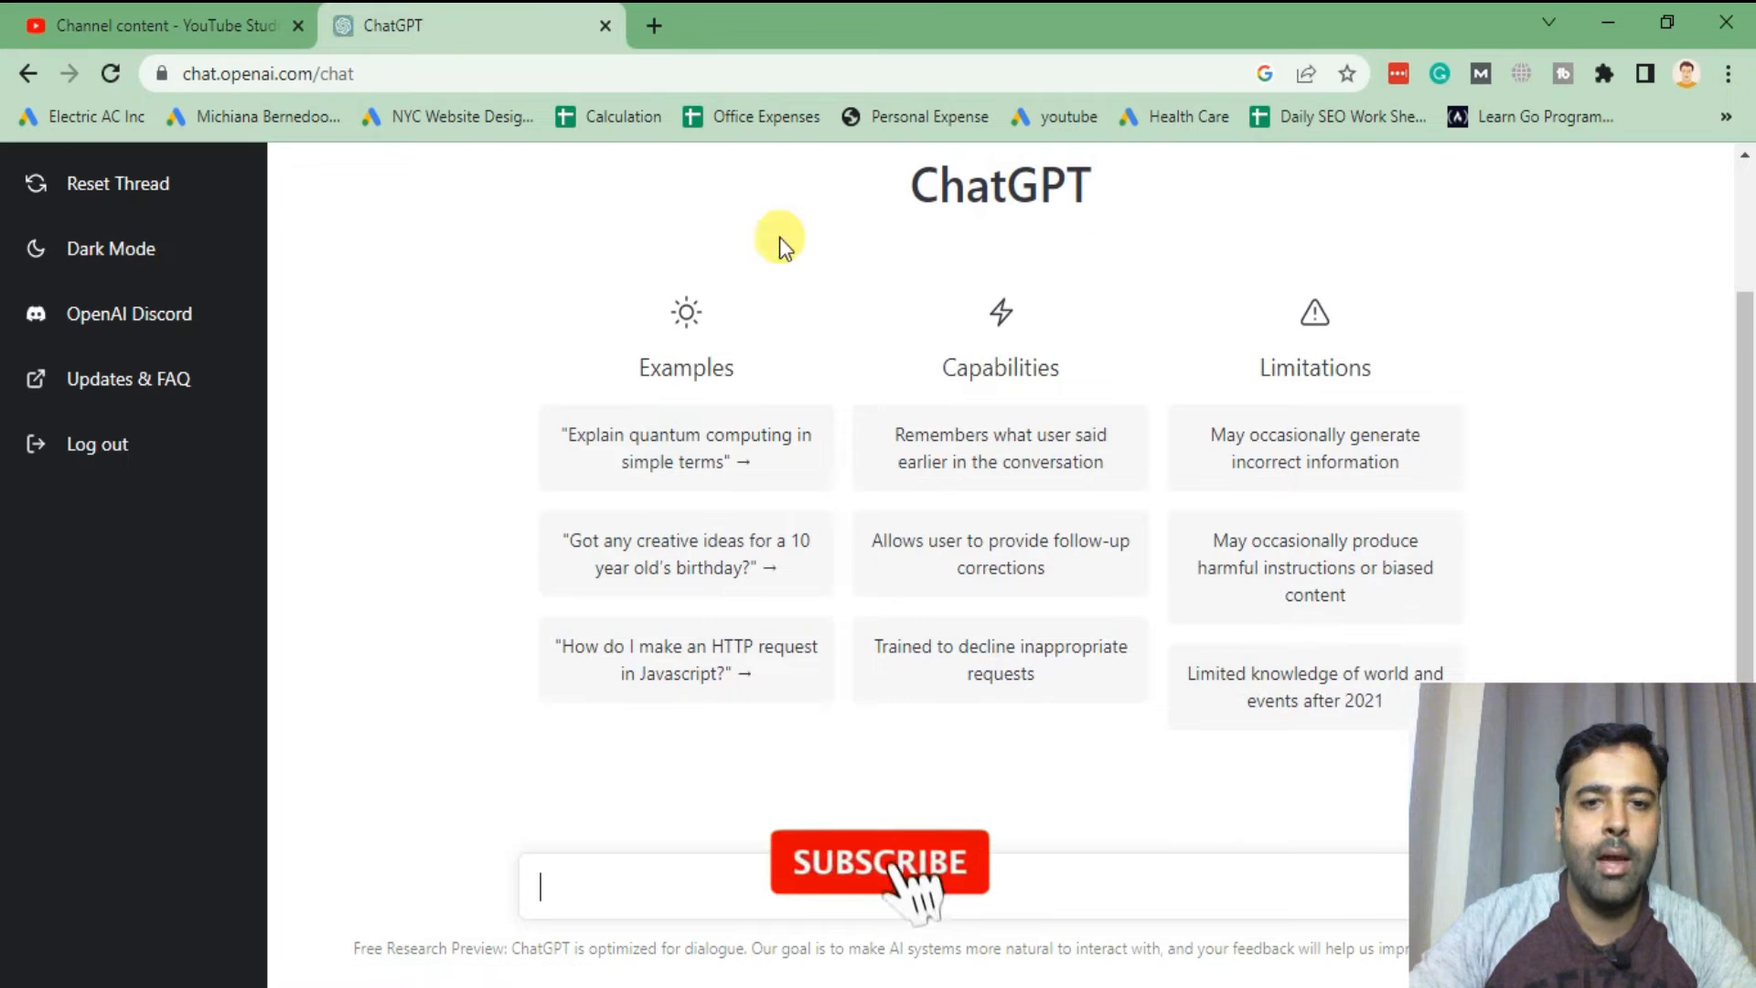
{"action": "left_click", "coordinate": [878, 864]}
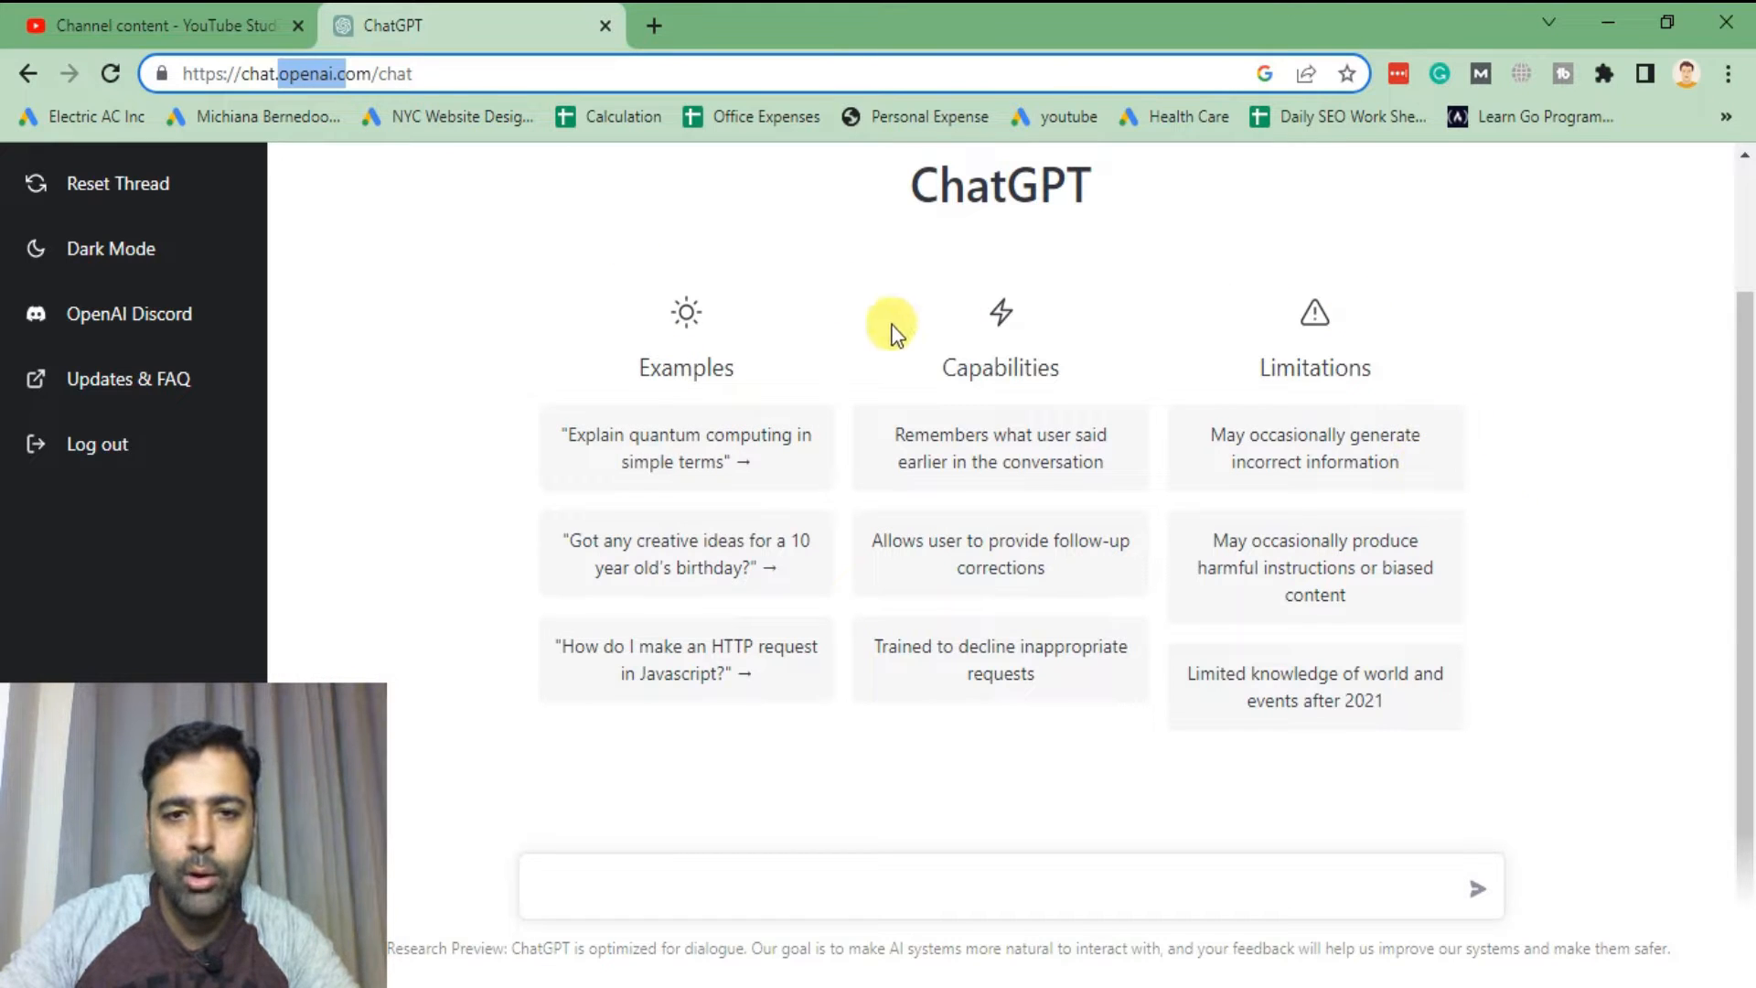
{"action": "mouse_move", "coordinate": [1734, 499]}
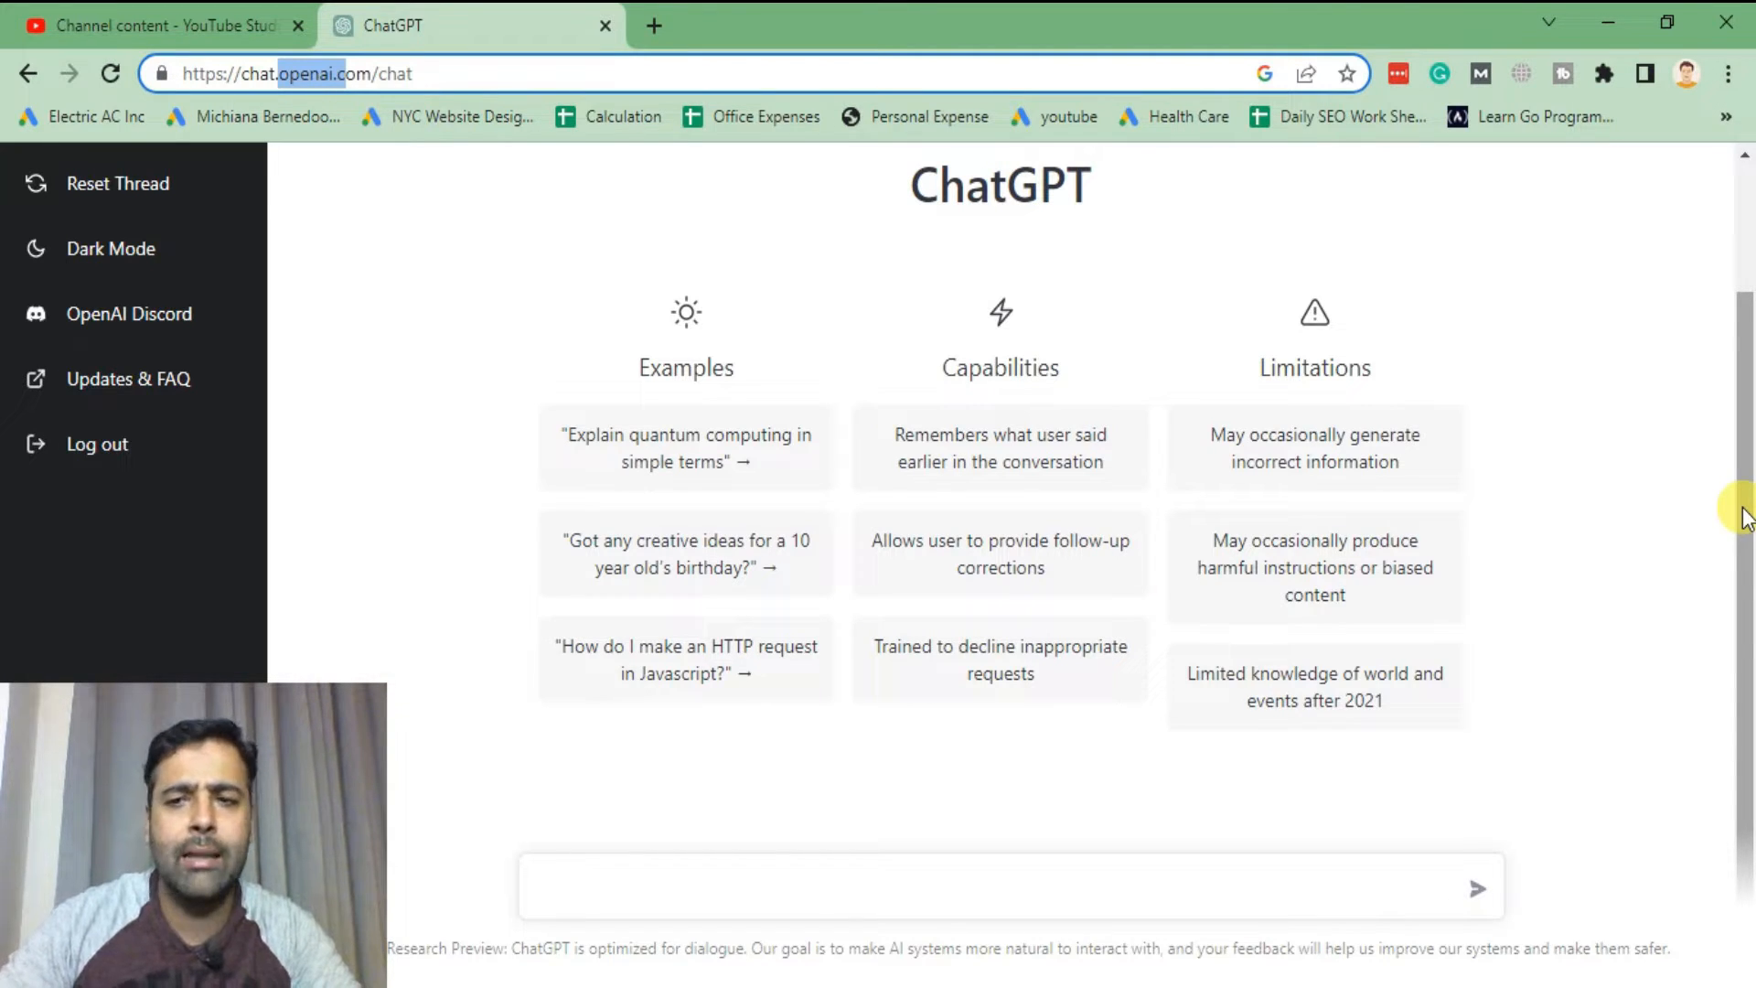
{"action": "mouse_move", "coordinate": [1053, 33]}
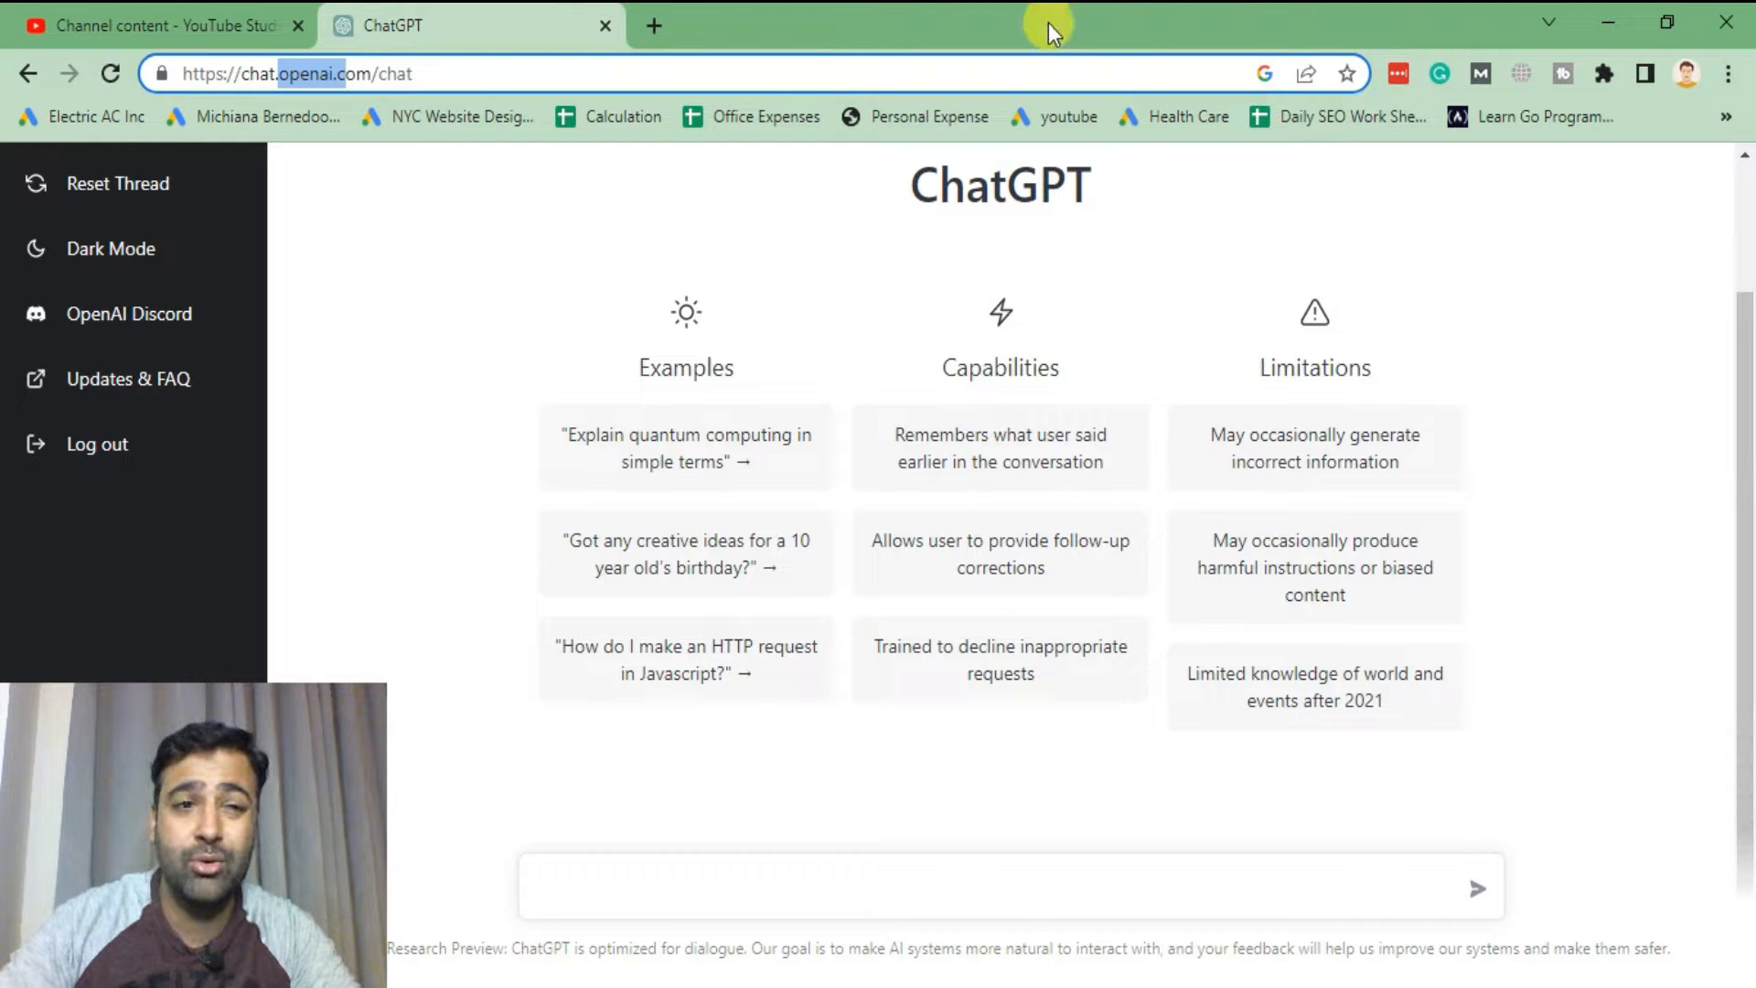
{"action": "left_click", "coordinate": [156, 25]}
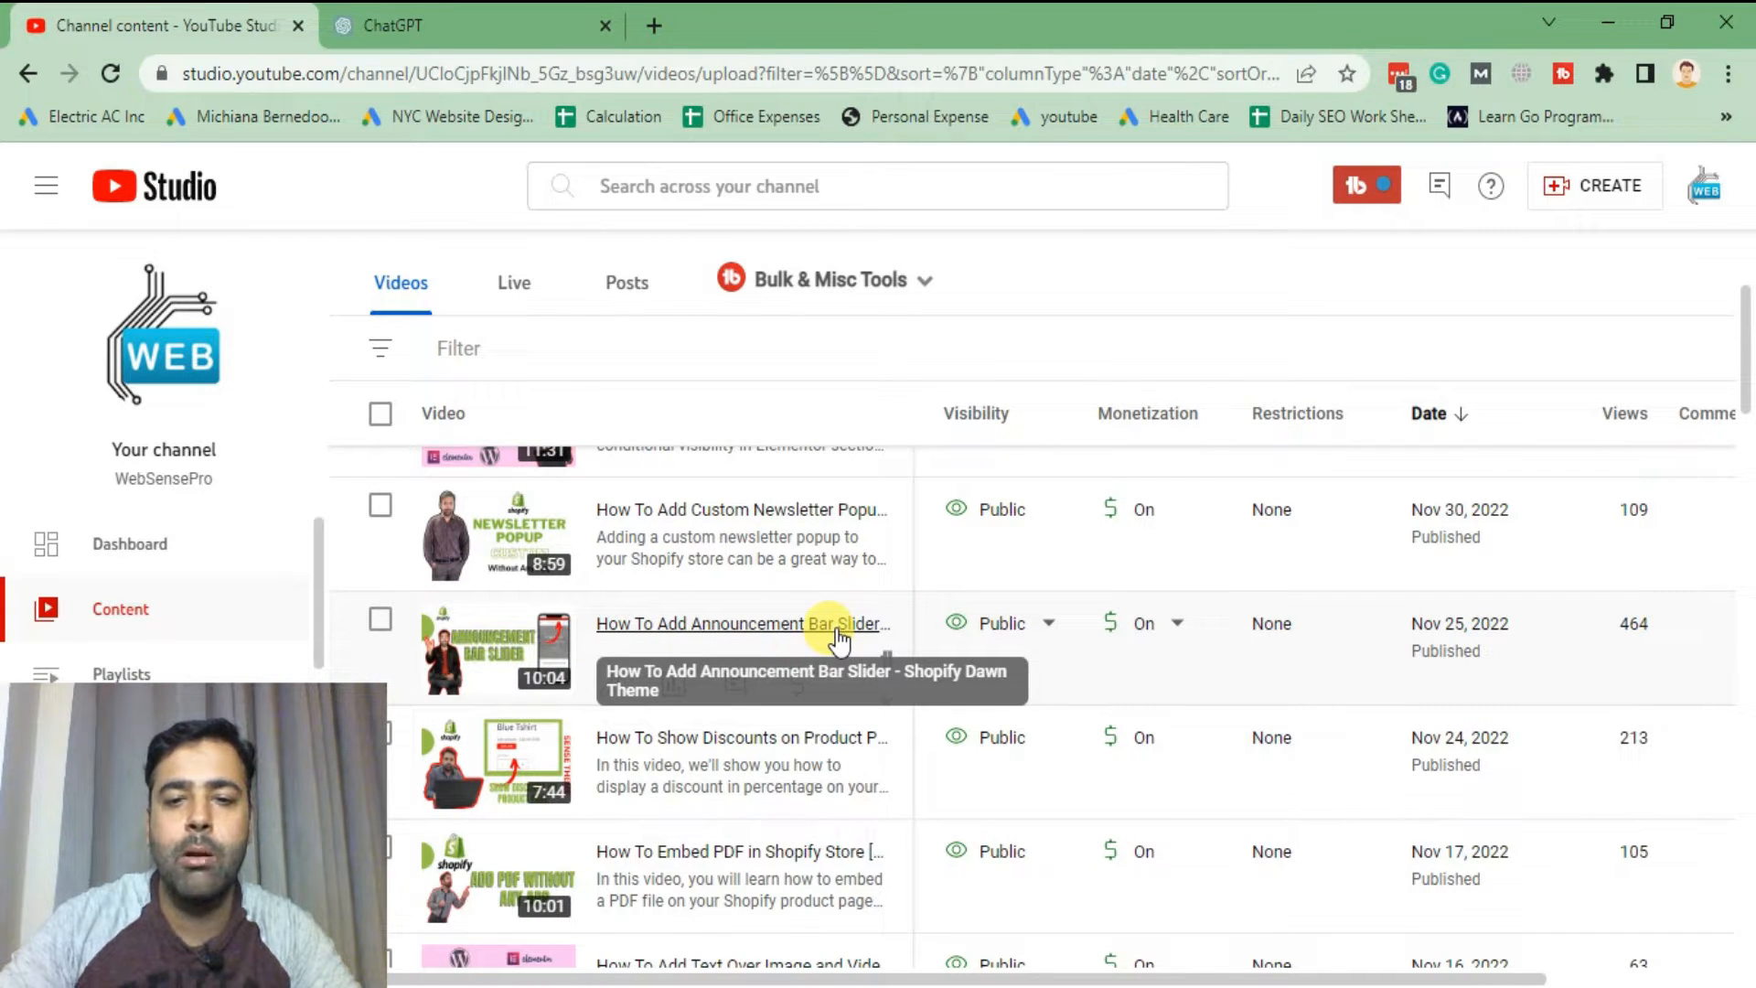
{"action": "mouse_move", "coordinate": [560, 271]}
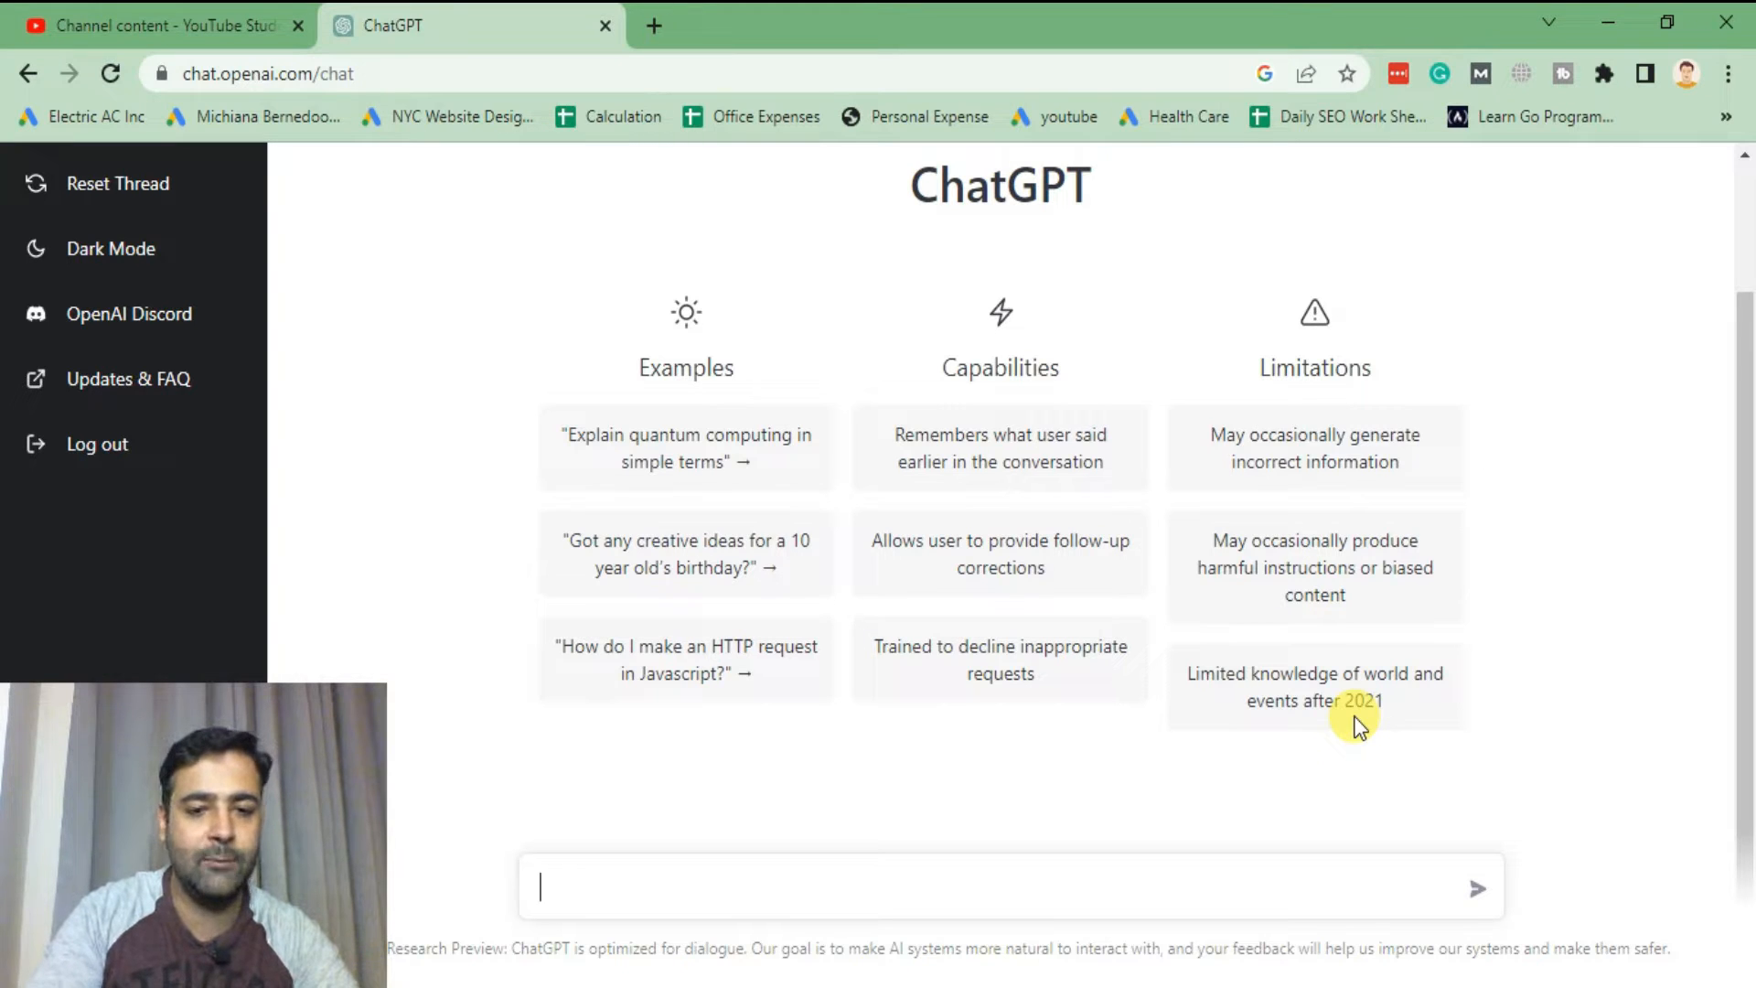
- Send the prompt 'how to add announcement bar slider in dawn theme of shopify'
{"action": "type", "text": "how to add"}
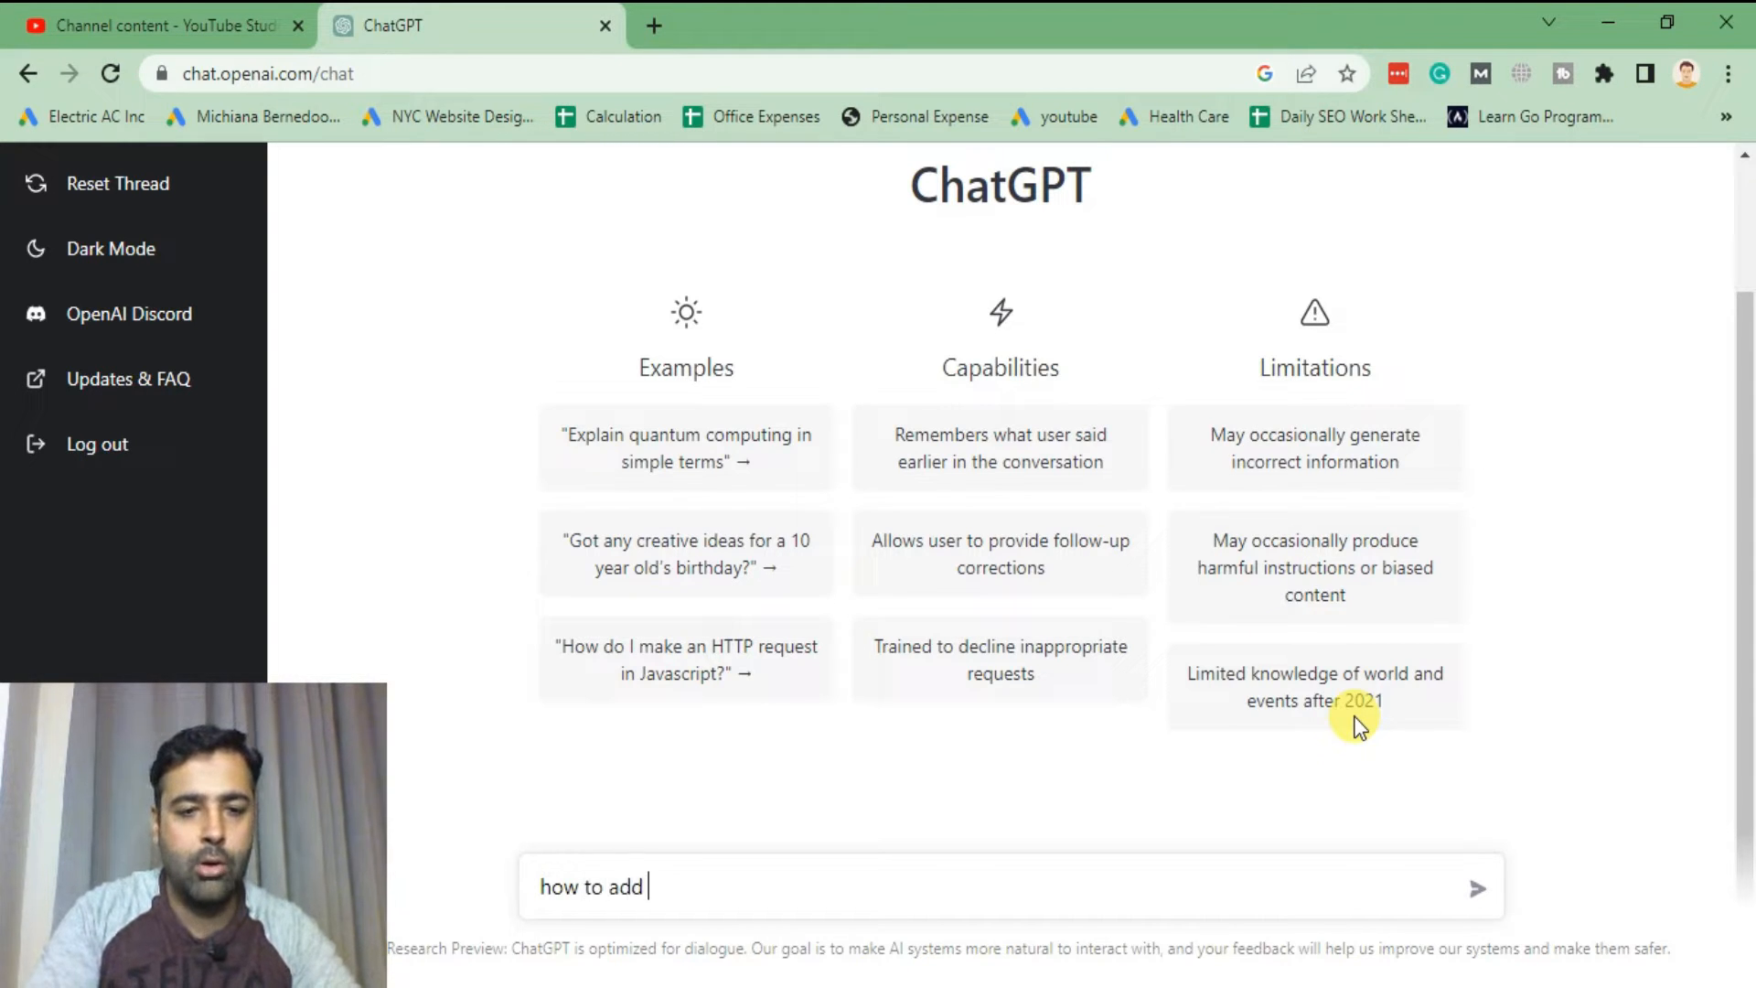
{"action": "type", "text": "annoucement bar slider in"}
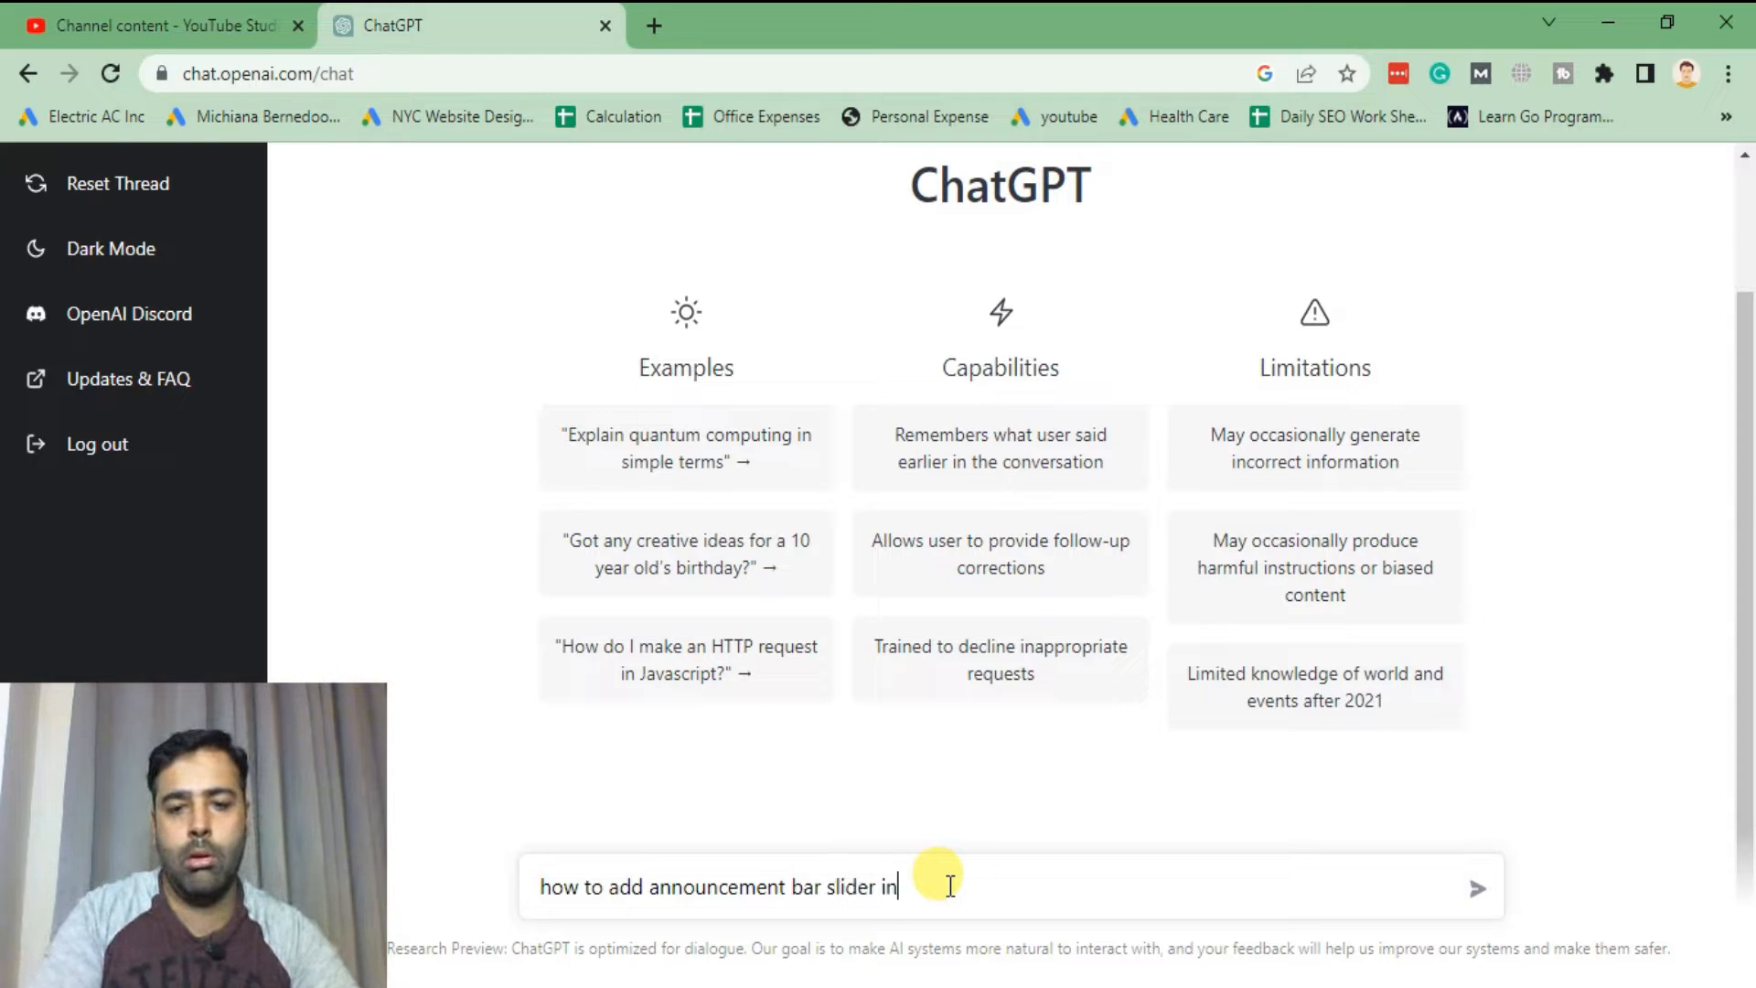
{"action": "type", "text": "dawn t"}
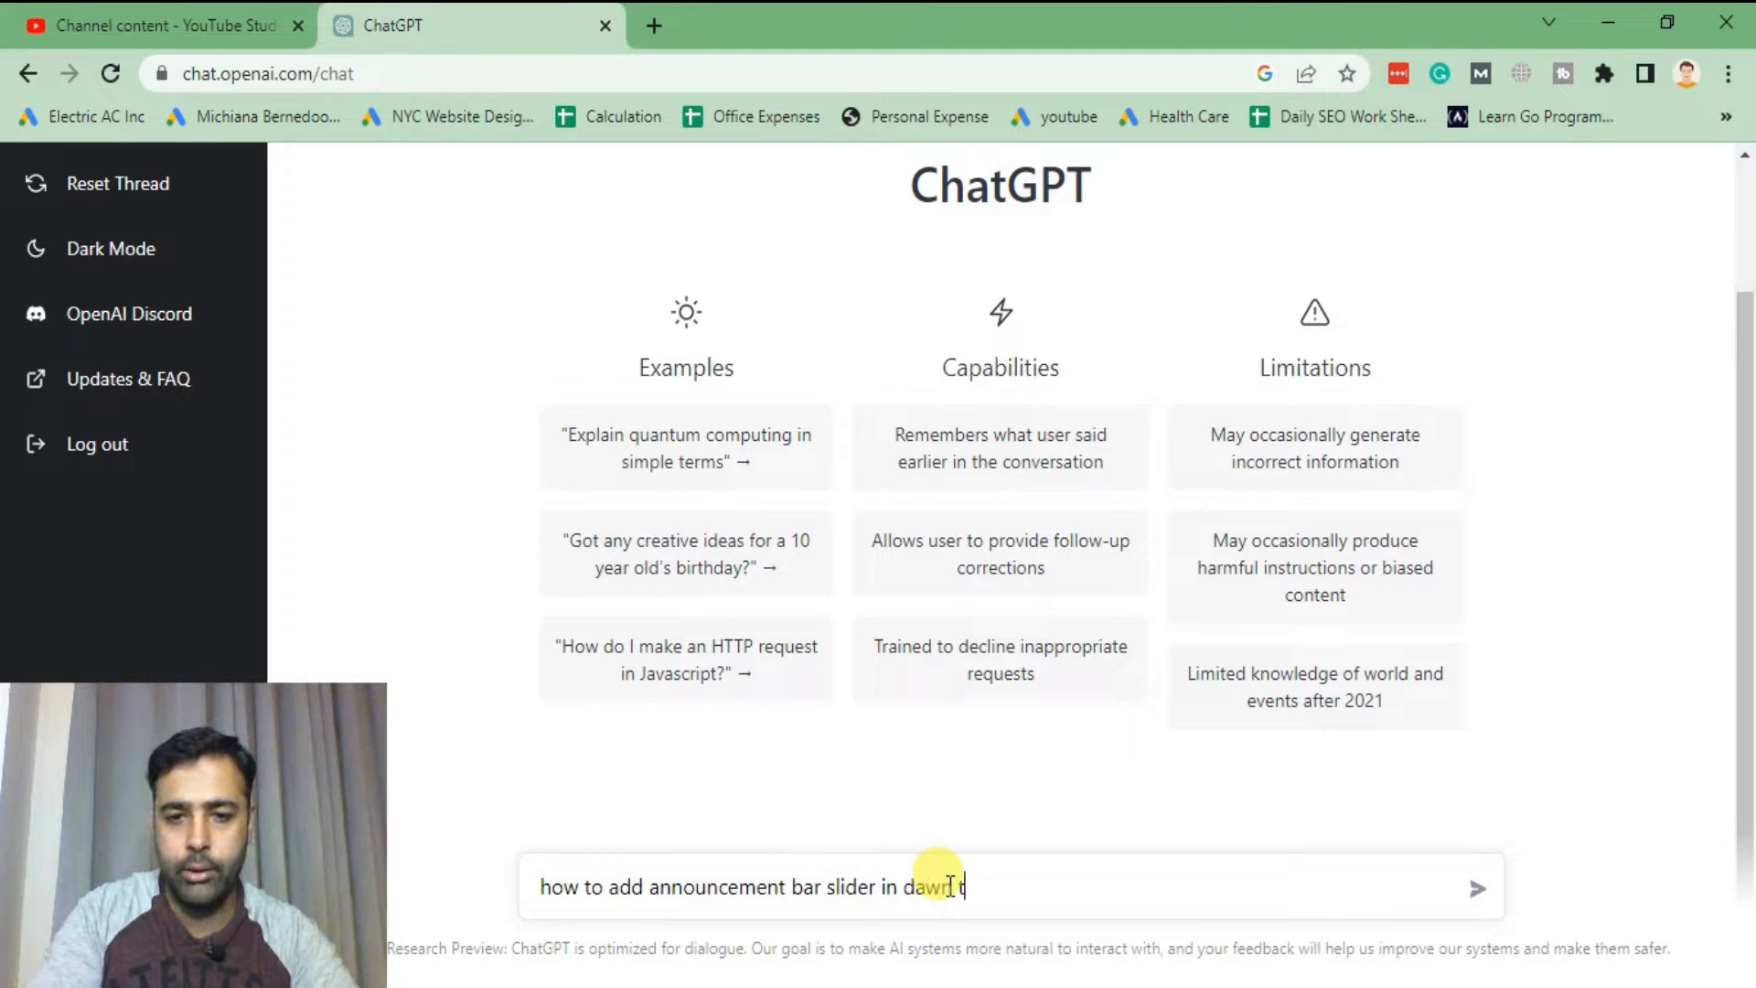
{"action": "type", "text": "theme of shopify"}
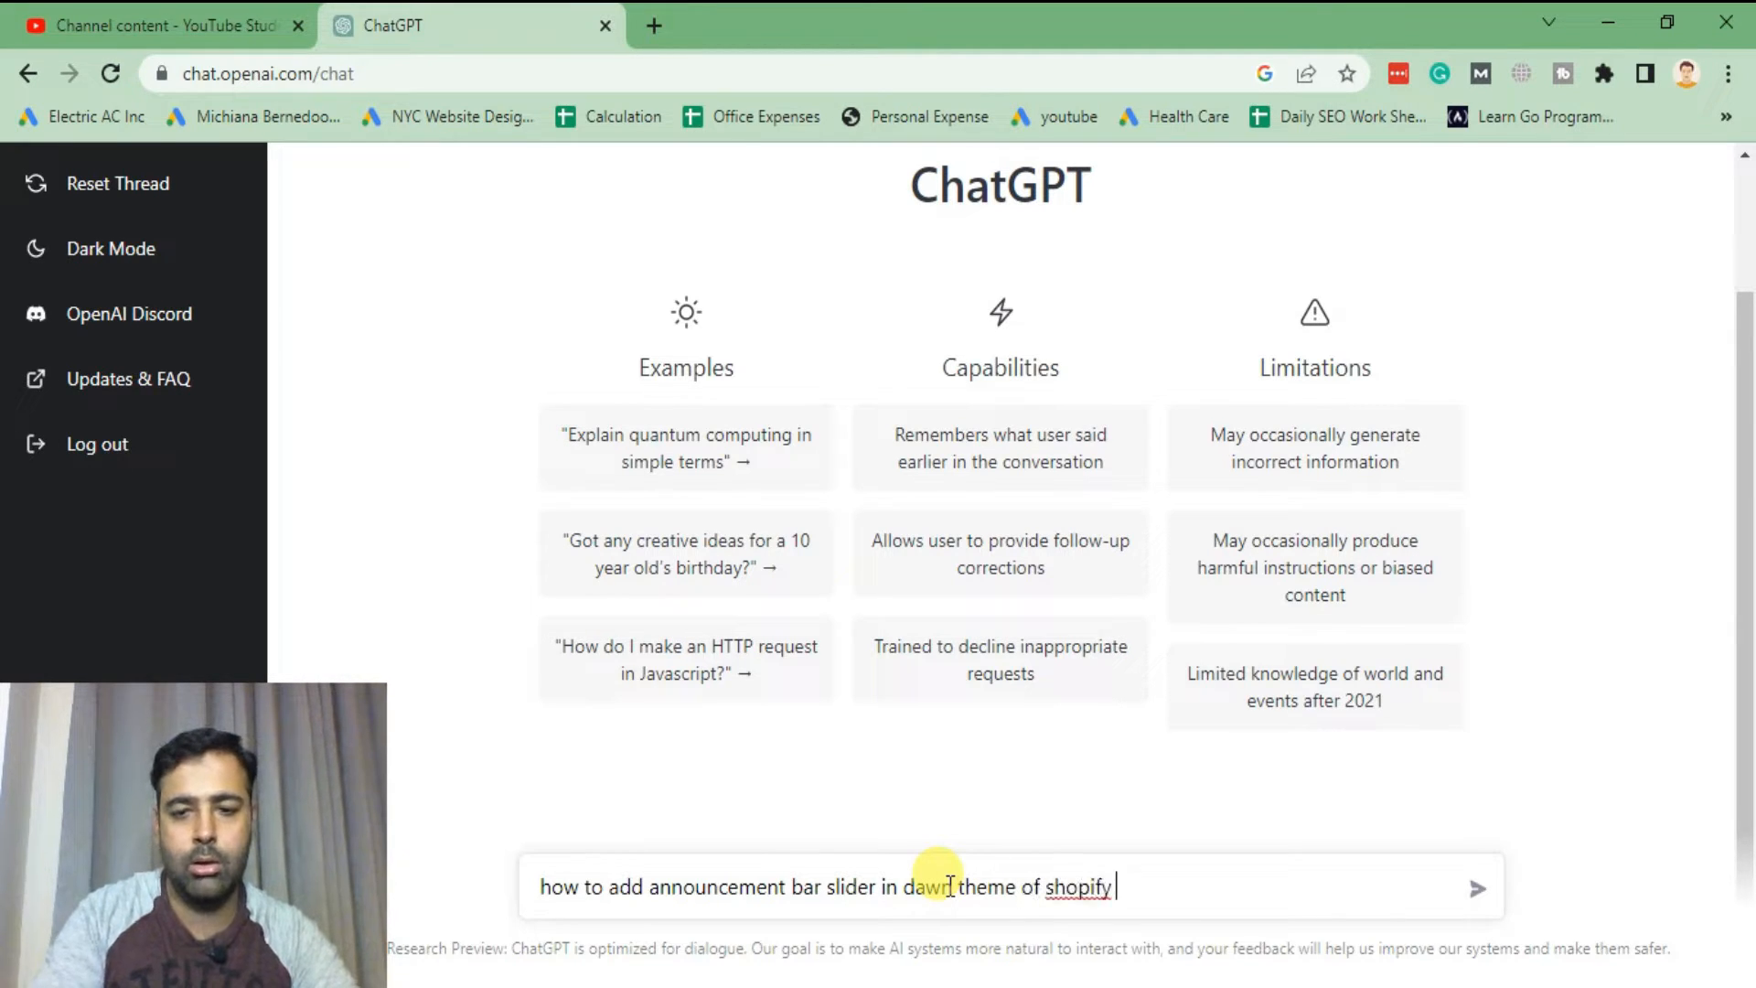
{"action": "left_click", "coordinate": [1478, 885]}
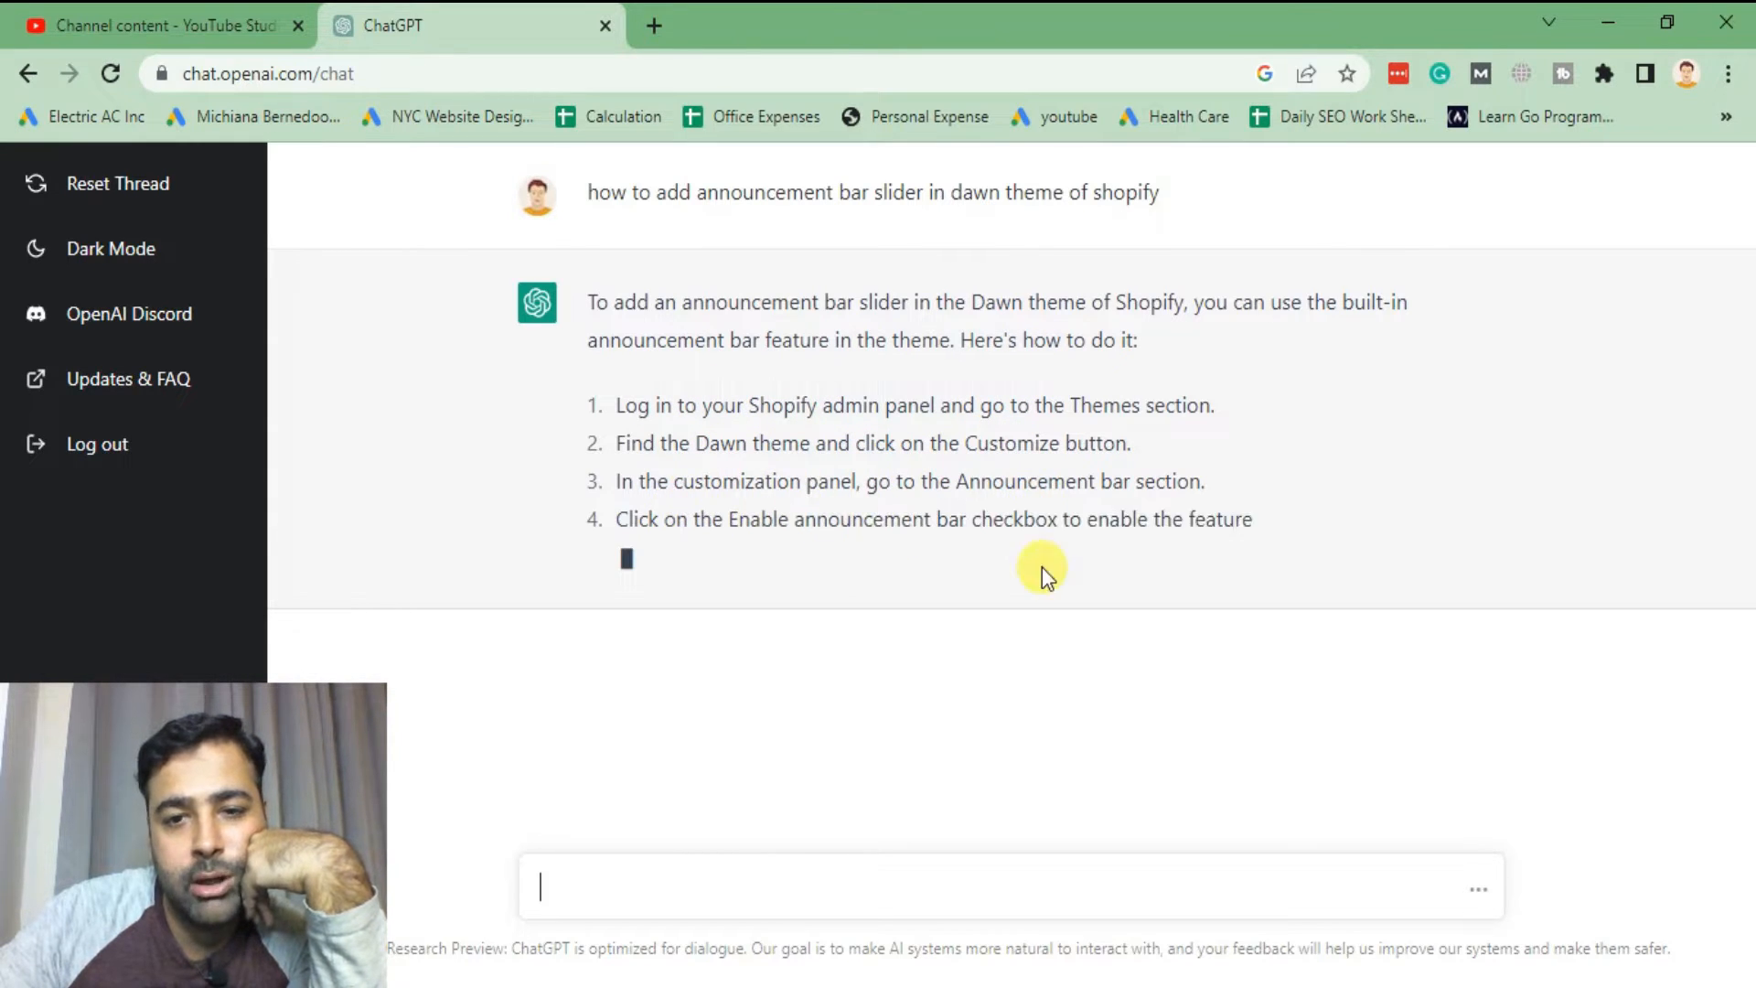
{"action": "mouse_move", "coordinate": [1363, 566]}
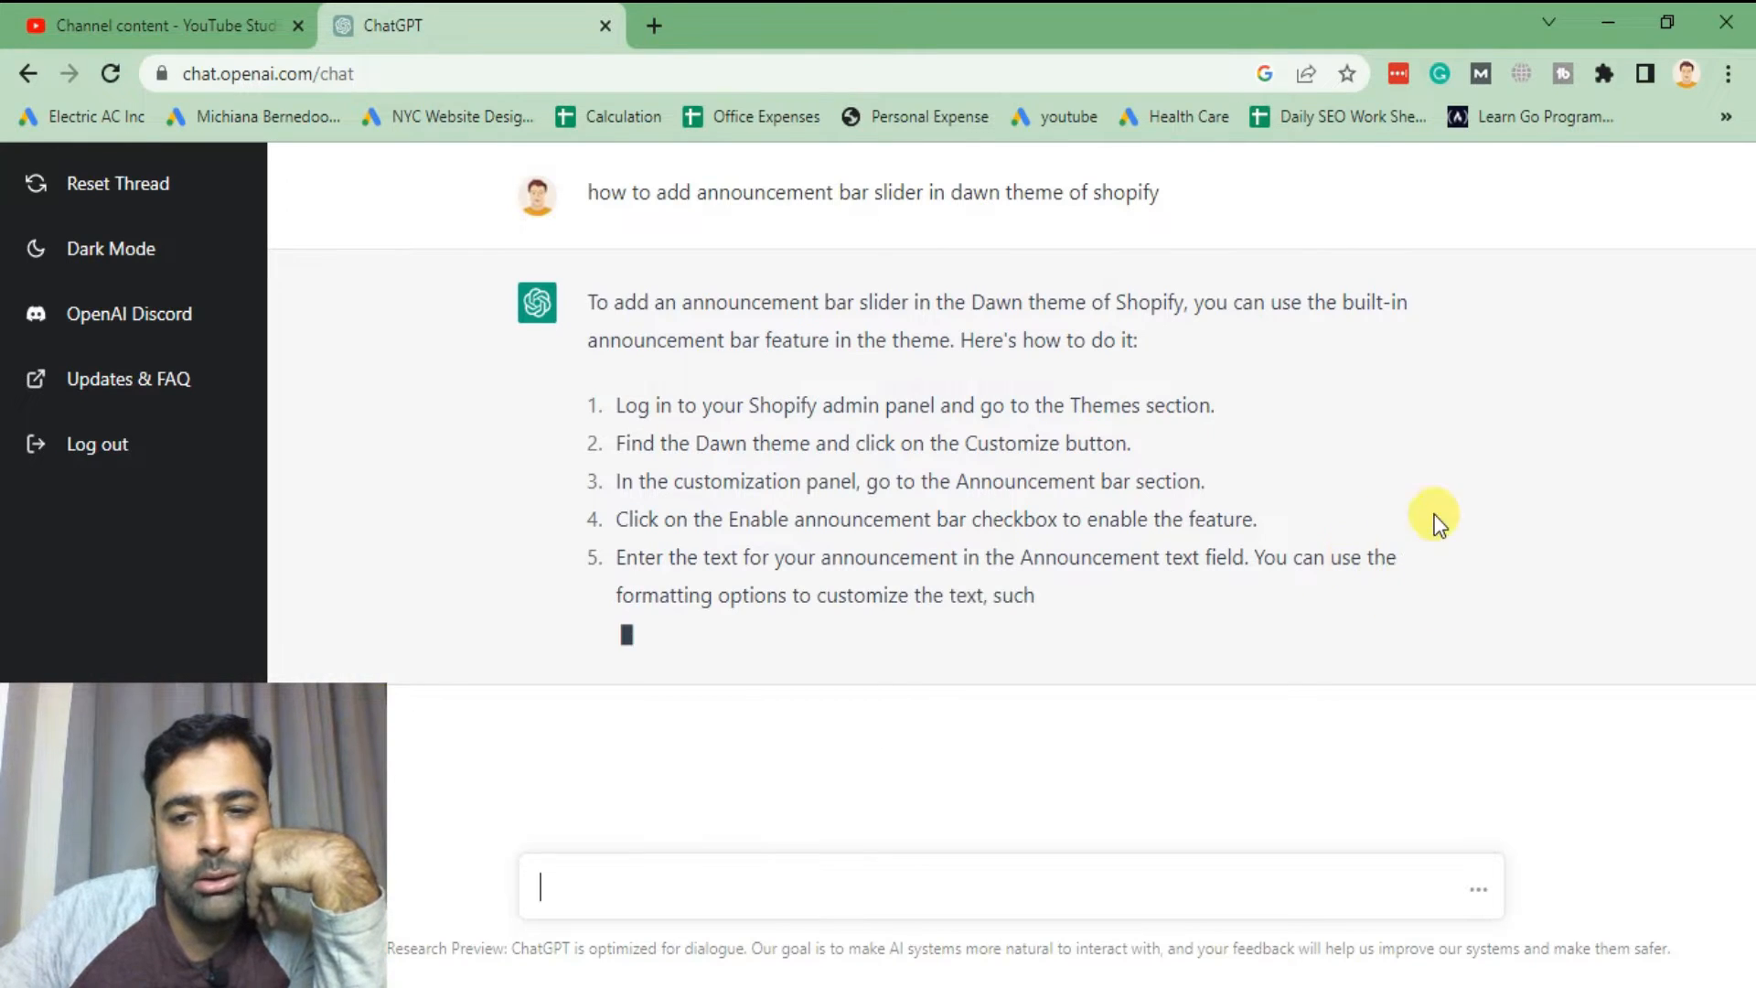
{"action": "mouse_move", "coordinate": [1335, 278]}
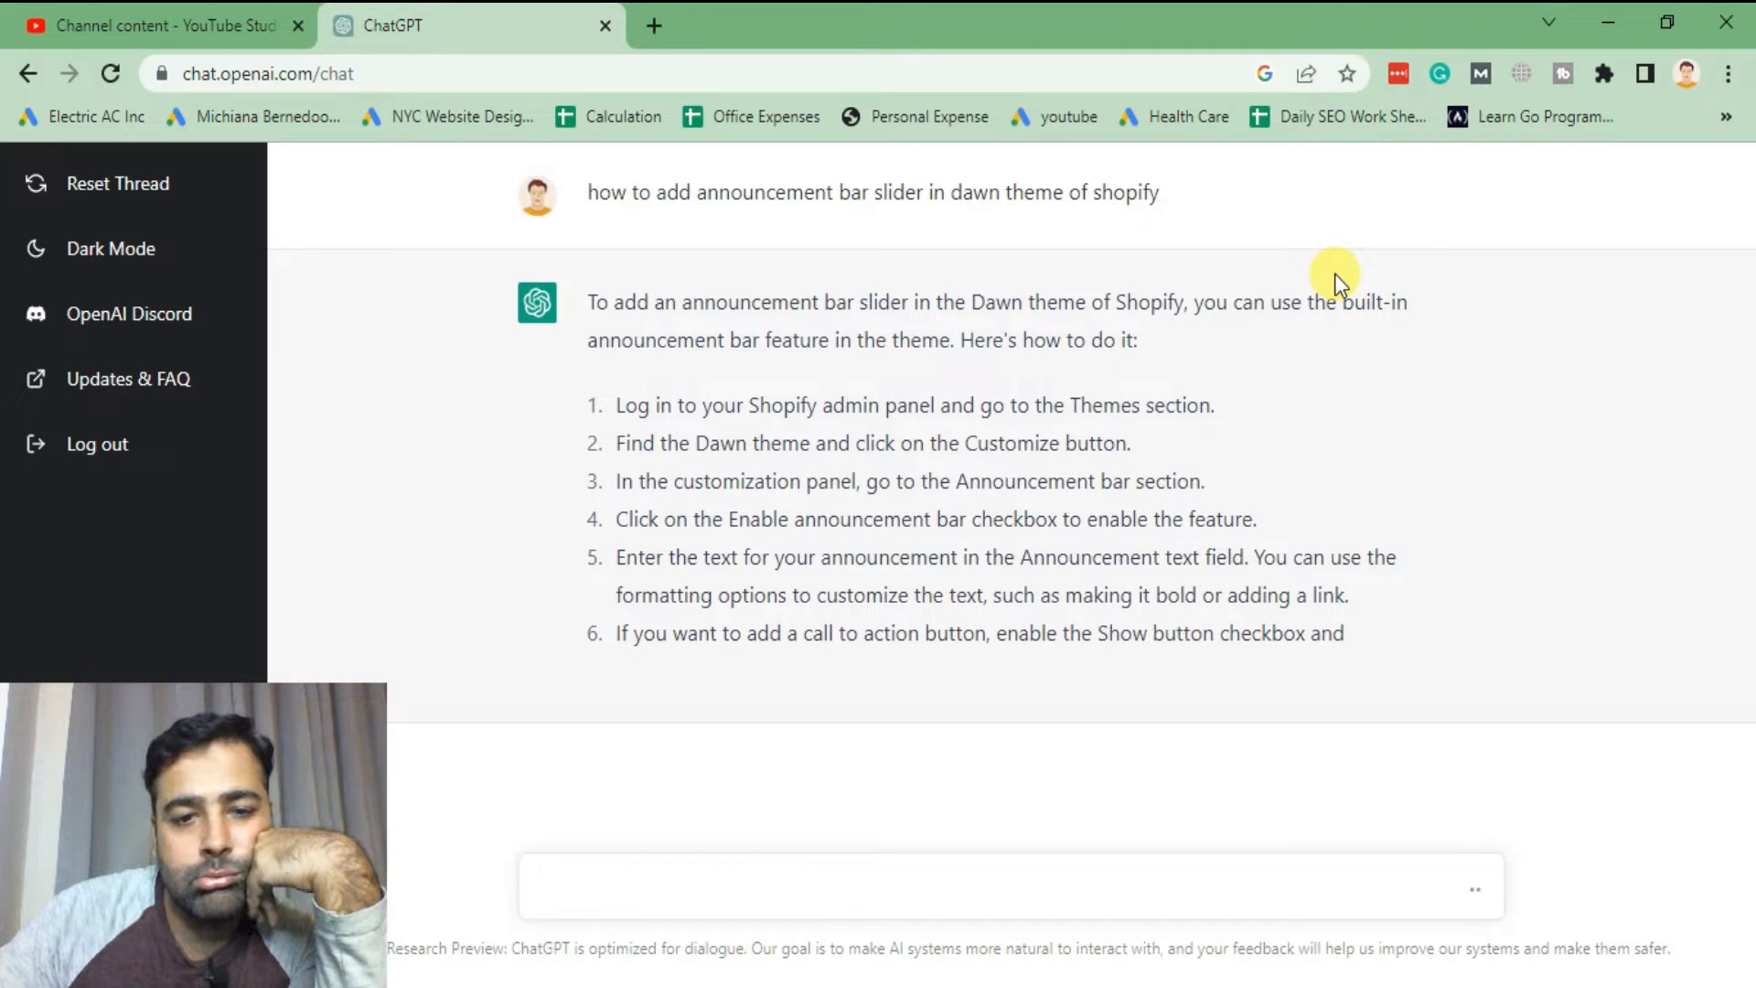
- Read through the nine-step answer, highlighting the word slider in it
{"action": "scroll", "scroll_direction": "down", "scroll_amount": 3}
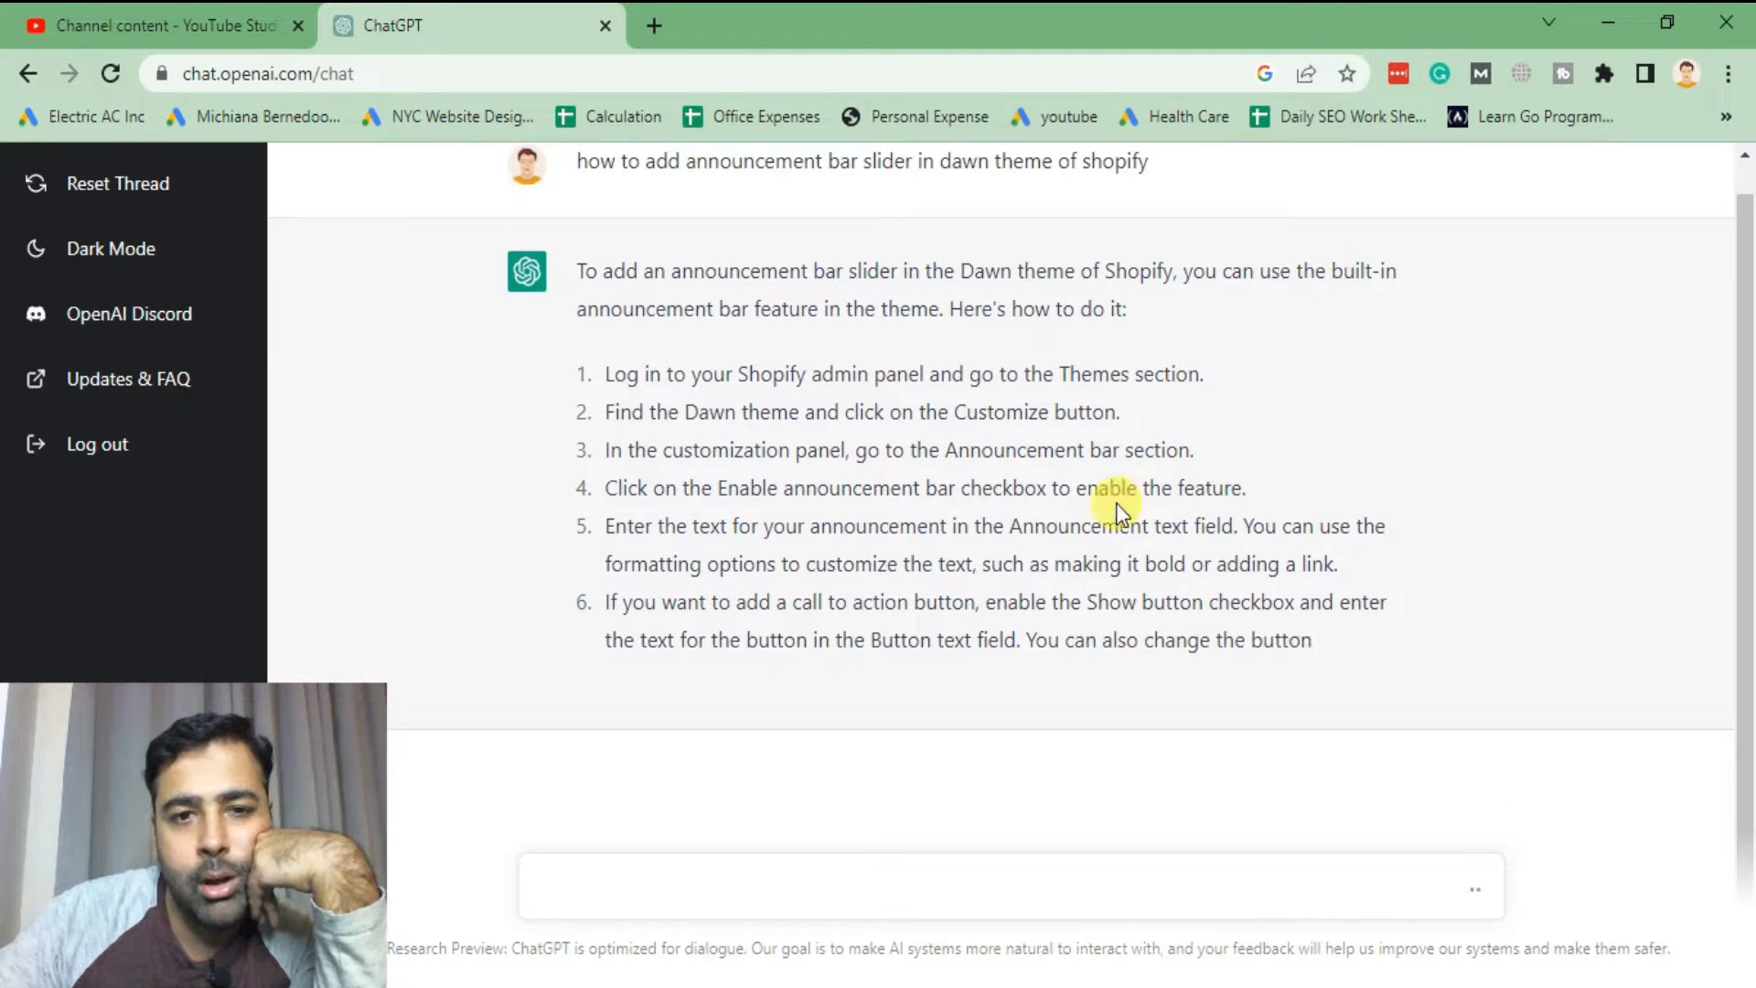
{"action": "scroll", "scroll_direction": "down", "scroll_amount": 3}
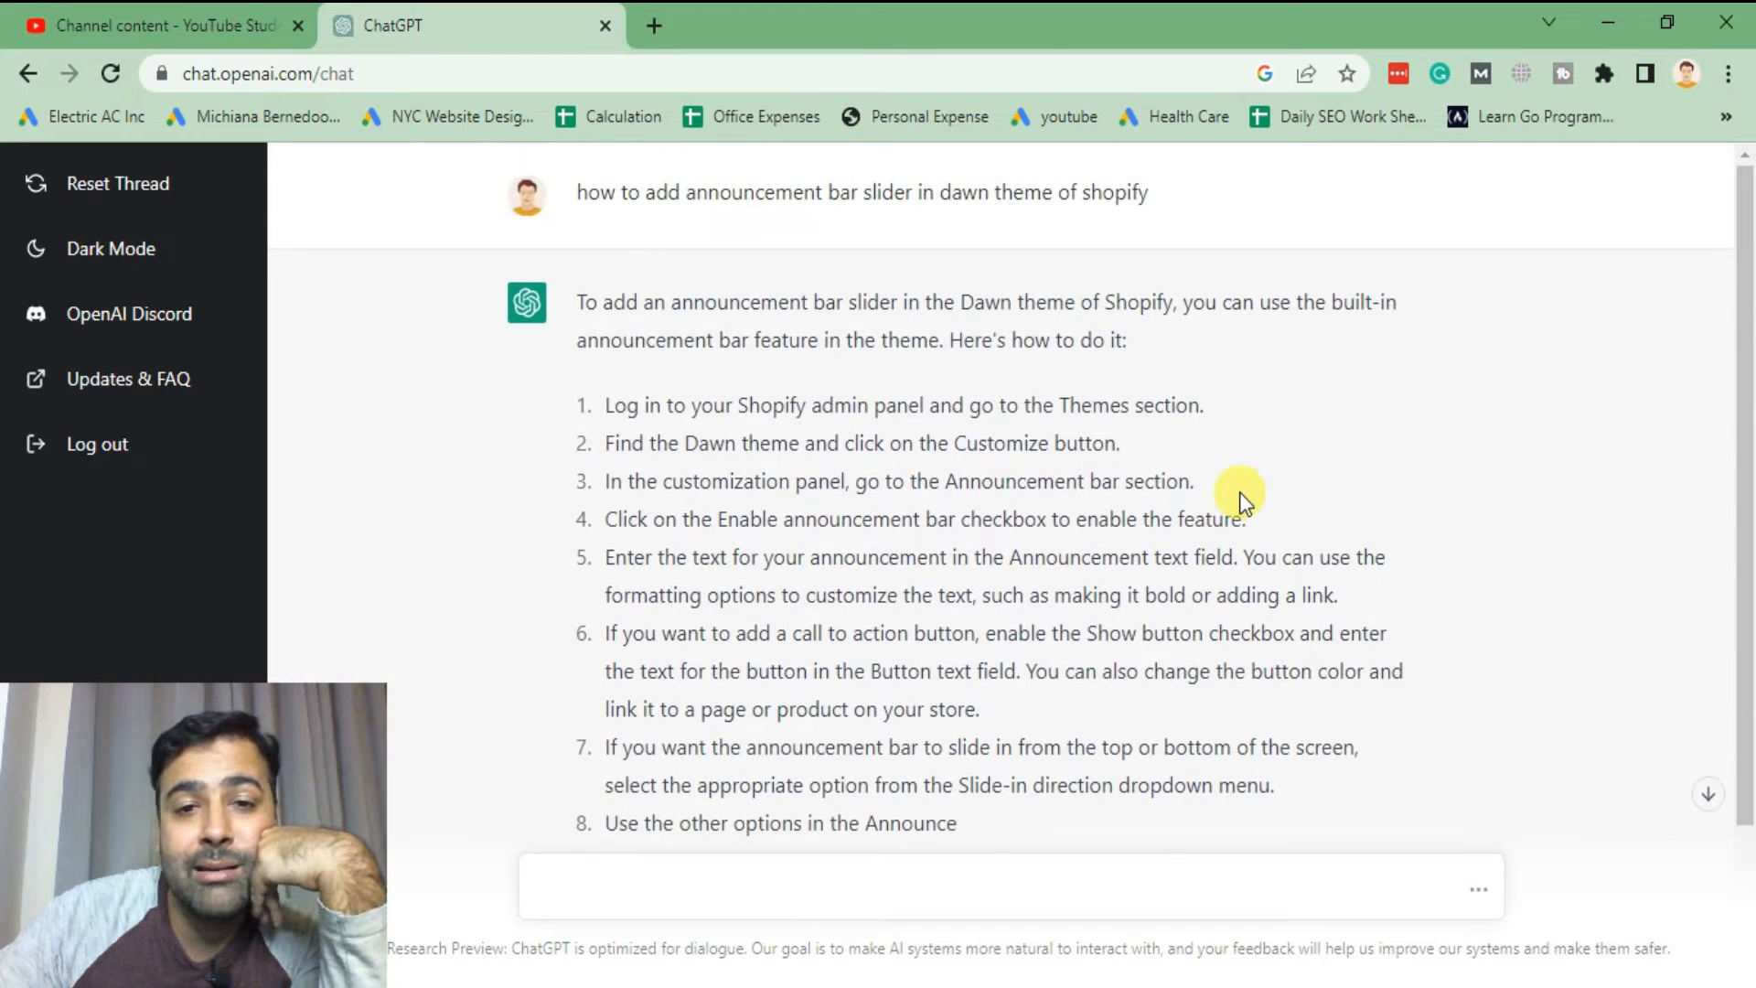
{"action": "left_click_drag", "start_coordinate": [631, 302], "coordinate": [885, 301]}
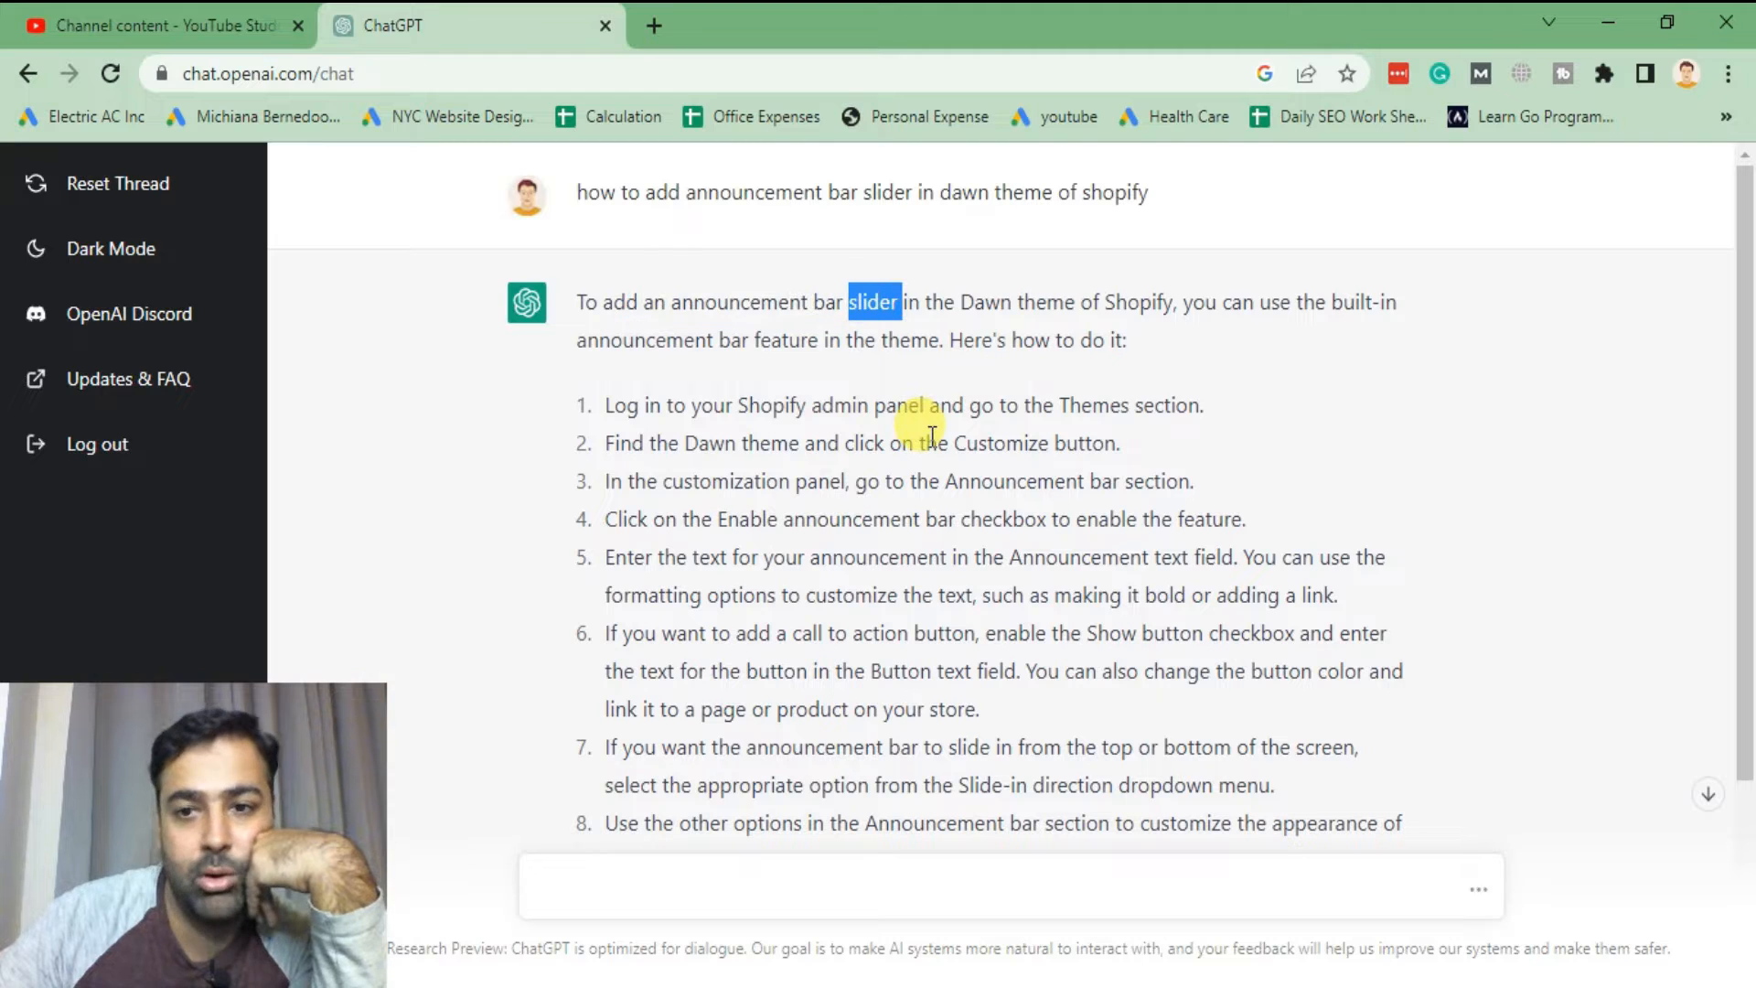
{"action": "mouse_move", "coordinate": [786, 368]}
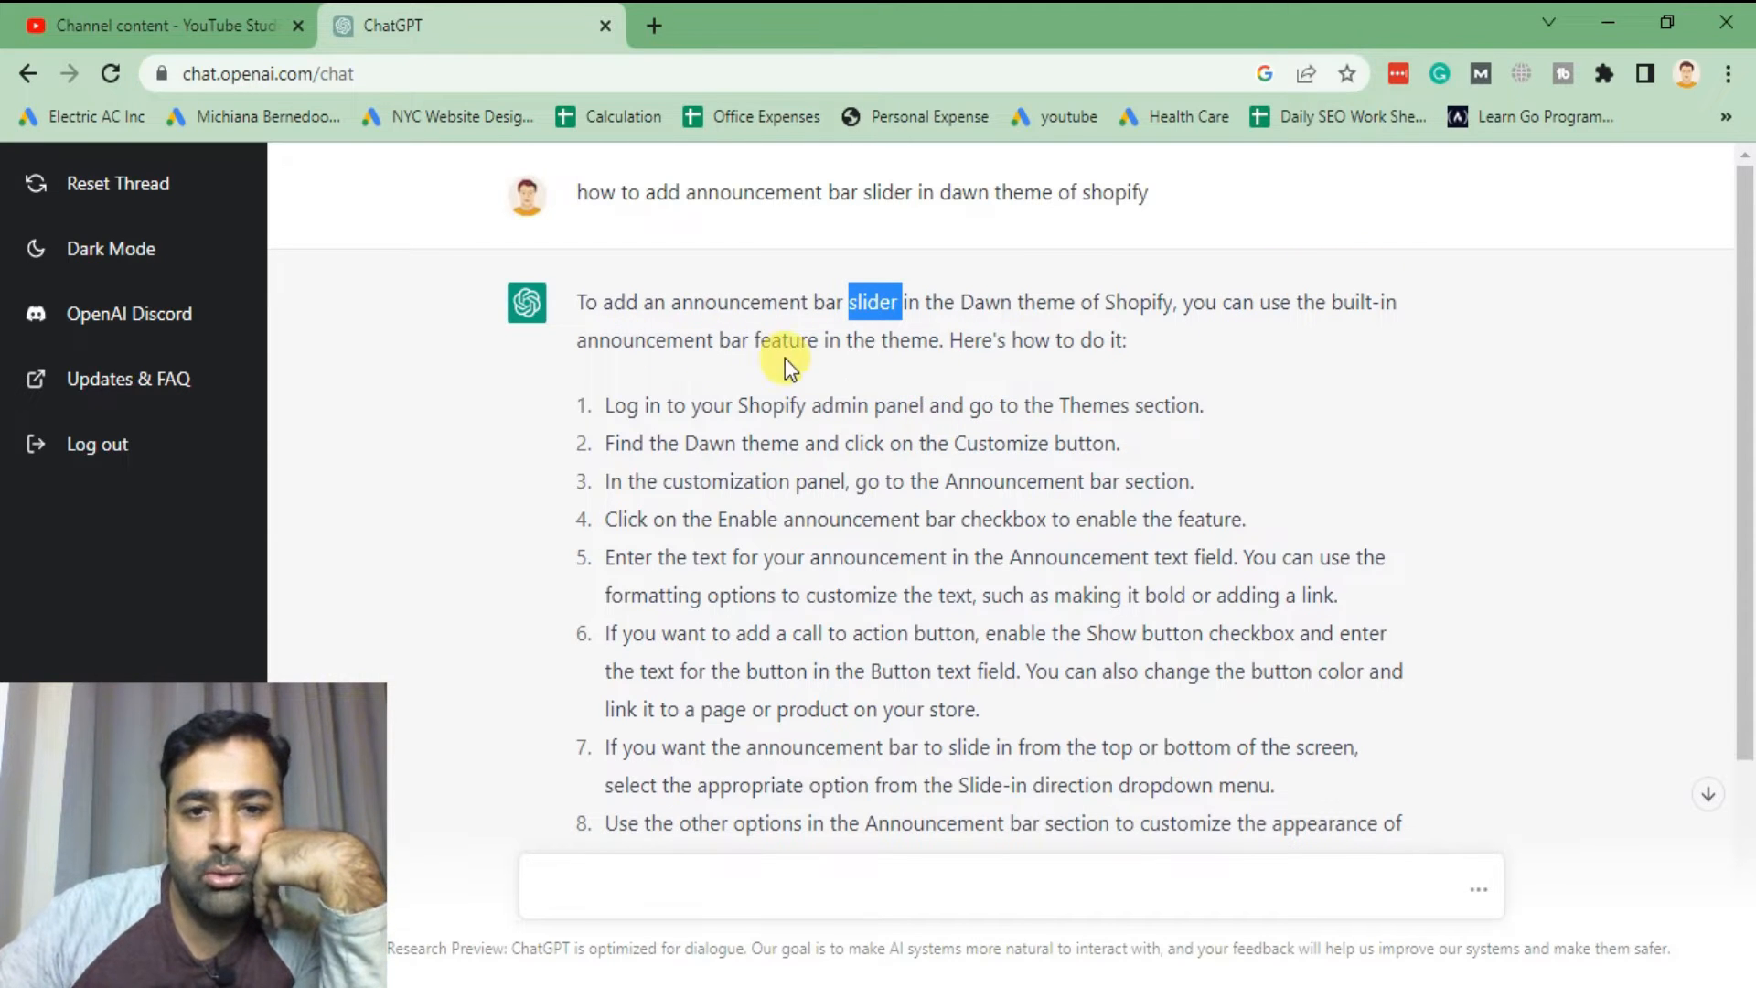
{"action": "scroll", "scroll_direction": "down", "scroll_amount": 3}
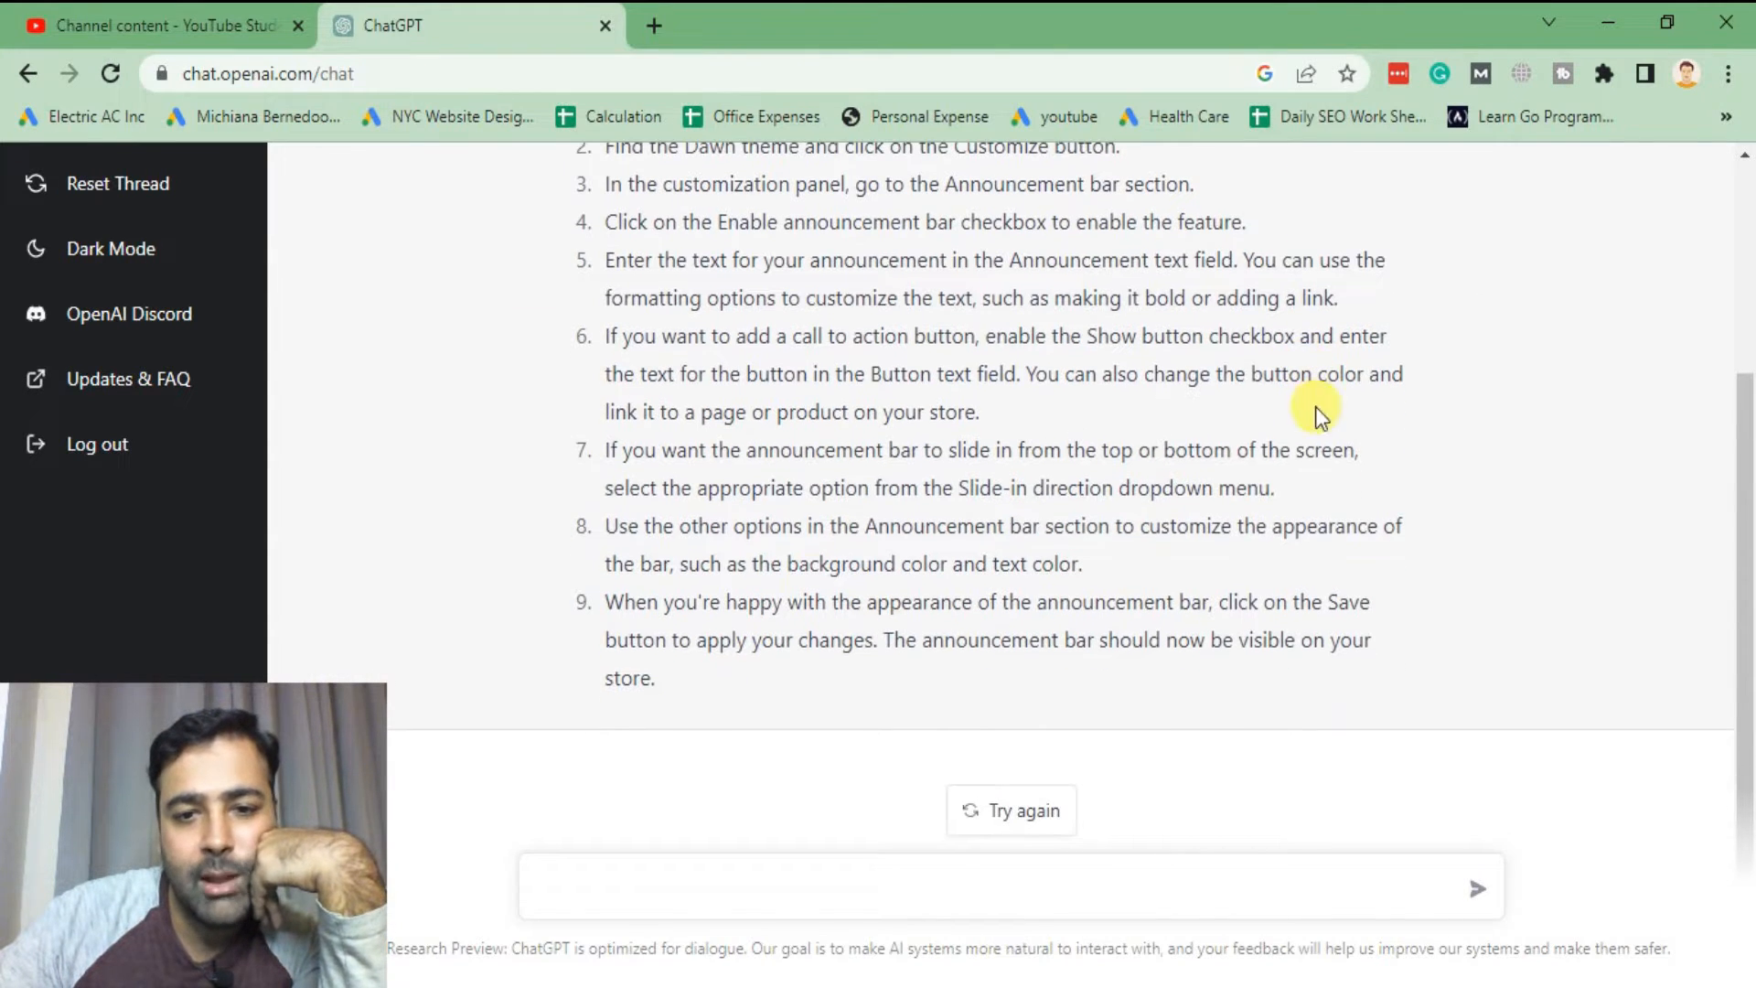
{"action": "mouse_move", "coordinate": [812, 439]}
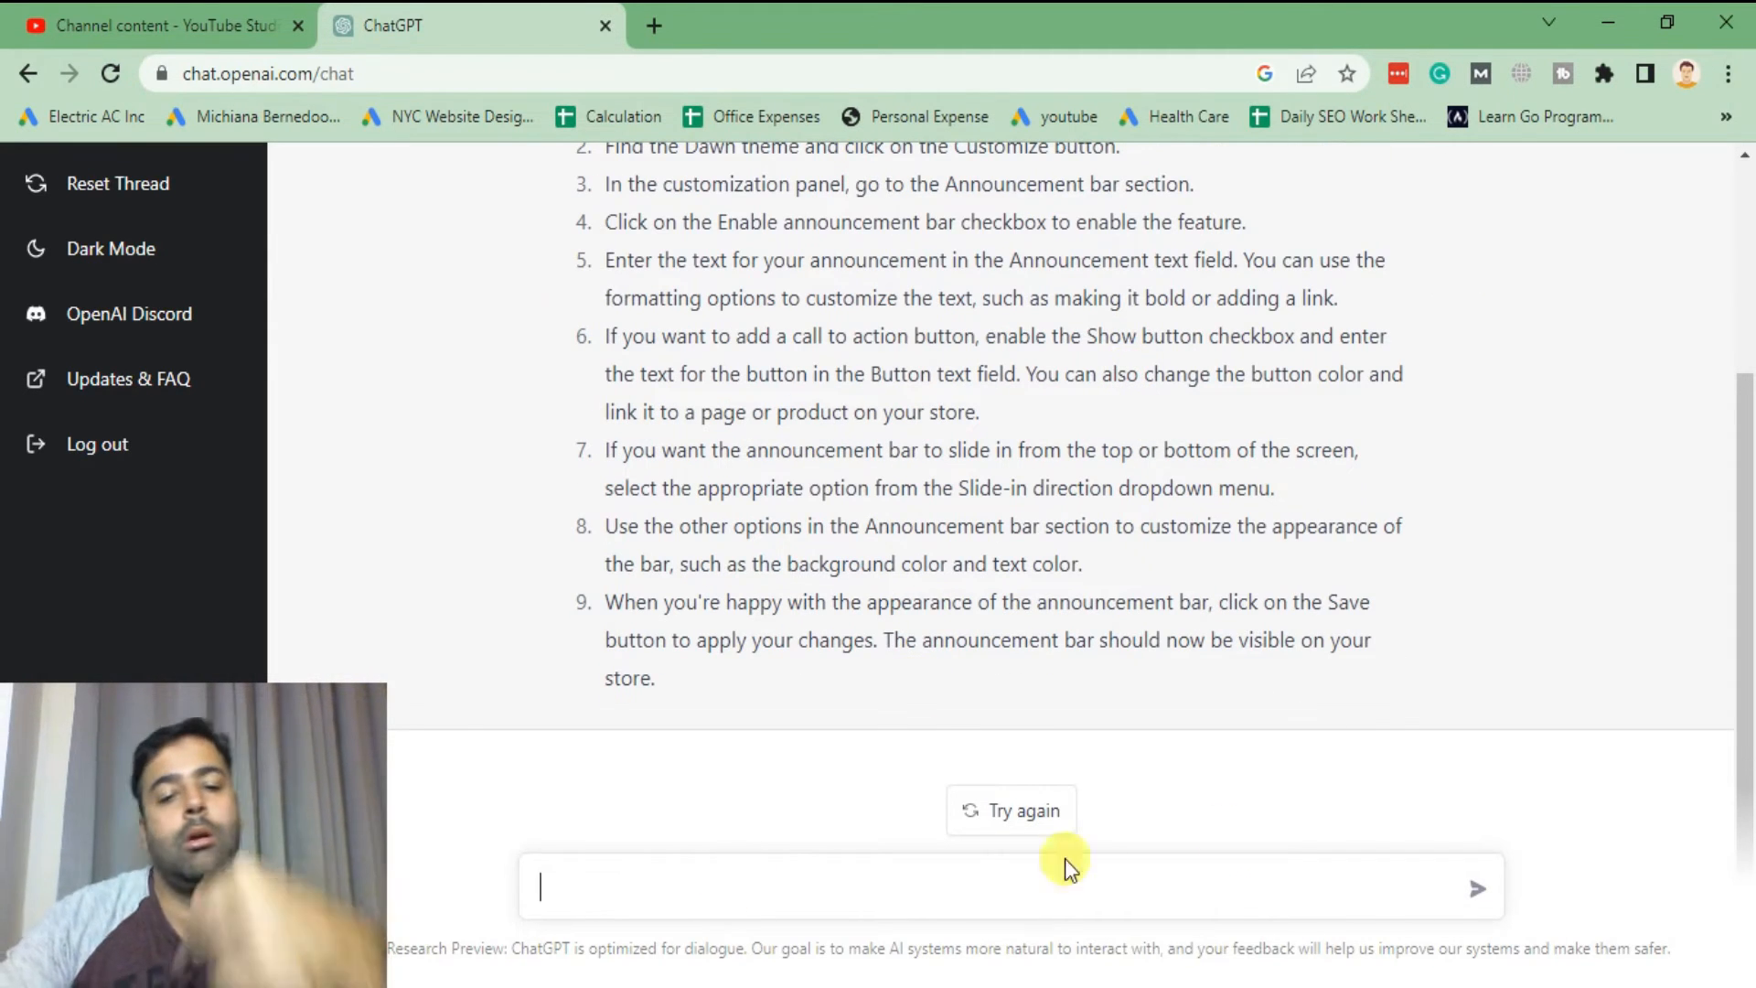
{"action": "mouse_move", "coordinate": [1280, 849]}
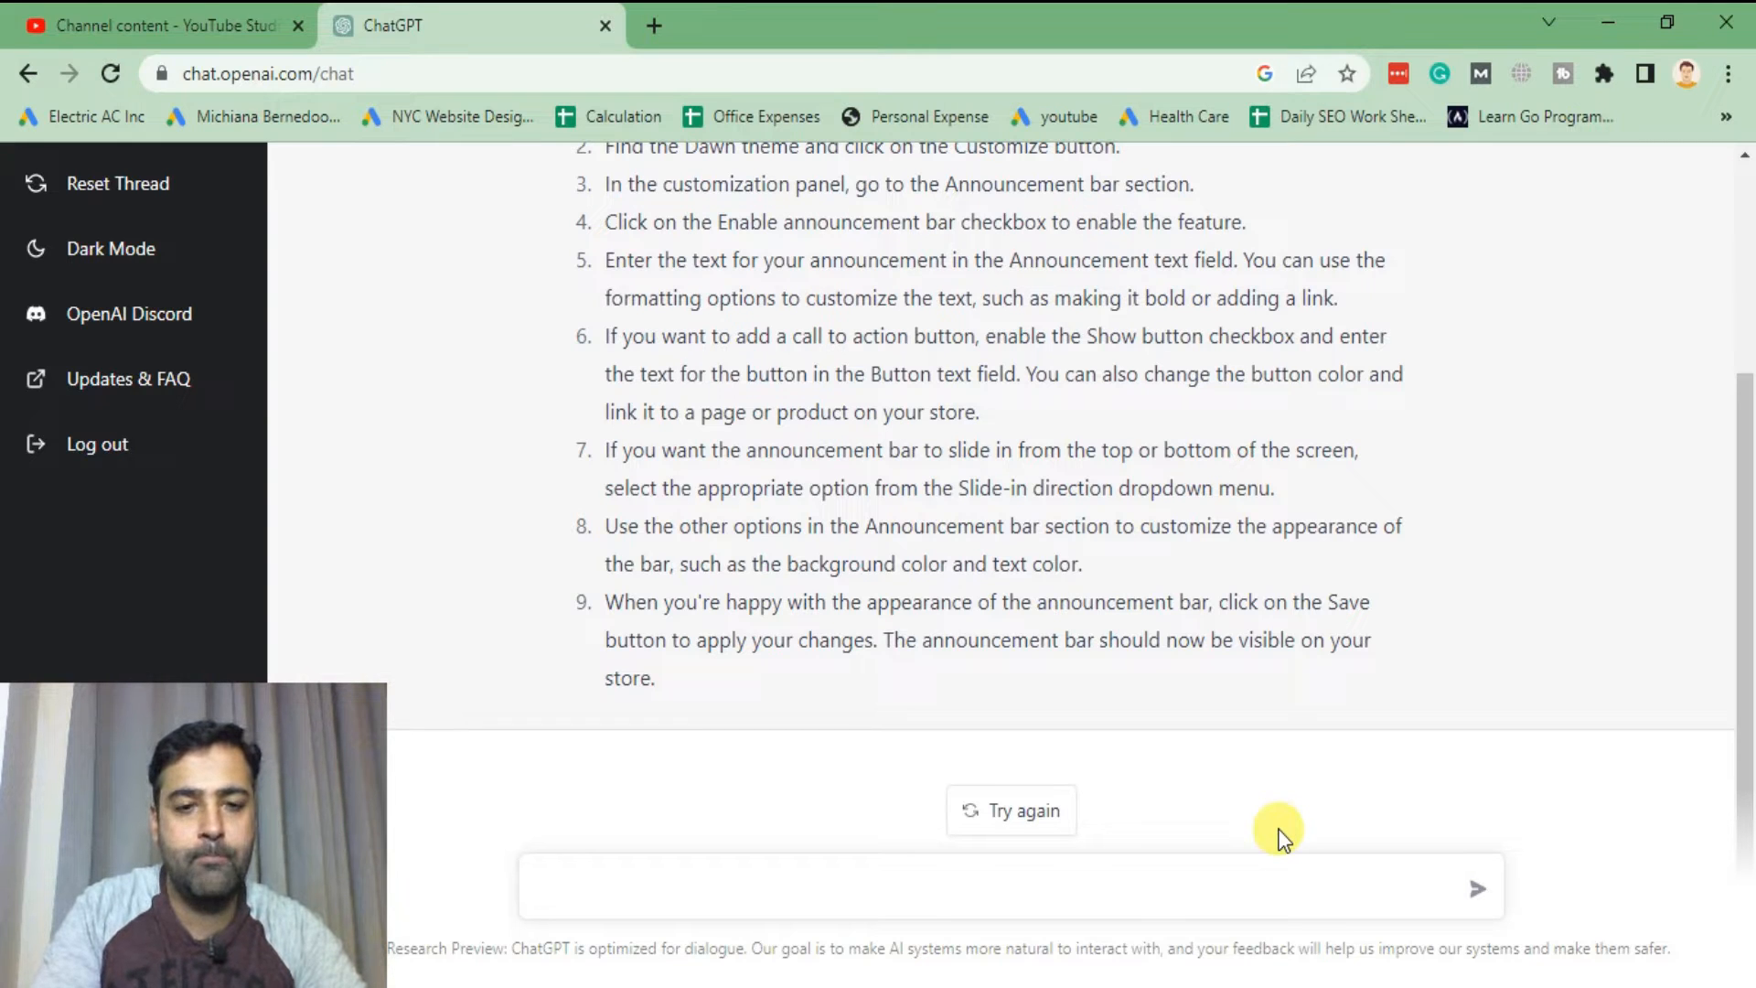
- Send a follow-up saying Dawn lacks the slider option and asking how to code an announcement bar slider
{"action": "type", "text": "dawn theme does not have slider in annou"}
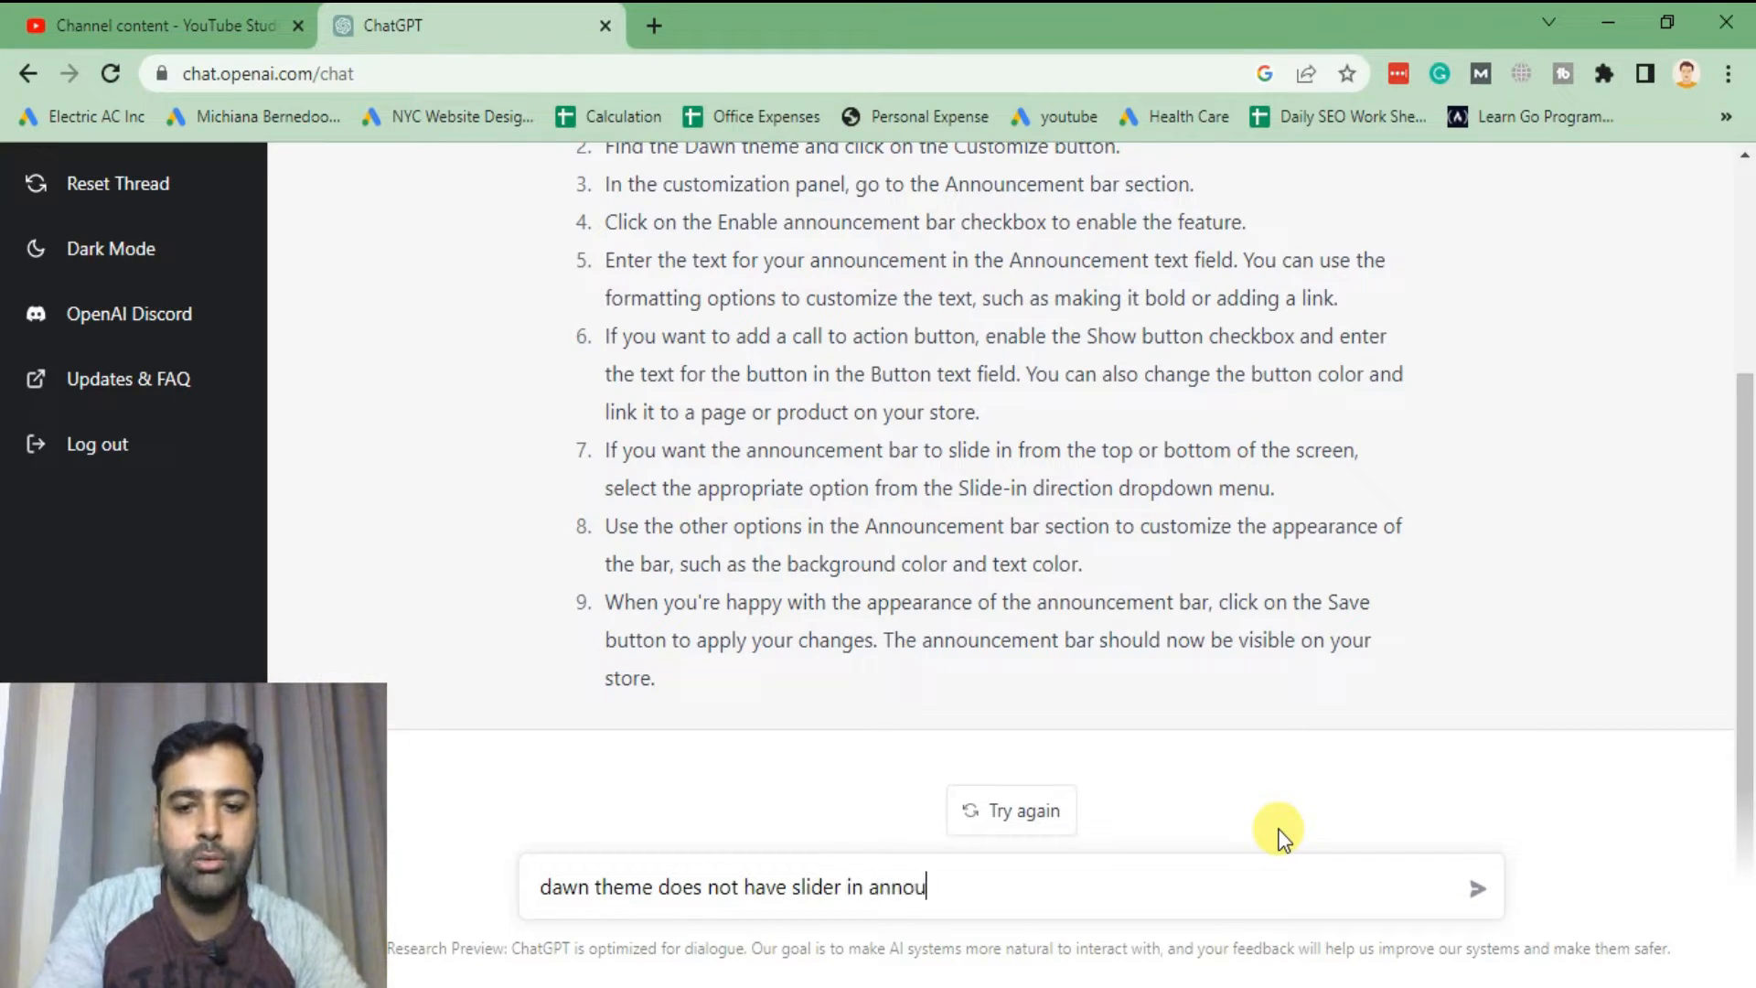
{"action": "type", "text": "ncement bar section"}
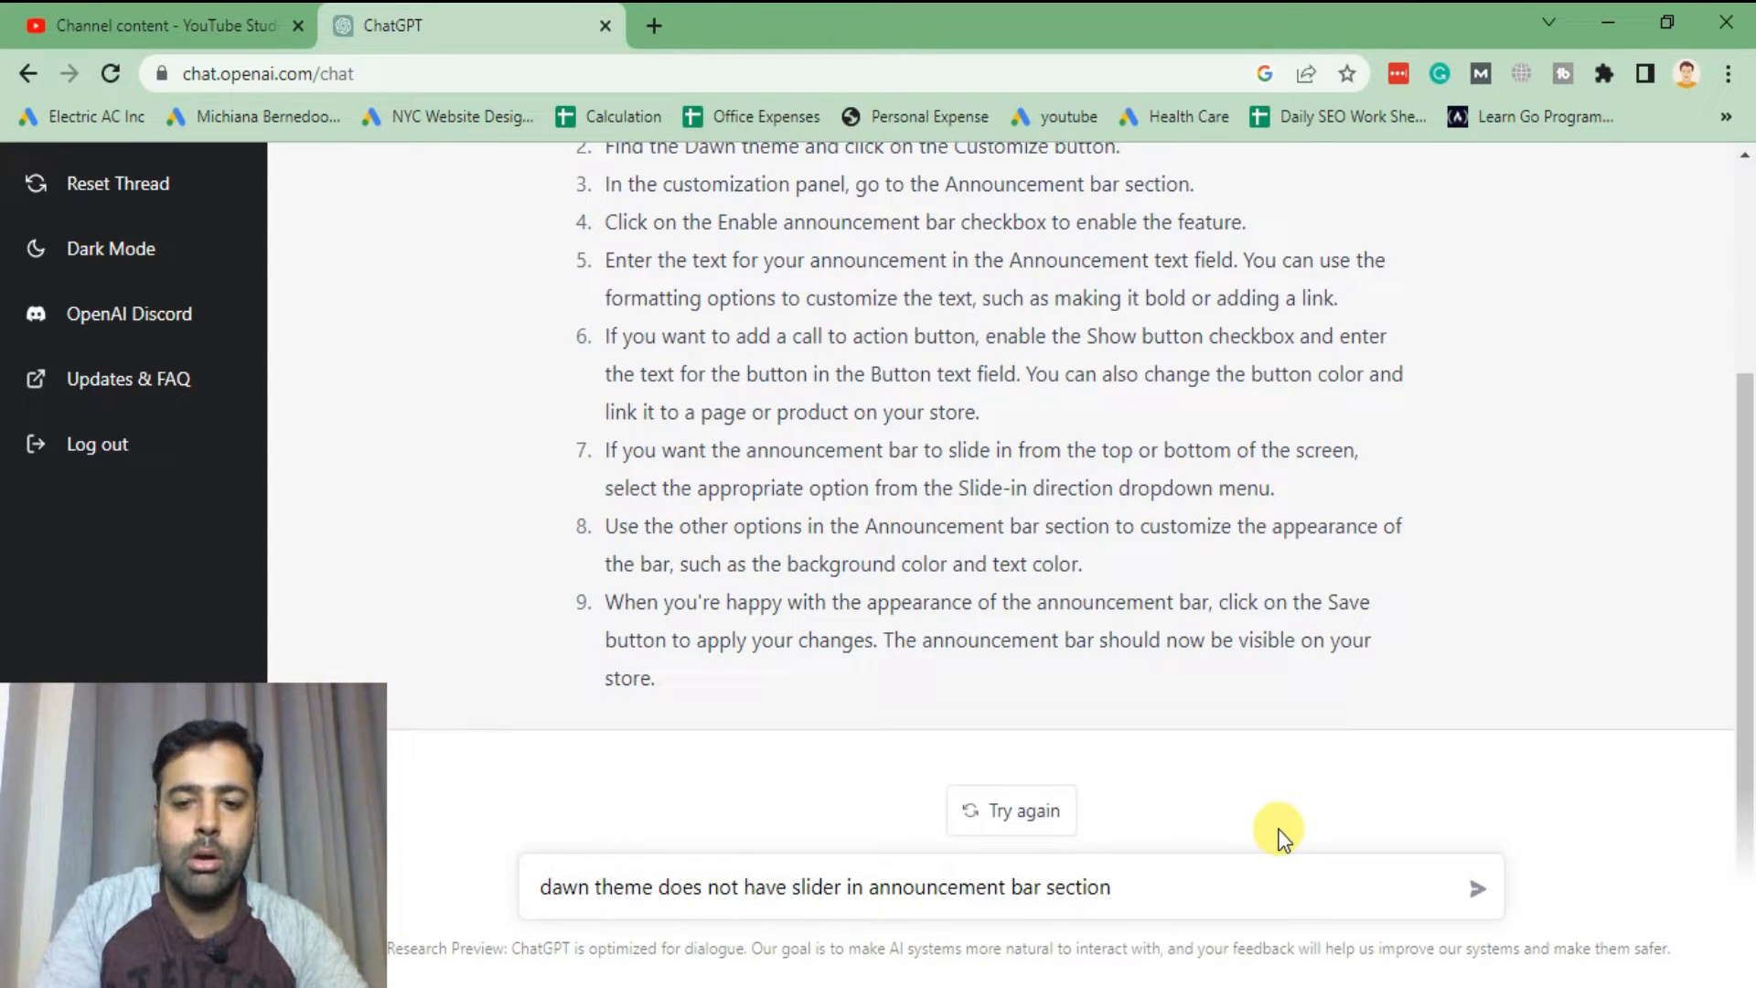
{"action": "type", "text": ", tell me"}
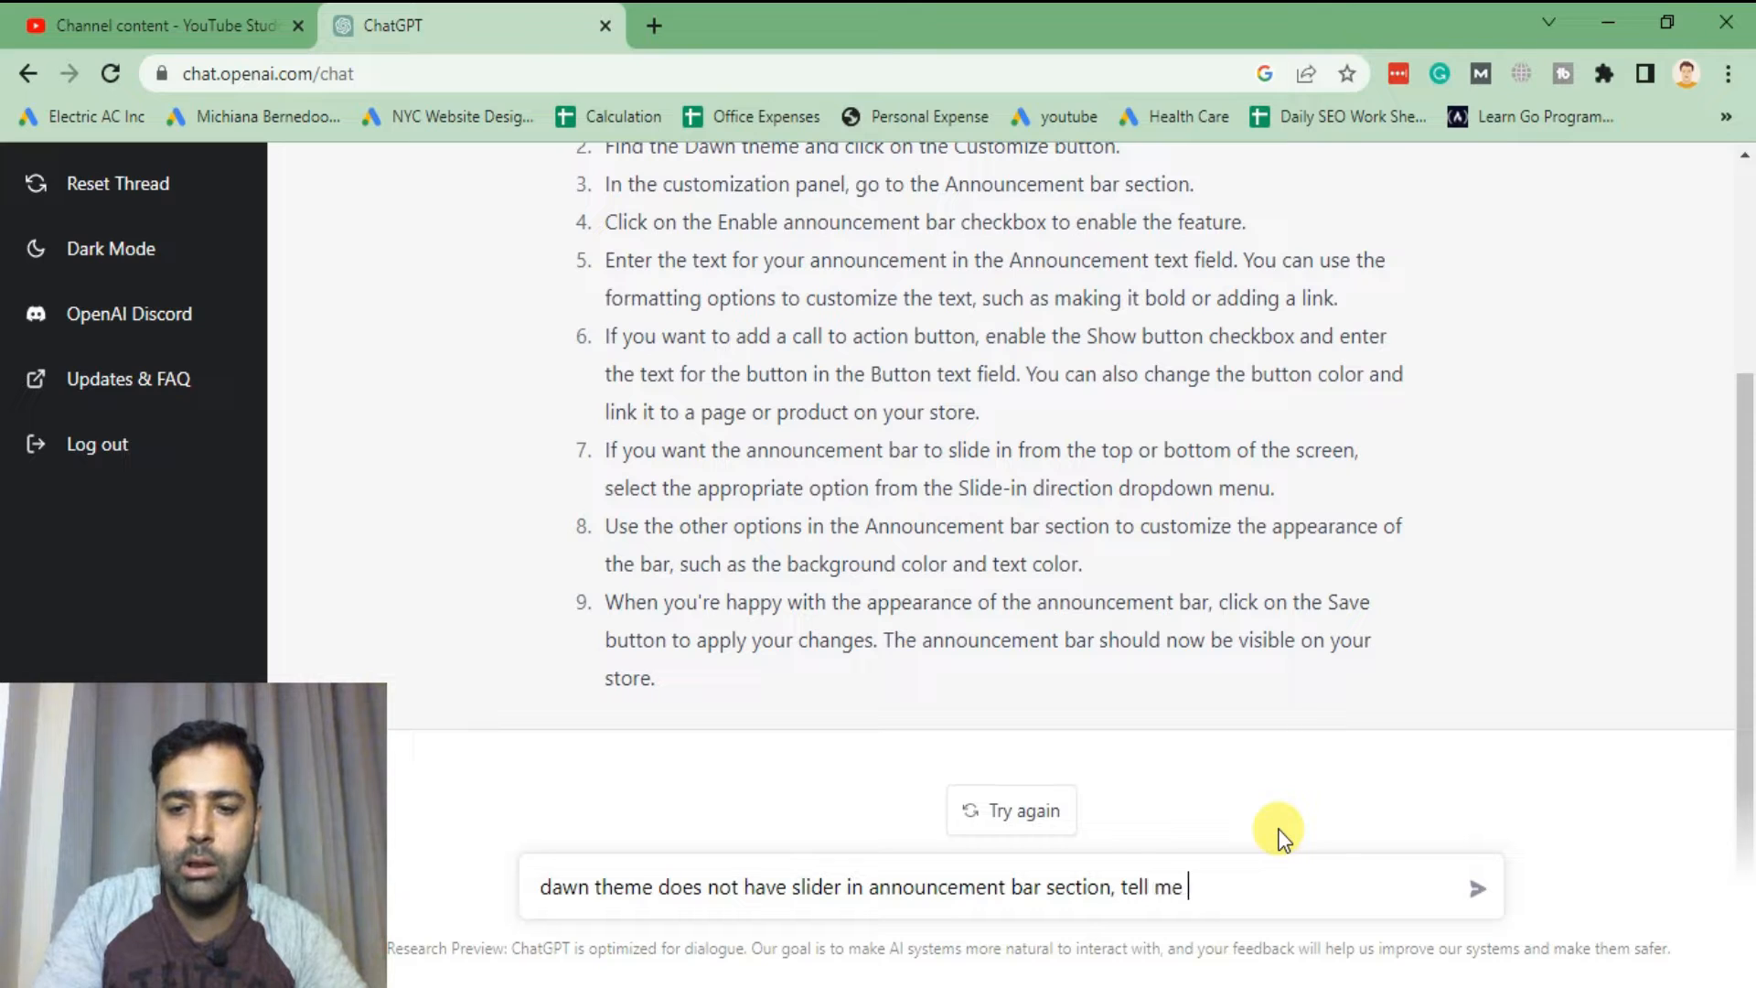
{"action": "type", "text": "how to code"}
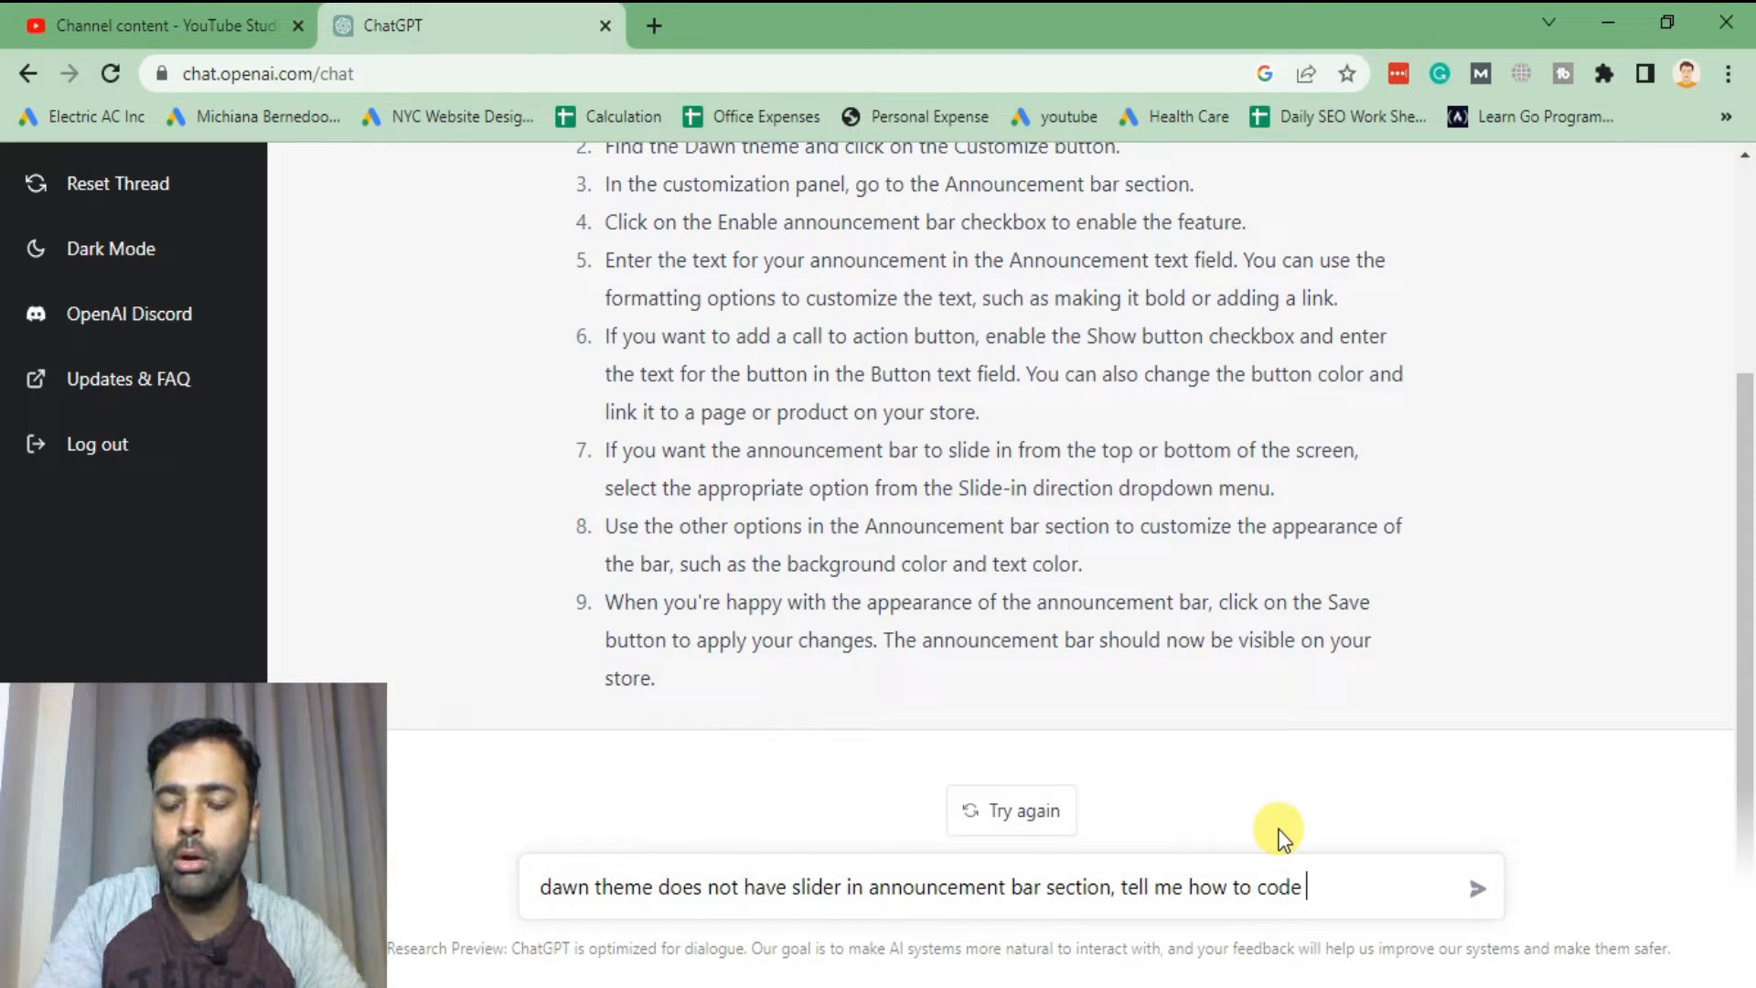
{"action": "type", "text": "announcement bar as a"}
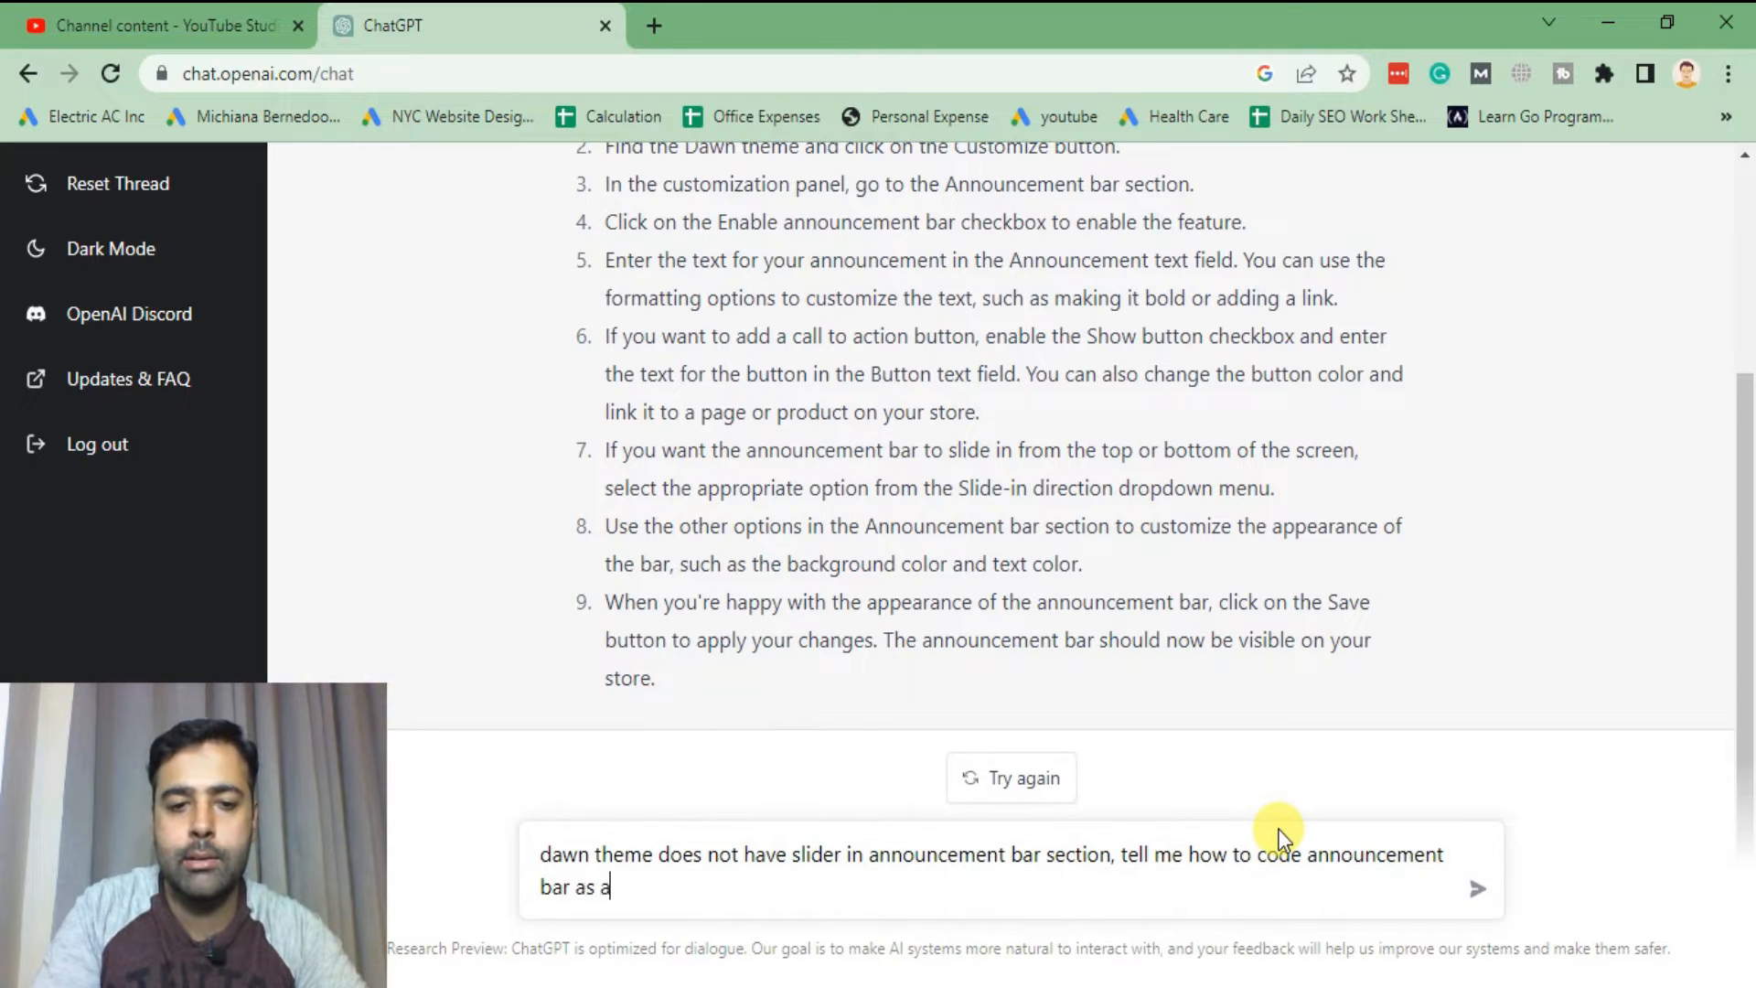
{"action": "key", "text": "Enter"}
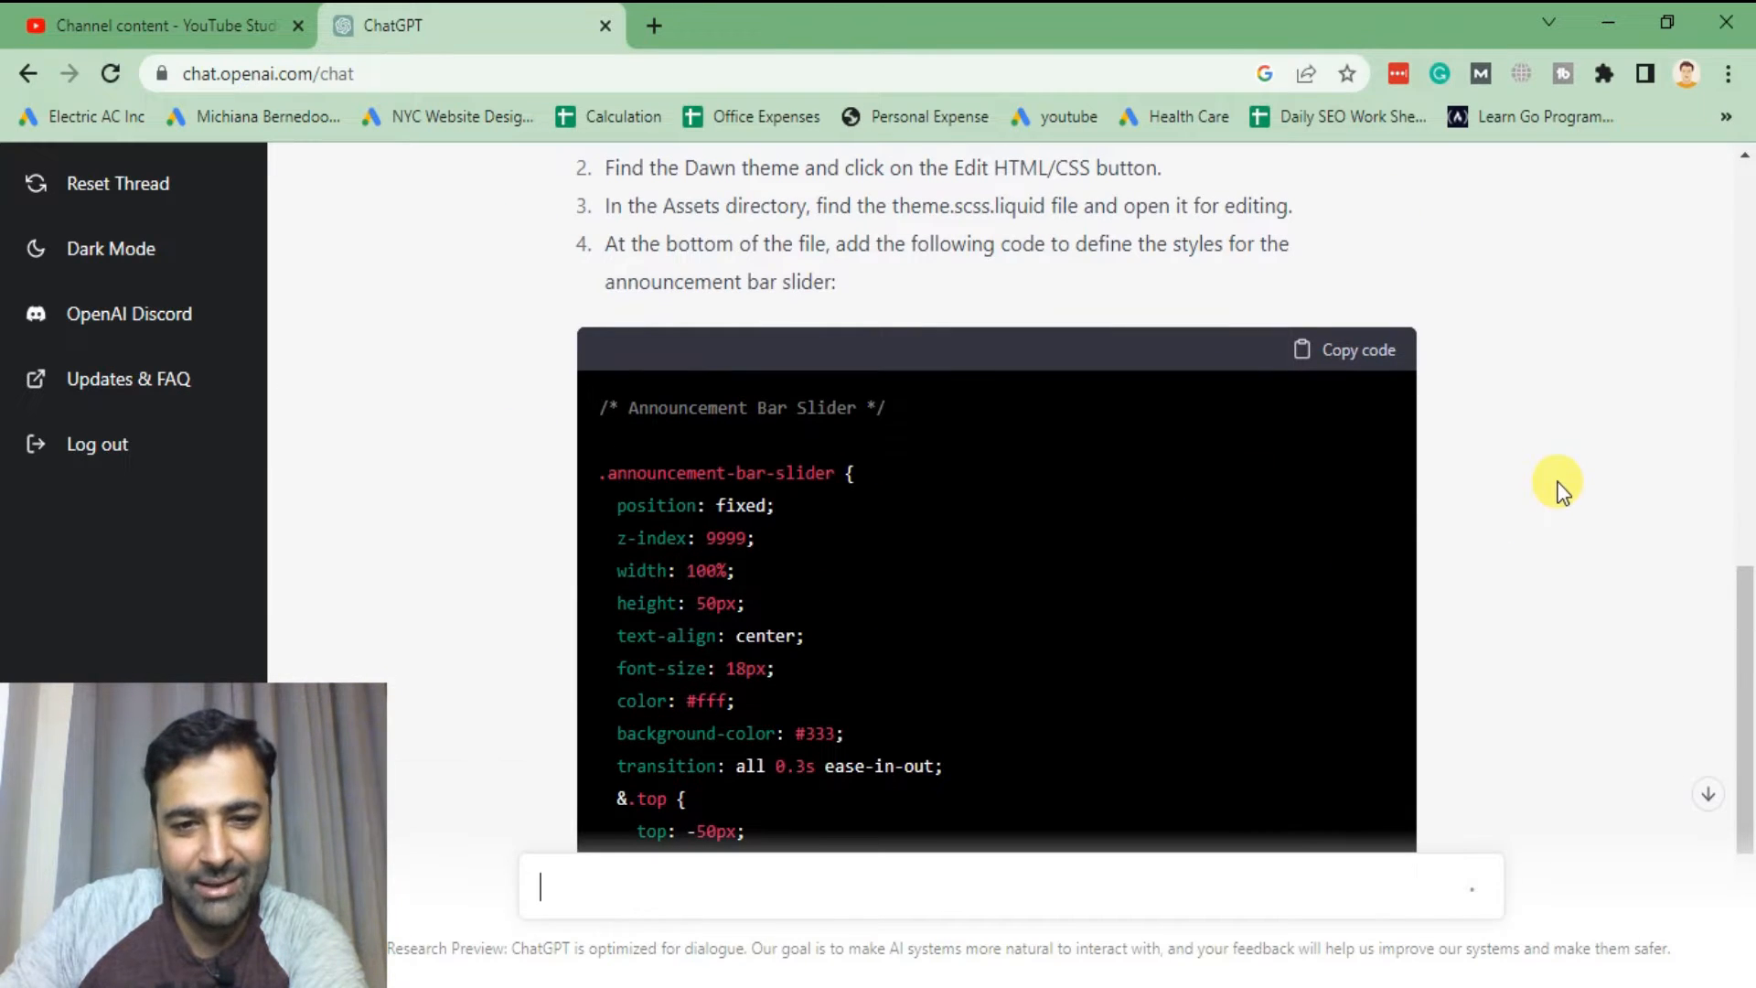
- Follow the generating answer through its CSS, theme.liquid HTML and jQuery script blocks
{"action": "scroll", "scroll_direction": "down", "scroll_amount": 3}
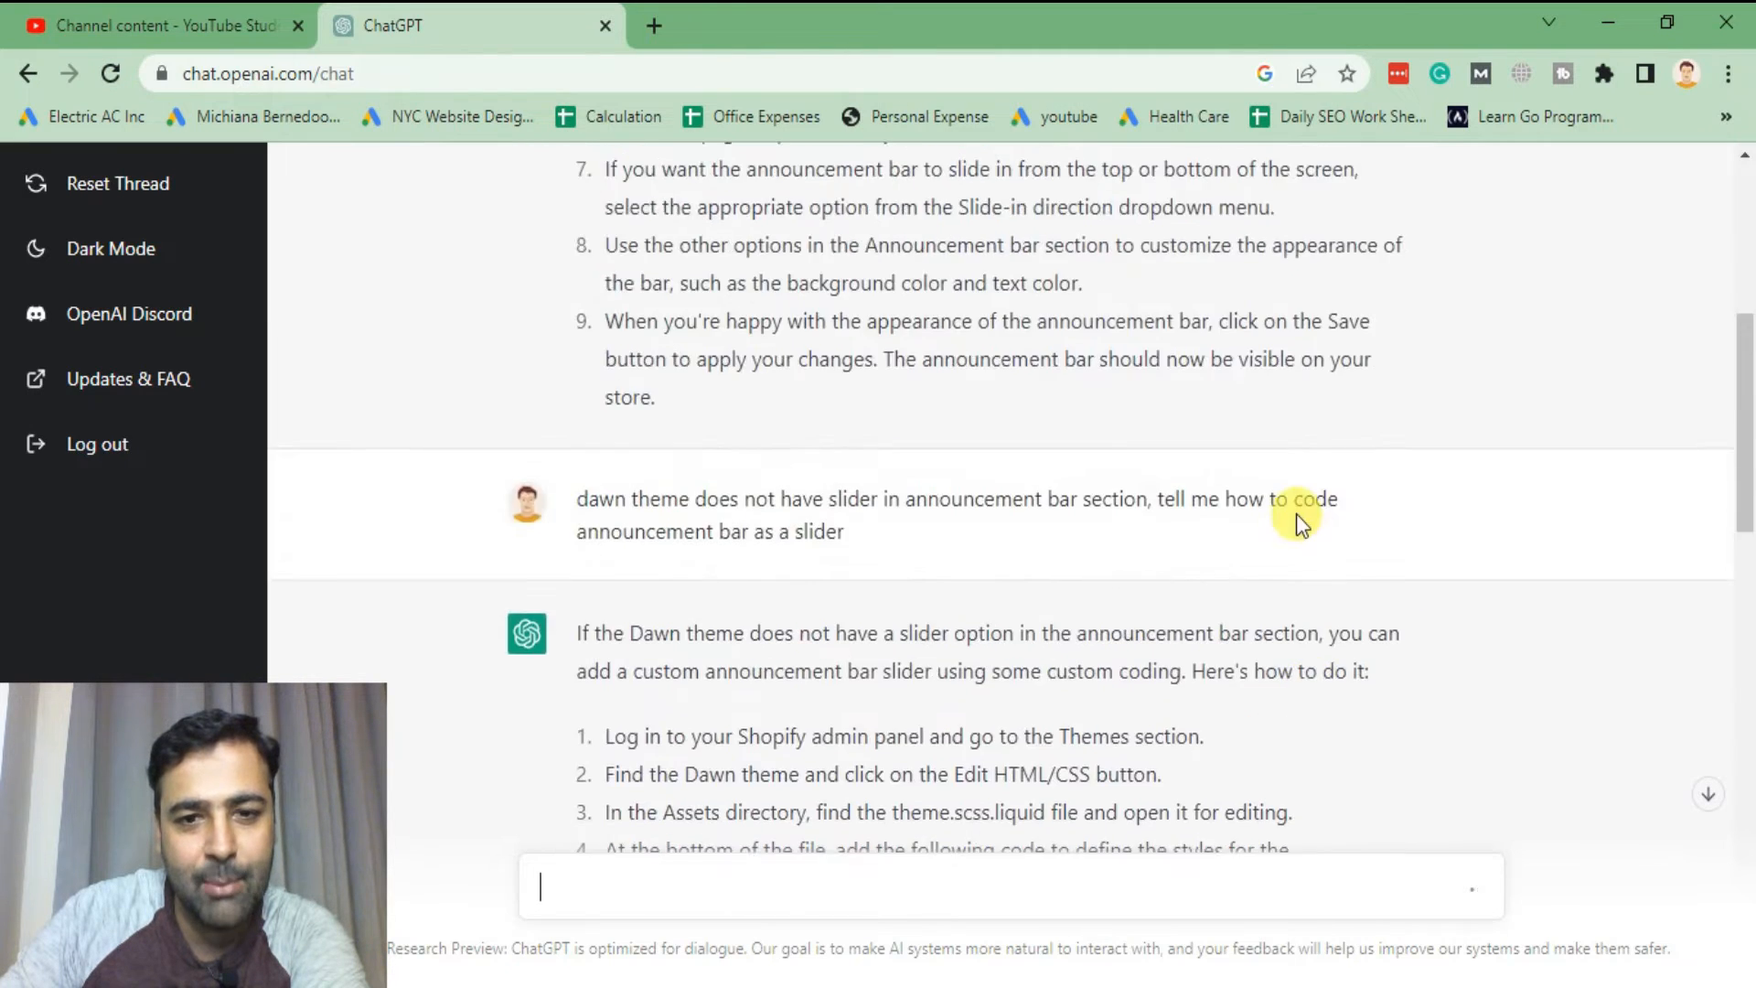
{"action": "scroll", "scroll_direction": "down", "scroll_amount": 3}
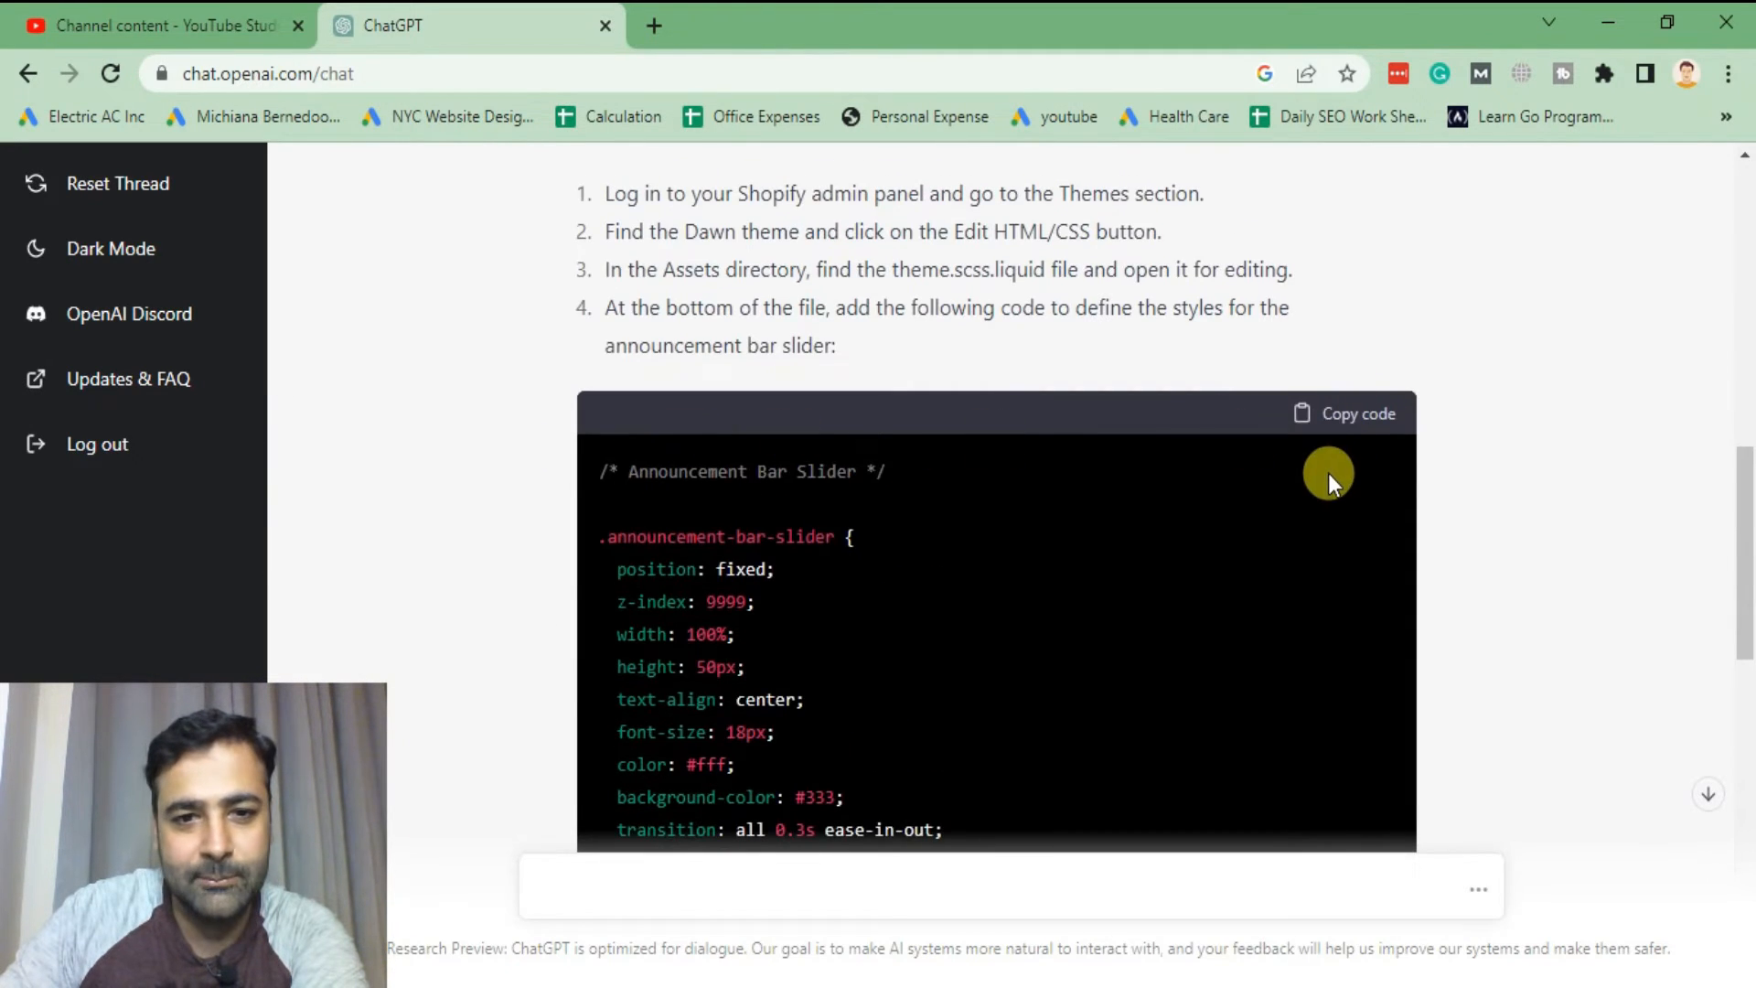
{"action": "scroll", "scroll_direction": "down", "scroll_amount": 3}
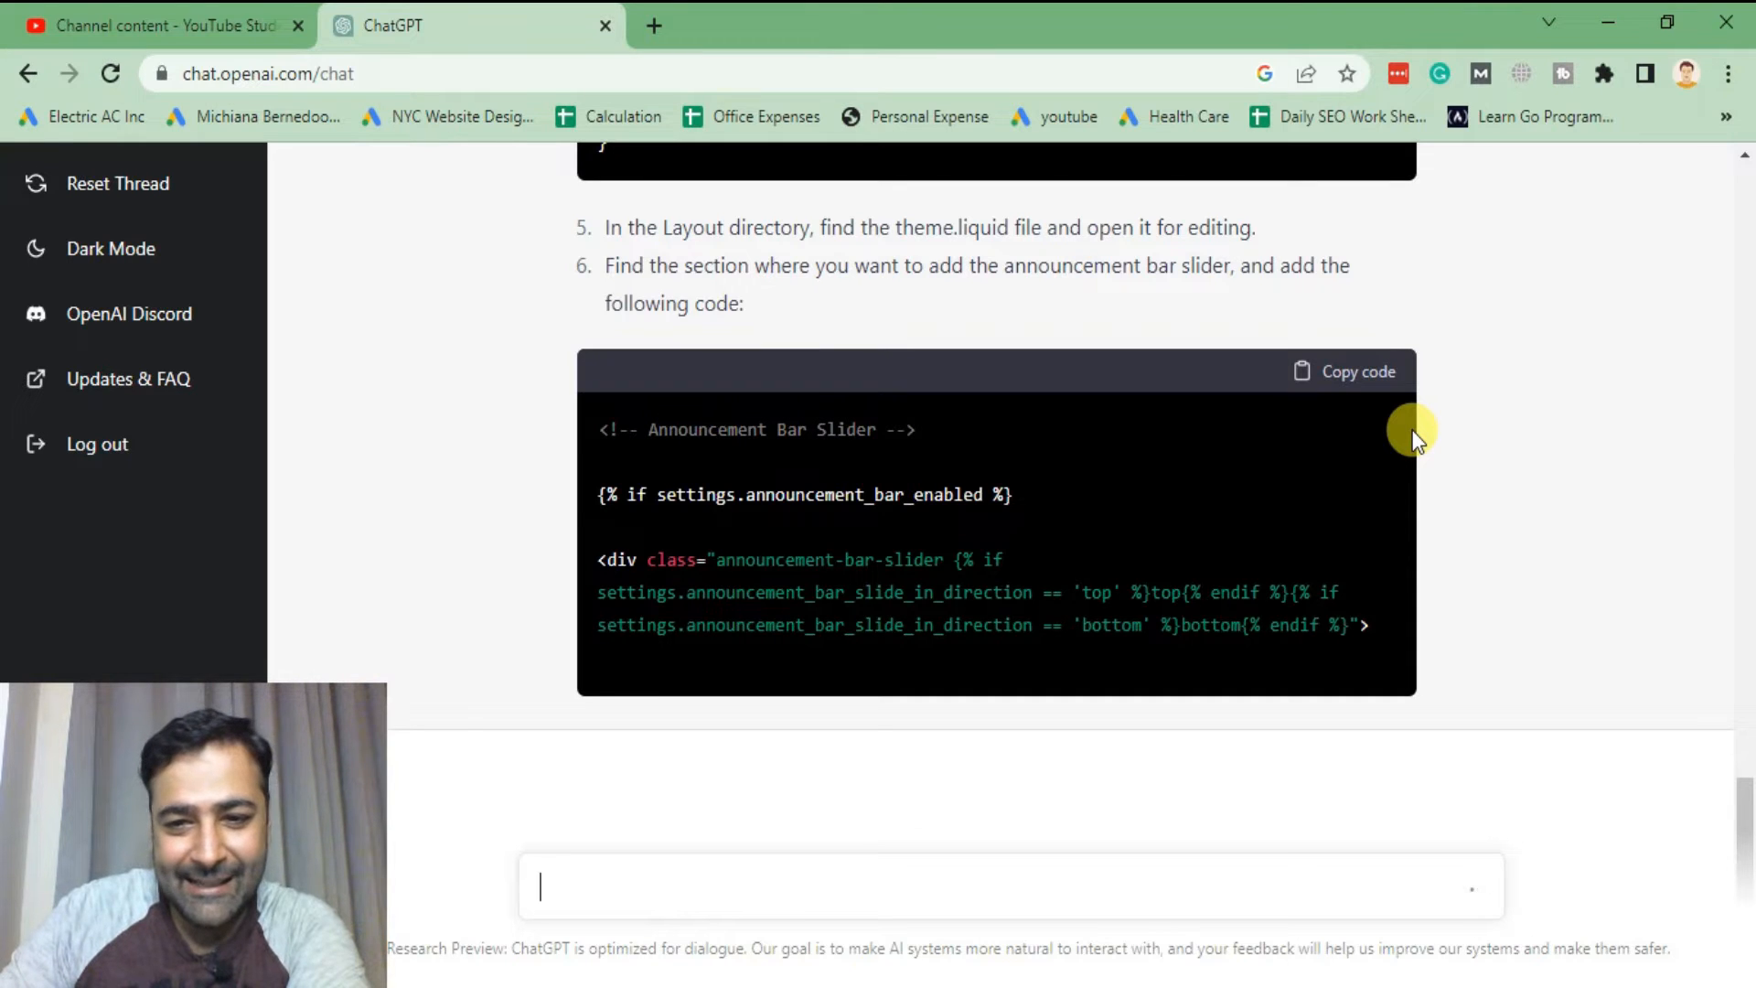
{"action": "scroll", "scroll_direction": "down", "scroll_amount": 3}
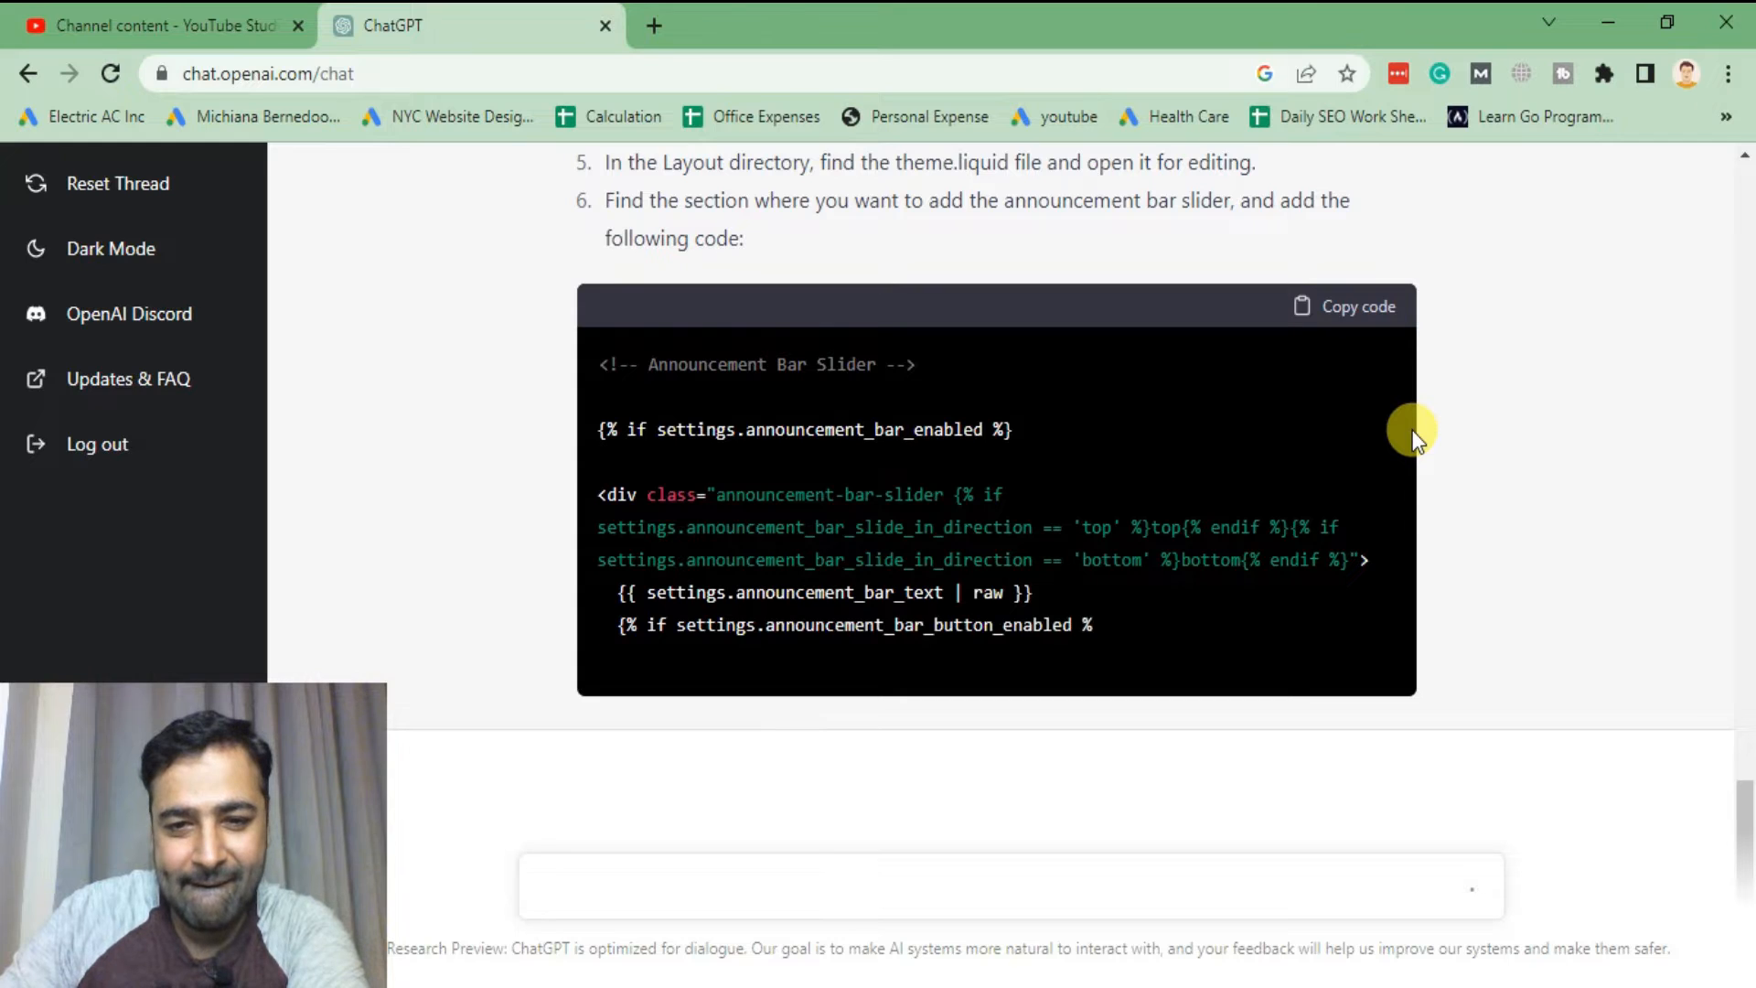
{"action": "scroll", "scroll_direction": "down", "scroll_amount": 3}
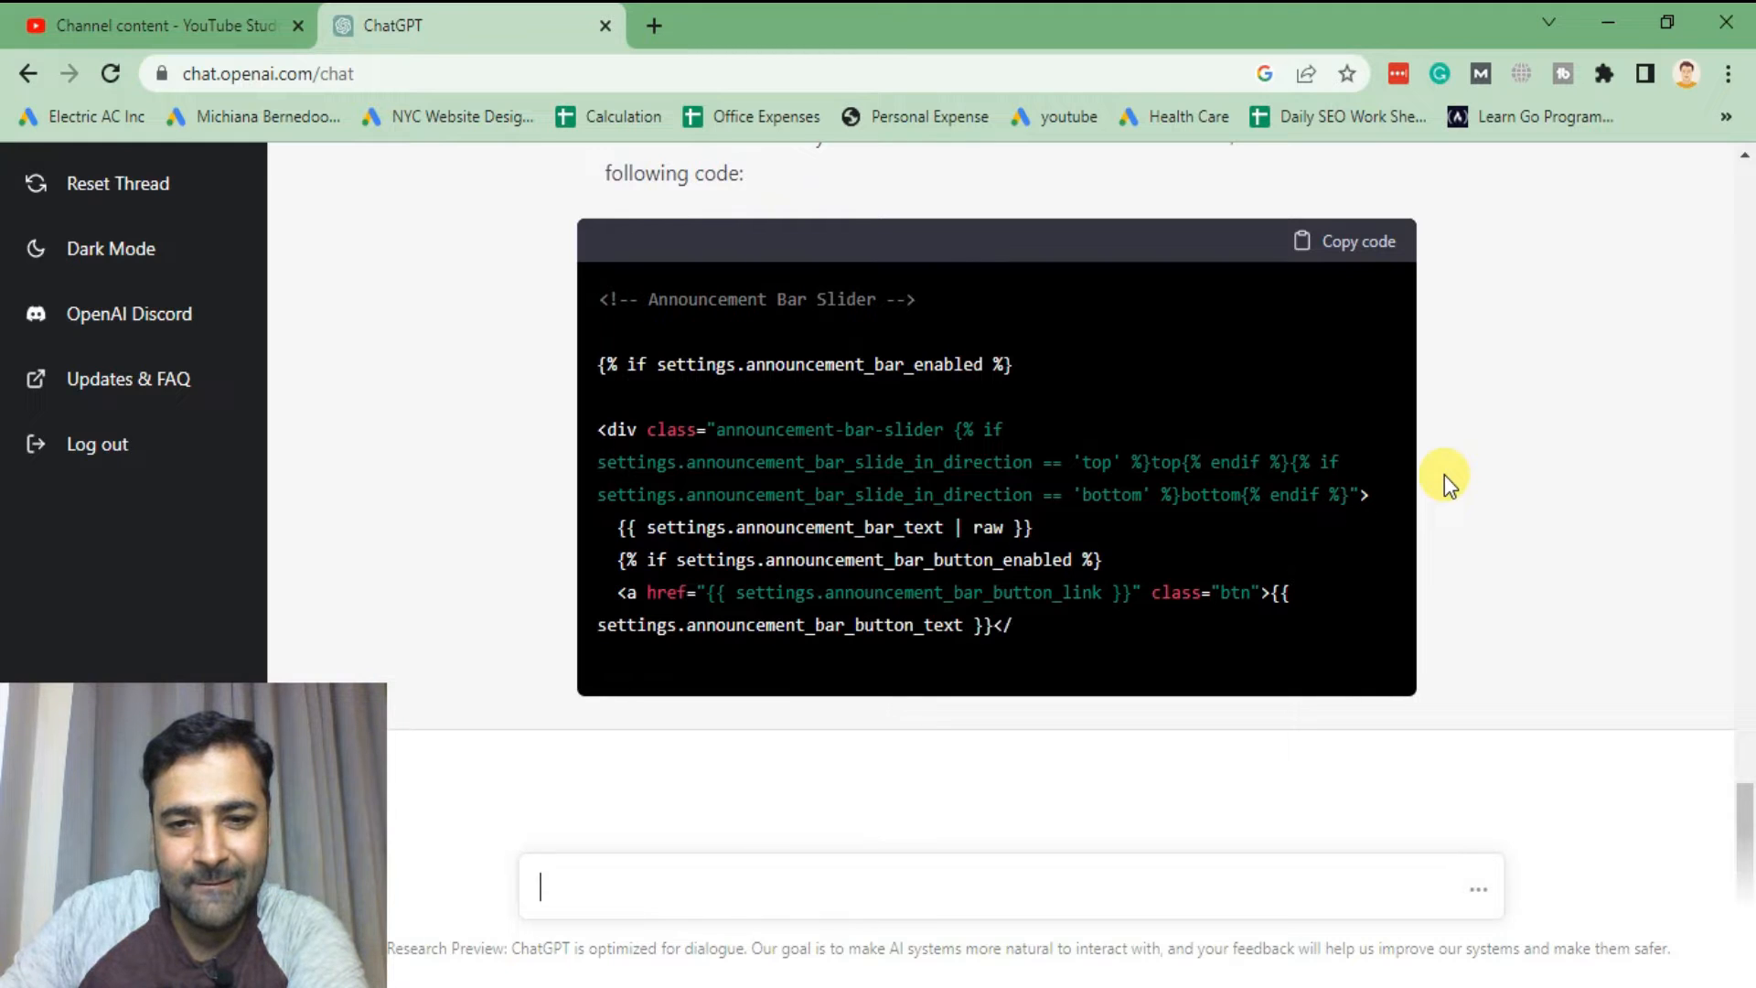
{"action": "scroll", "scroll_direction": "down", "scroll_amount": 3}
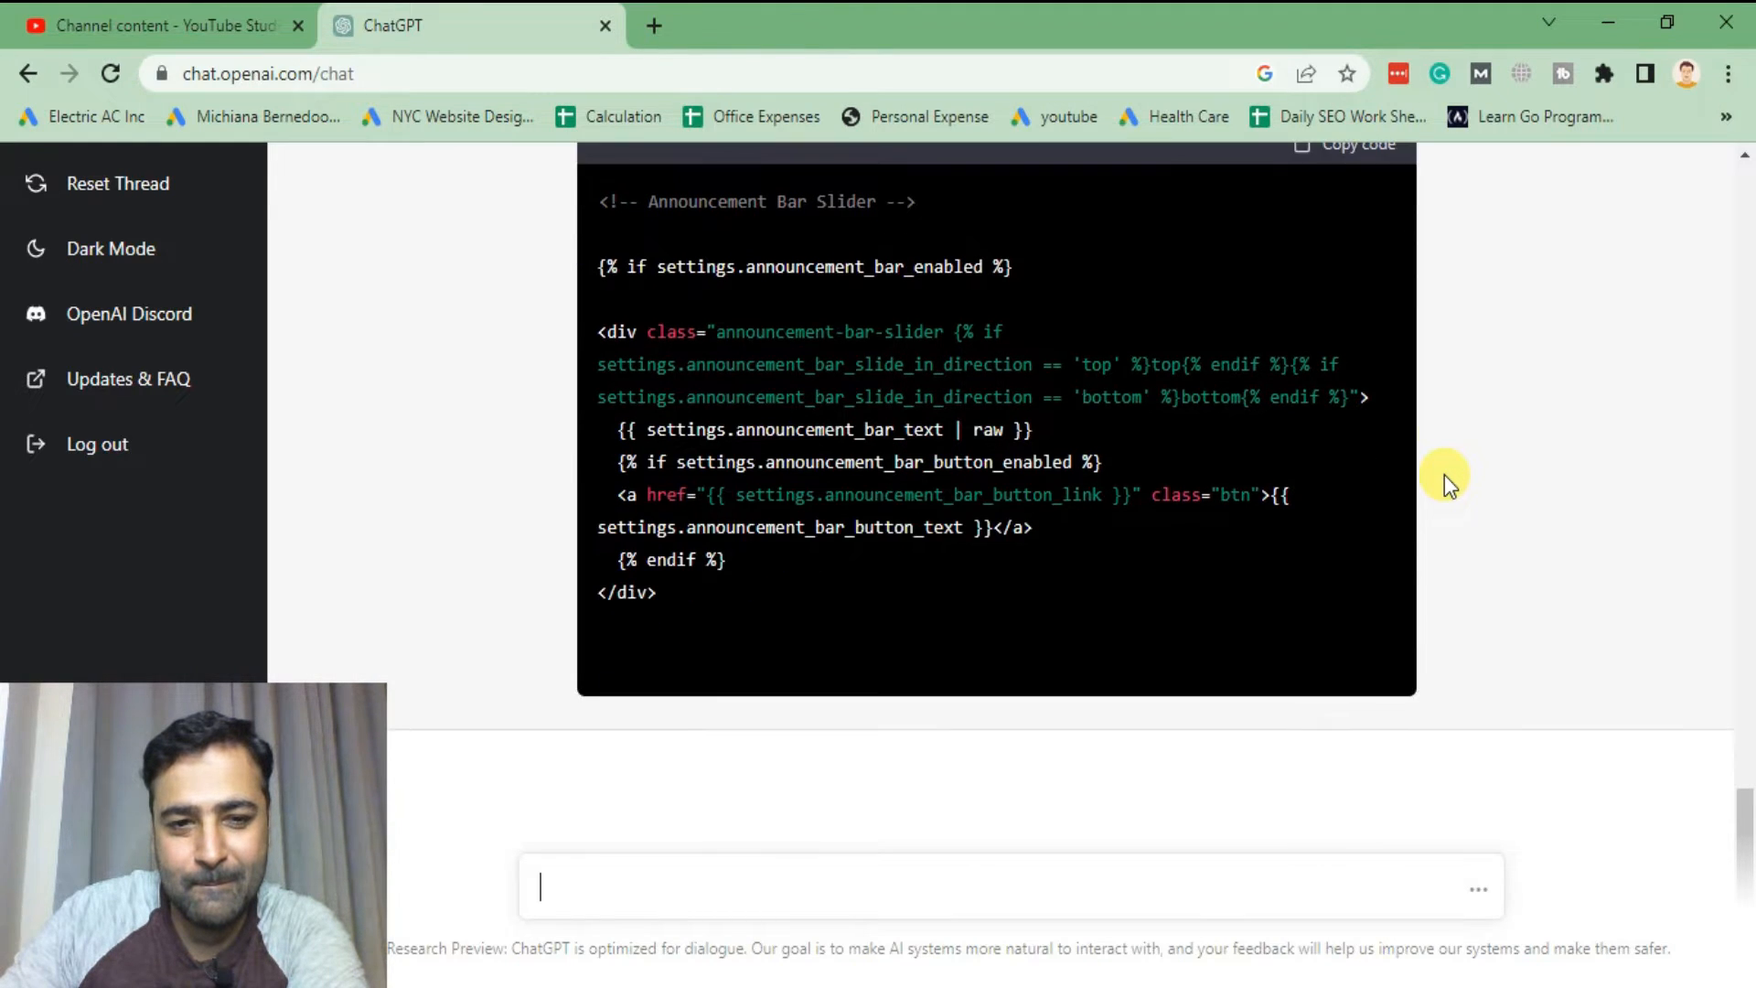
{"action": "scroll", "scroll_direction": "down", "scroll_amount": 3}
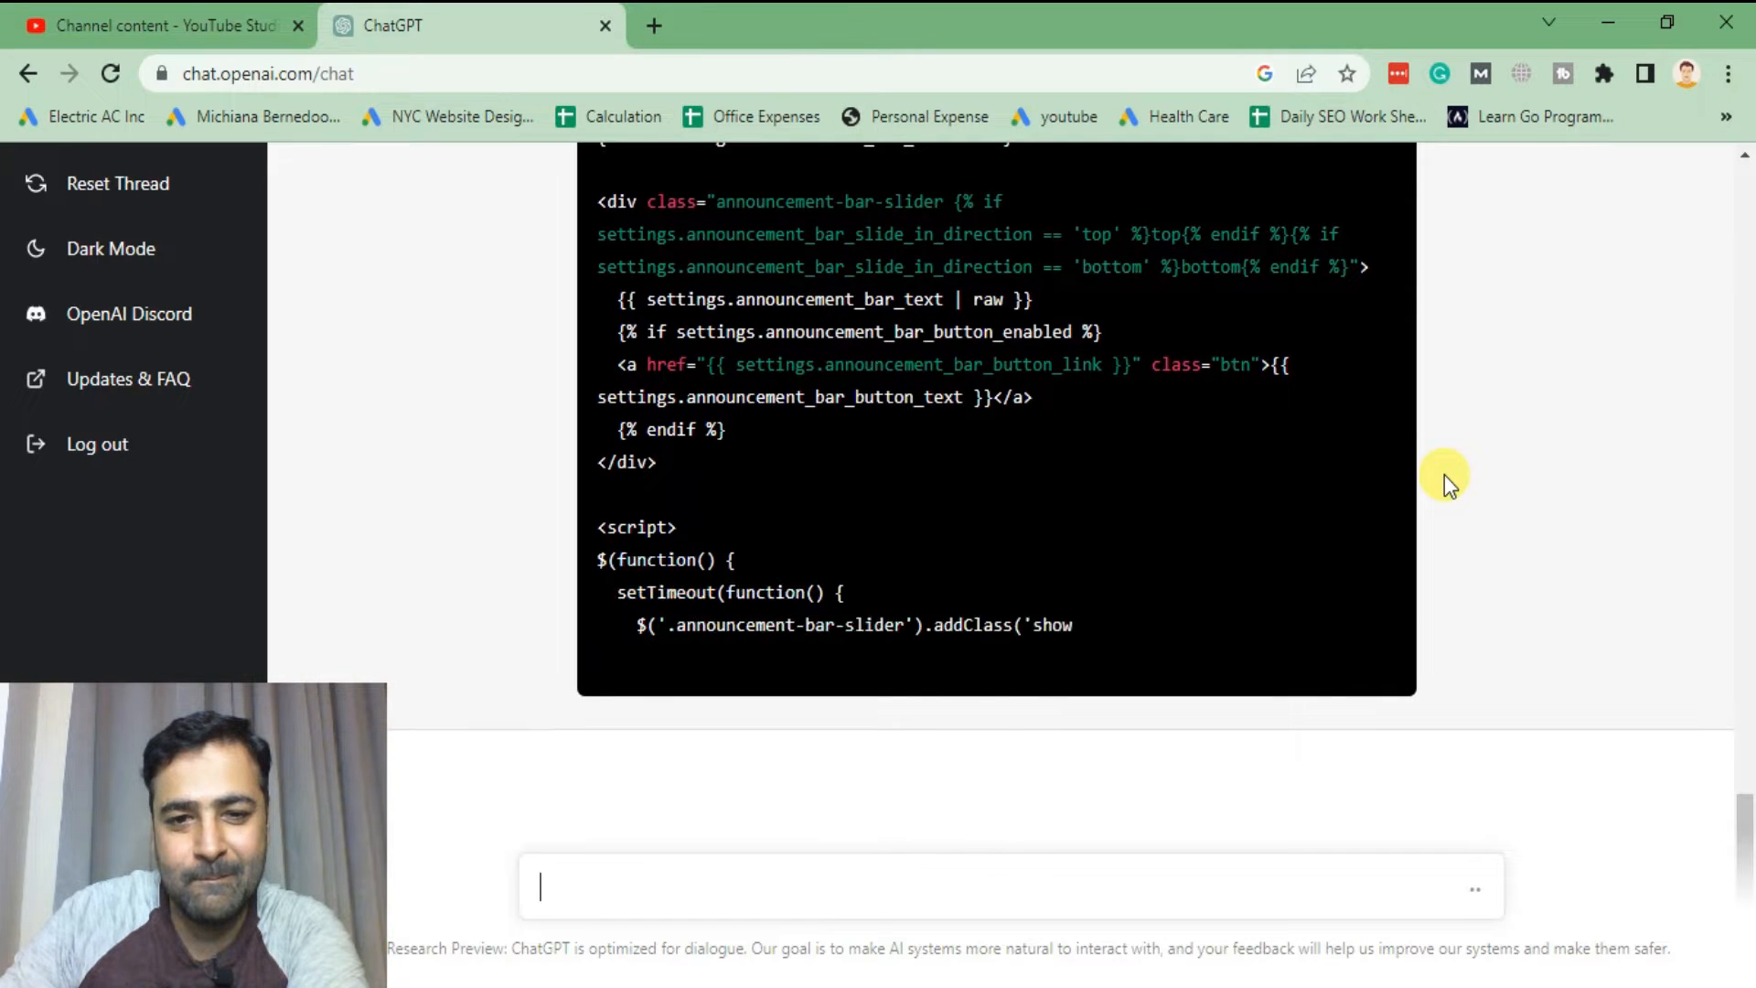
{"action": "scroll", "scroll_direction": "down", "scroll_amount": 3}
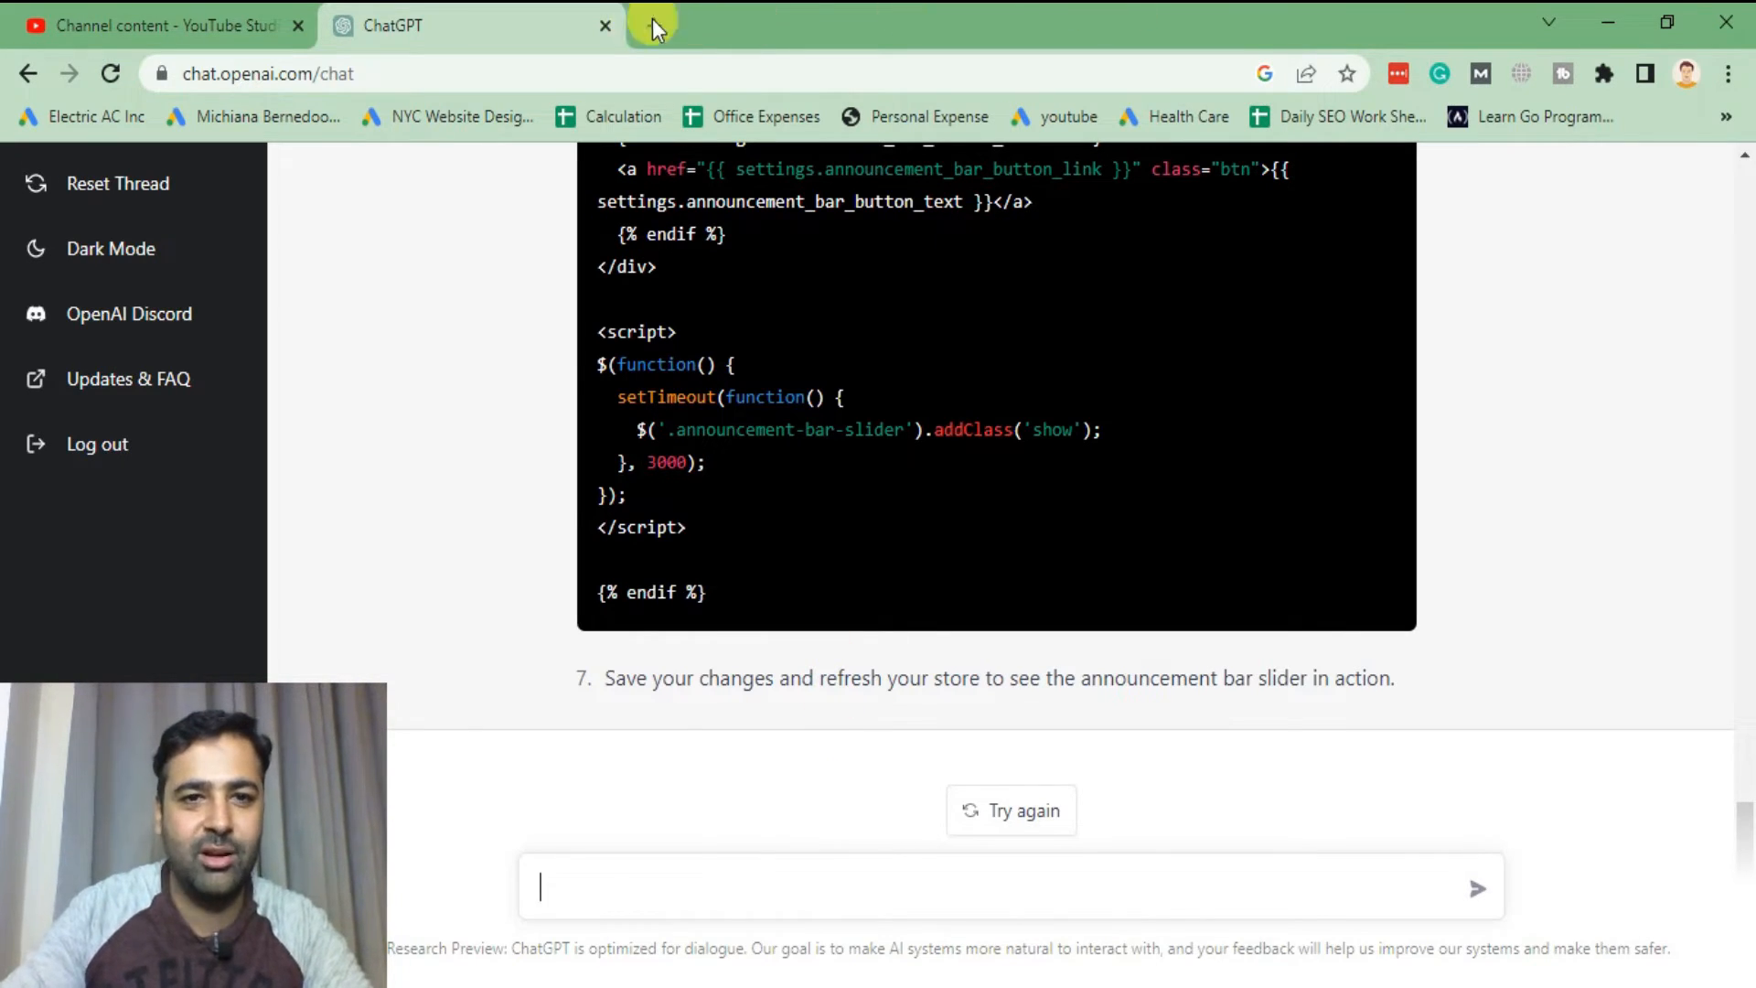
- Open the devwebsensepro myshopify admin in a new tab and return to ChatGPT
{"action": "left_click", "coordinate": [651, 26]}
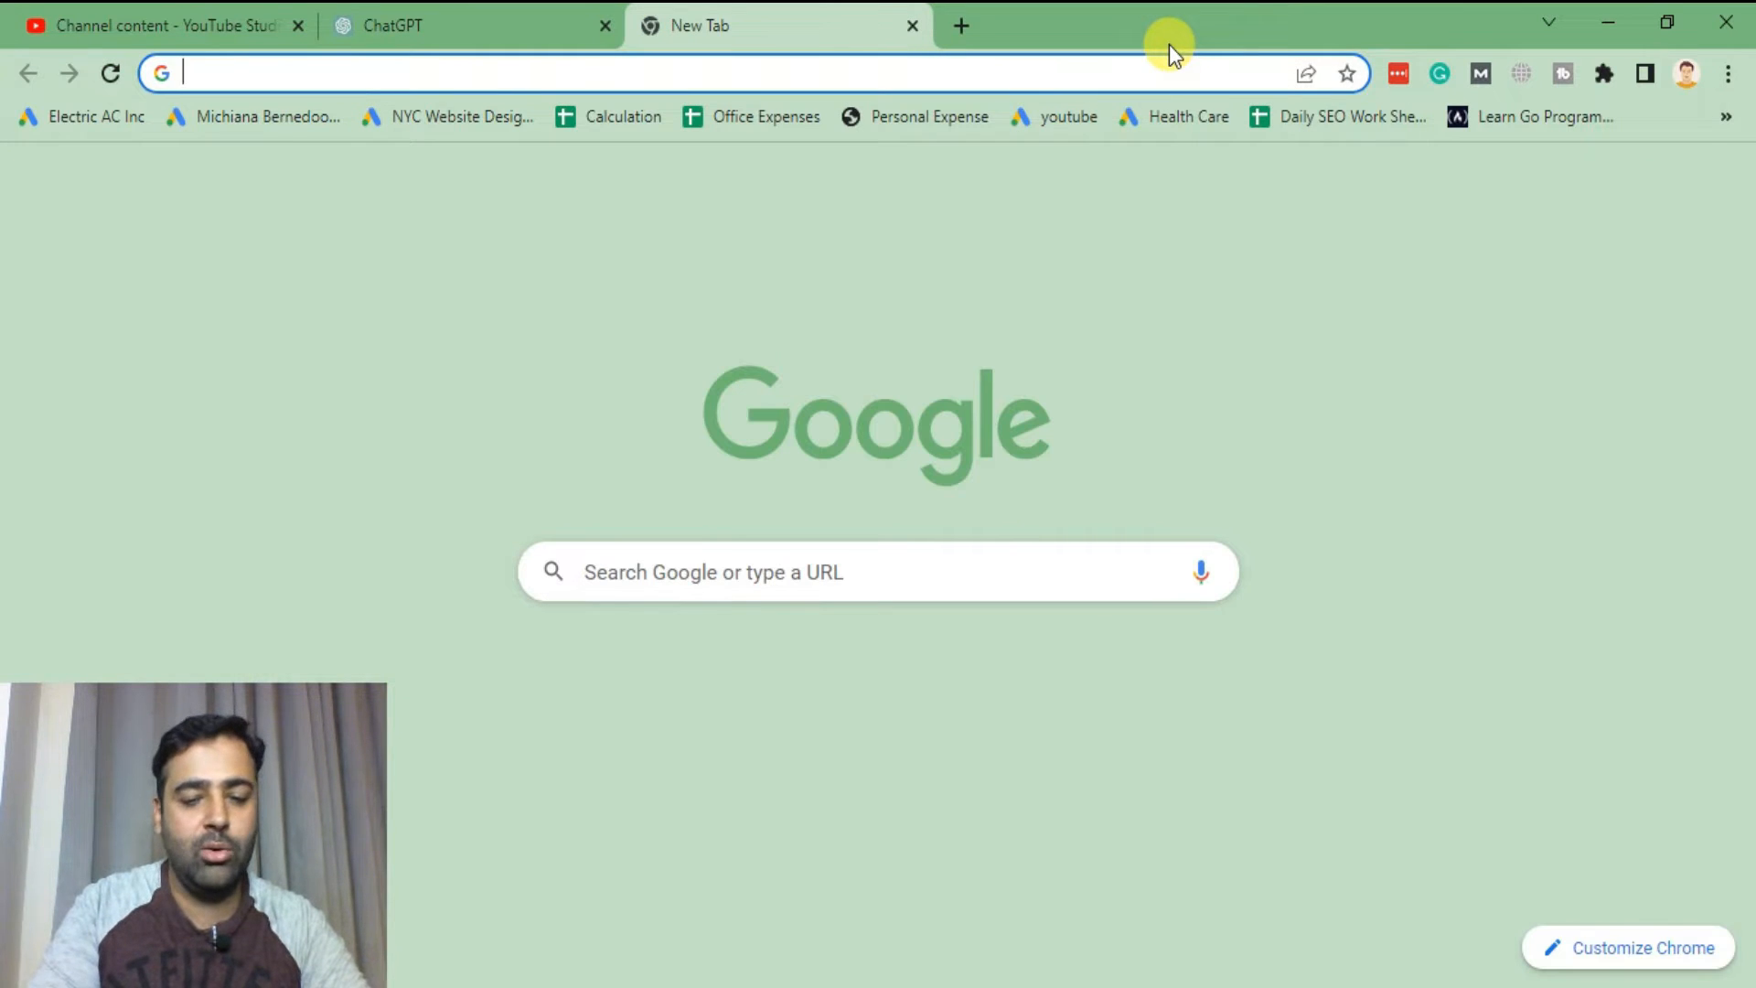
{"action": "type", "text": "dev"}
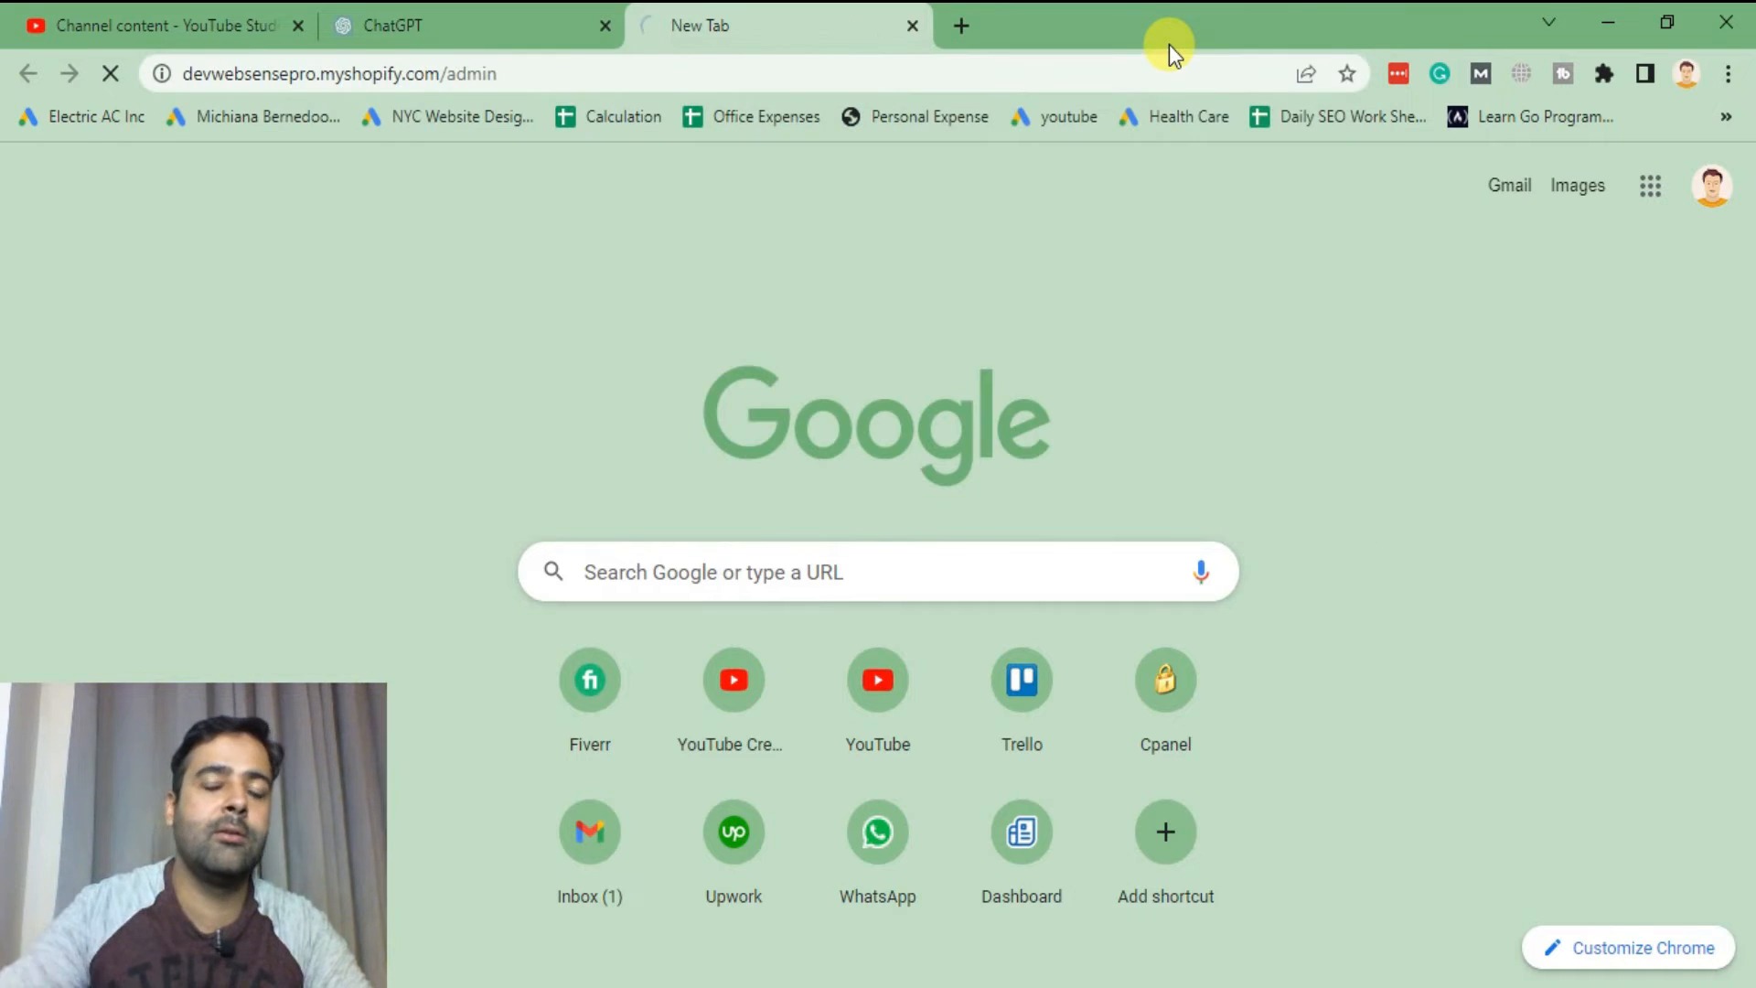
{"action": "left_click", "coordinate": [391, 25]}
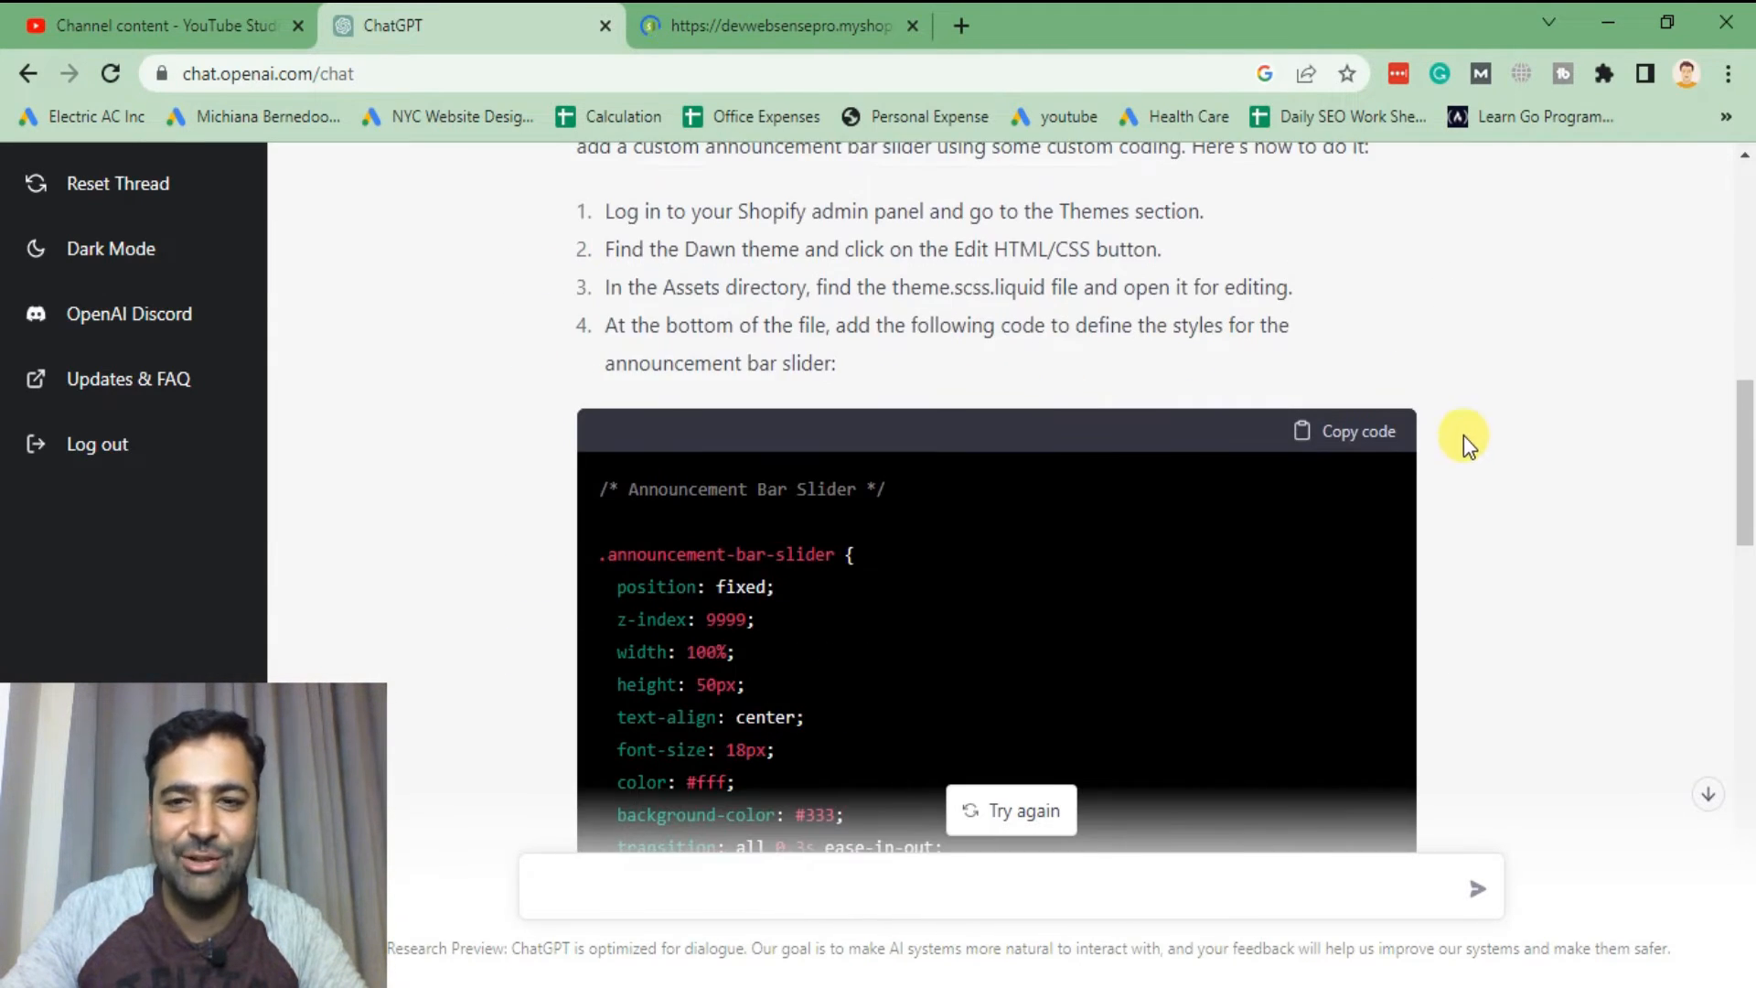
- Review ChatGPT's completed slider answer again from top to bottom
{"action": "scroll", "scroll_direction": "down", "scroll_amount": 3}
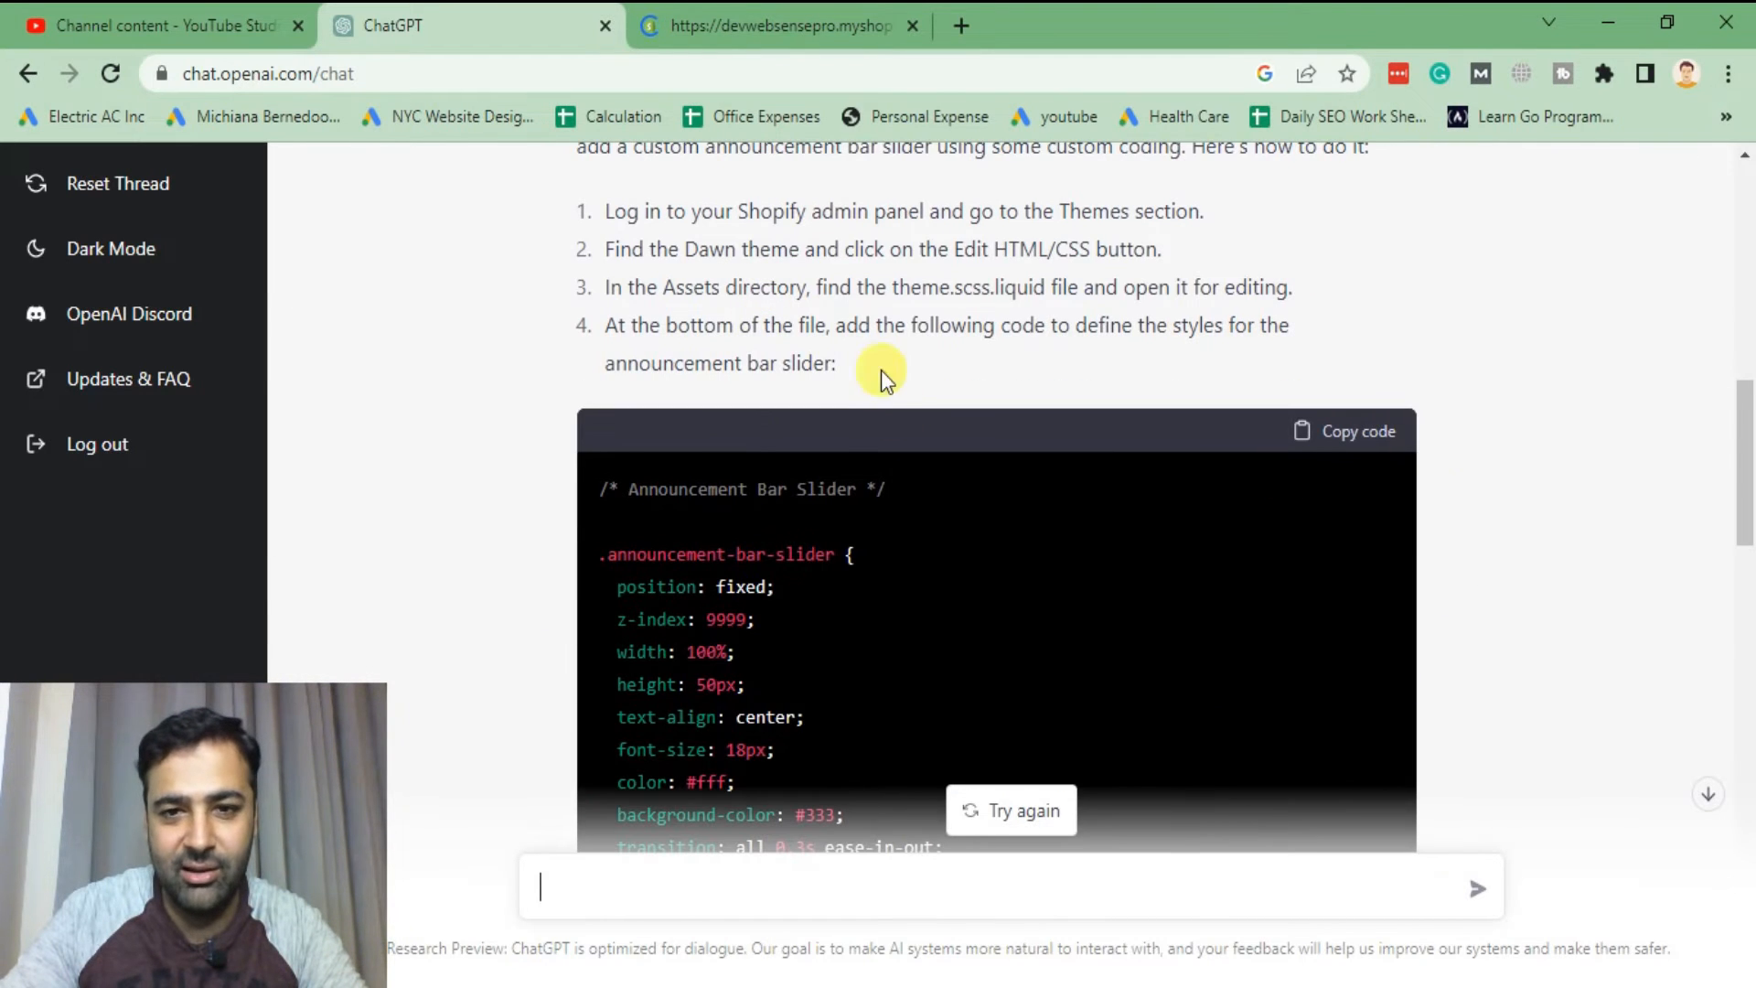
{"action": "scroll", "scroll_direction": "down", "scroll_amount": 3}
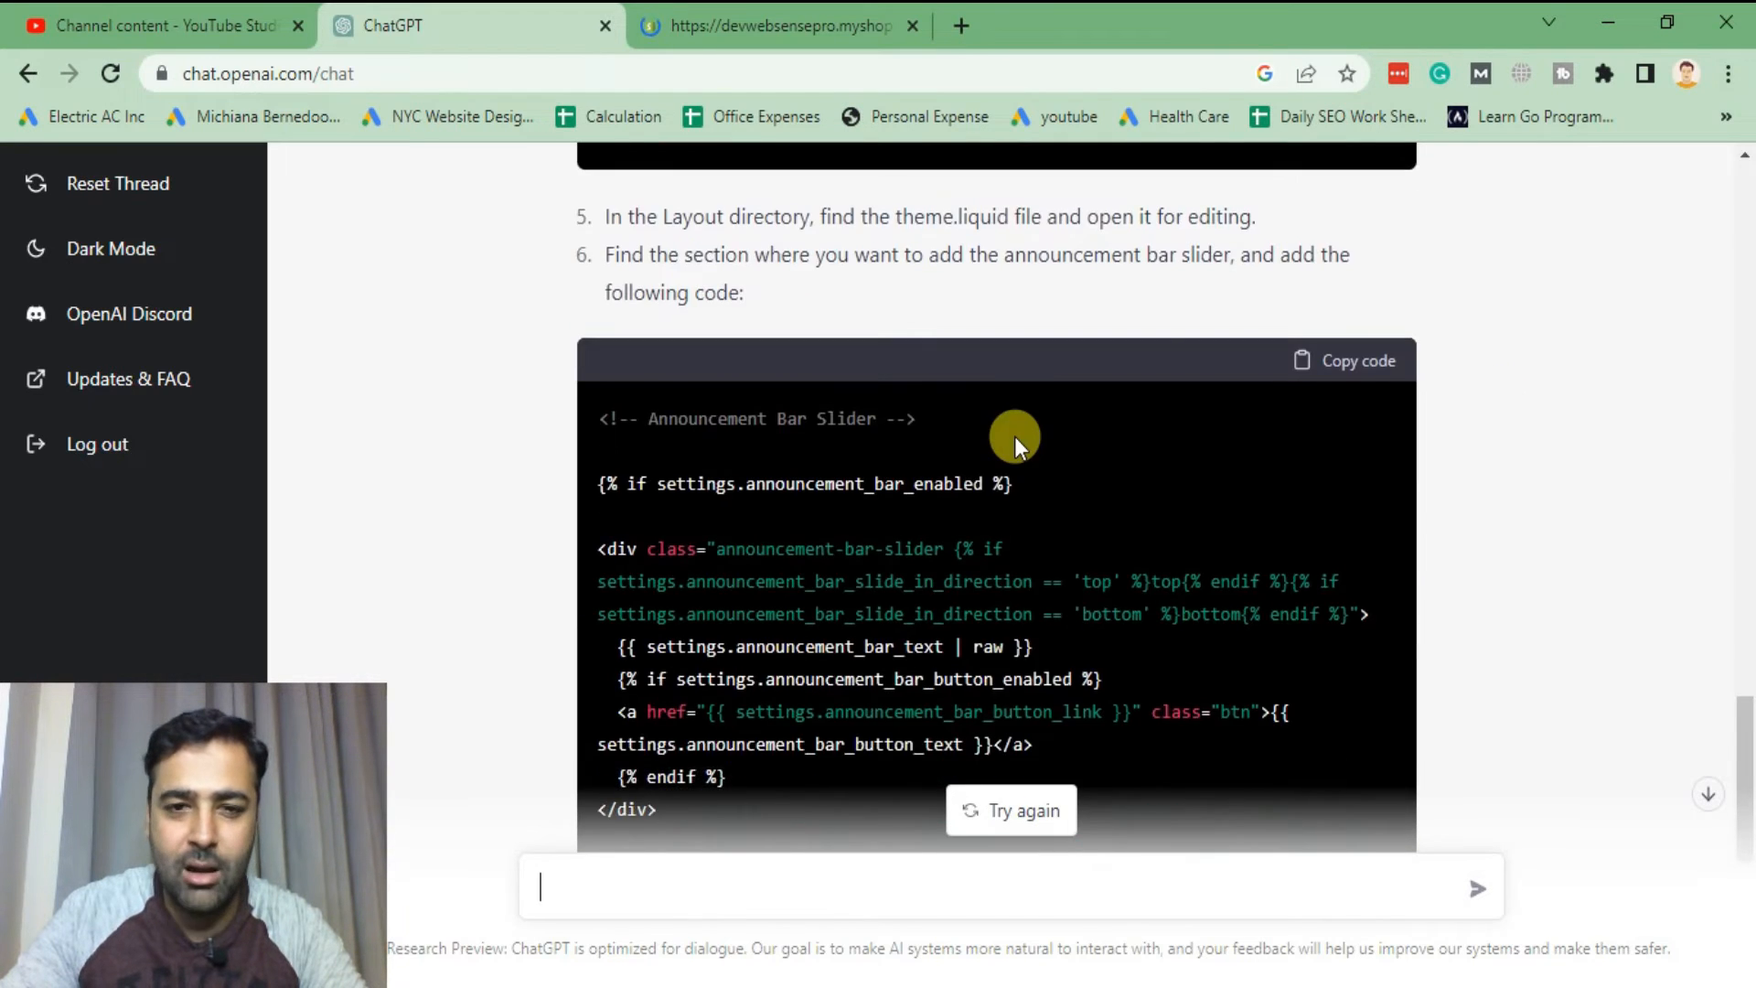
{"action": "scroll", "scroll_direction": "down", "scroll_amount": 3}
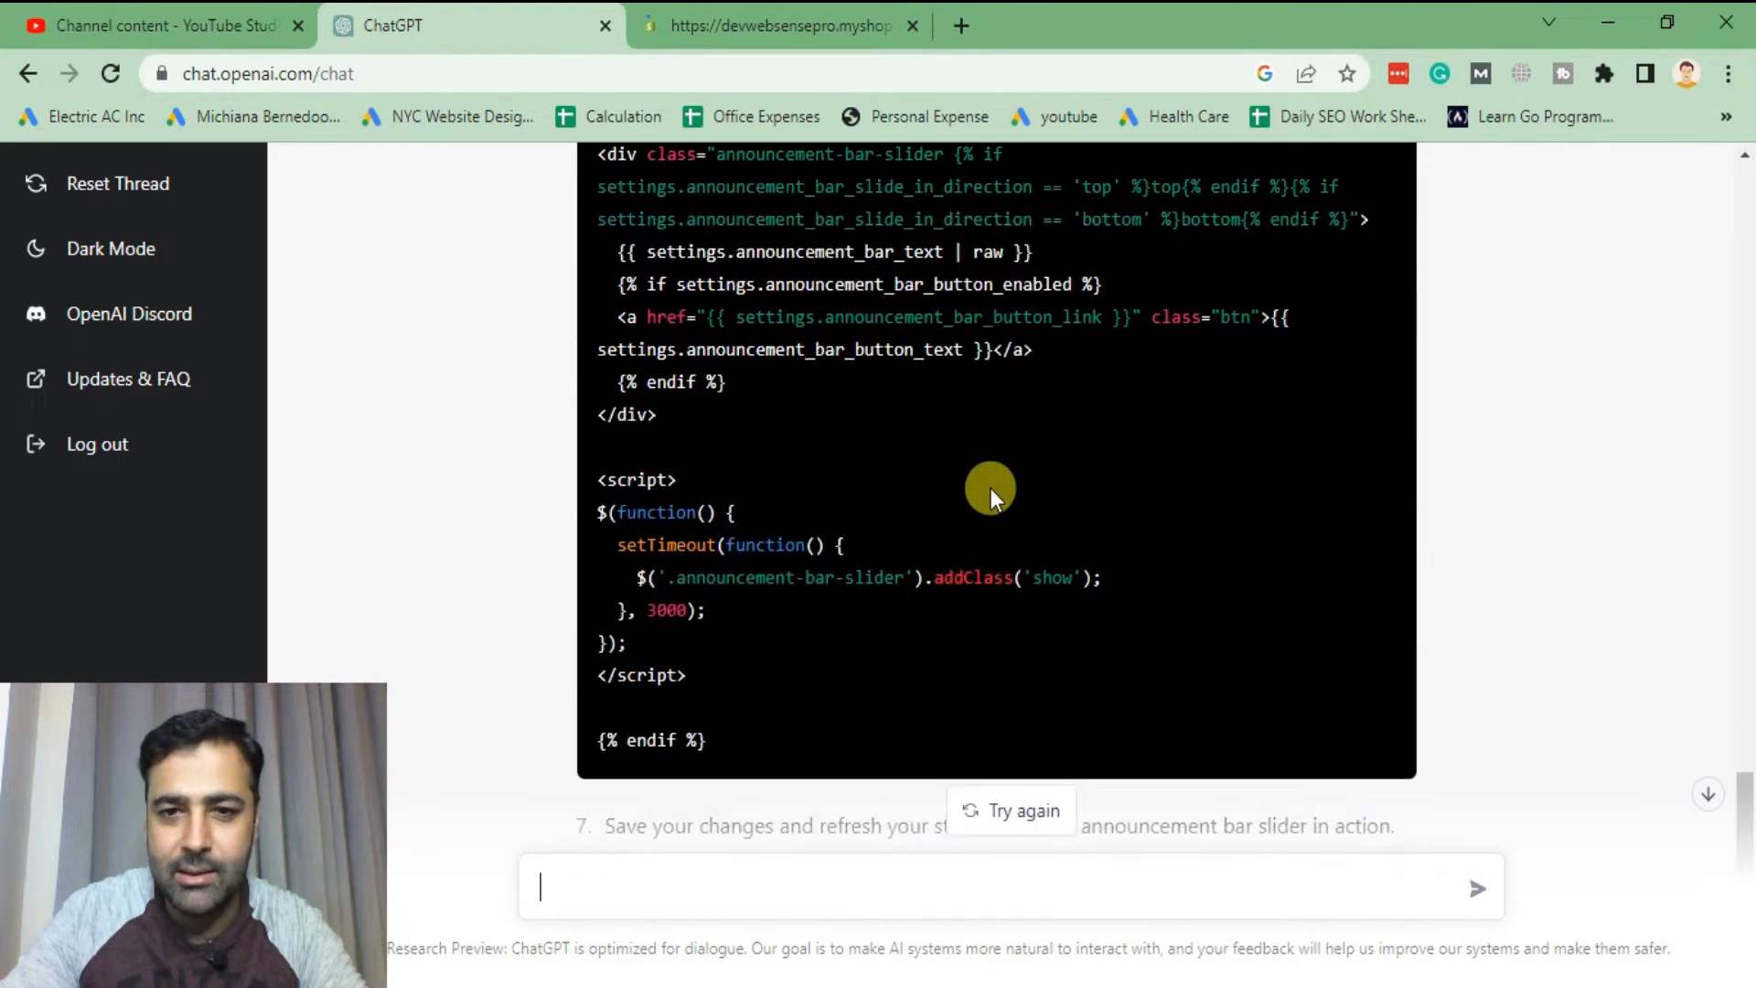
{"action": "scroll", "scroll_direction": "down", "scroll_amount": 3}
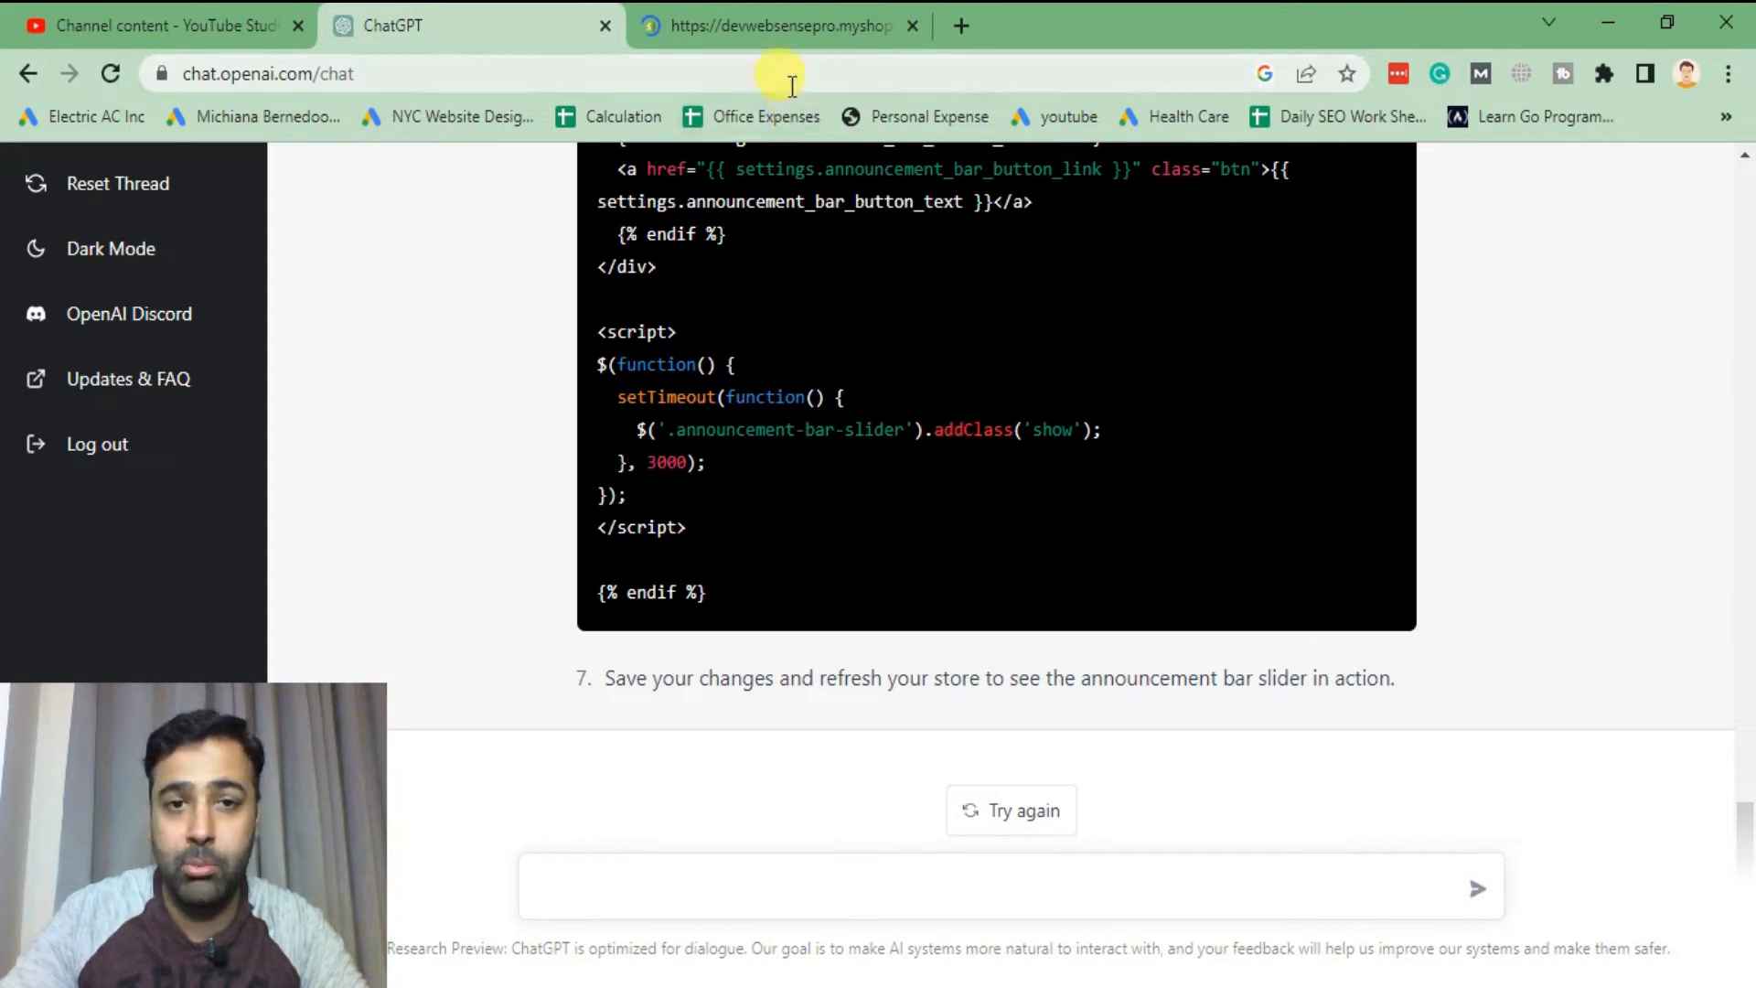
- Bring up Online Store > Themes showing Dawn as current theme, checking it against ChatGPT's steps
{"action": "left_click", "coordinate": [776, 26]}
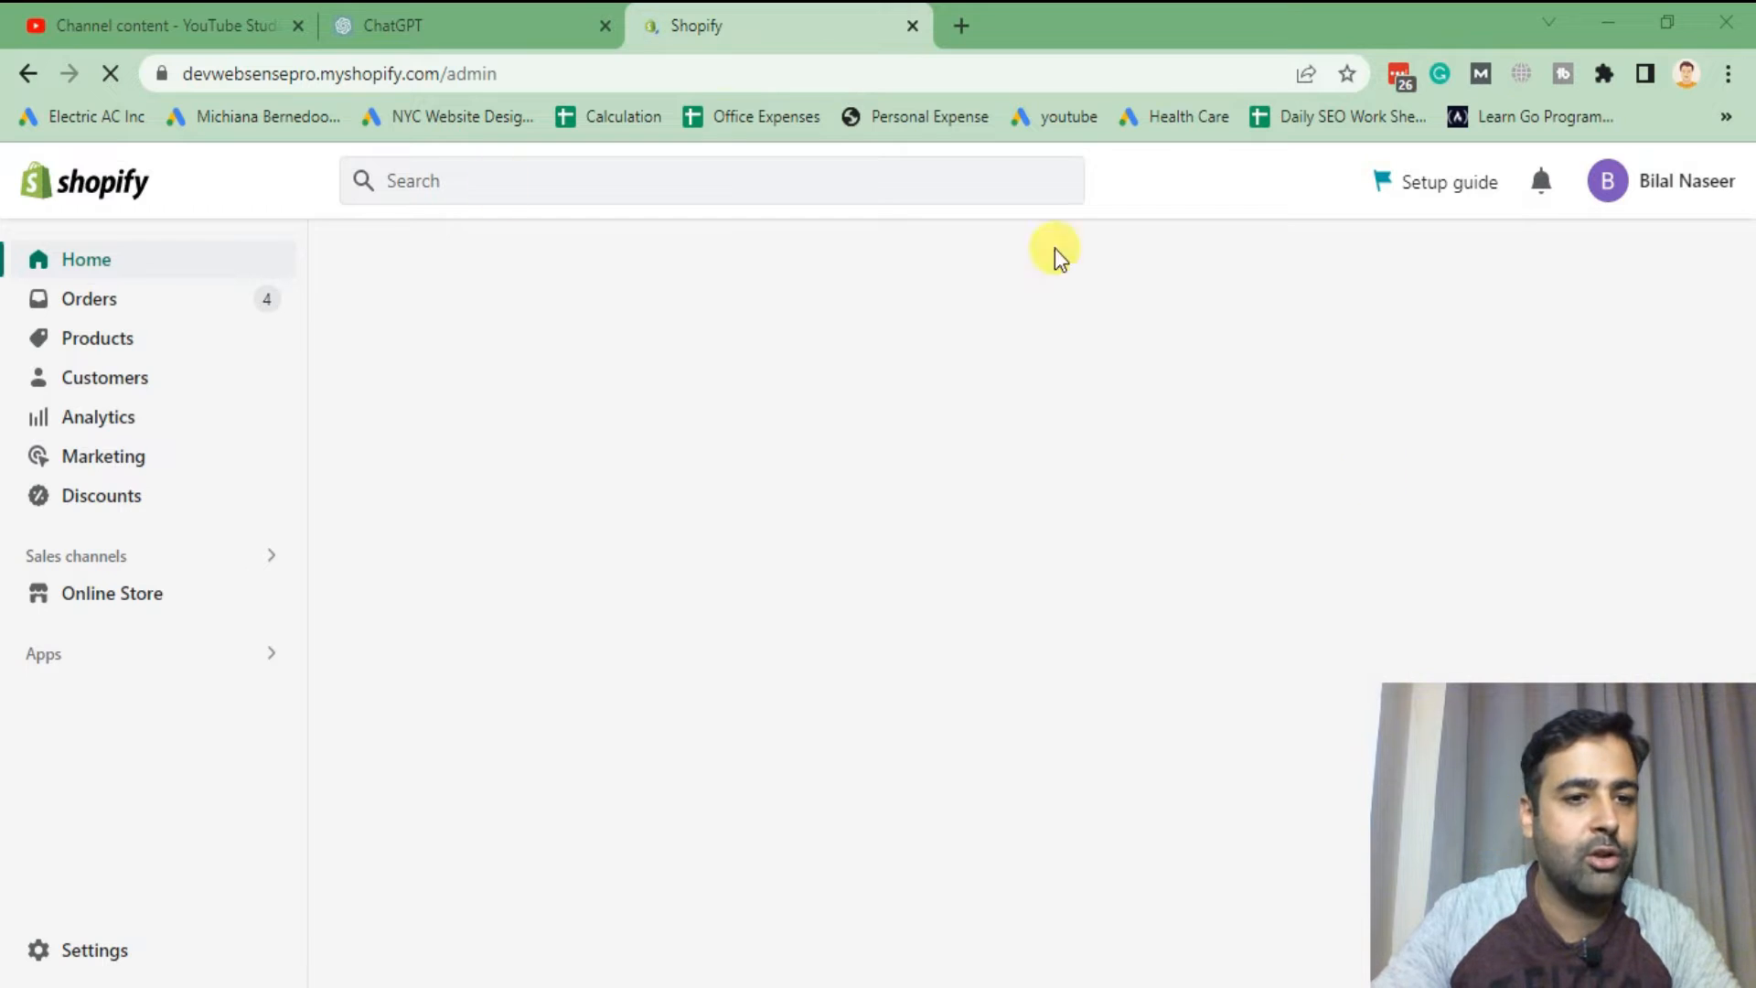
{"action": "left_click", "coordinate": [109, 592]}
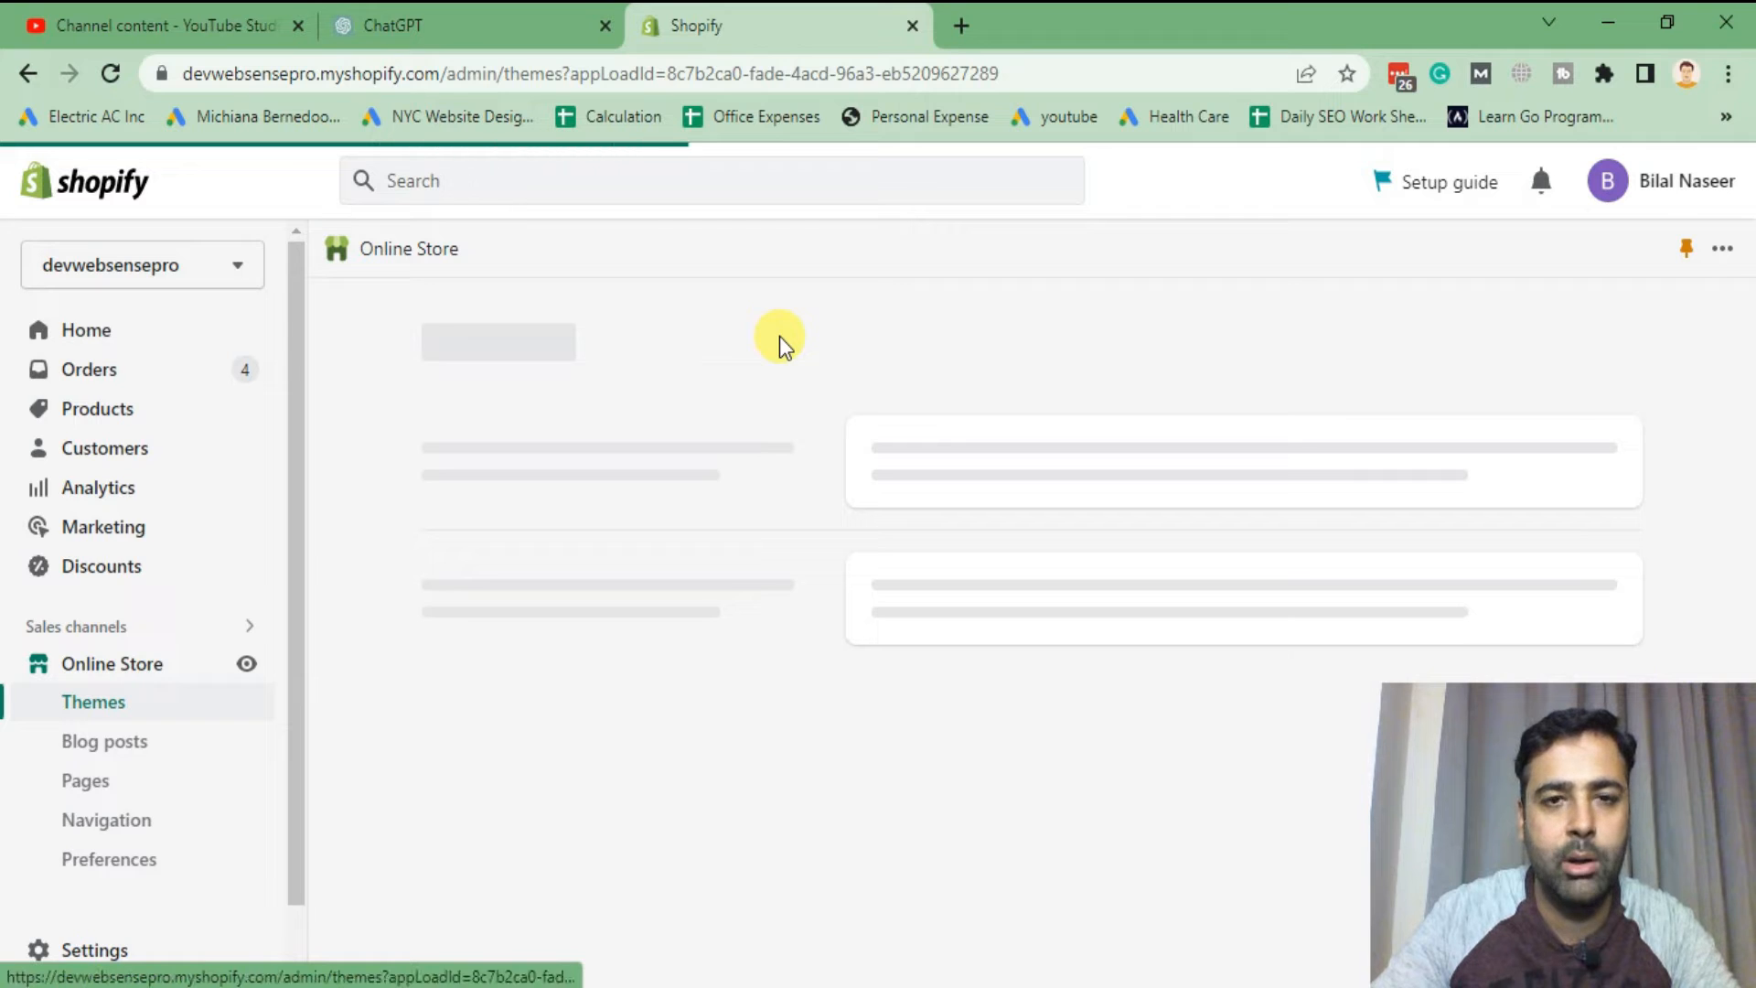
{"action": "left_click", "coordinate": [400, 25]}
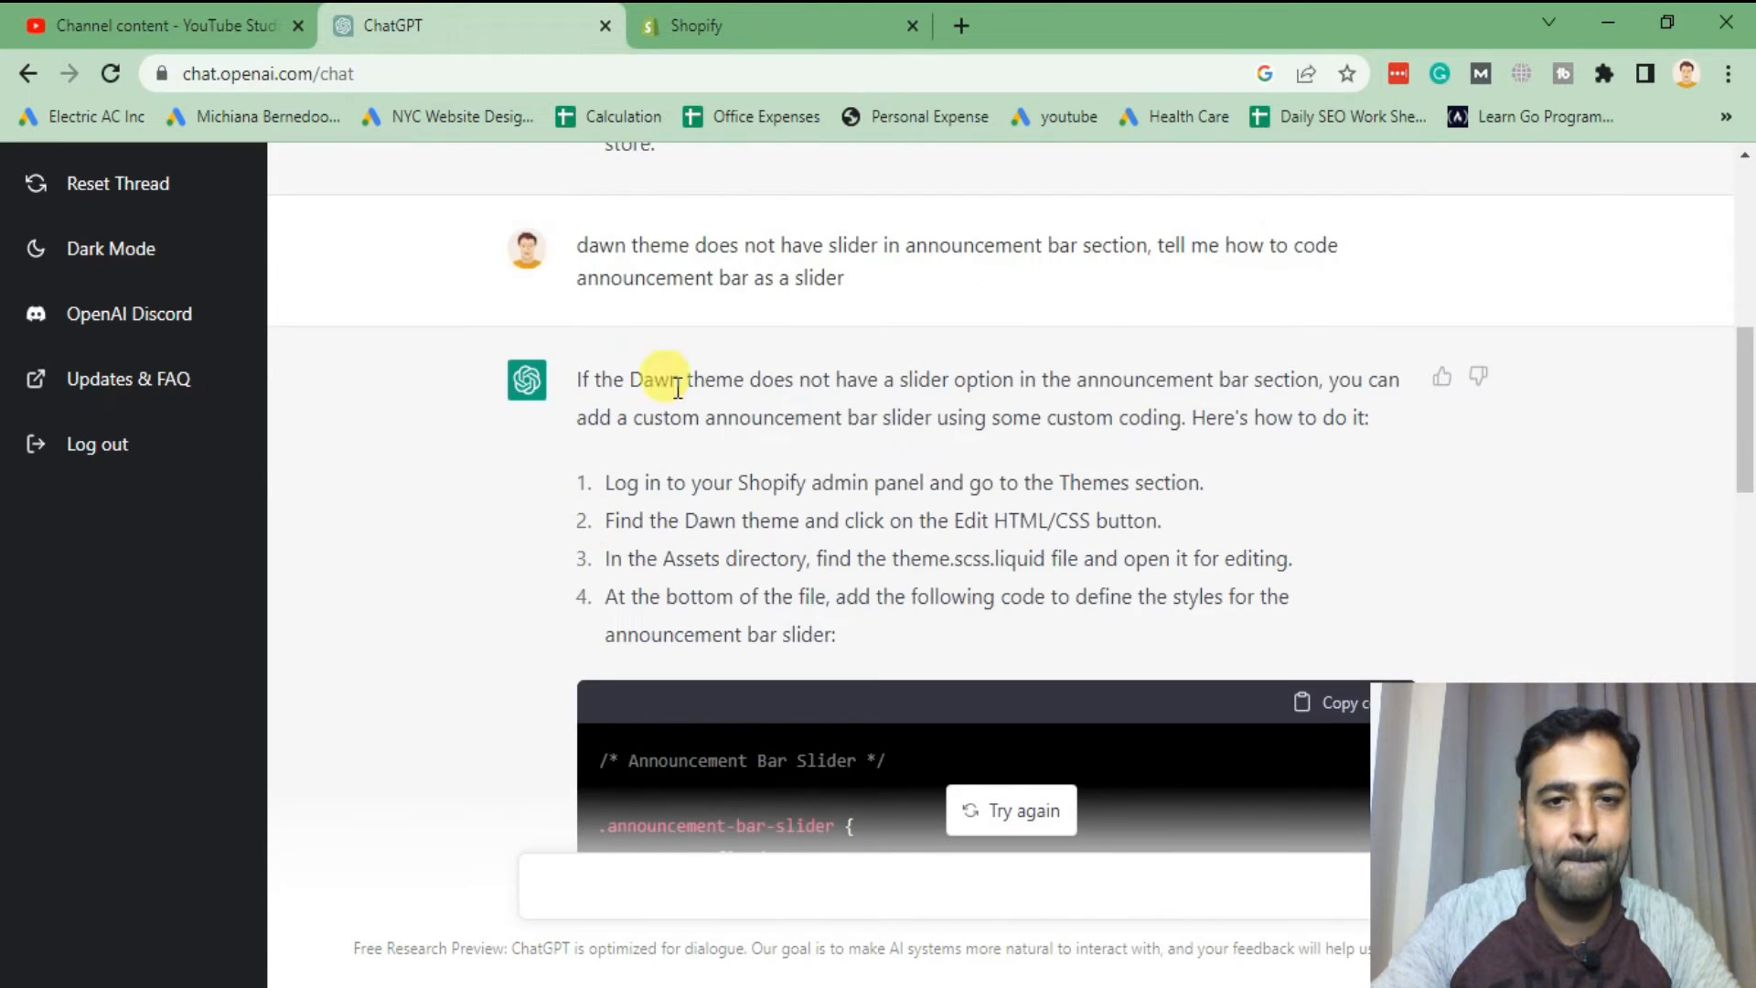
{"action": "left_click", "coordinate": [733, 26]}
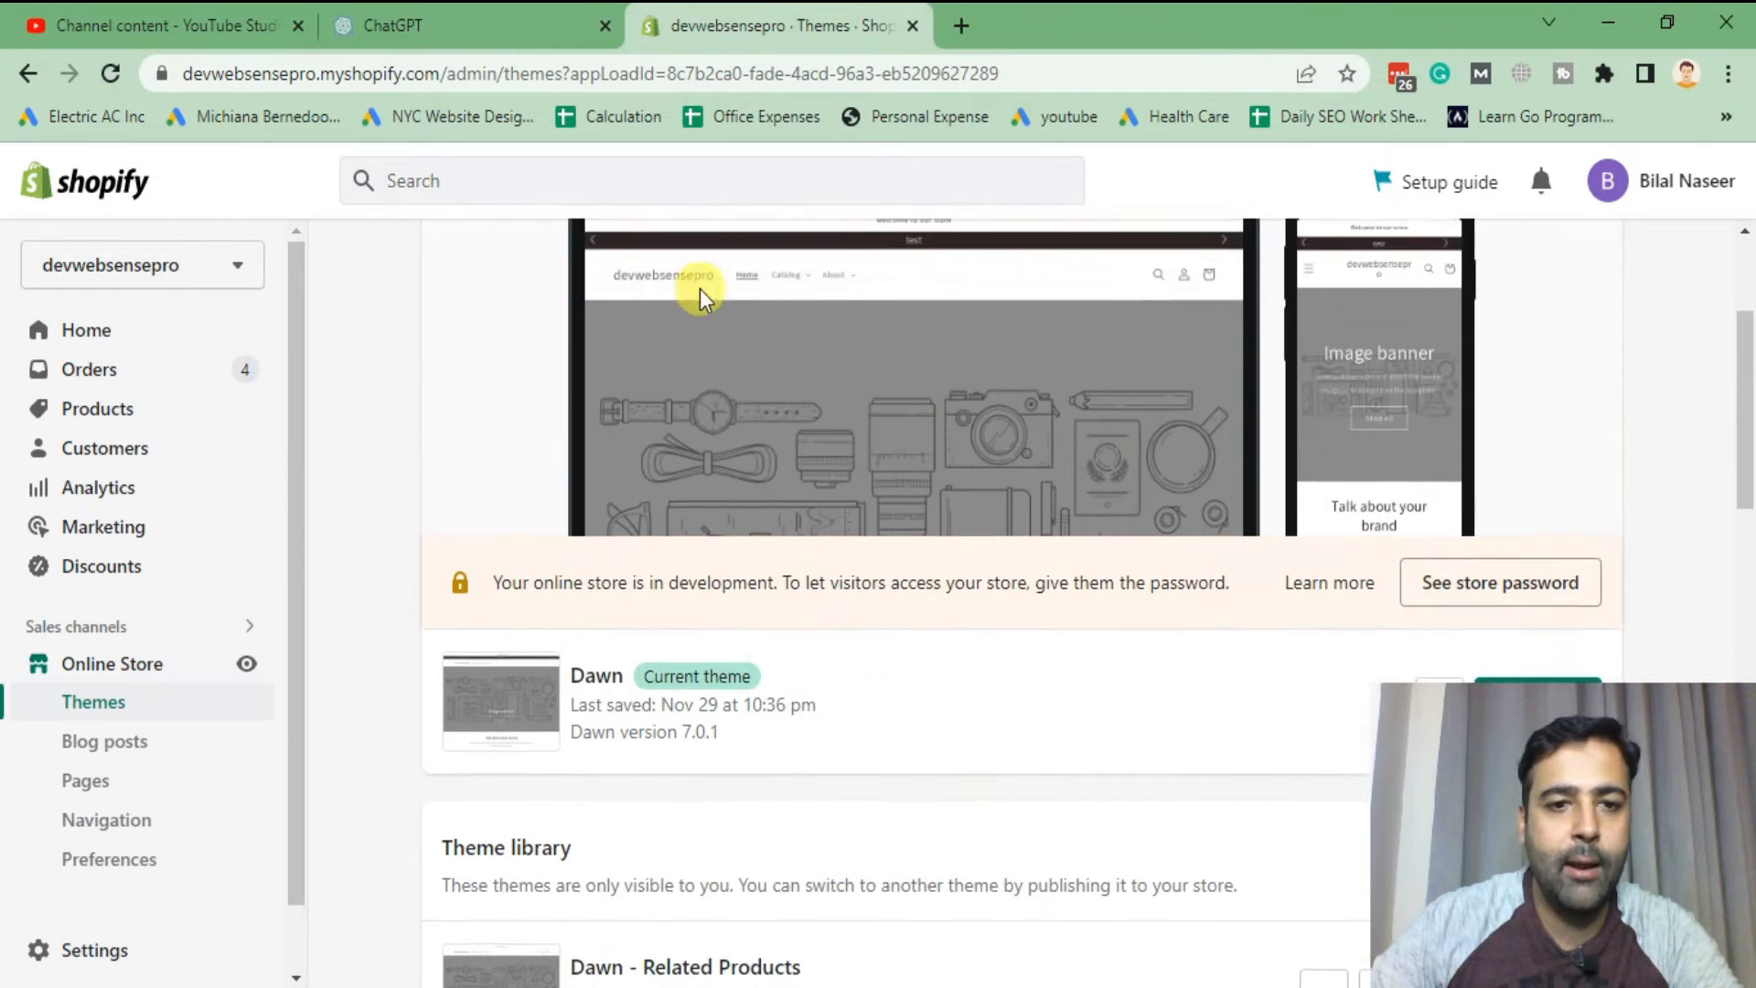
{"action": "left_click", "coordinate": [1437, 430]}
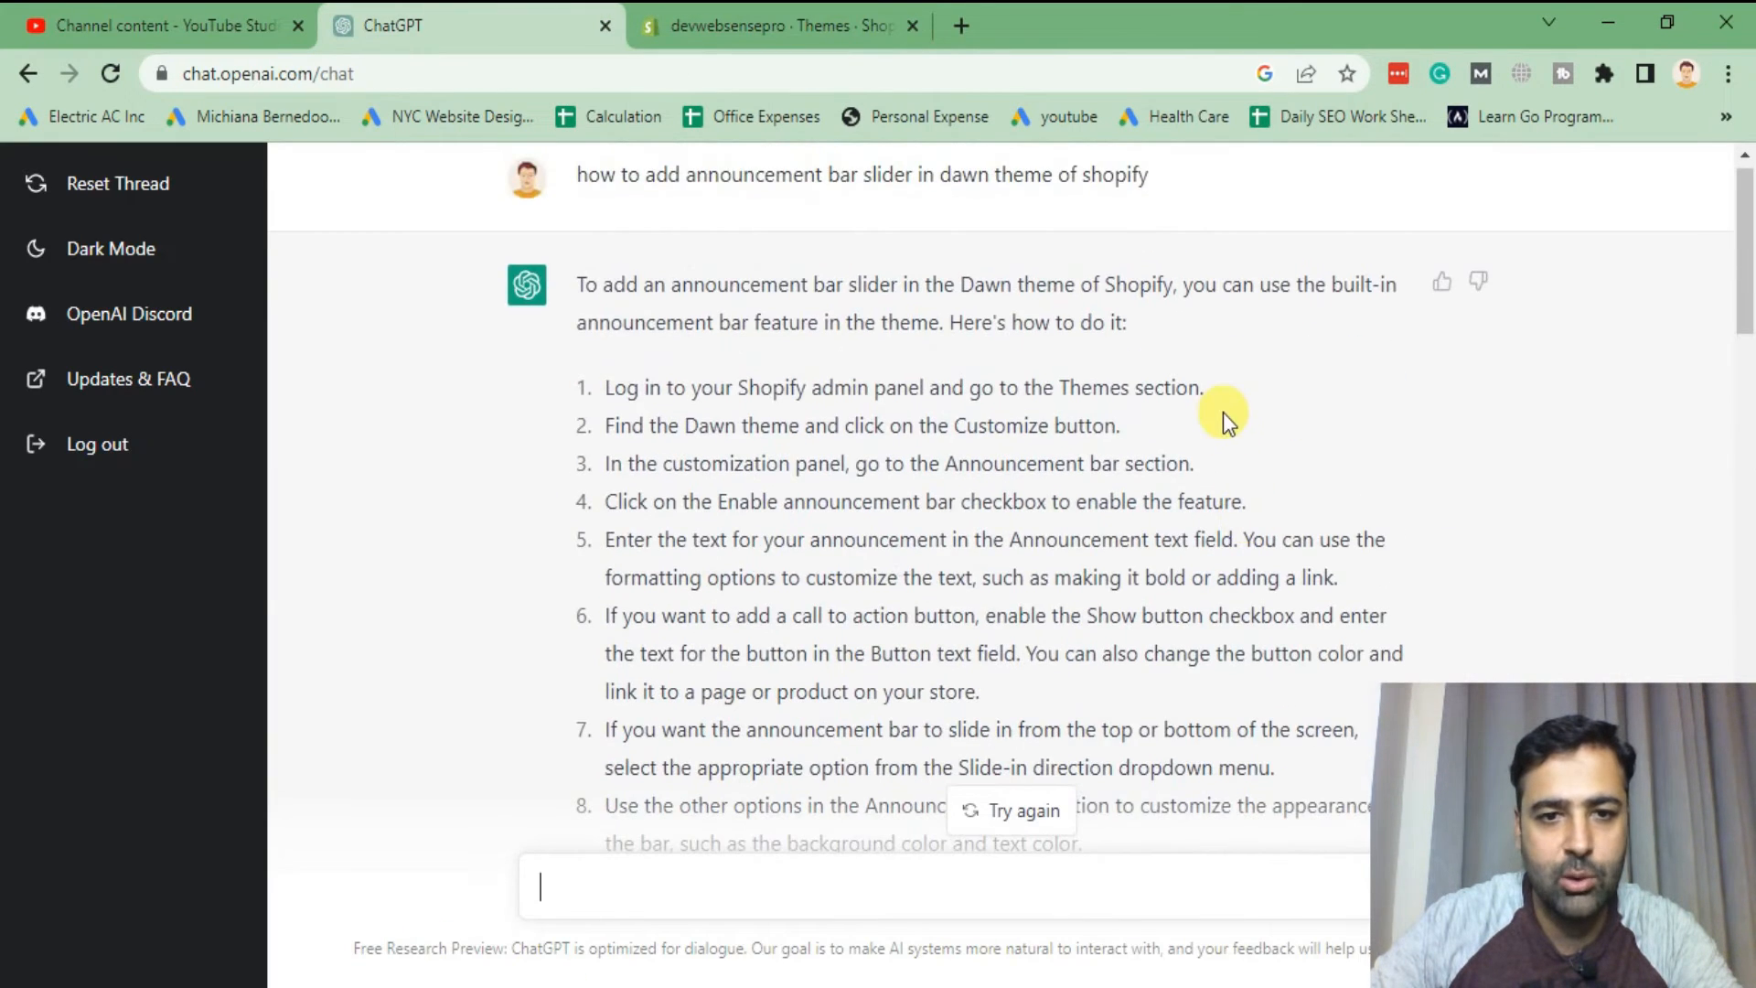
- Locate the custom slider coding steps and highlight the word theme in the file name
{"action": "scroll", "scroll_direction": "down", "scroll_amount": 3}
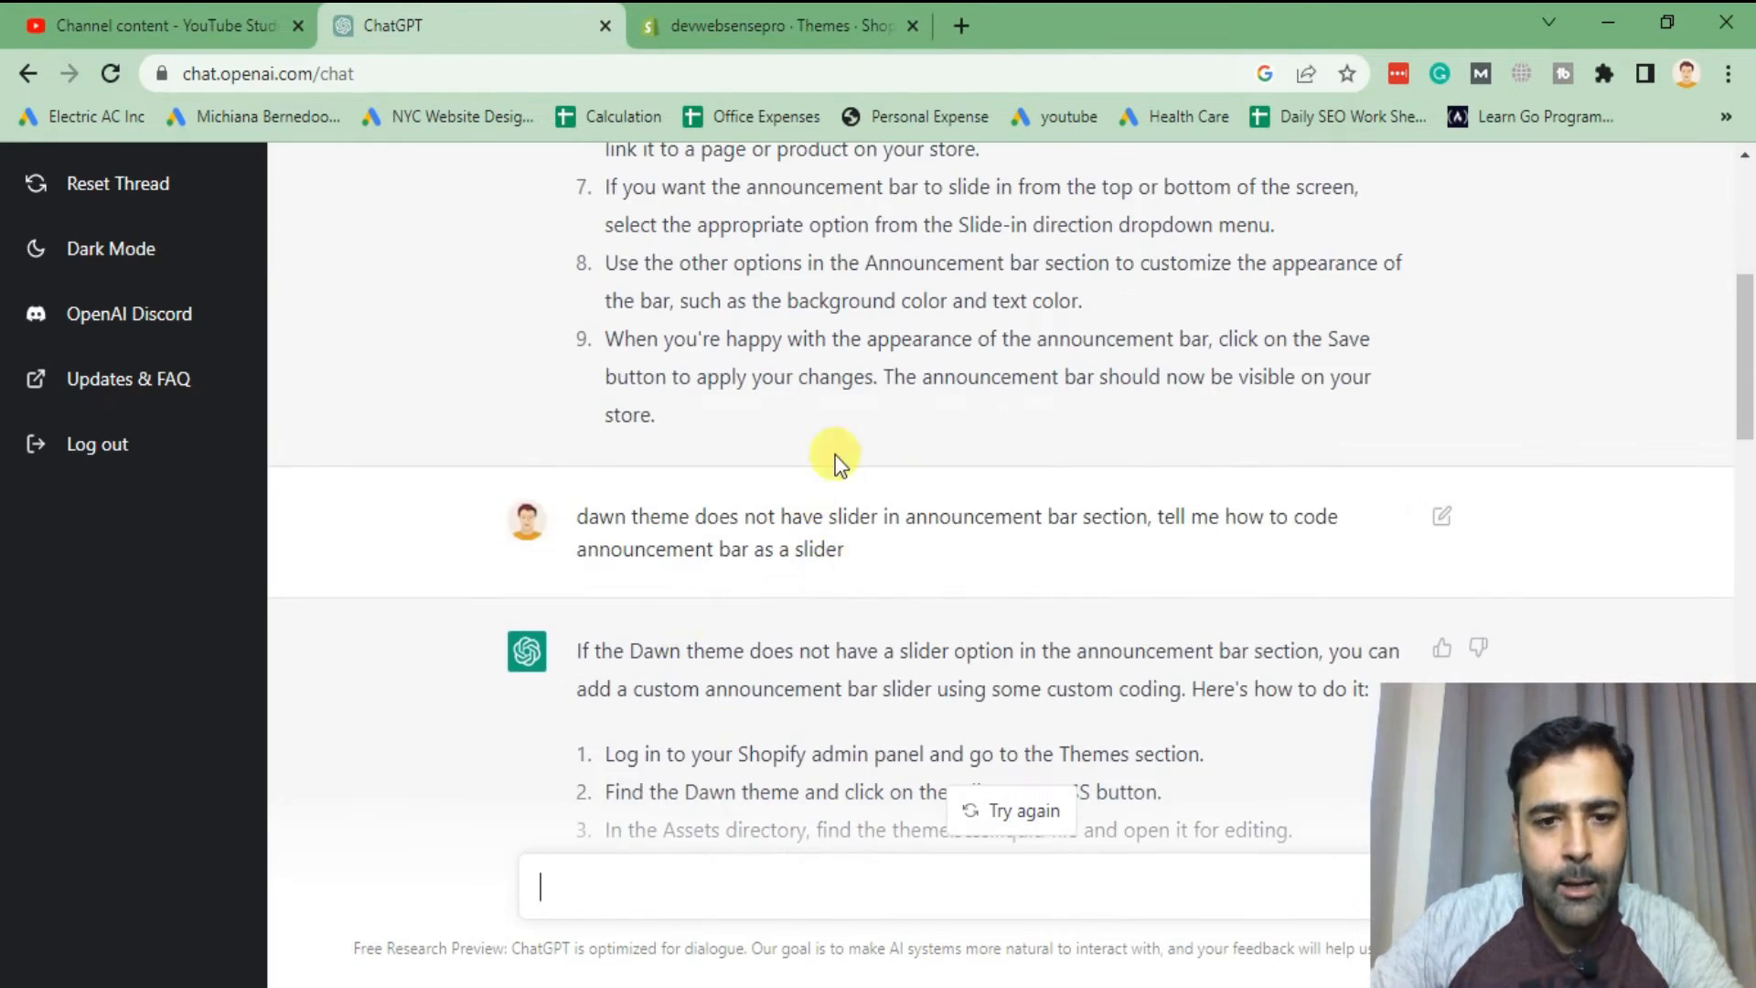
{"action": "scroll", "scroll_direction": "down", "scroll_amount": 3}
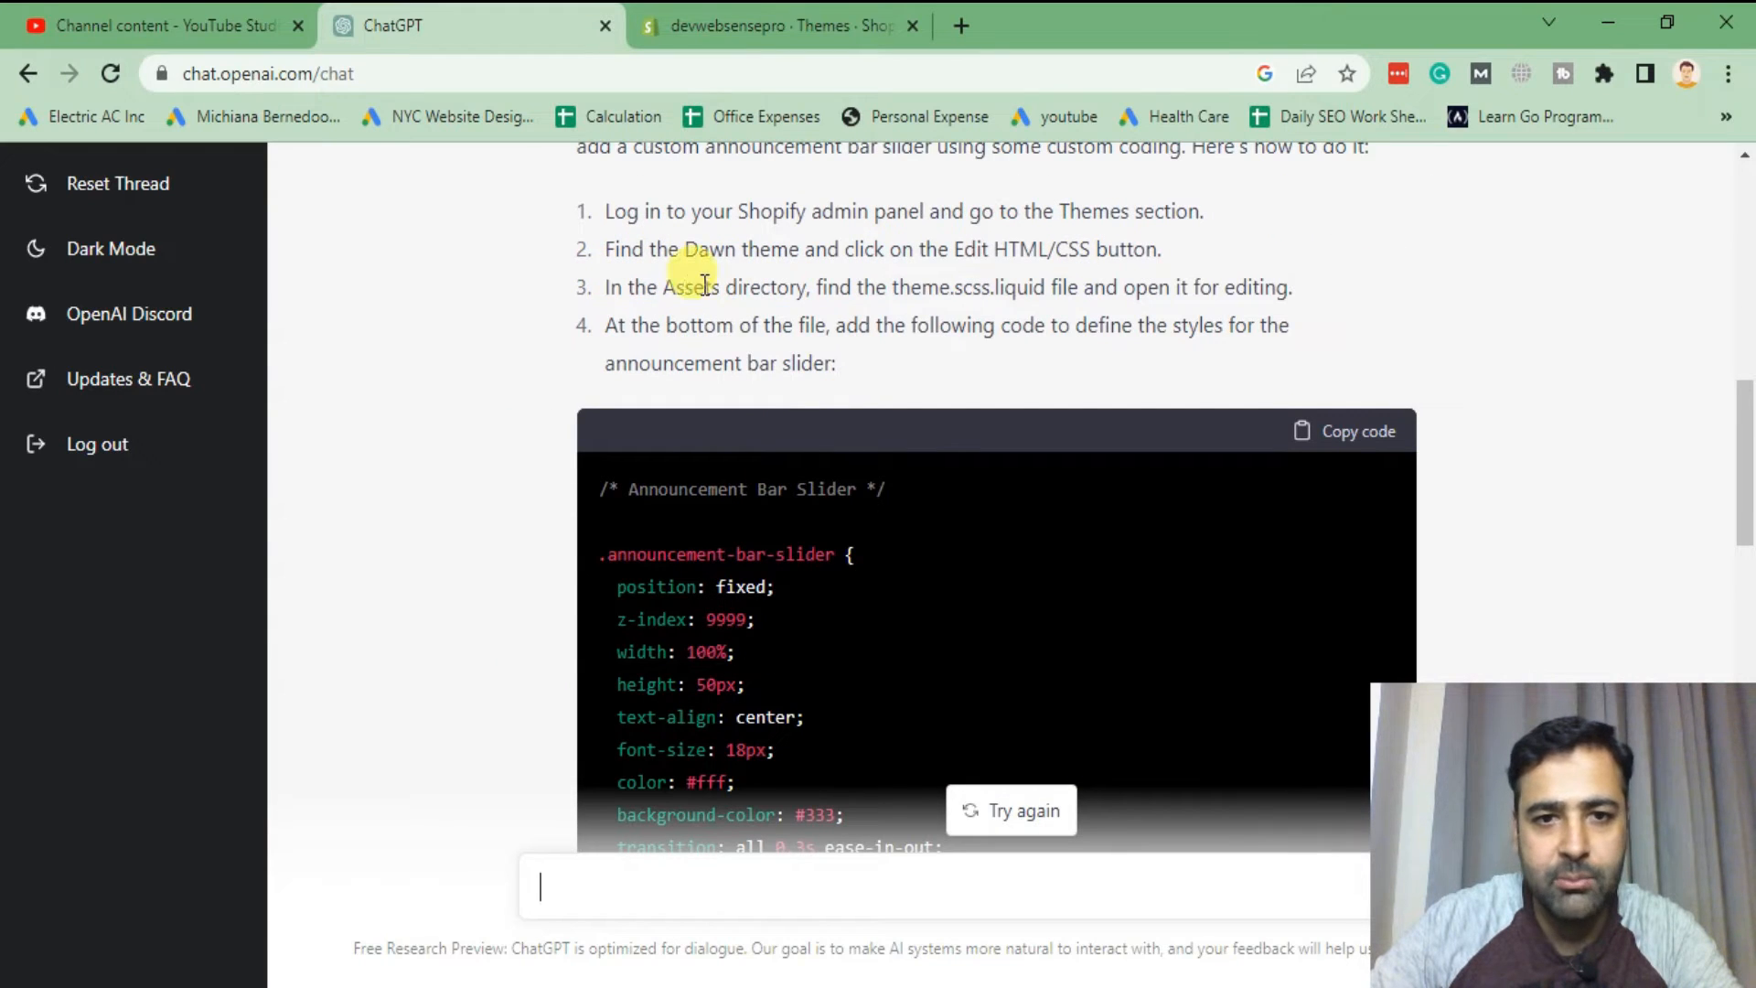
{"action": "mouse_move", "coordinate": [680, 314]}
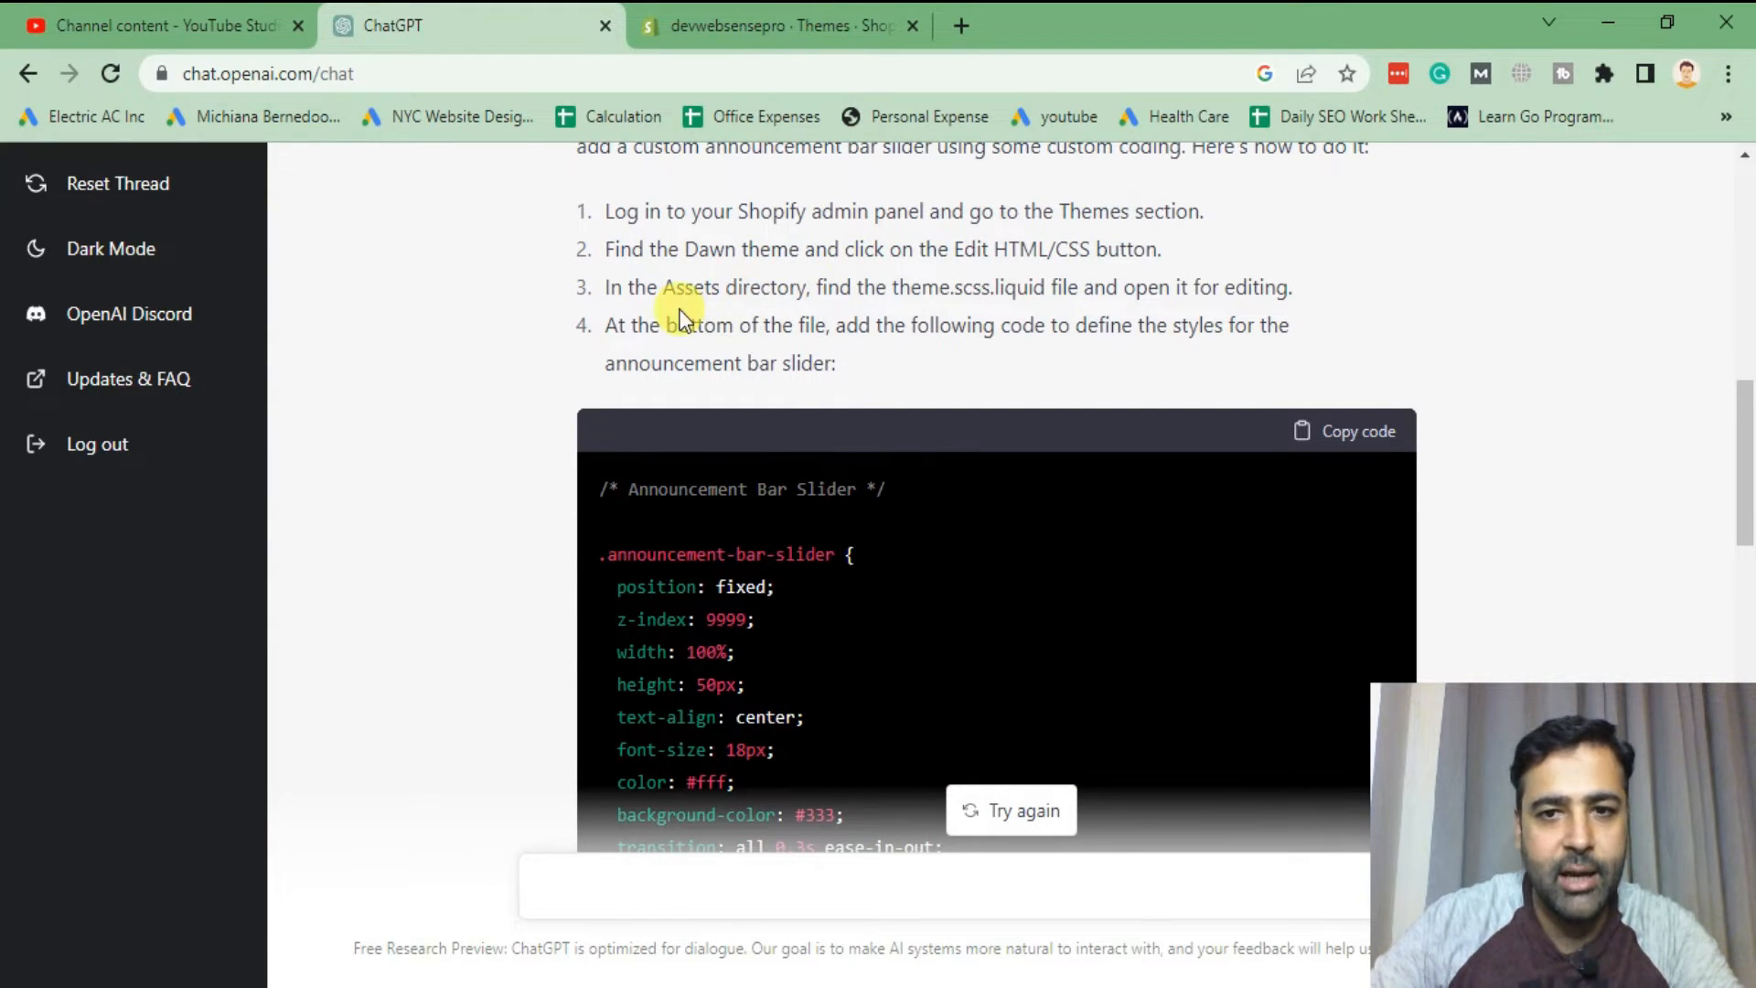
{"action": "mouse_move", "coordinate": [1075, 311]}
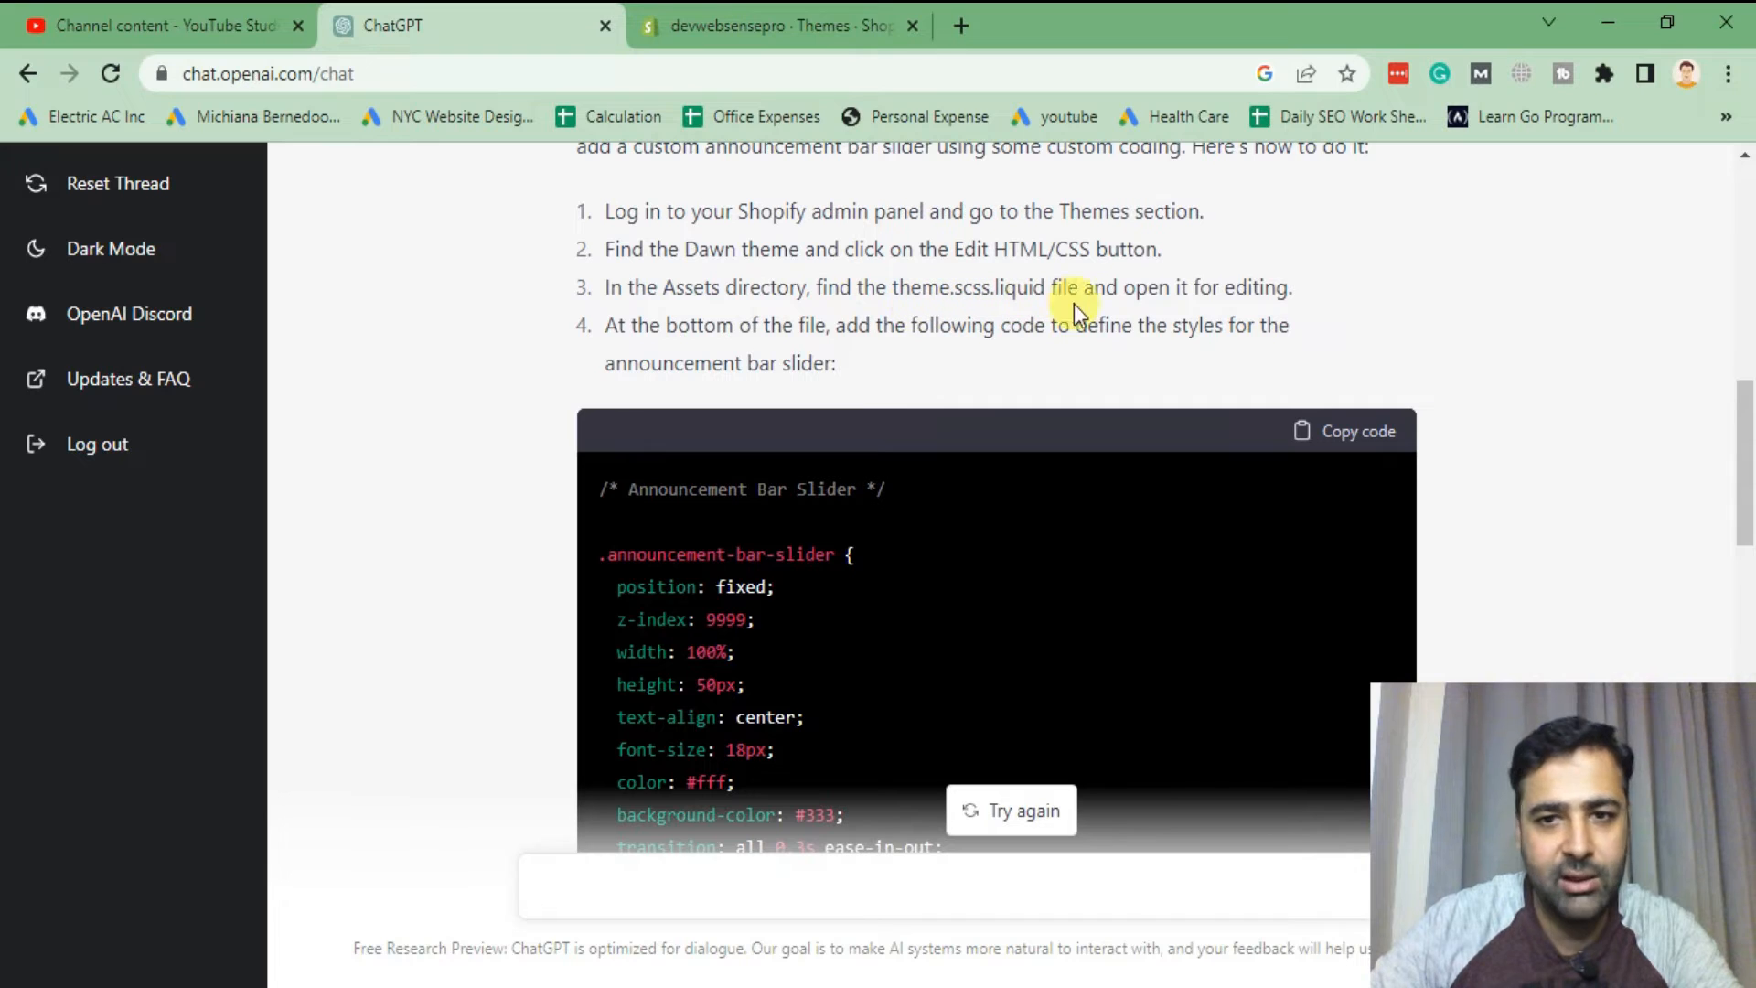
{"action": "mouse_move", "coordinate": [905, 293]}
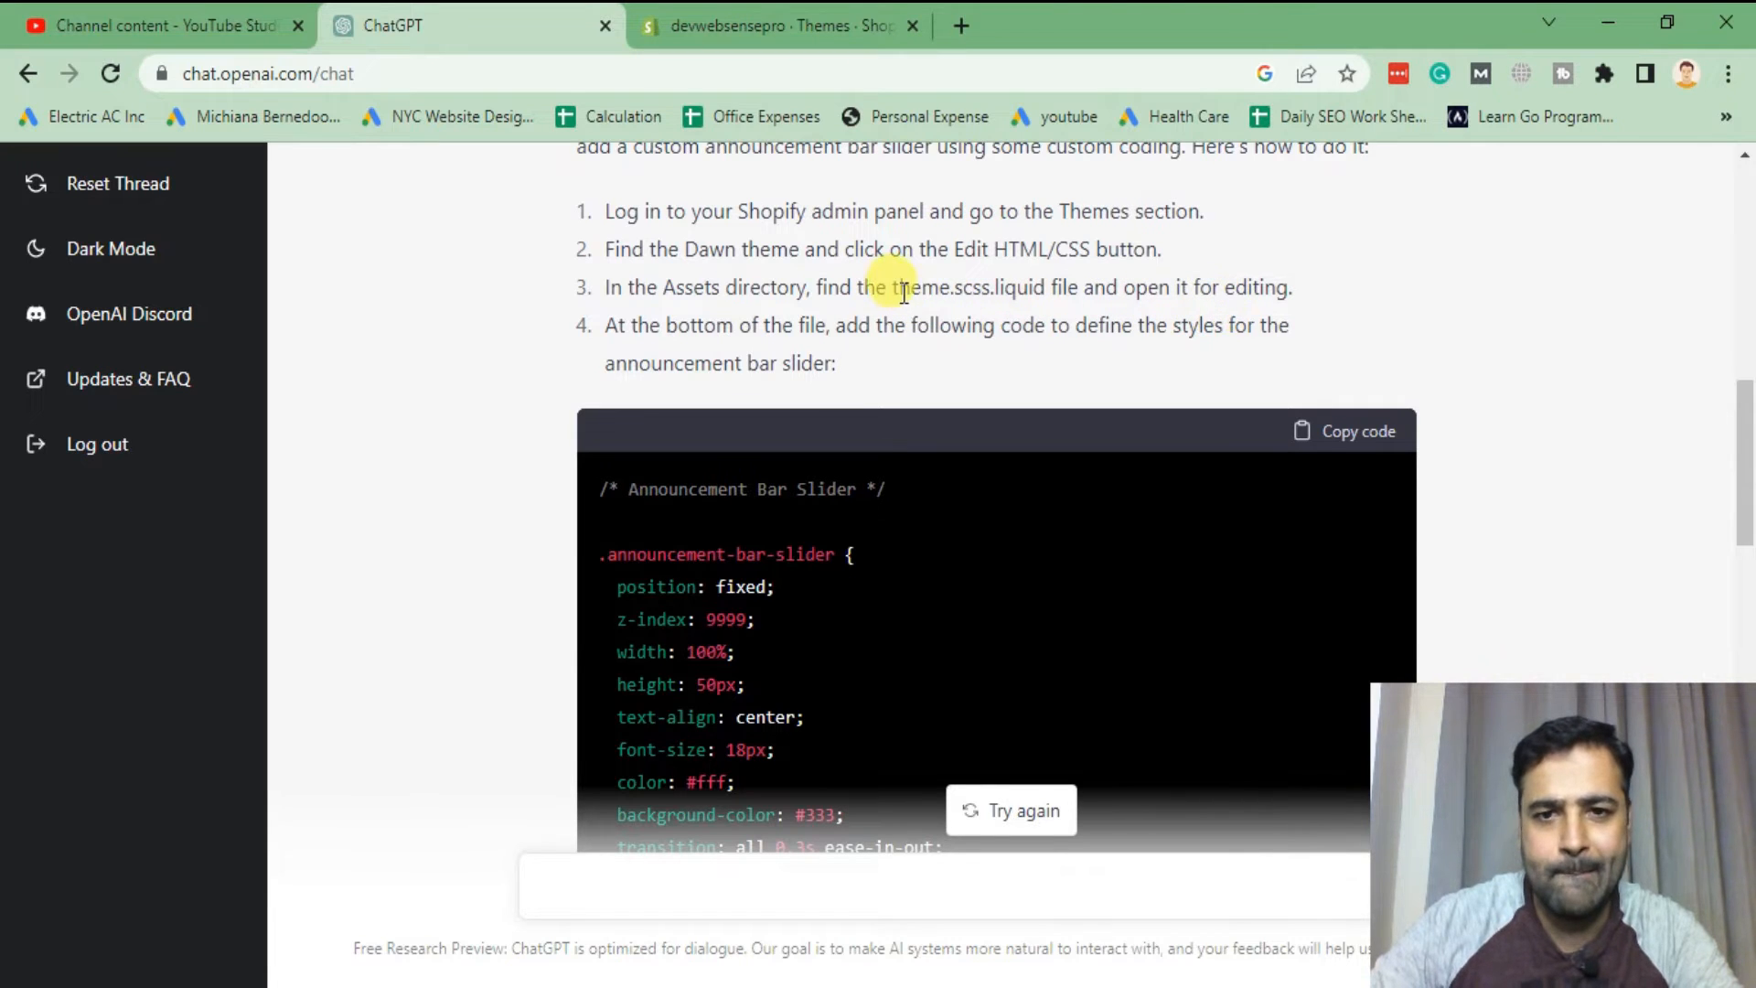
{"action": "left_click_drag", "start_coordinate": [896, 287], "coordinate": [1041, 287]}
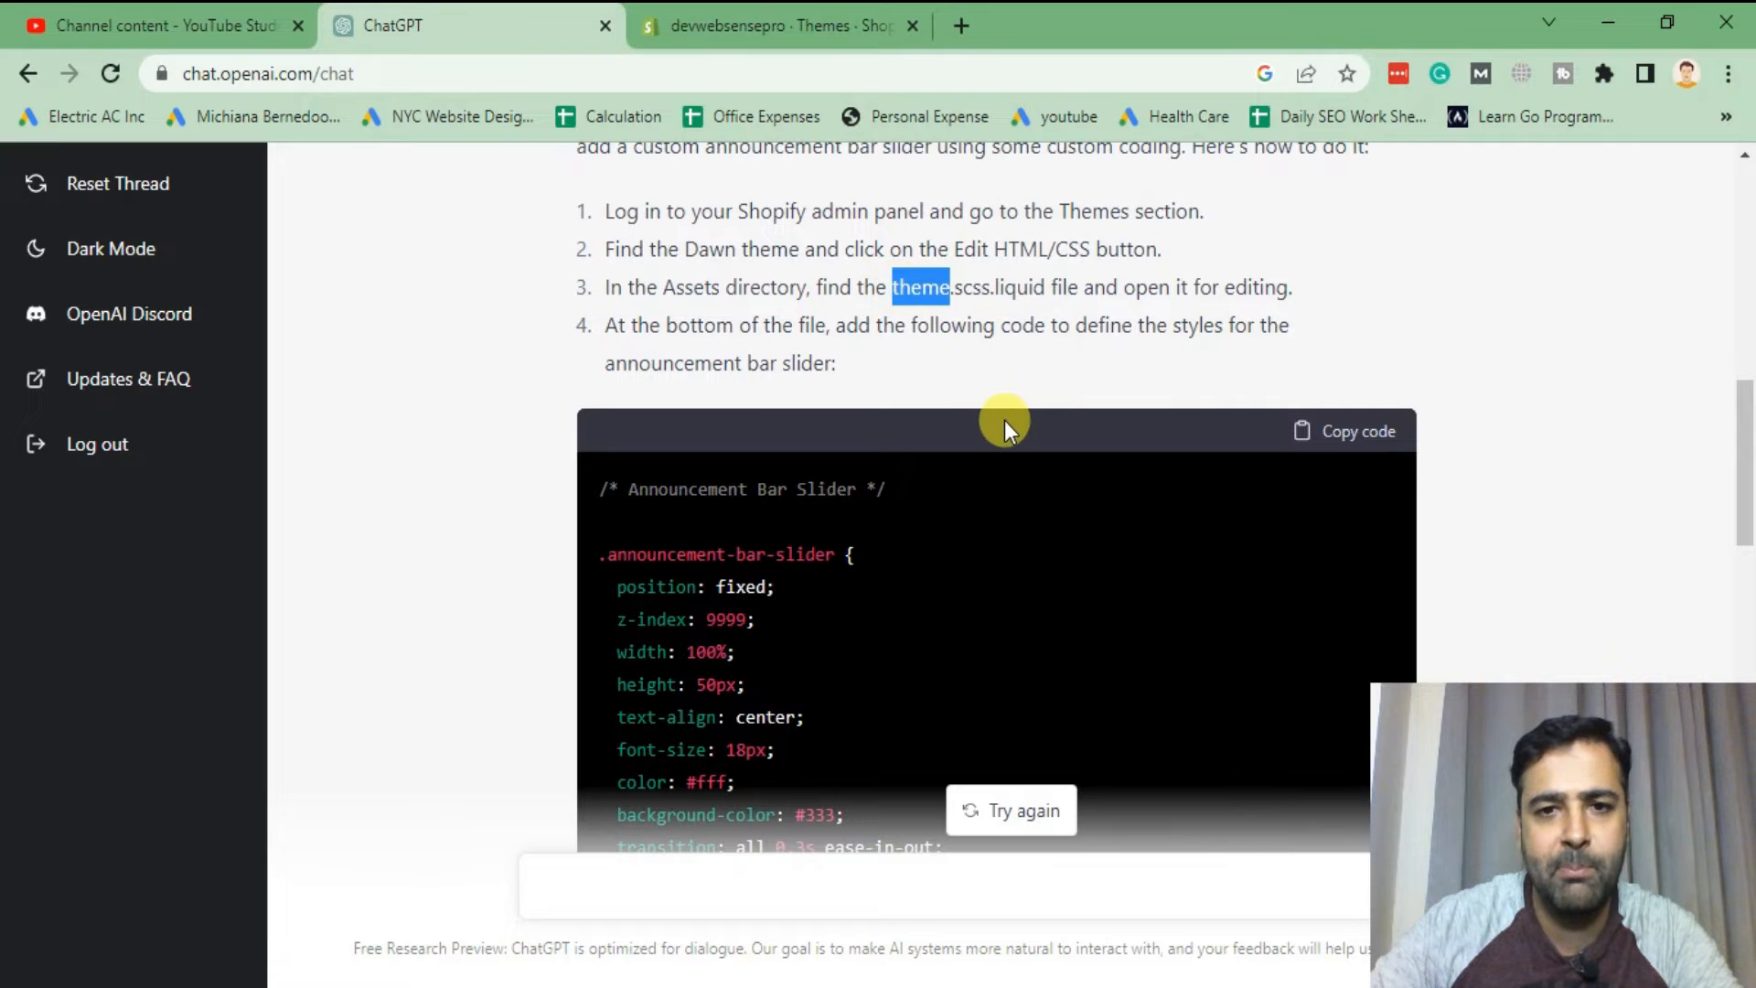
- Search 'theme.' in the Dawn code editor, select 'theme' in step 3, and return to base.css
{"action": "left_click", "coordinate": [775, 26]}
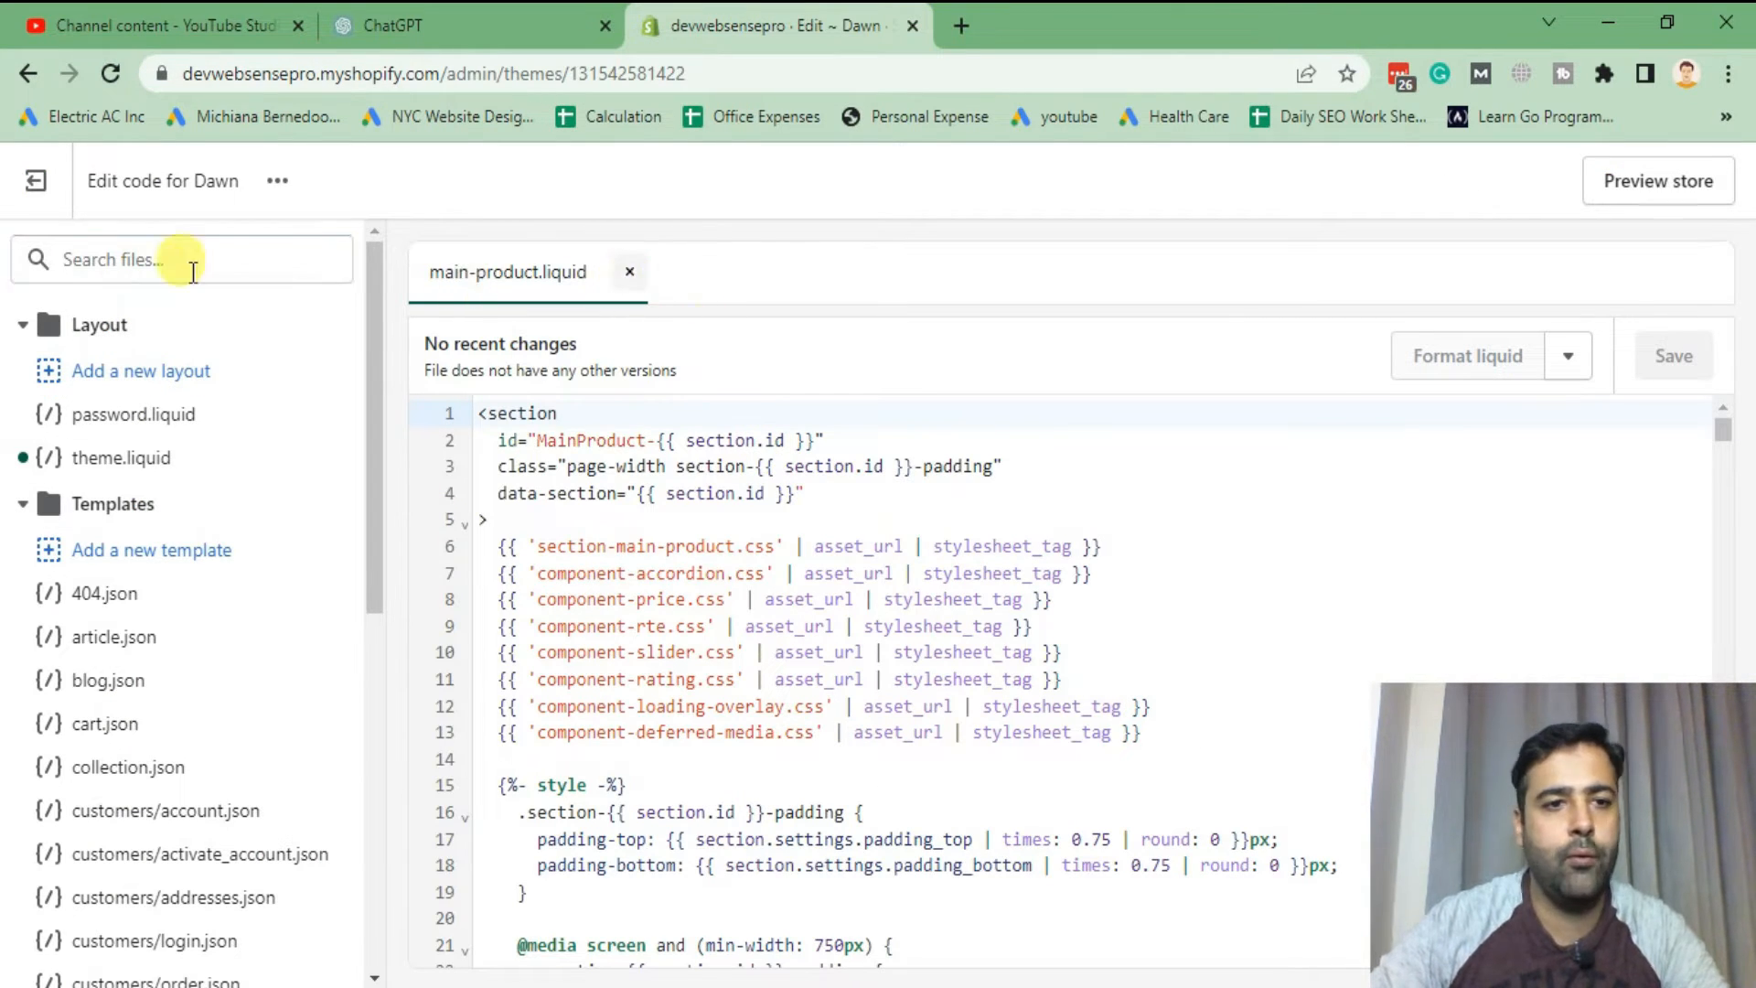
{"action": "type", "text": "theme."}
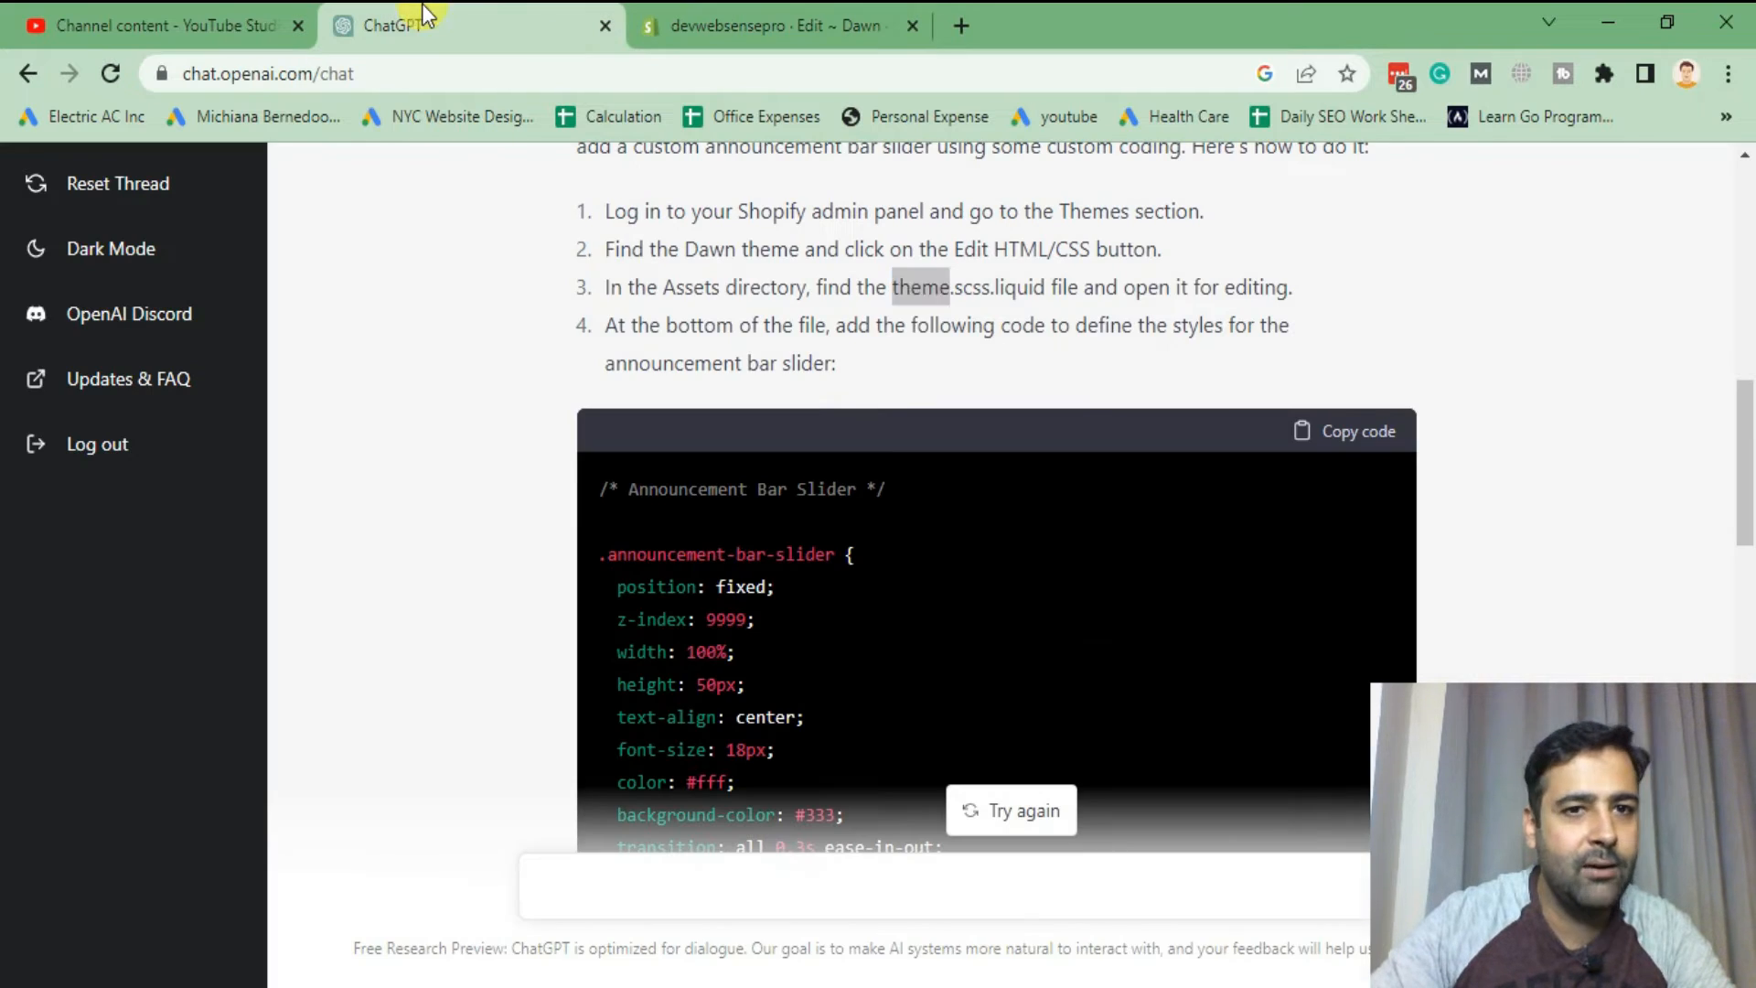
{"action": "double_click", "coordinate": [918, 286]}
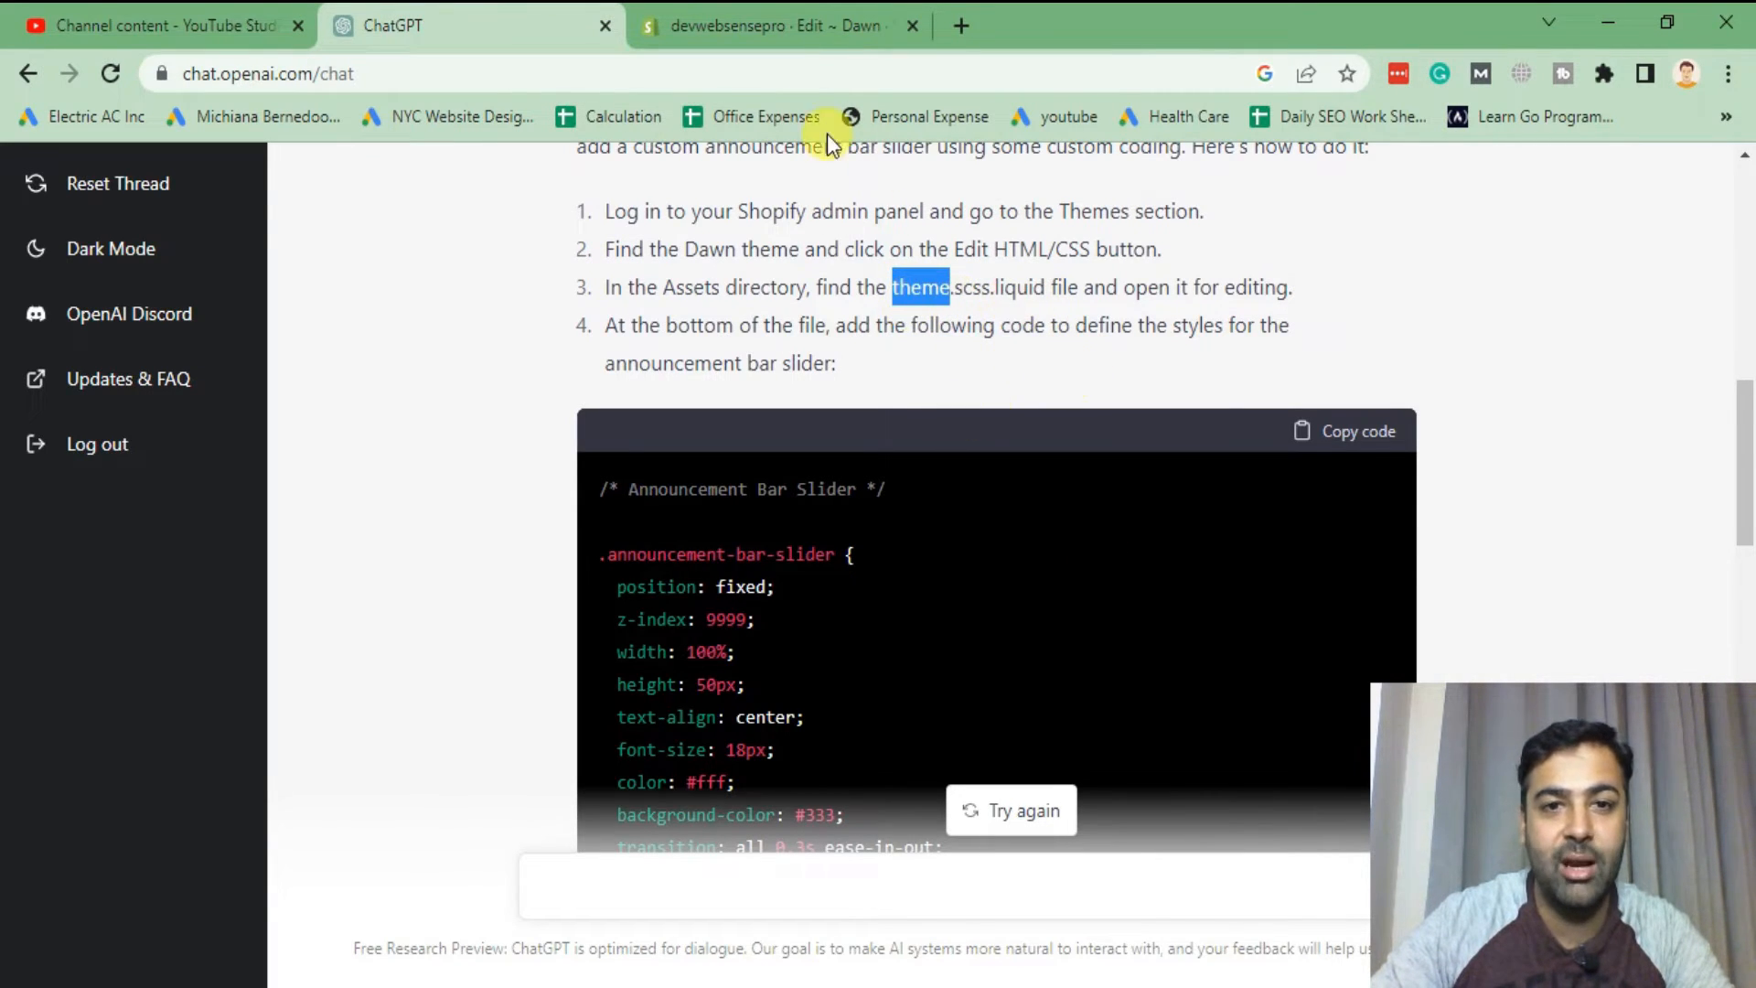
{"action": "left_click", "coordinate": [769, 26]}
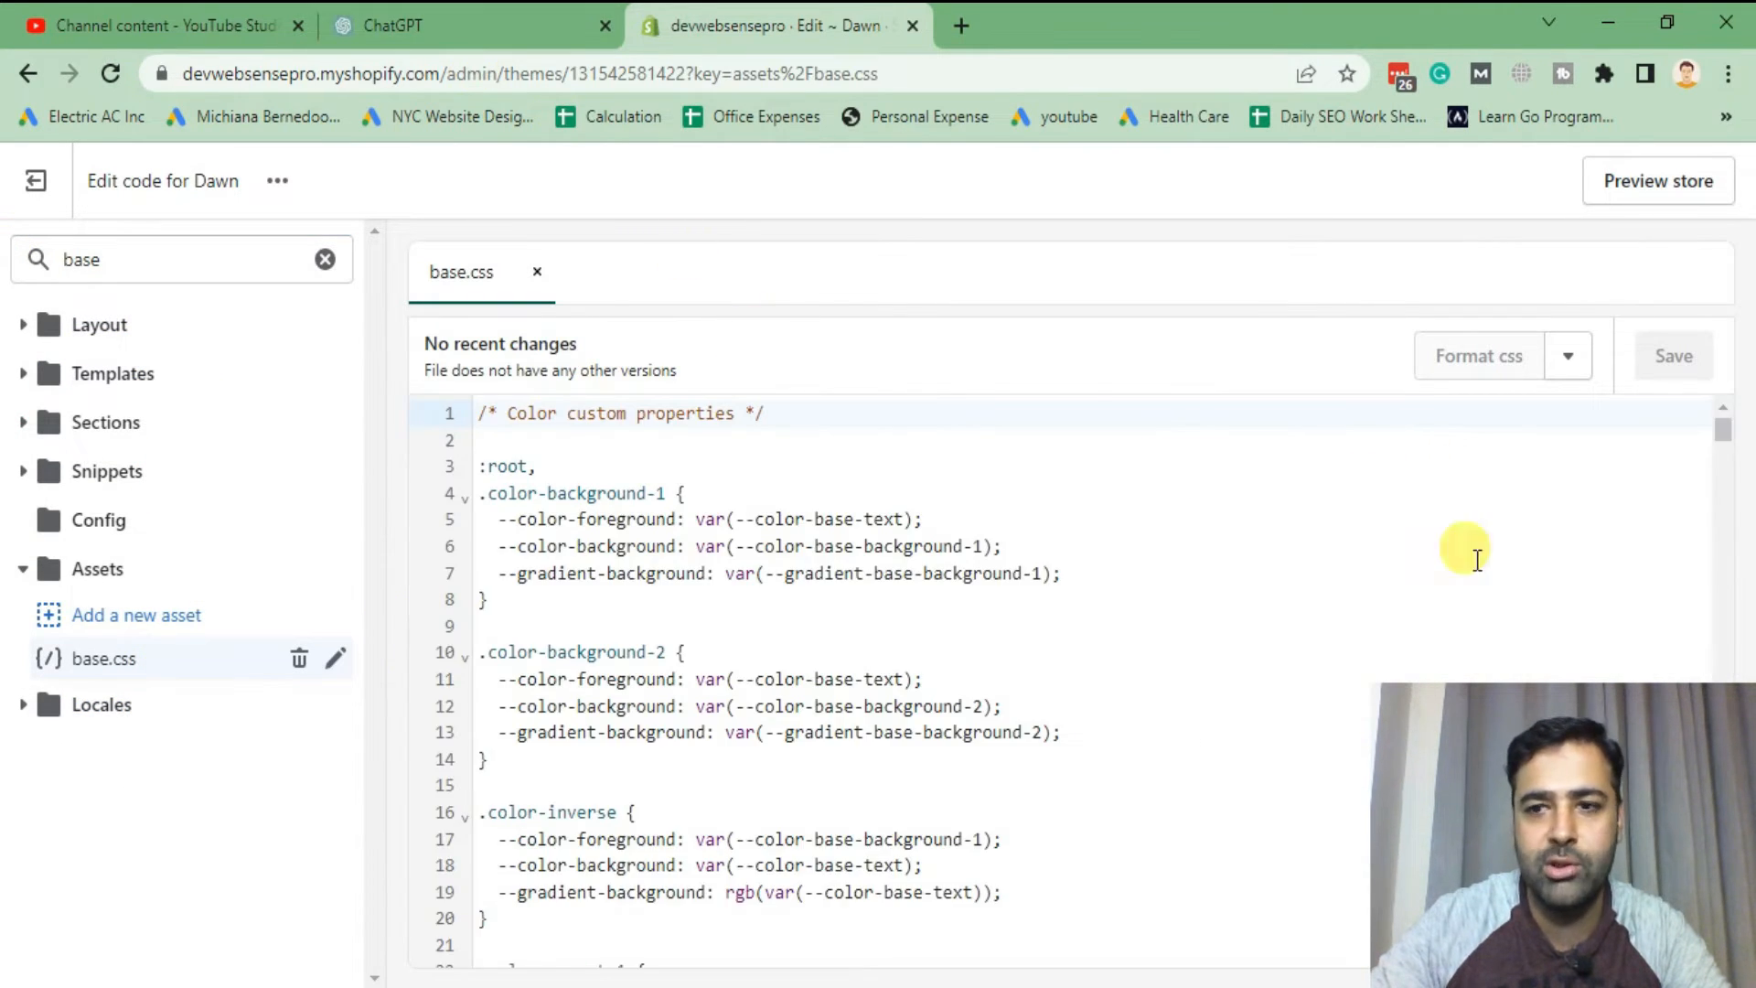
- Paste ChatGPT's announcement bar slider styles at the end of base.css and save the file
{"action": "scroll", "scroll_direction": "down", "scroll_amount": 3}
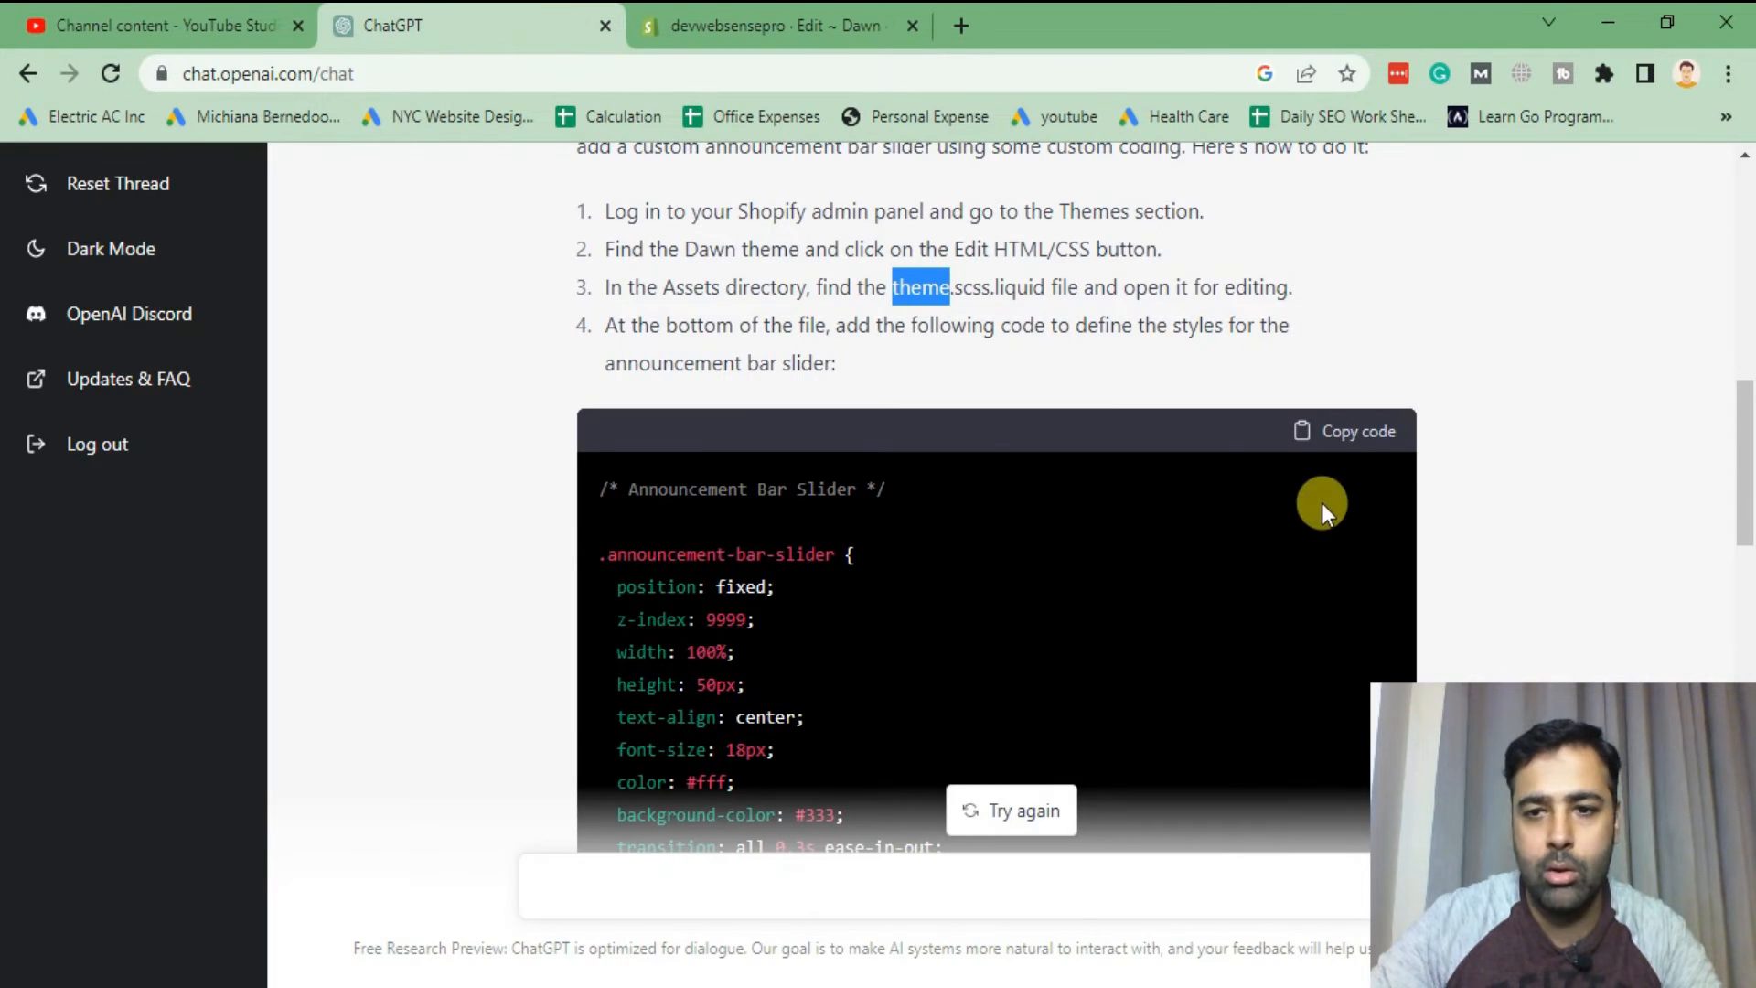
{"action": "left_click", "coordinate": [781, 25]}
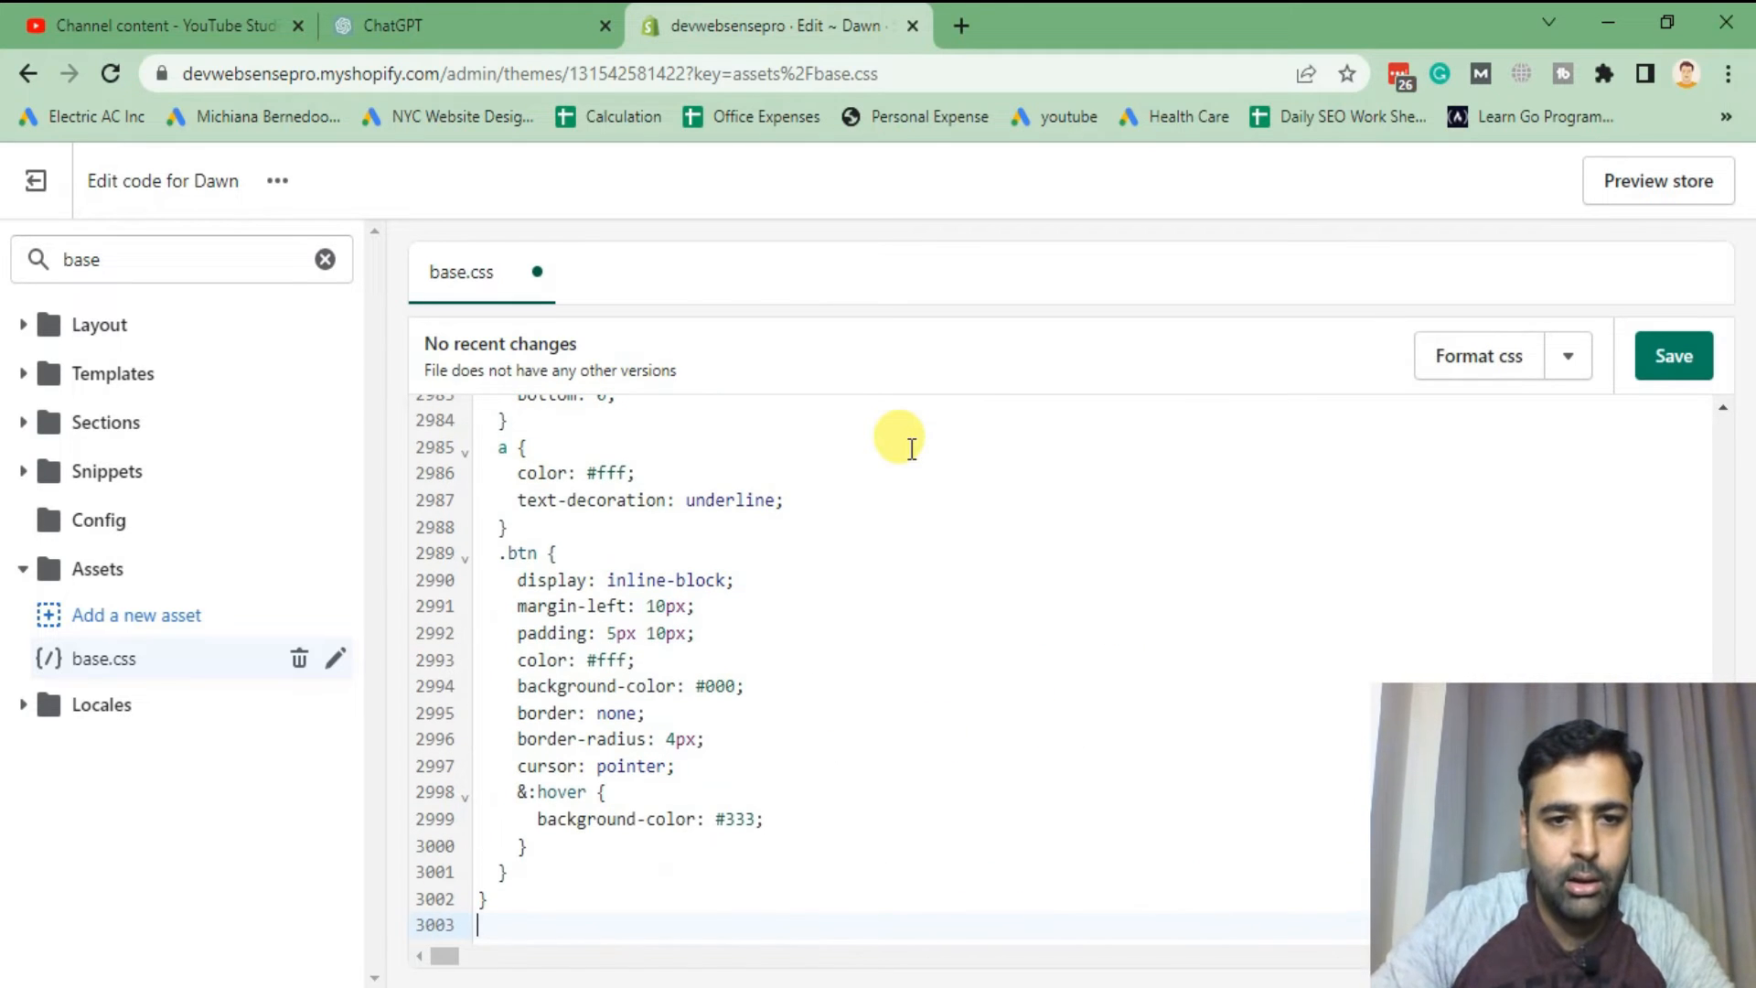
{"action": "left_click", "coordinate": [1671, 355]}
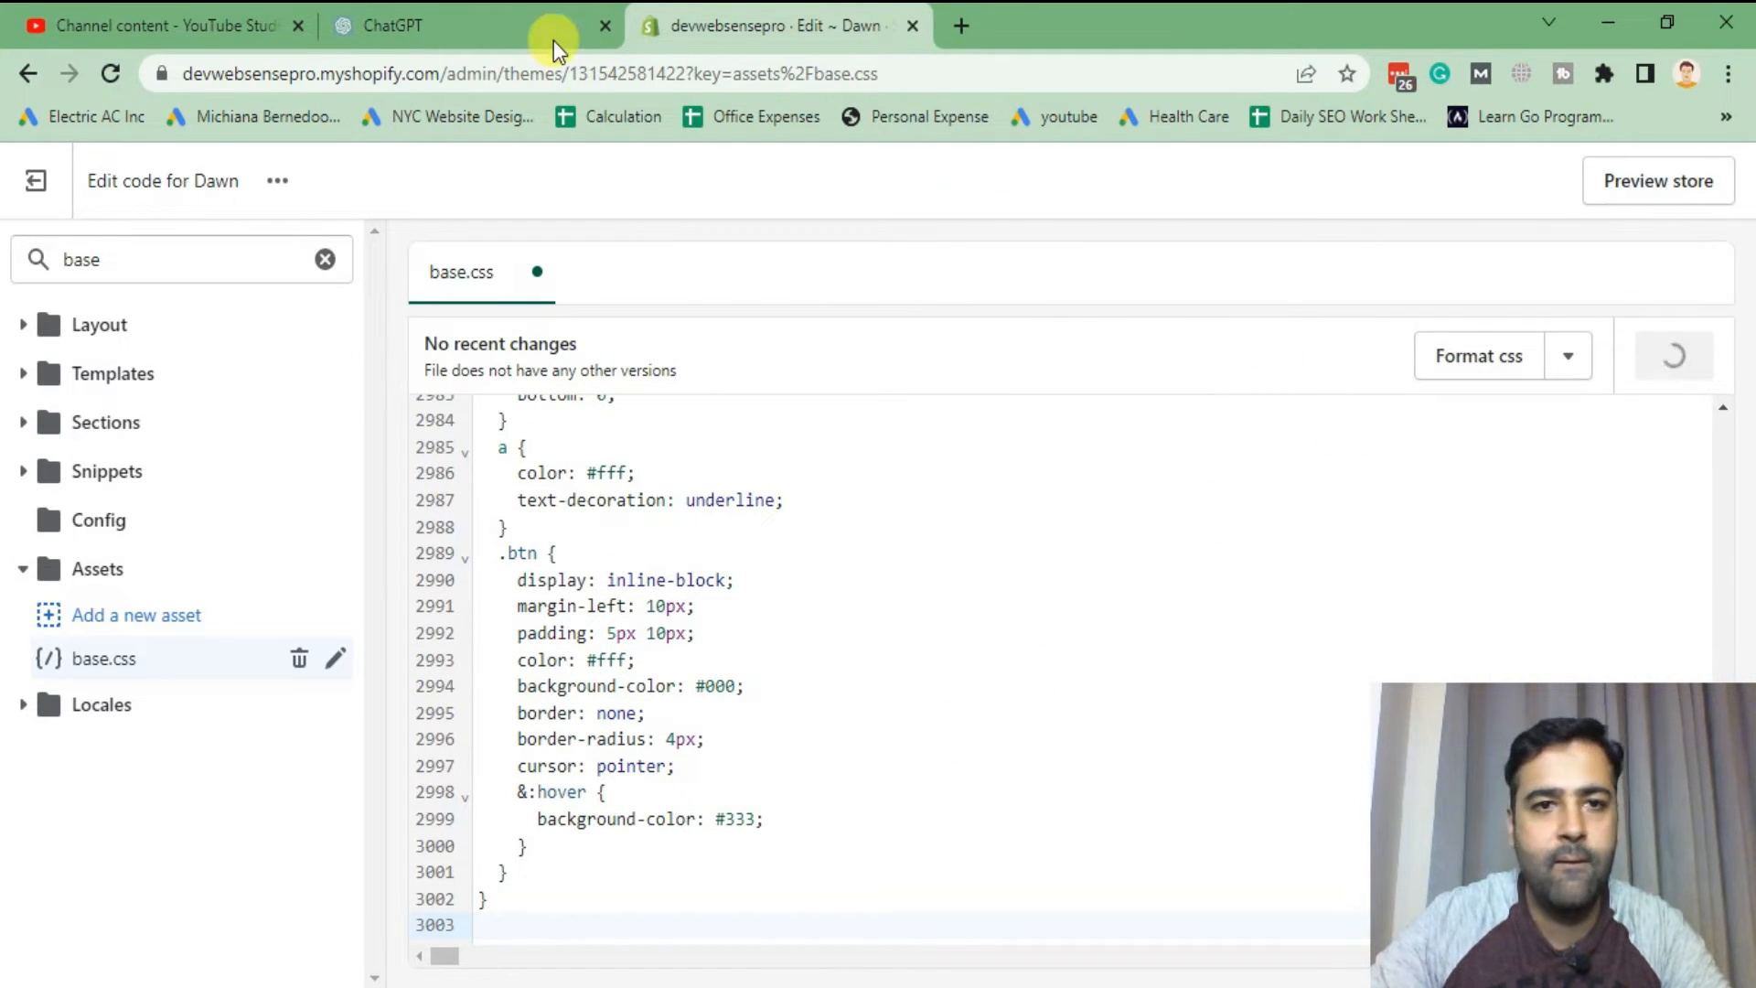
{"action": "left_click", "coordinate": [426, 25]}
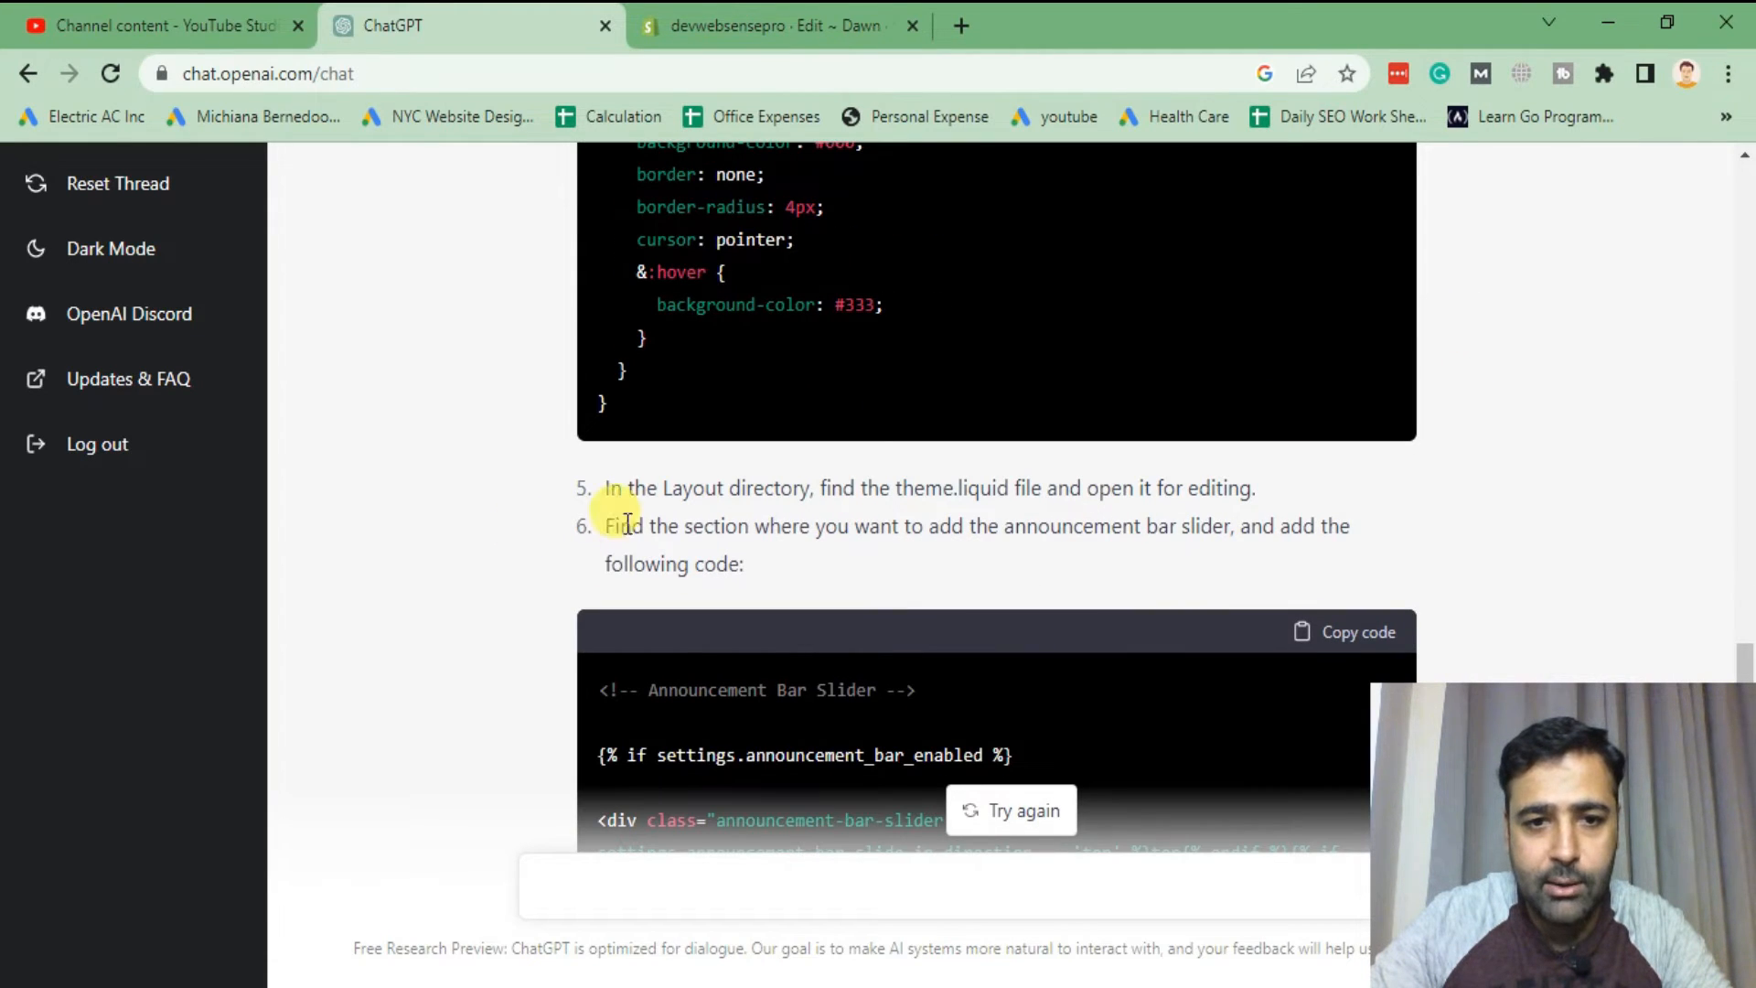
{"action": "mouse_move", "coordinate": [1130, 519]}
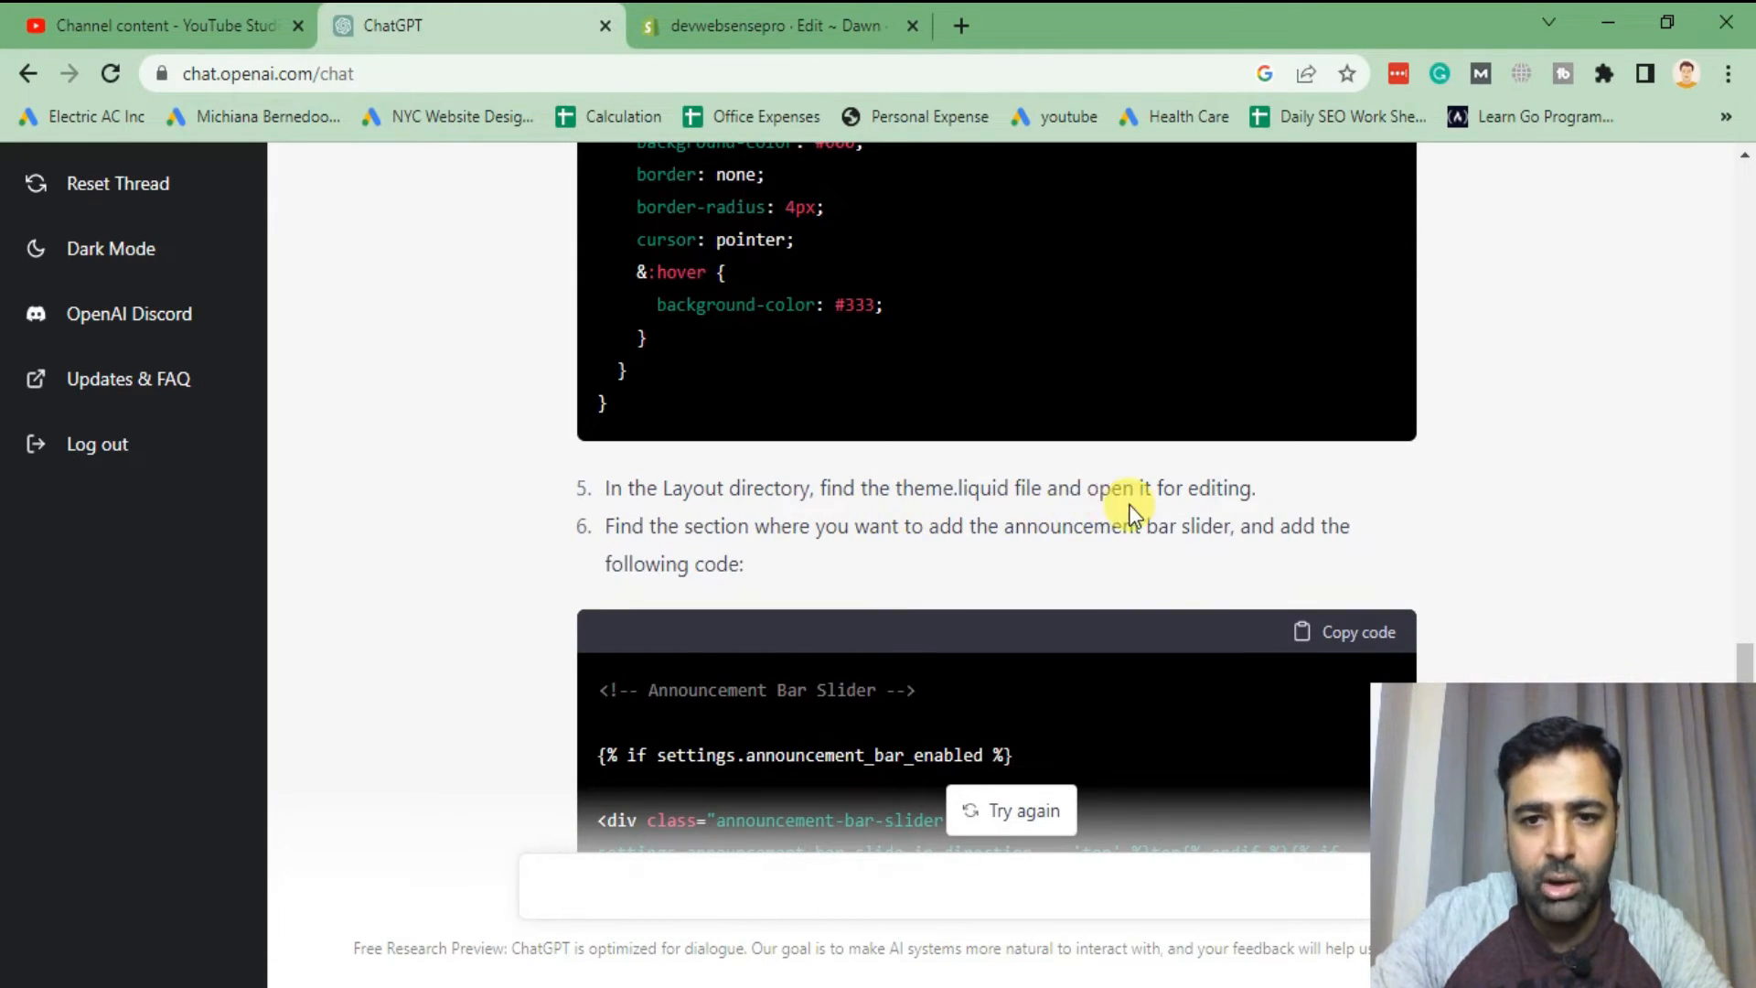
{"action": "mouse_move", "coordinate": [997, 559]}
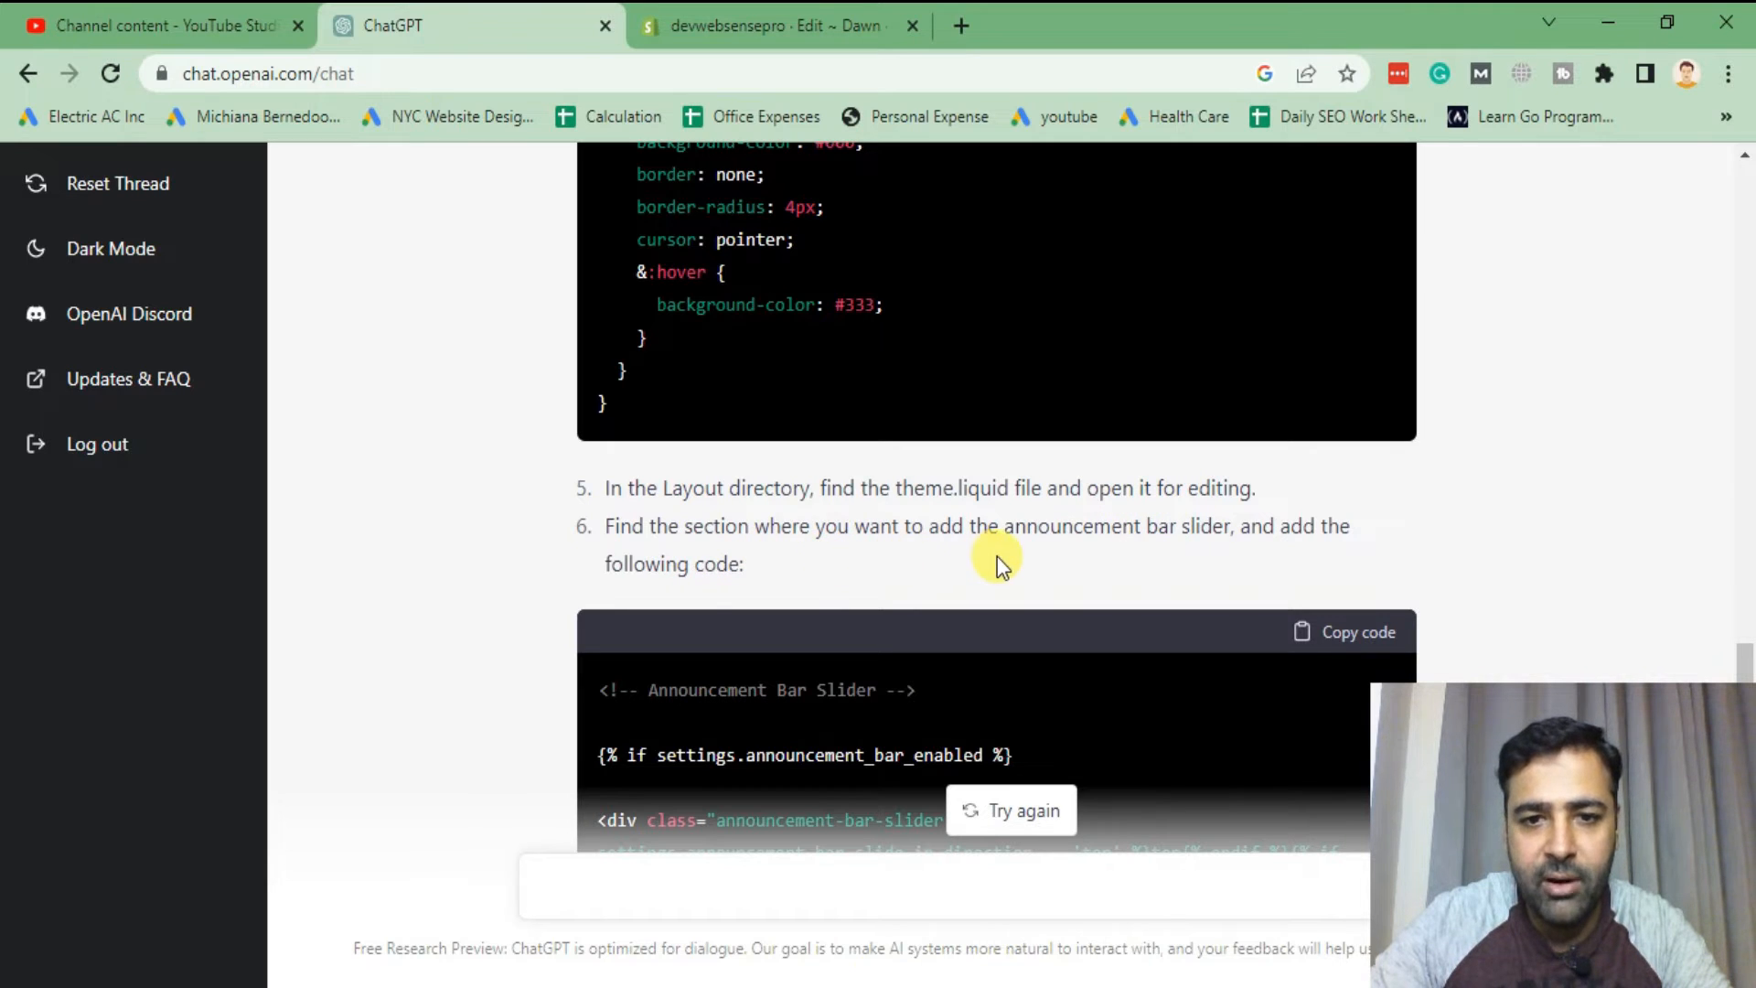
{"action": "mouse_move", "coordinate": [1190, 527]}
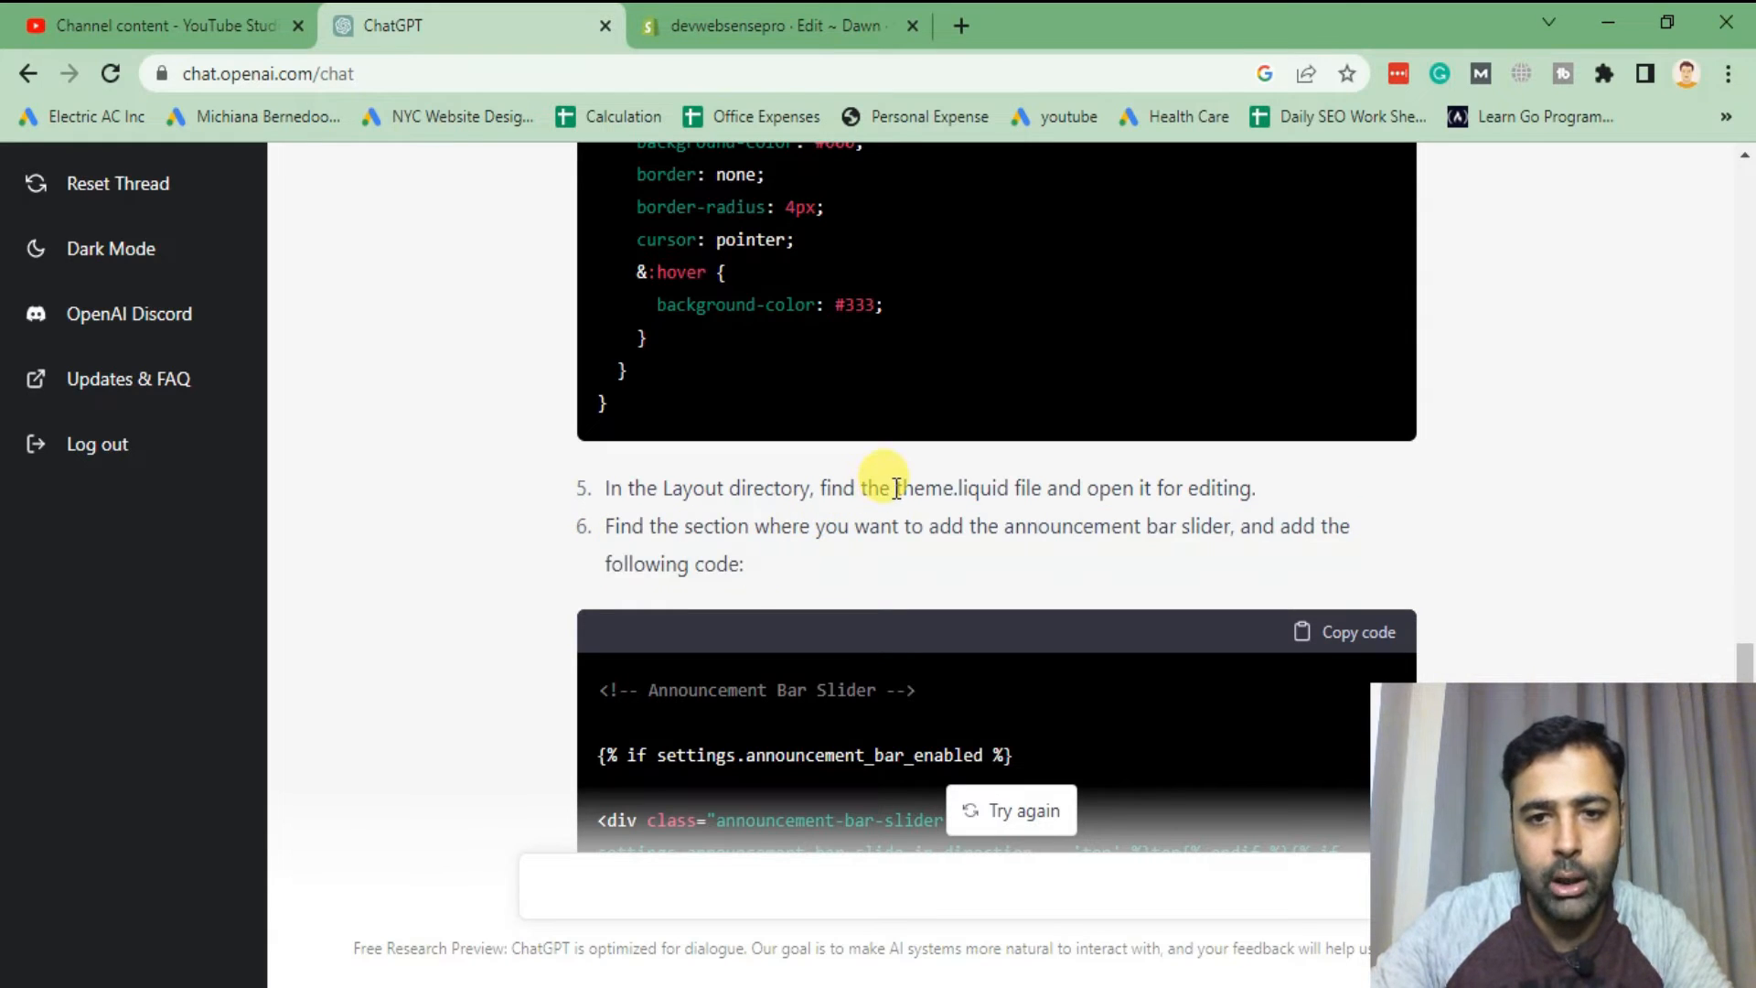
- Select the theme.liquid file name in step 5 and return to the Dawn editor's file search
{"action": "double_click", "coordinate": [951, 488]}
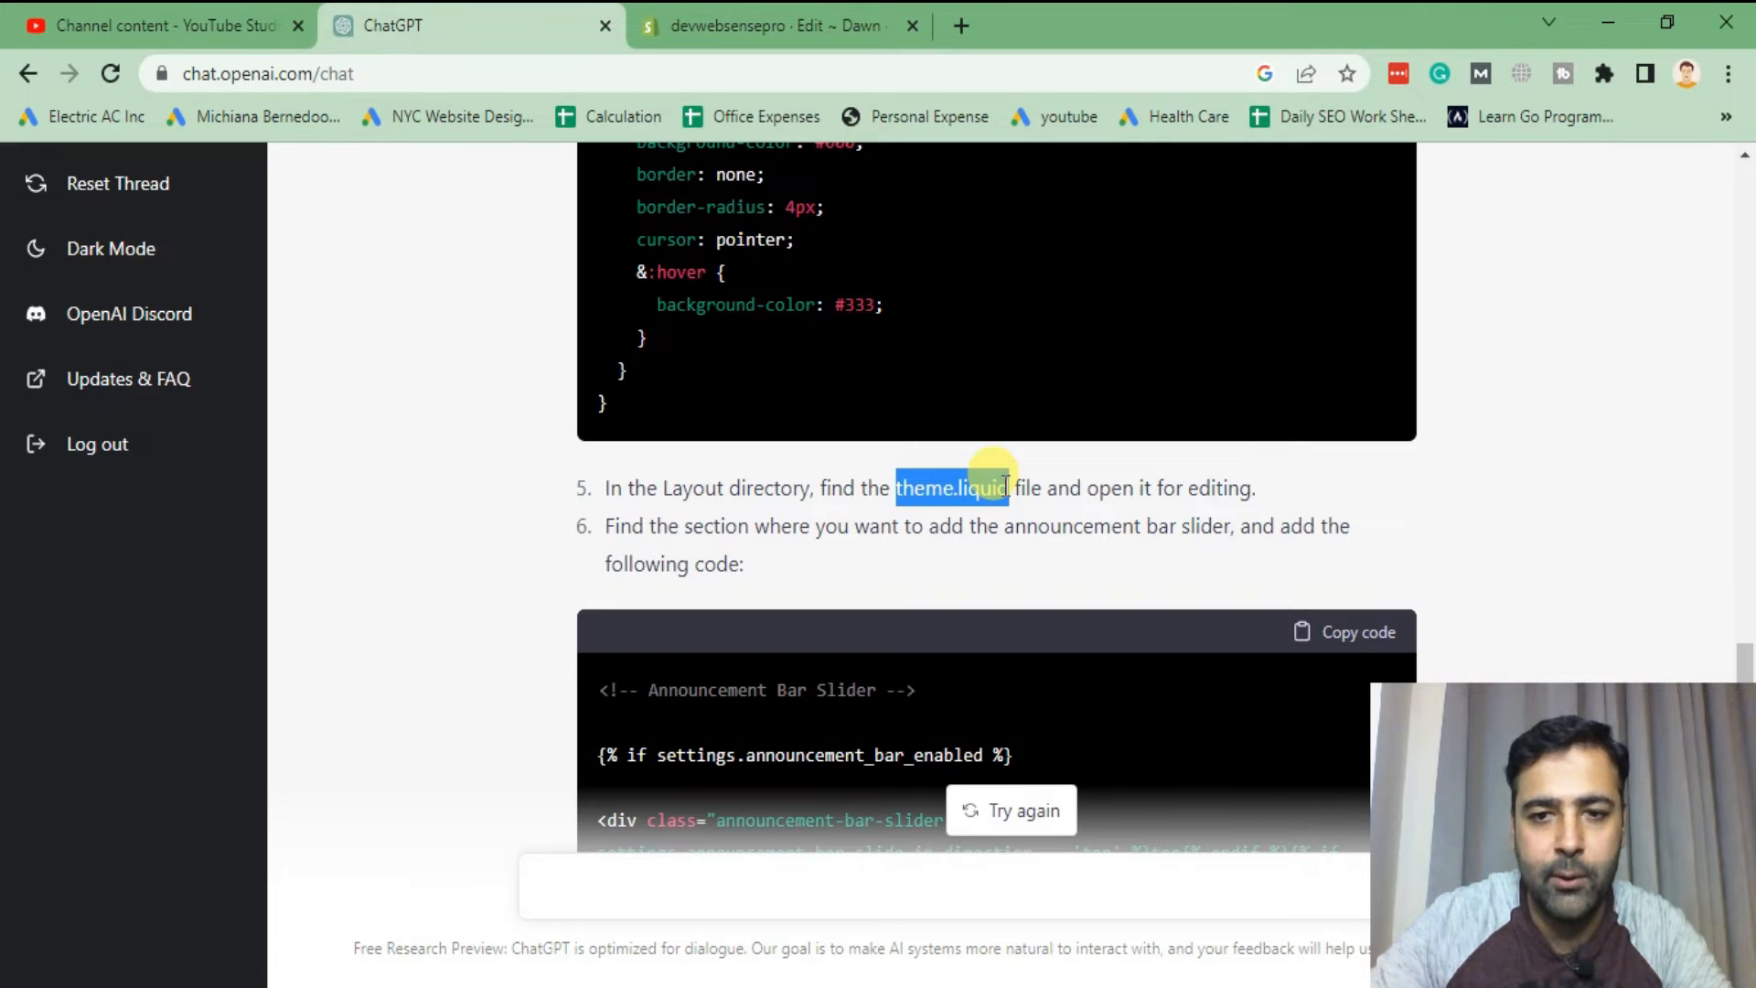
{"action": "left_click", "coordinate": [772, 25]}
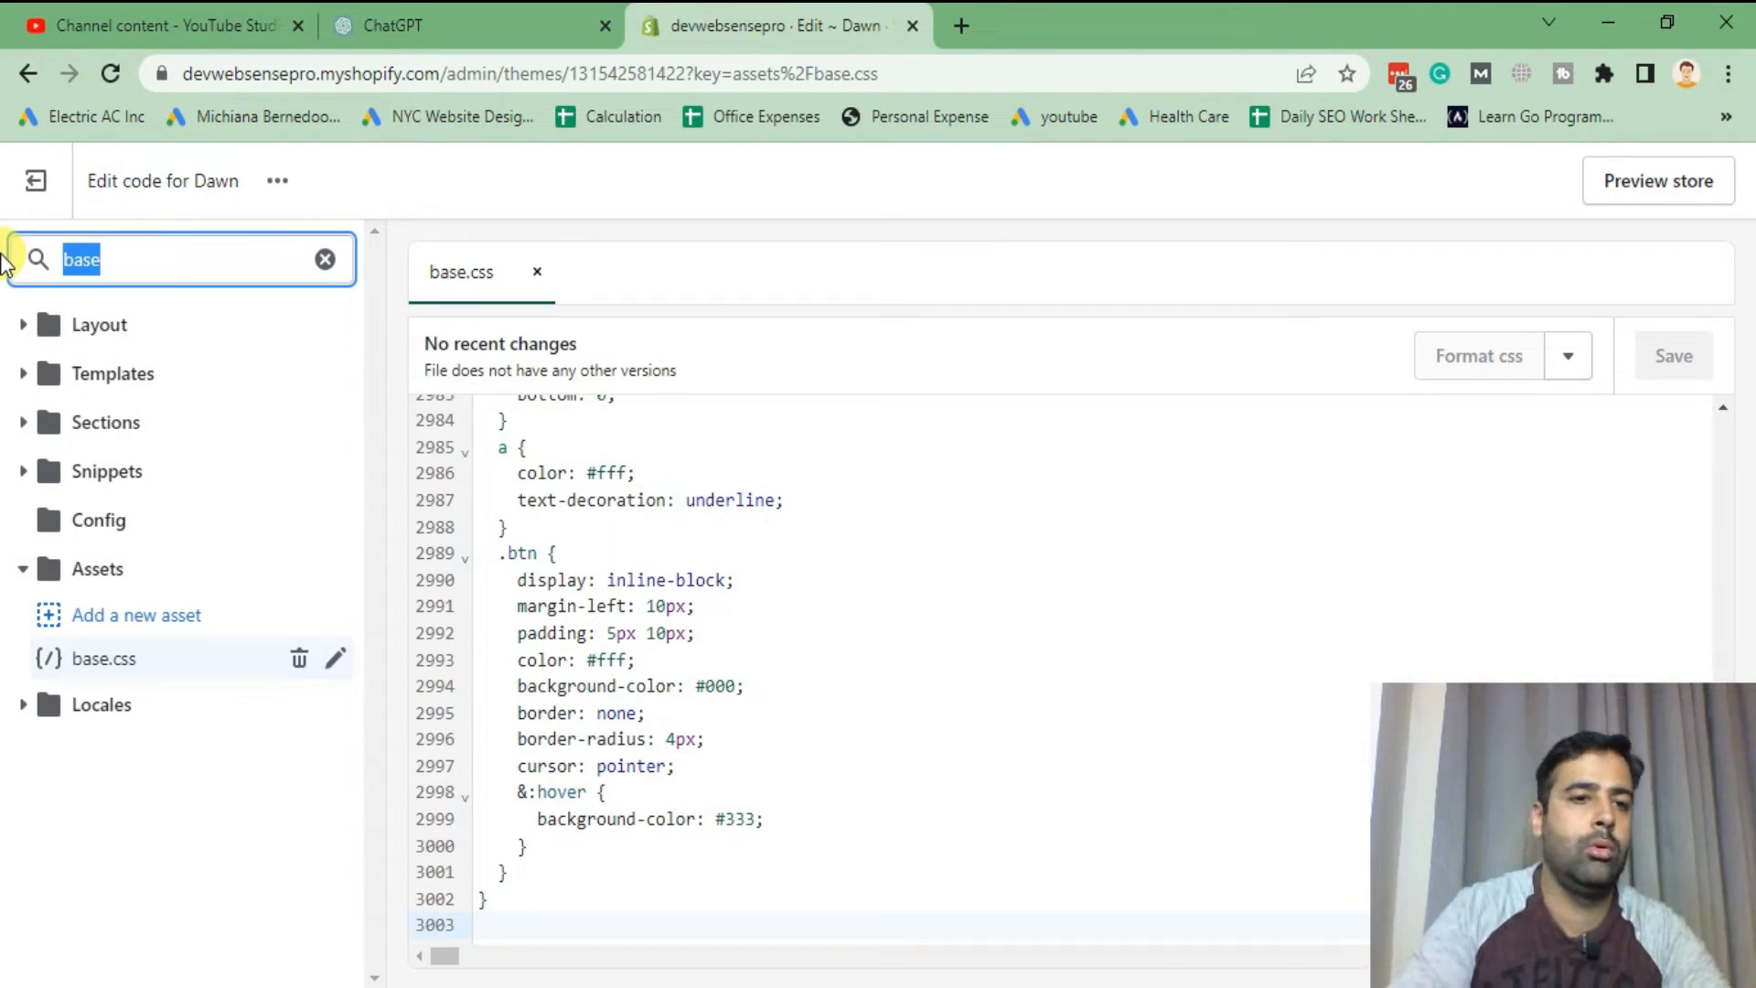
- Open theme.liquid under Layout and search it for 'announcem'
{"action": "type", "text": "theme.li"}
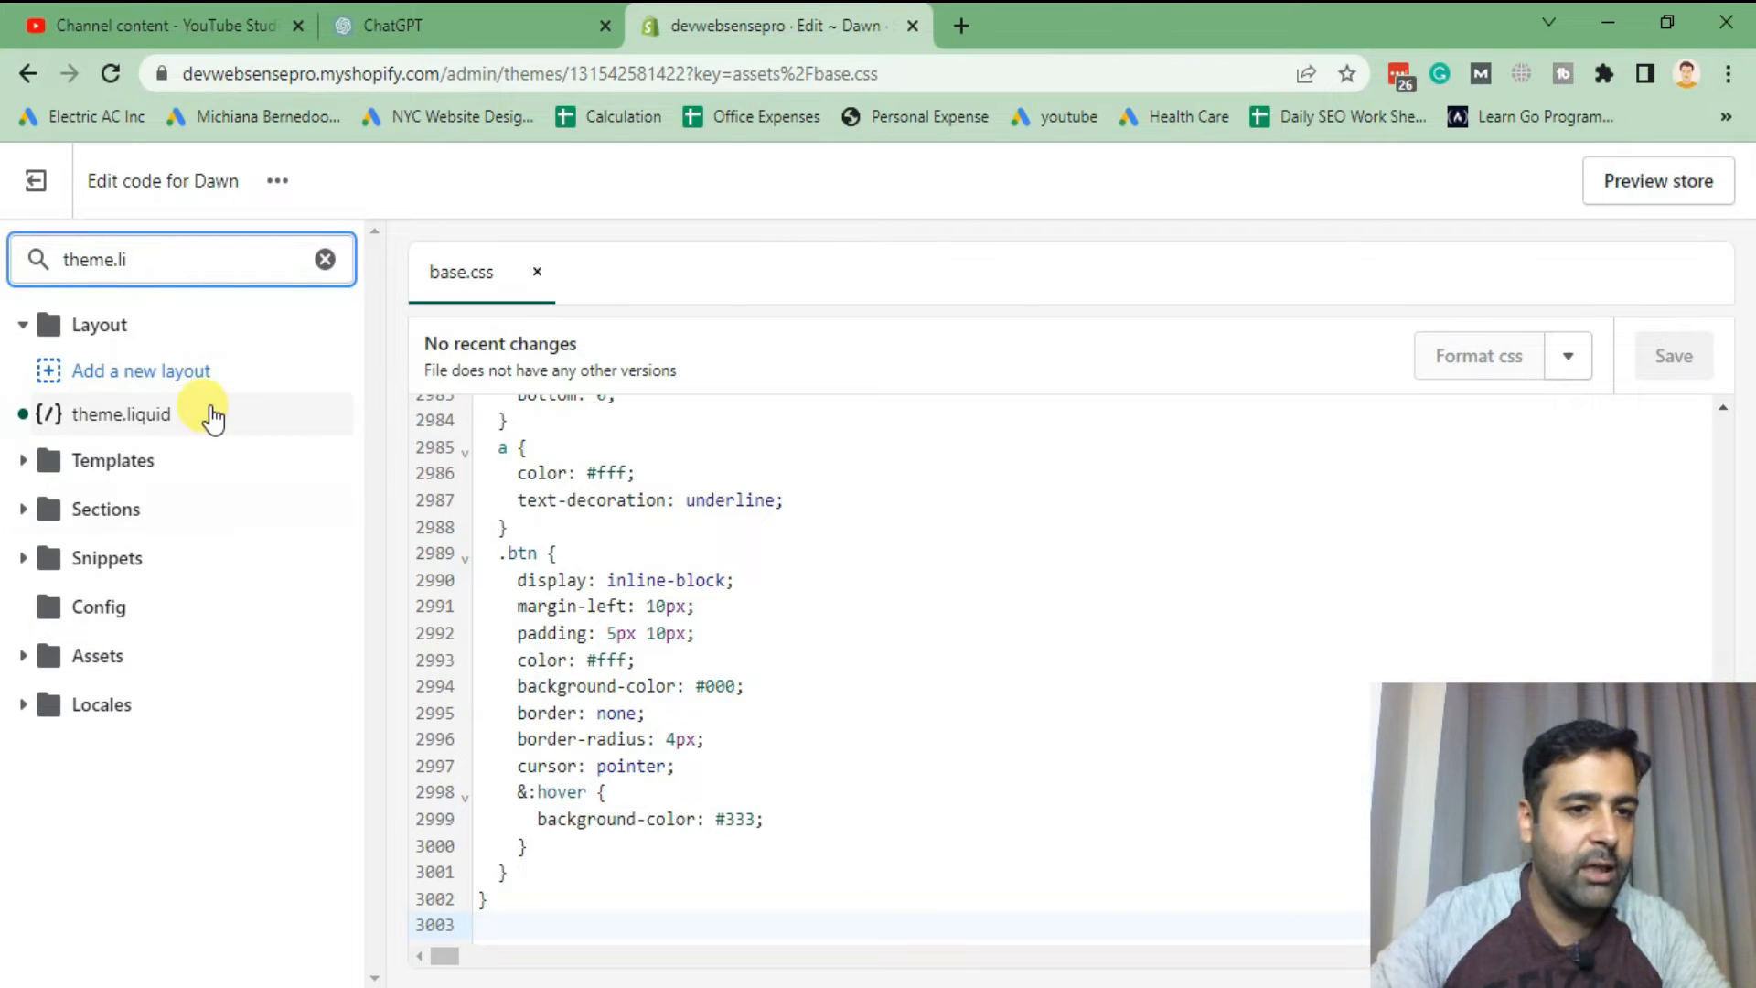
{"action": "left_click", "coordinate": [119, 414]}
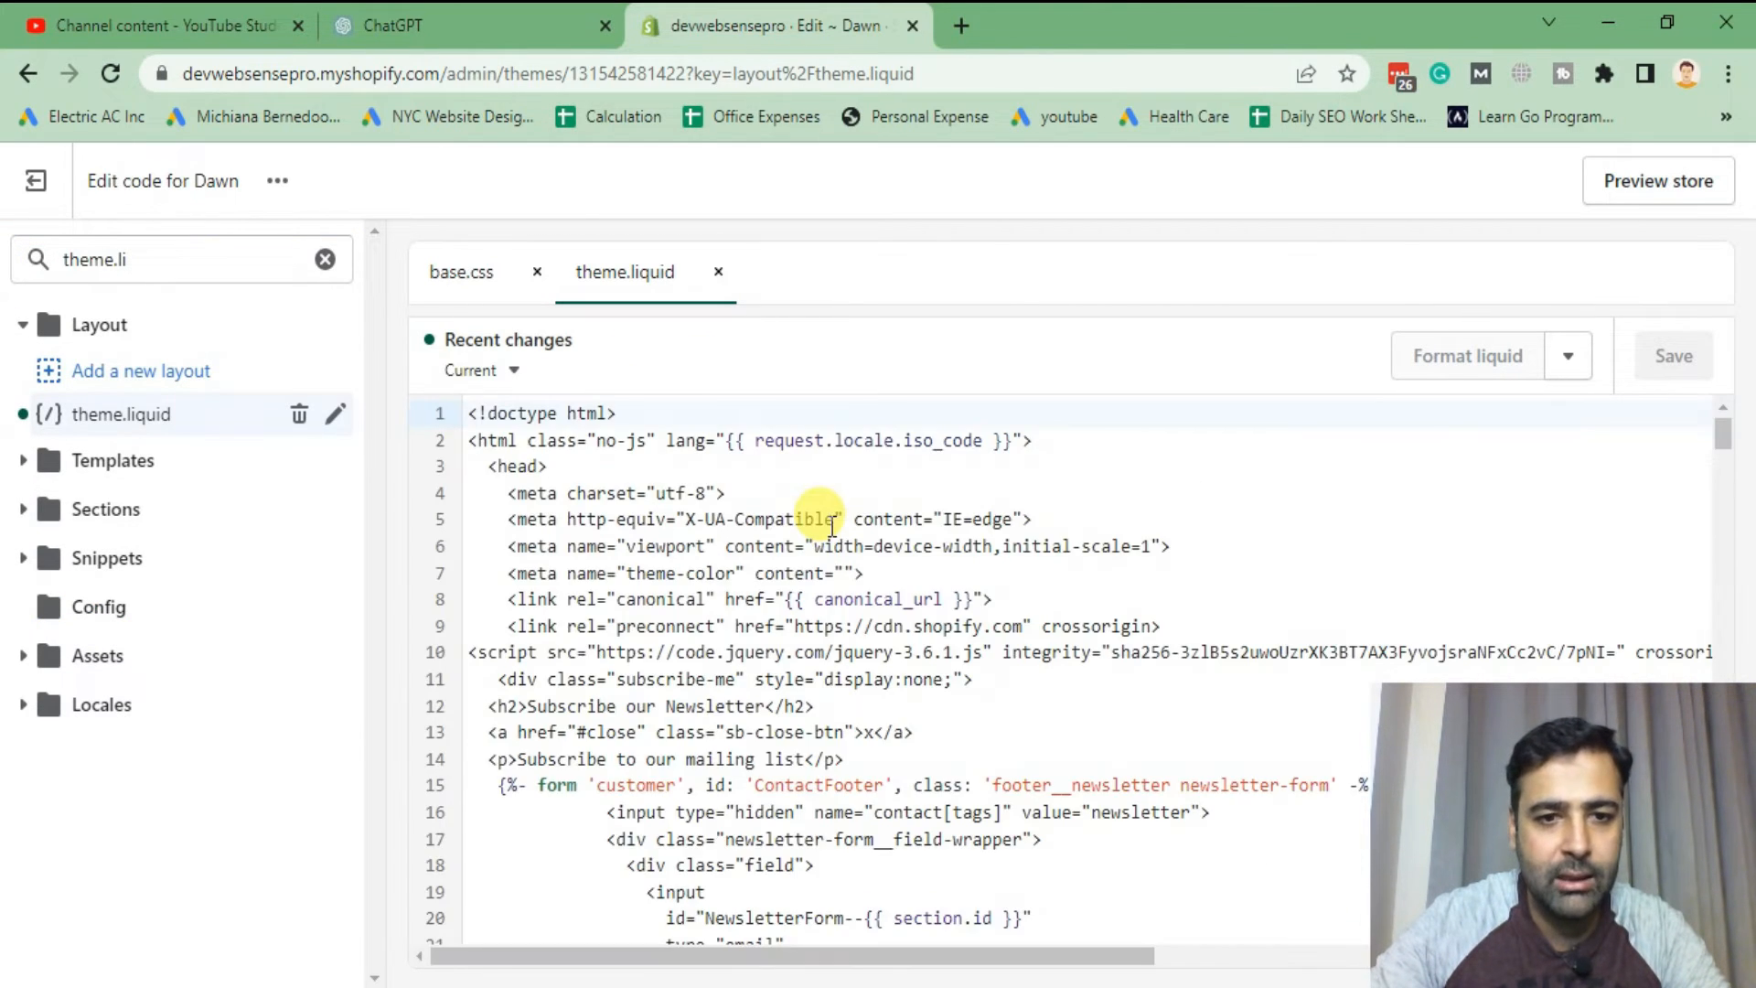
{"action": "scroll", "scroll_direction": "down", "scroll_amount": 3}
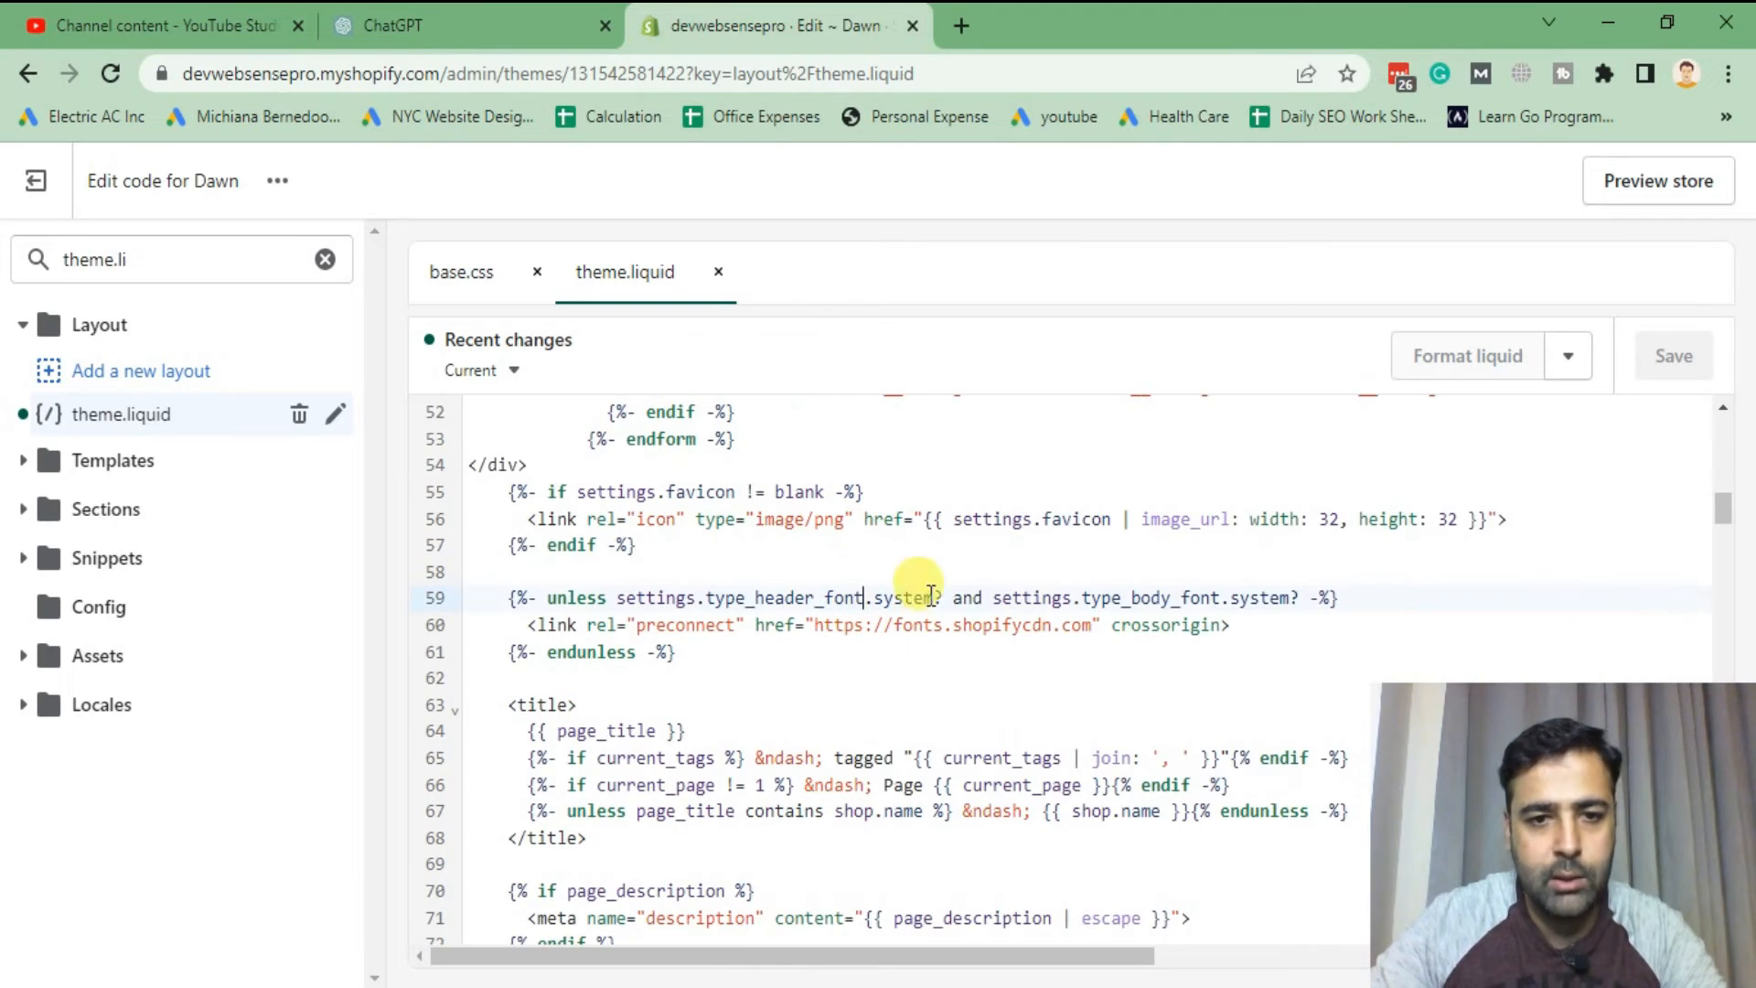
{"action": "type", "text": "aan"}
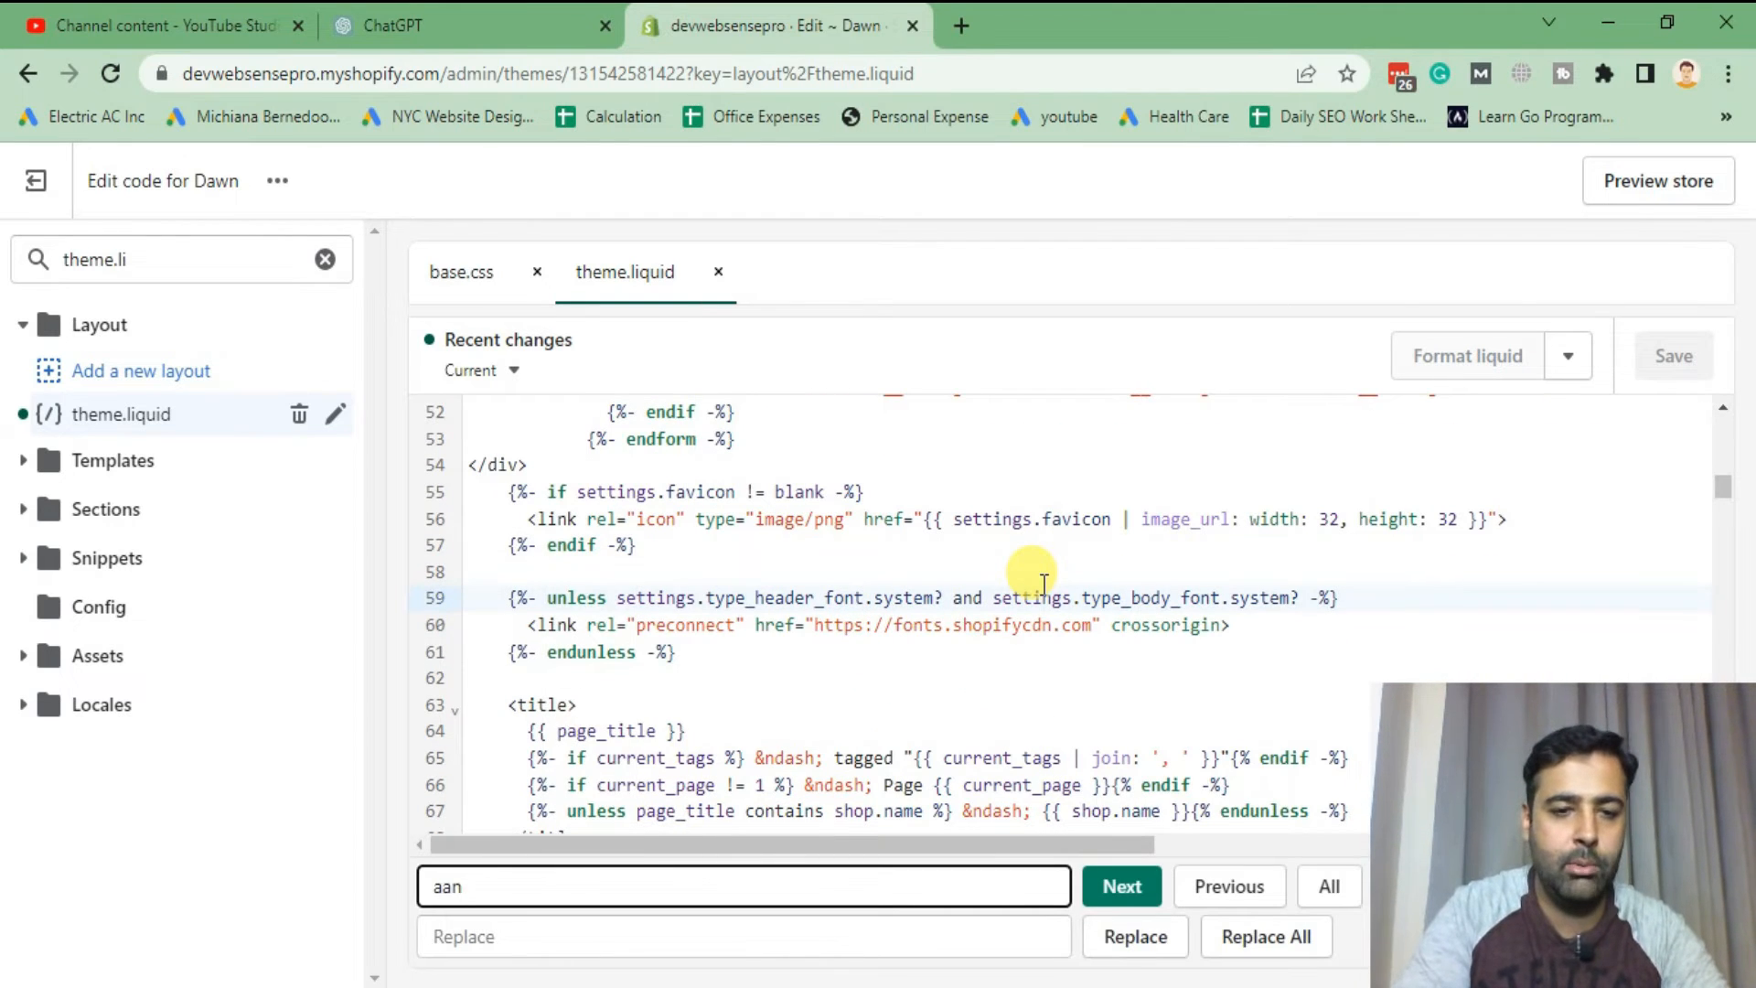
{"action": "type", "text": "announcem"}
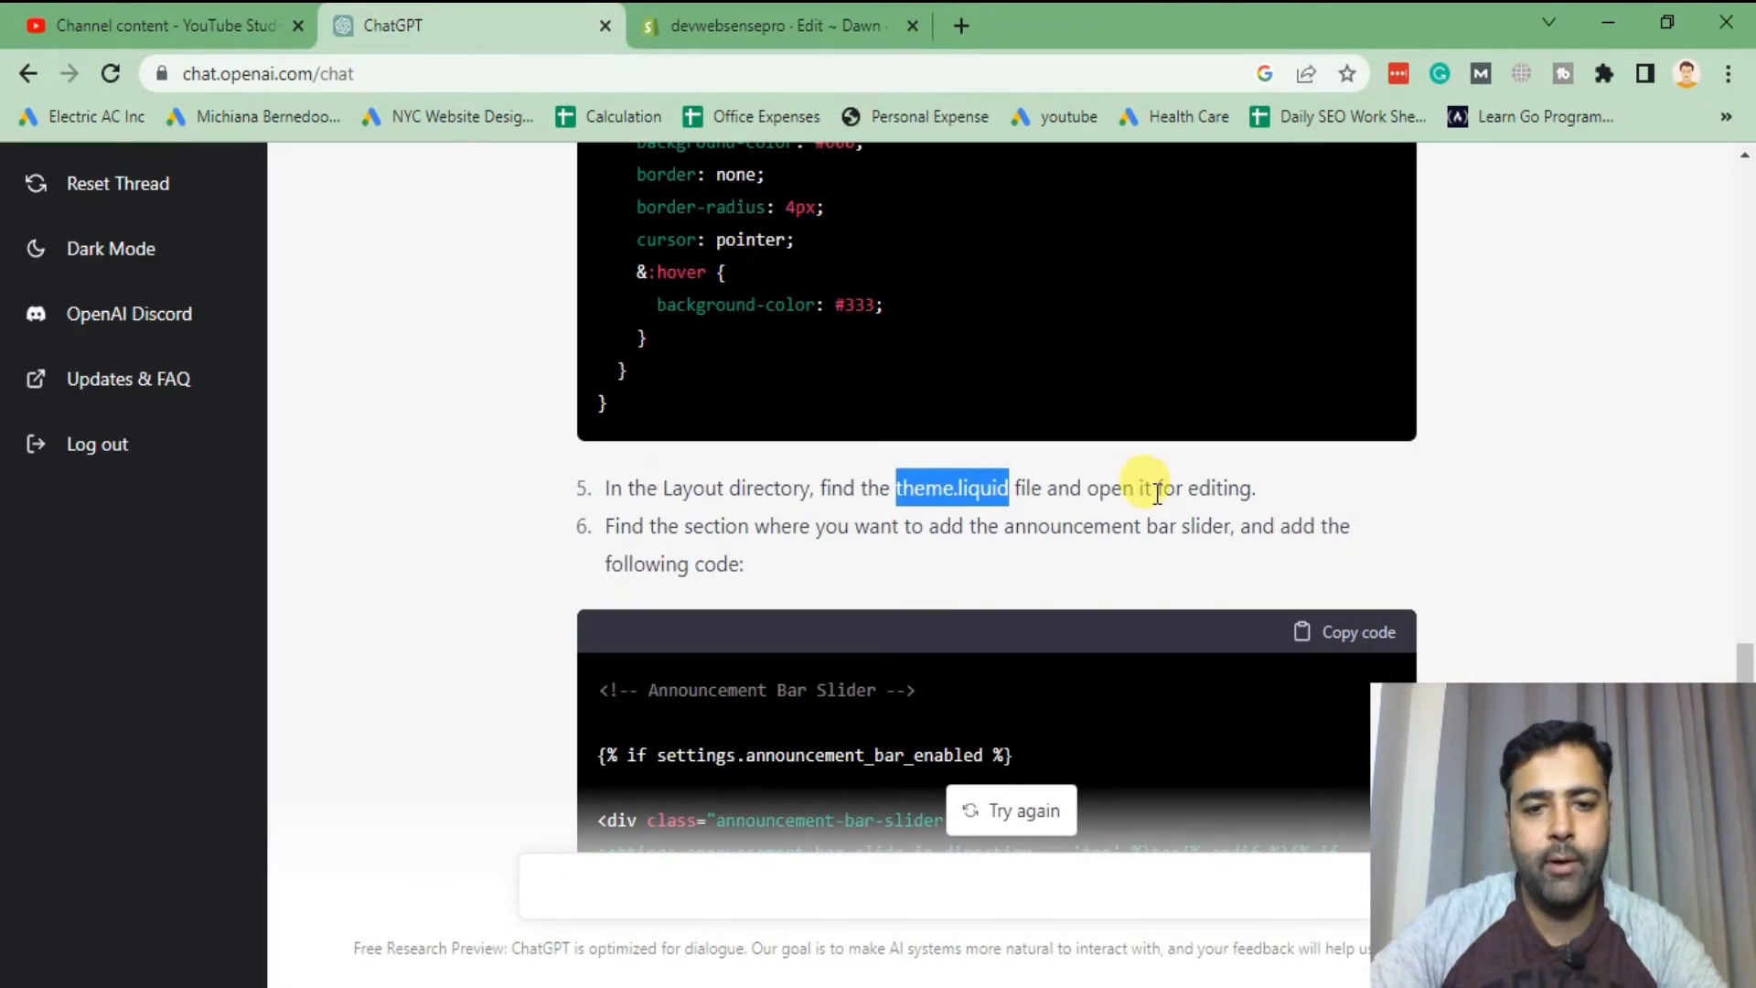
- Copy step 6's slider markup and script, then return to theme.liquid in the Shopify code editor
{"action": "scroll", "scroll_direction": "down", "scroll_amount": 3}
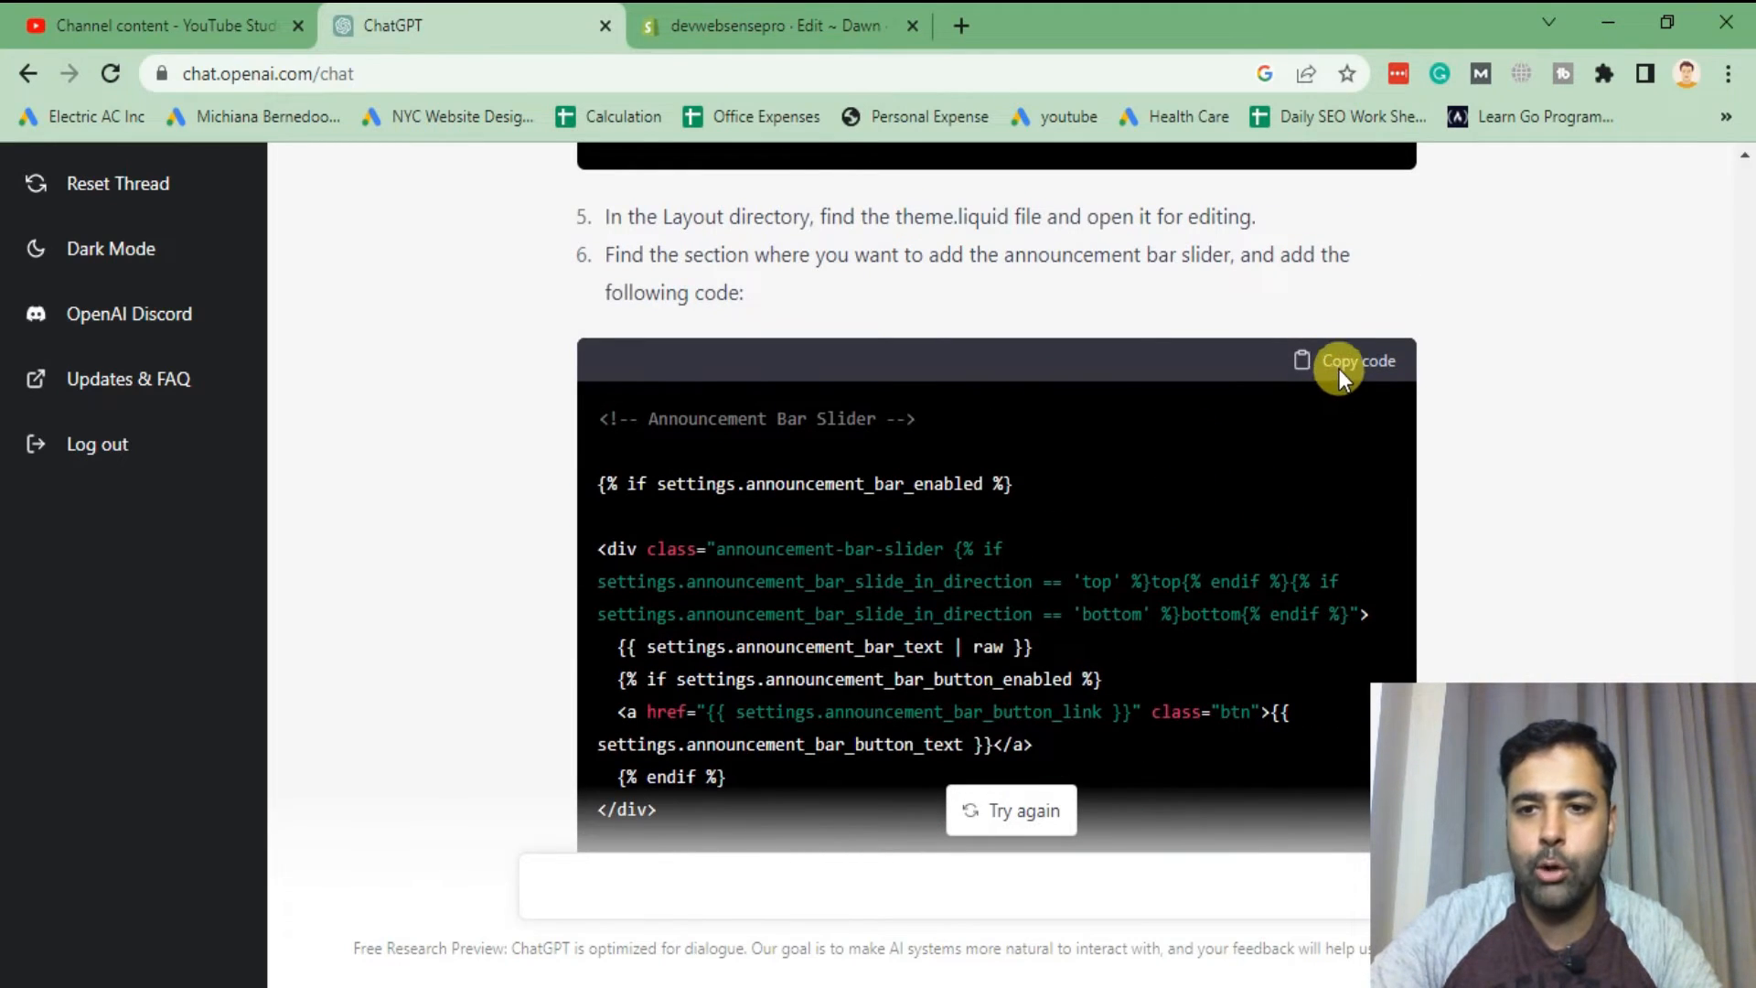
{"action": "left_click", "coordinate": [779, 25]}
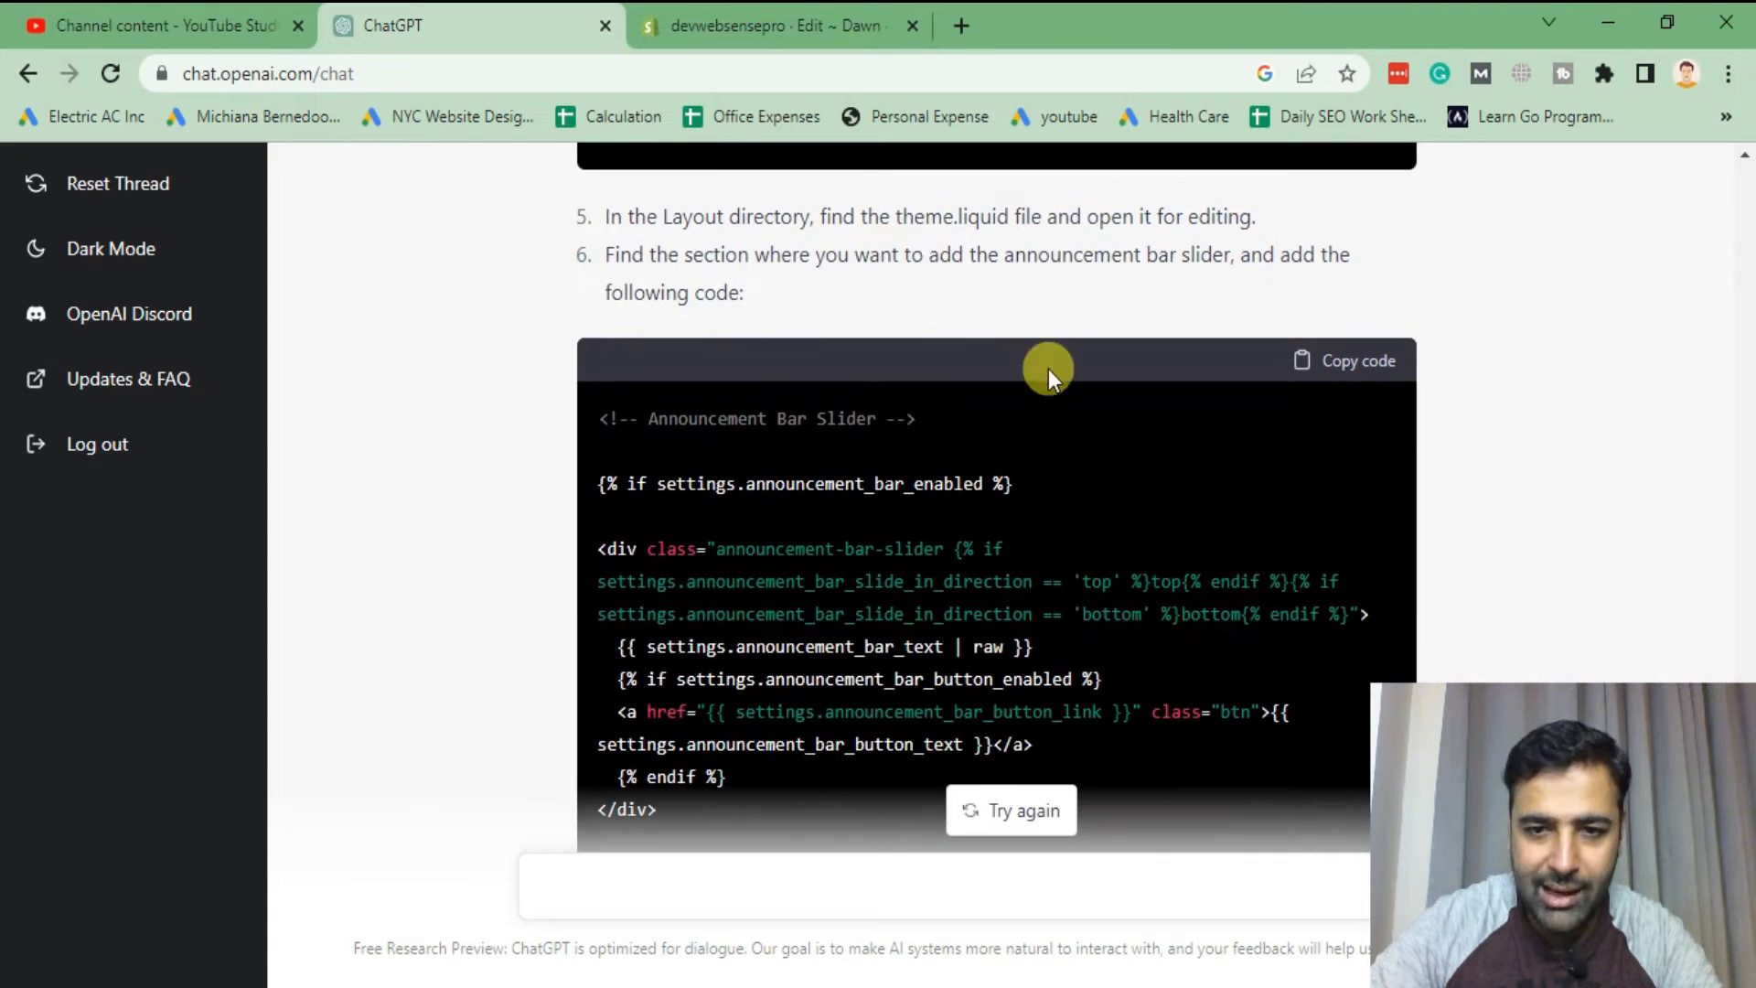
{"action": "scroll", "scroll_direction": "down", "scroll_amount": 3}
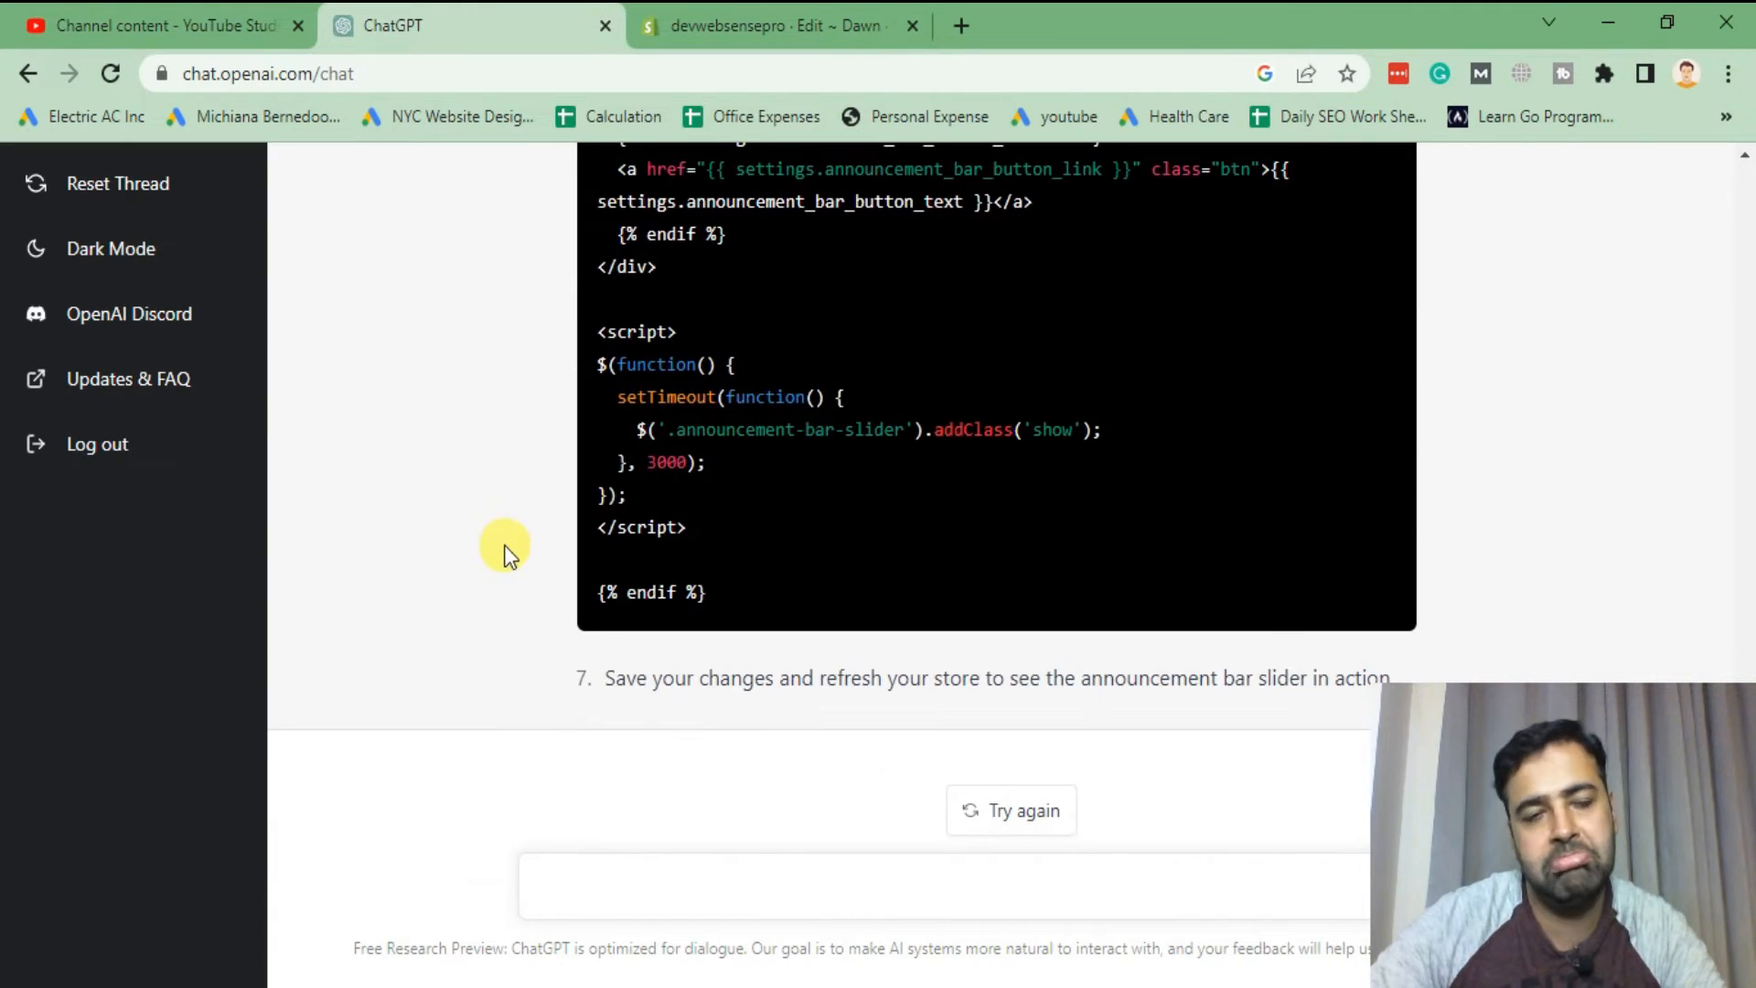
{"action": "left_click", "coordinate": [772, 25]}
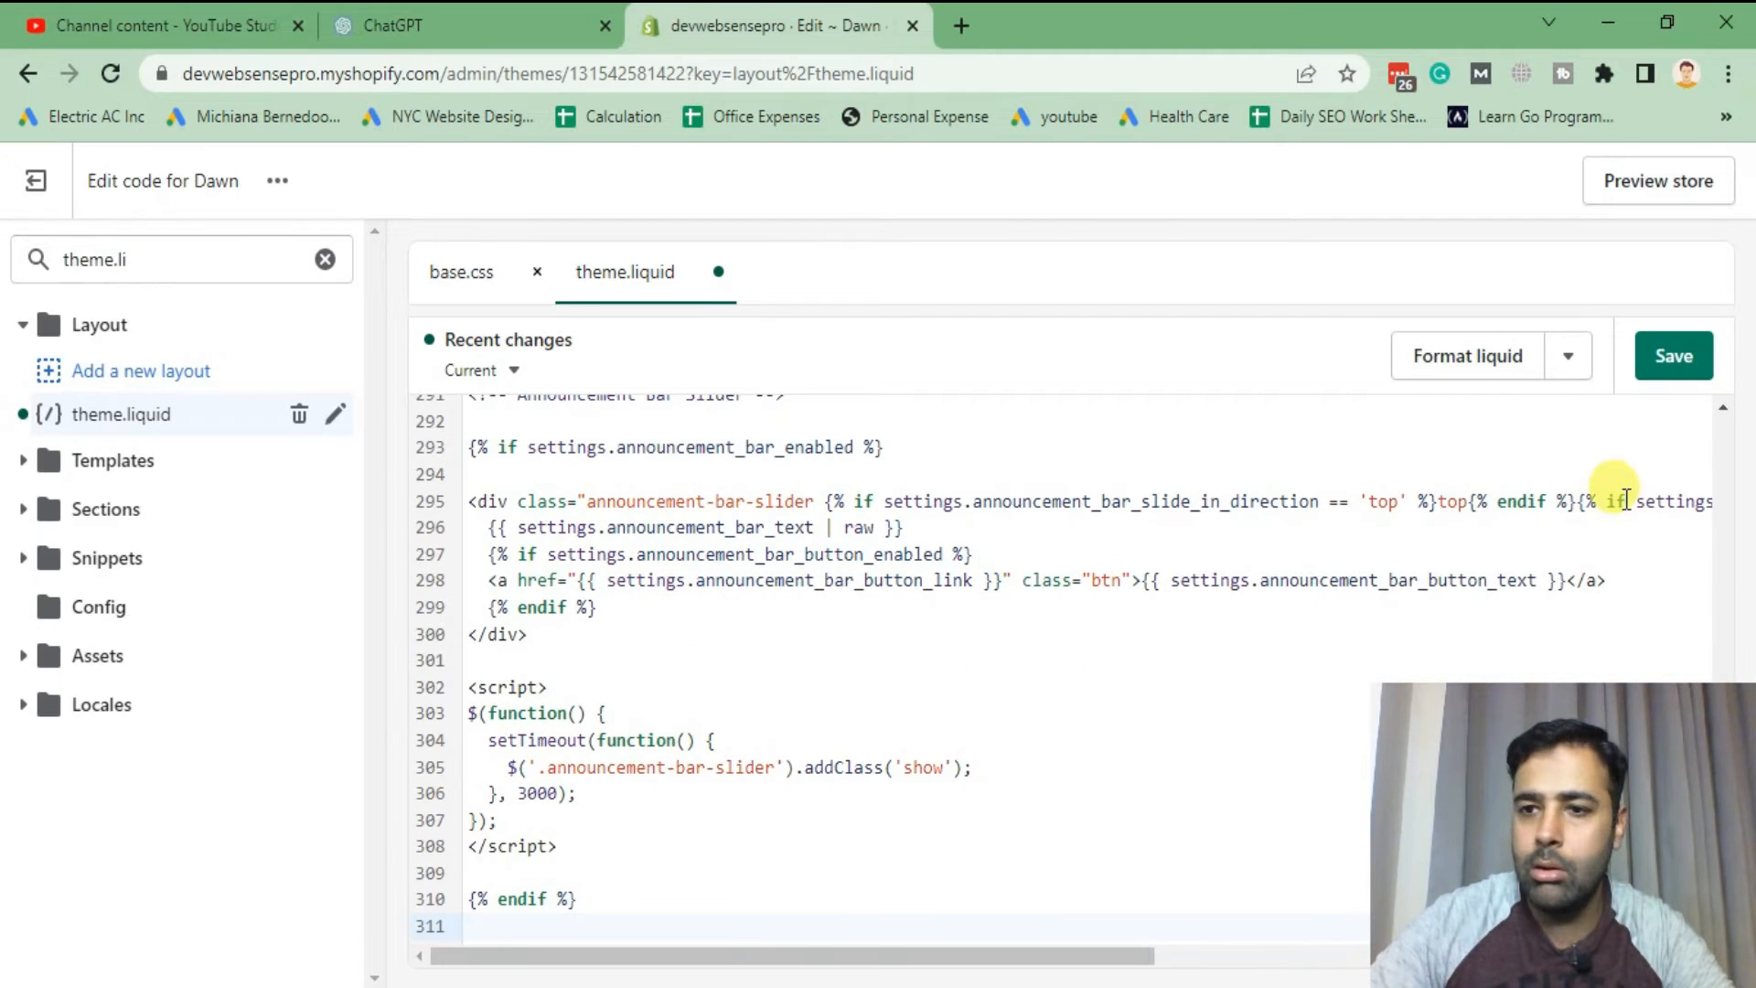
- Save theme.liquid with the pasted announcement bar slider markup and script
{"action": "left_click", "coordinate": [1671, 355]}
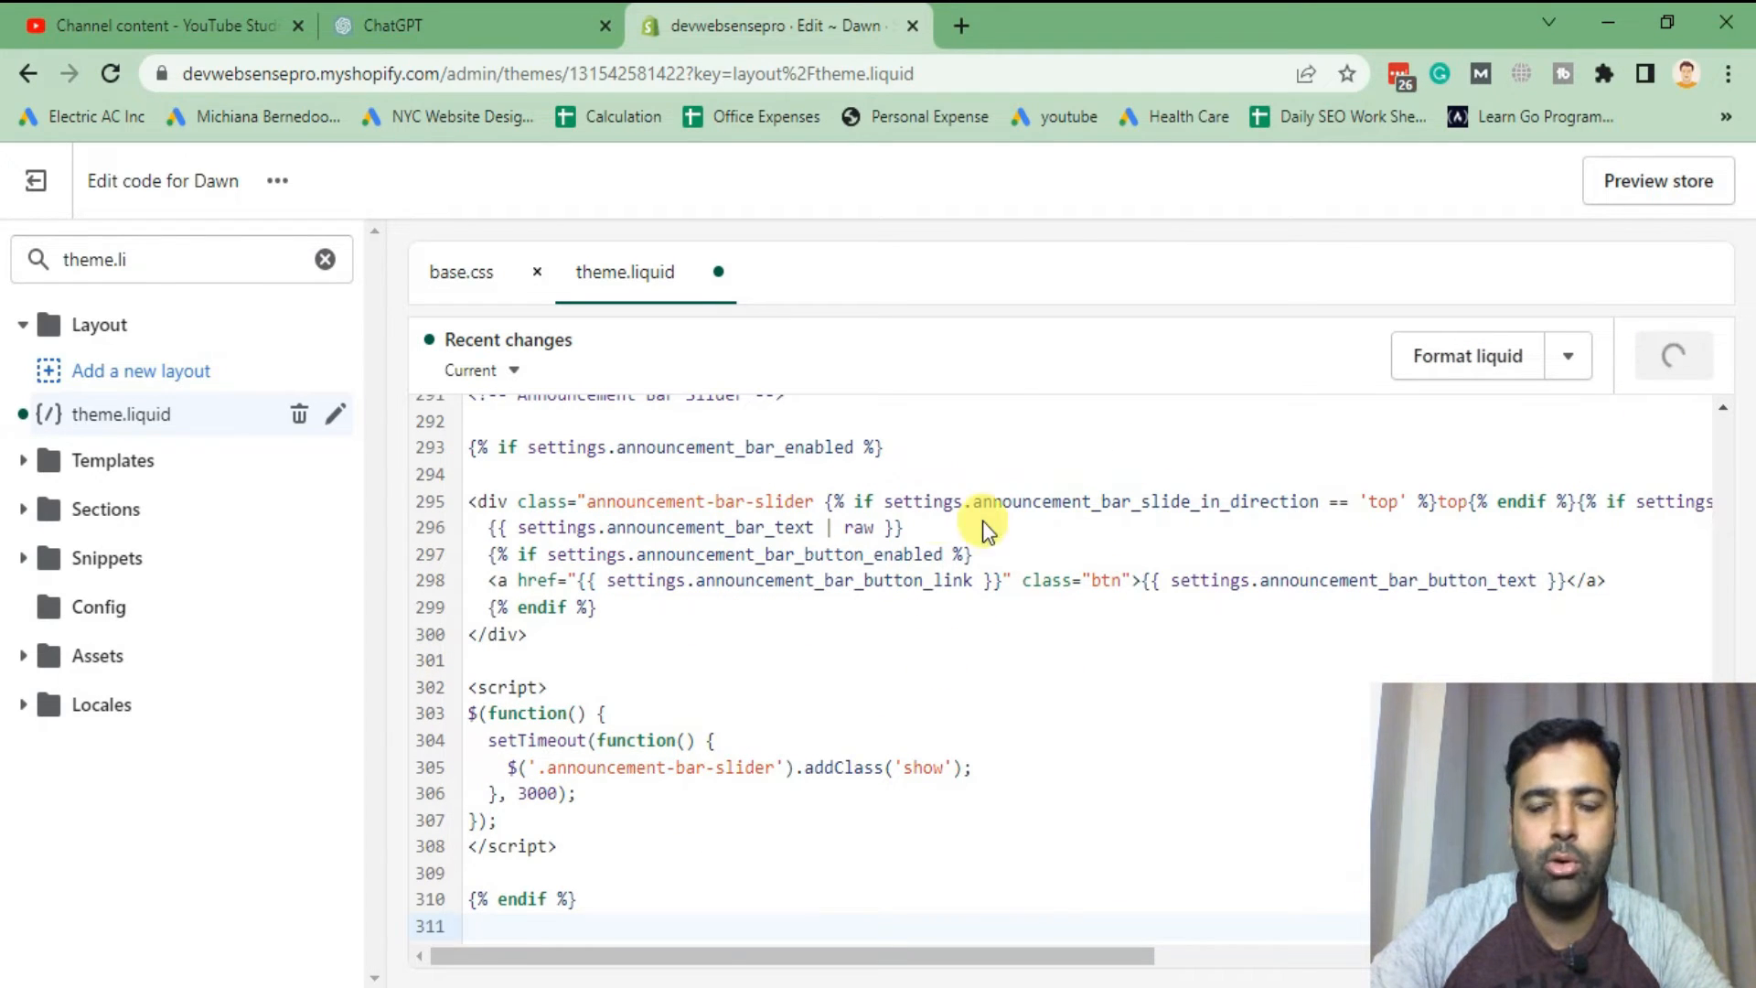
{"action": "mouse_move", "coordinate": [938, 540]}
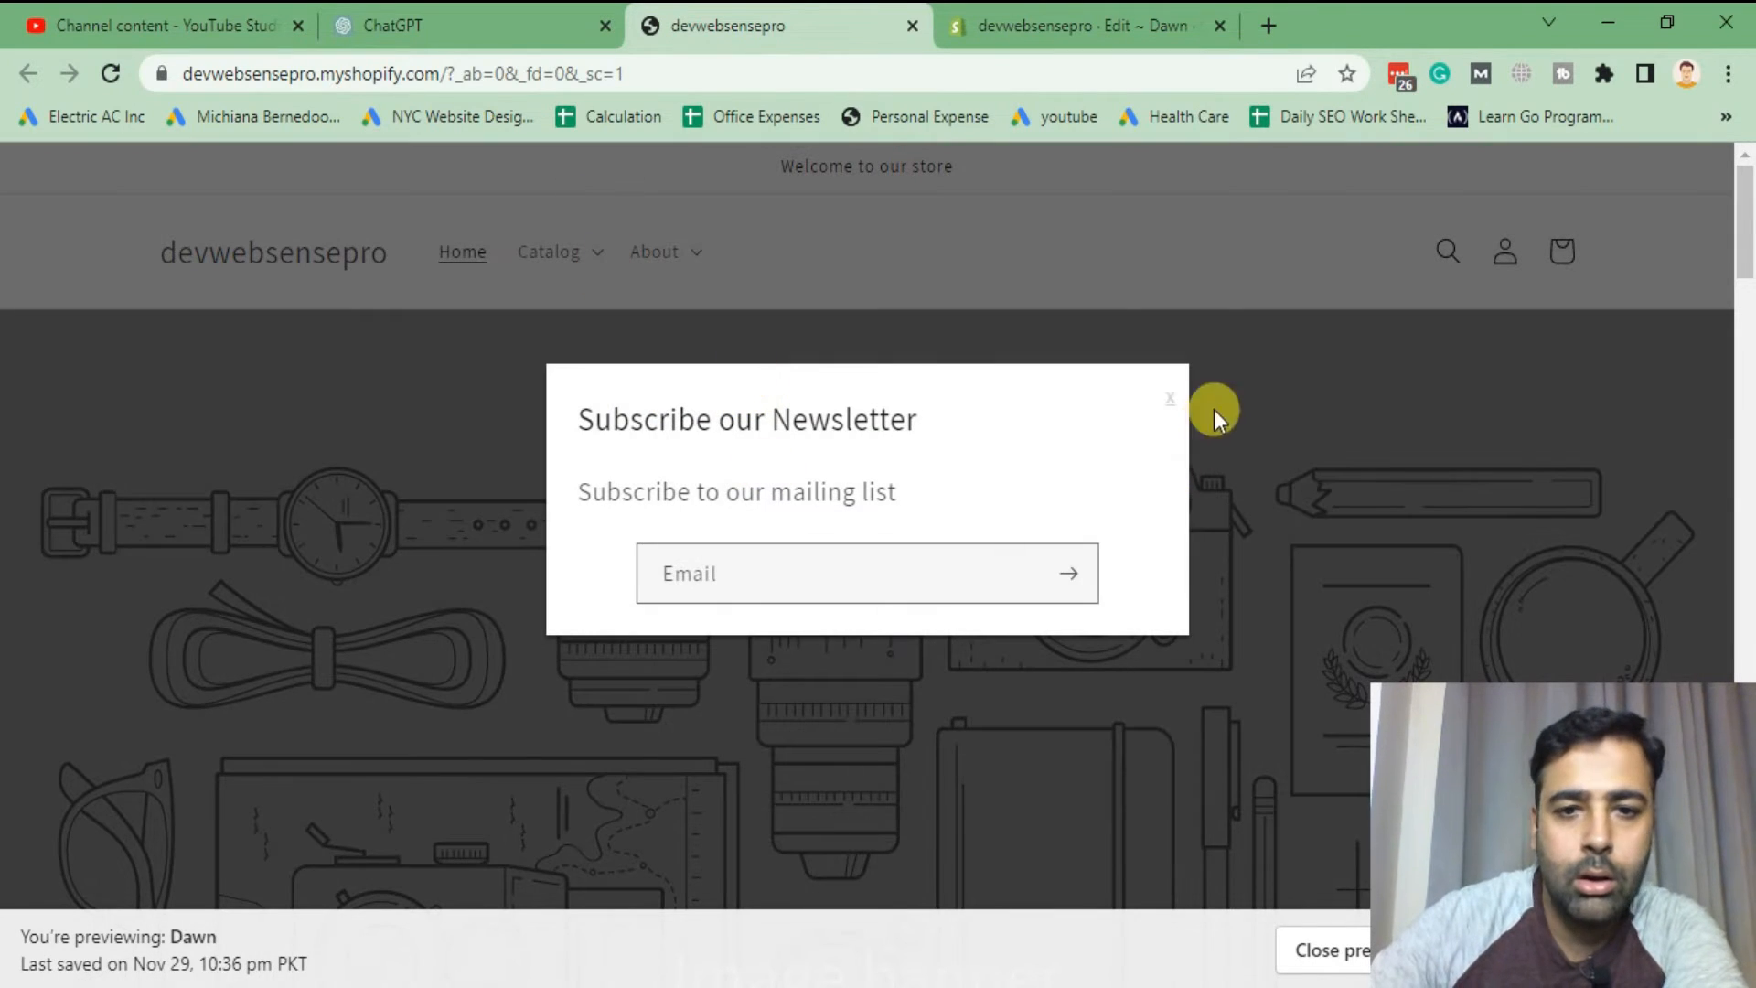
- Close the preview's newsletter popup, check the slider-less preview, and go to the admin Themes page
{"action": "left_click", "coordinate": [417, 25]}
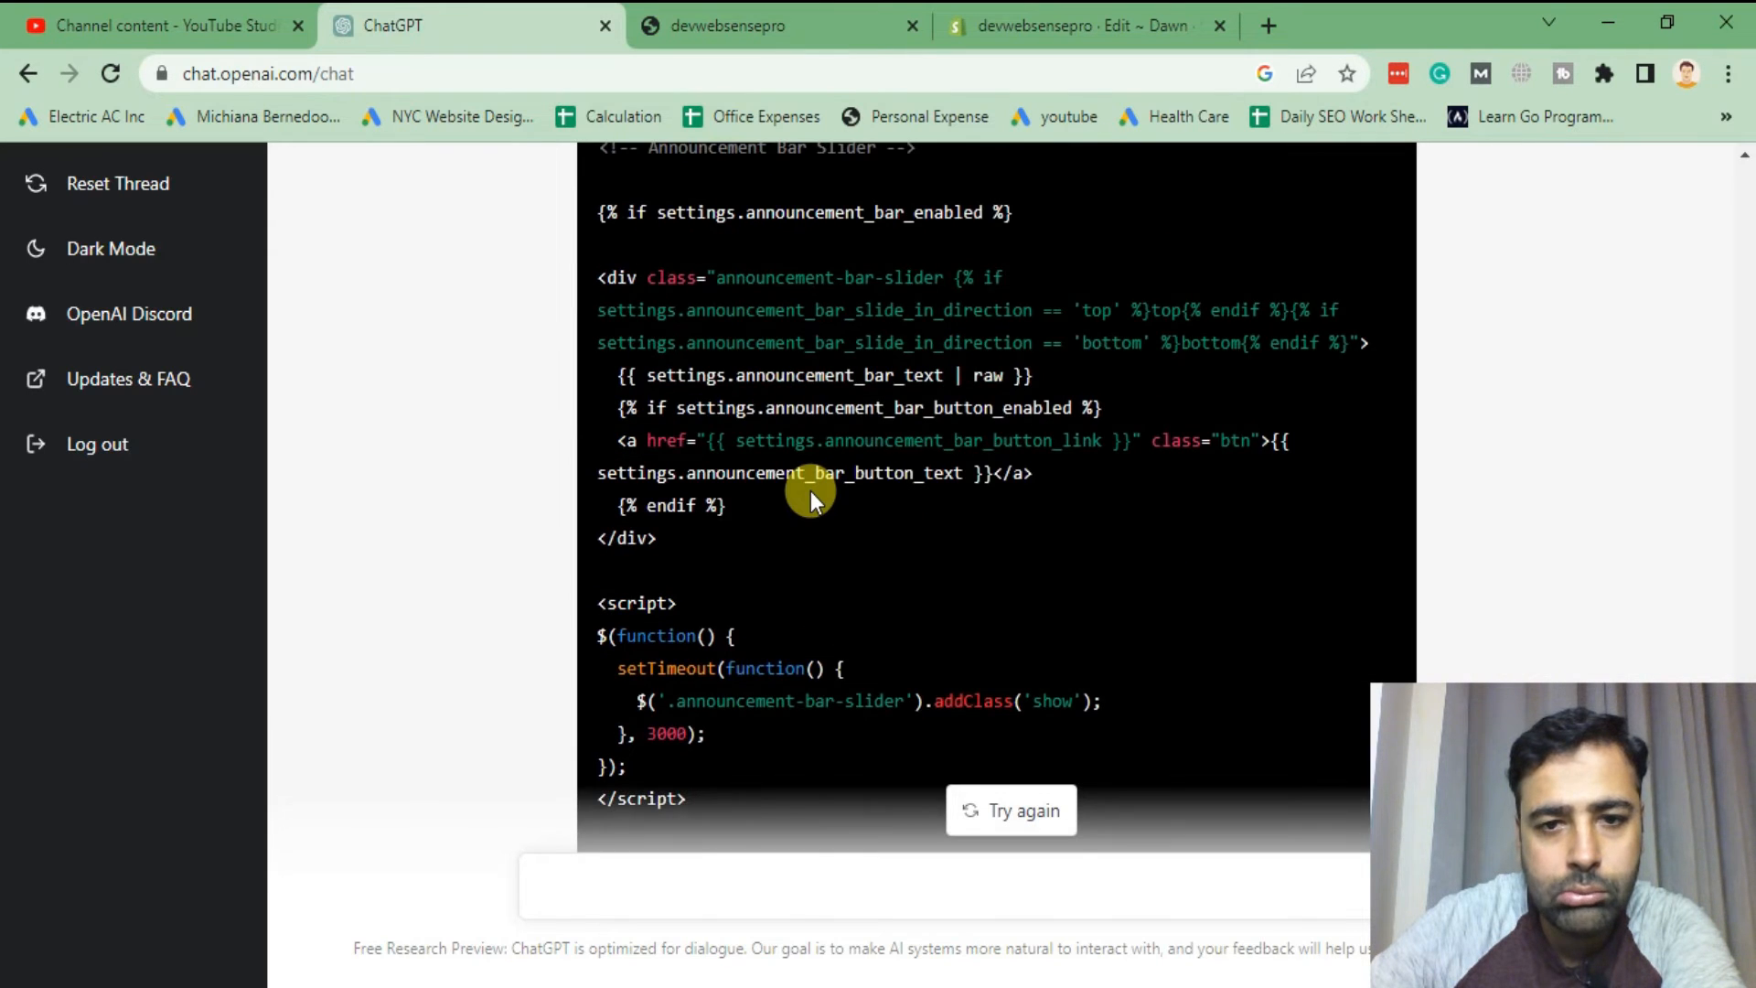
{"action": "mouse_move", "coordinate": [671, 325]}
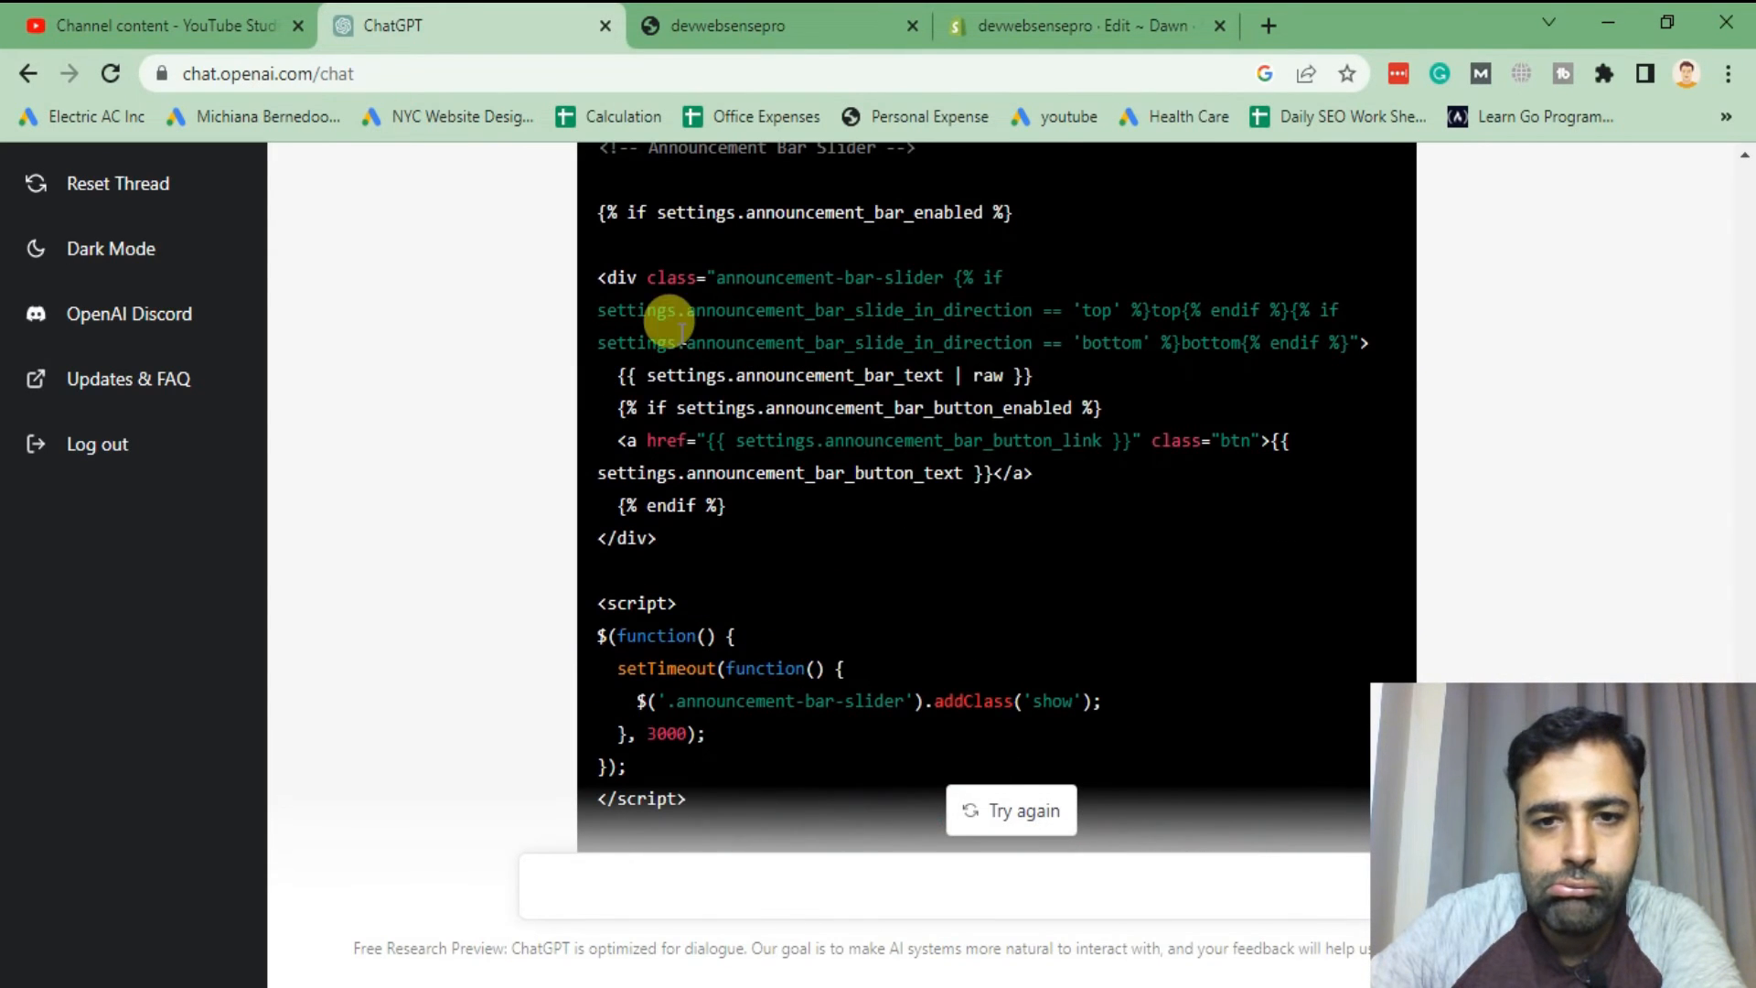
{"action": "left_click", "coordinate": [764, 26]}
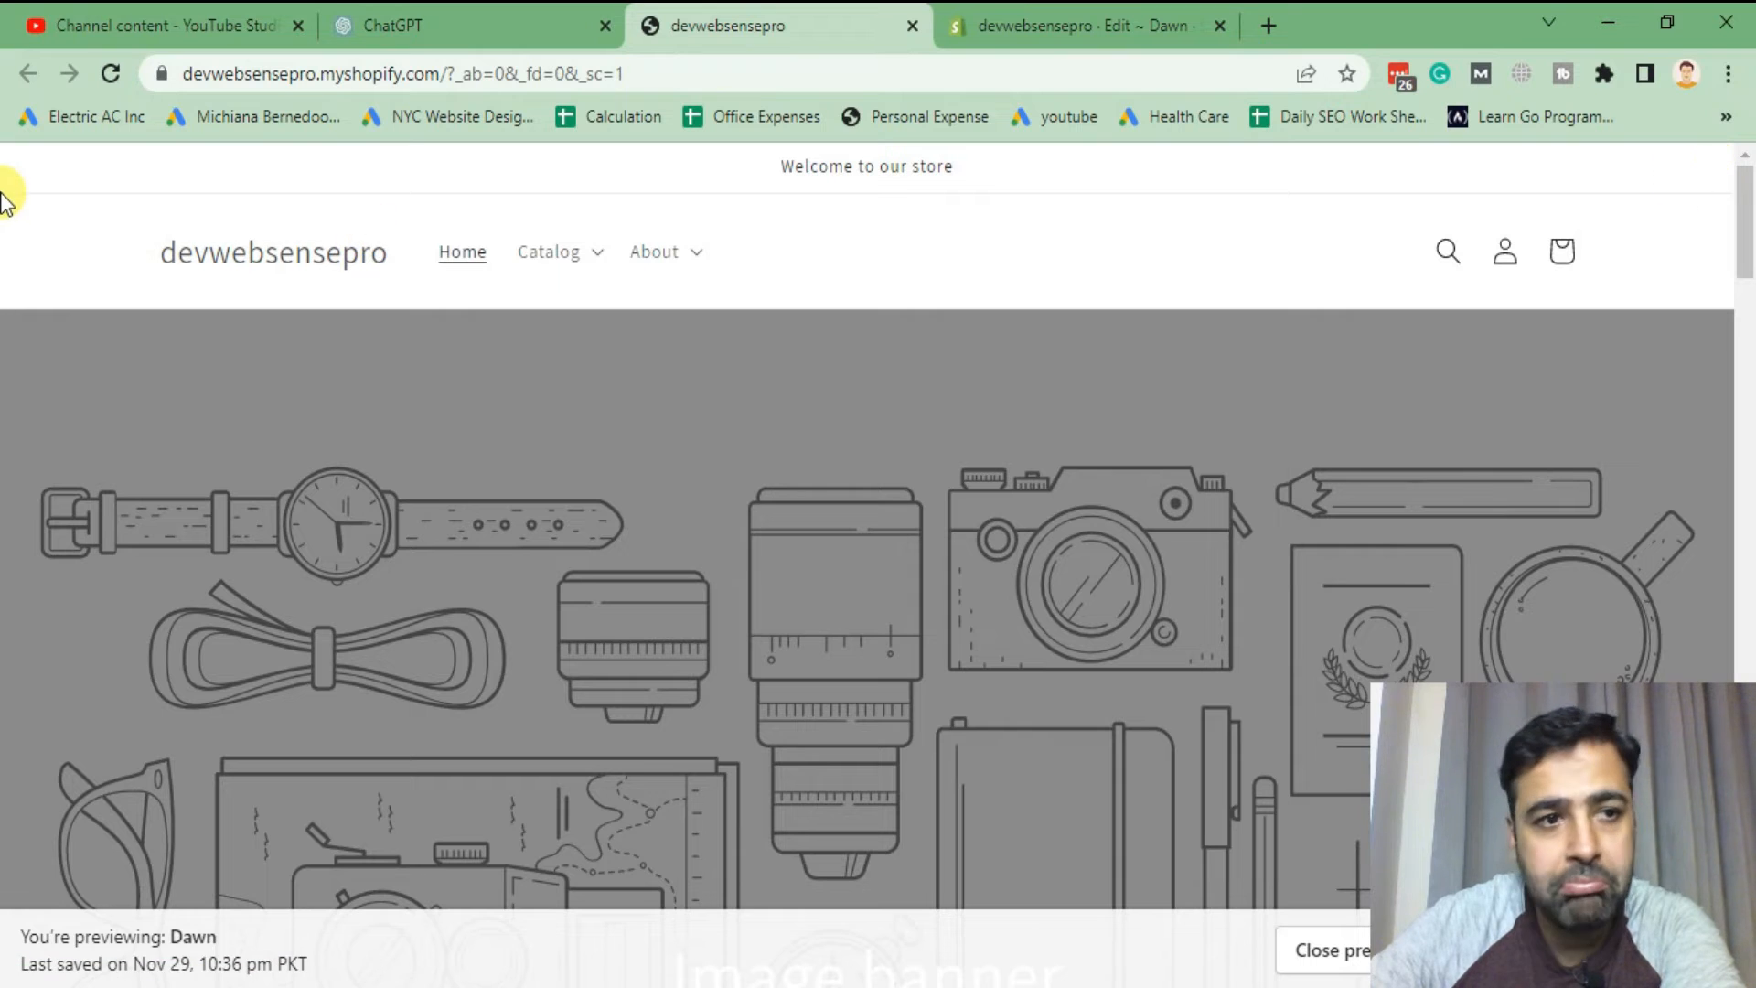
{"action": "left_click", "coordinate": [1072, 26]}
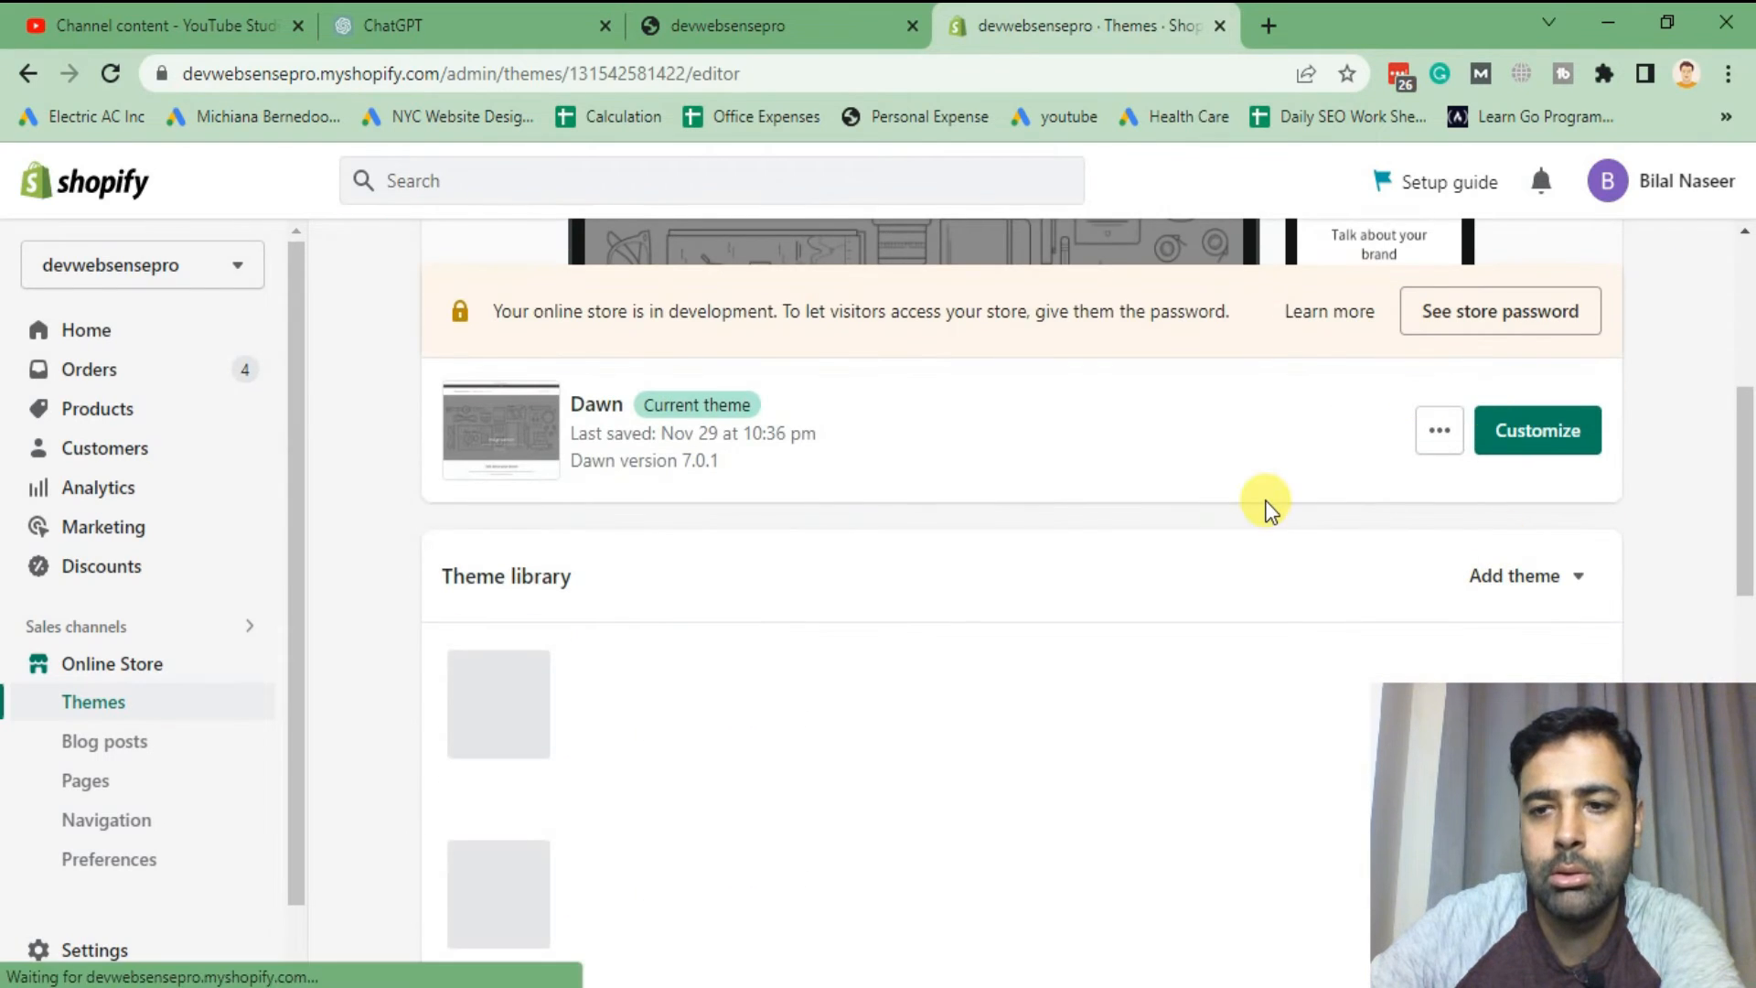
- Customize Dawn, inspect its Announcement bar section settings, and return to the section list
{"action": "left_click", "coordinate": [1536, 430]}
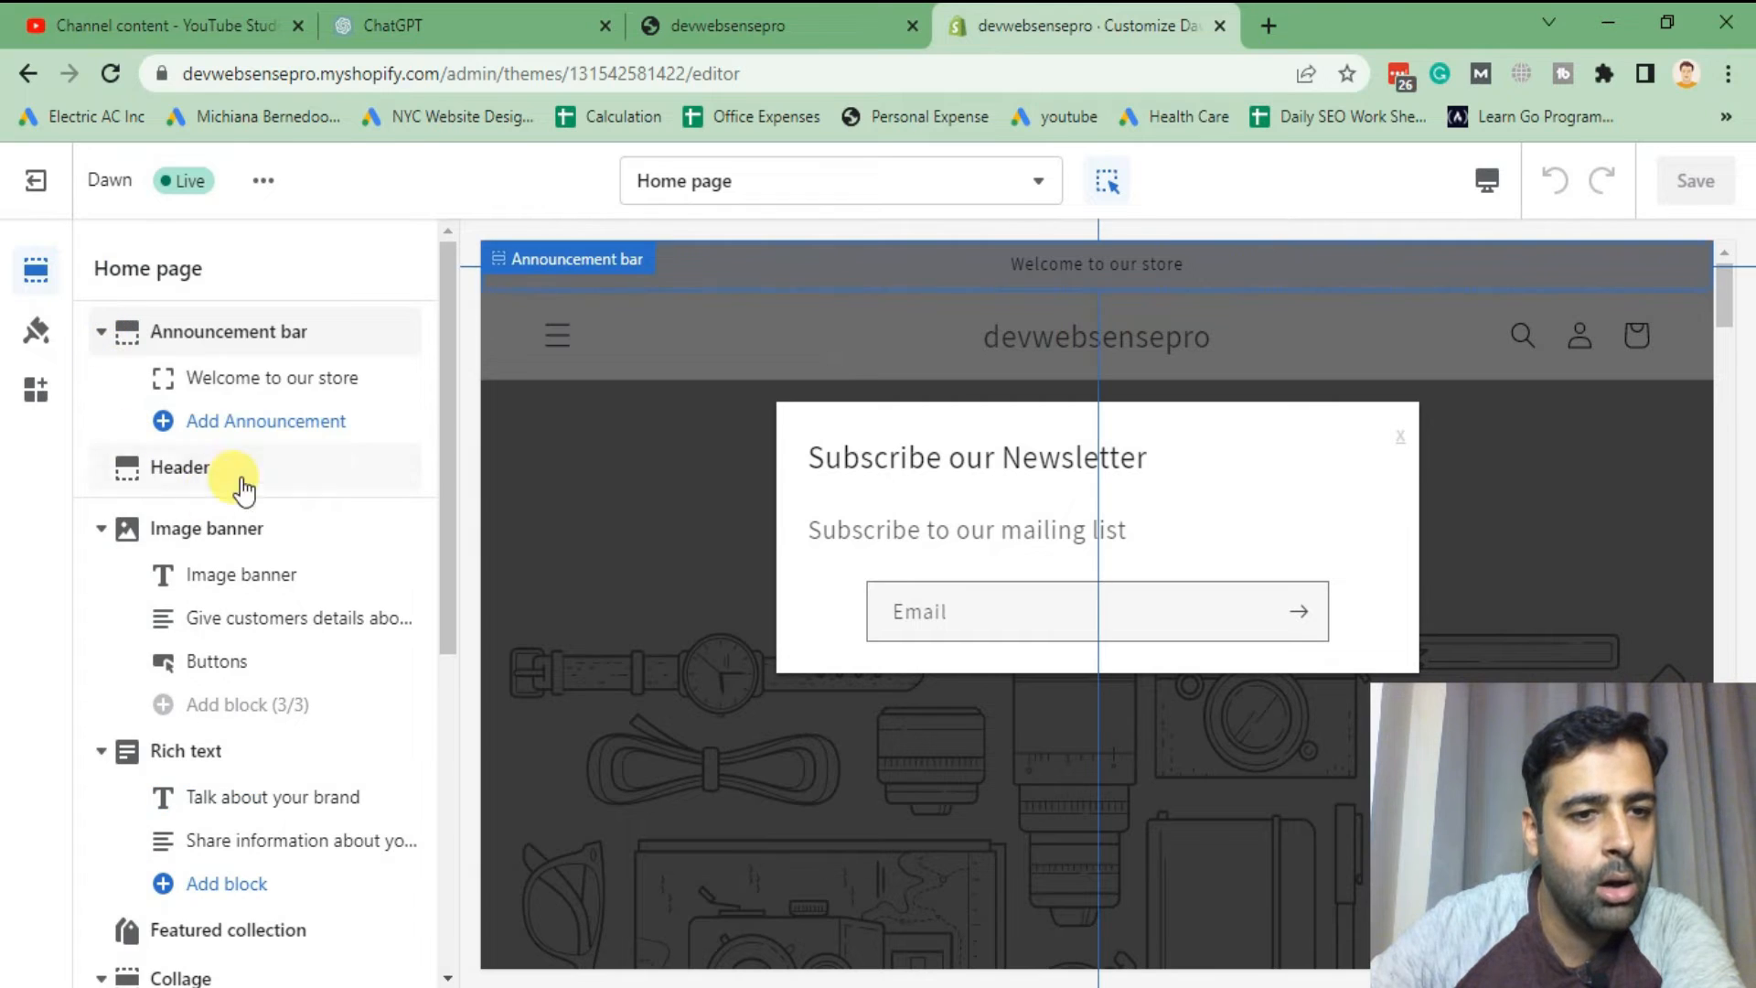
{"action": "left_click", "coordinate": [229, 331]}
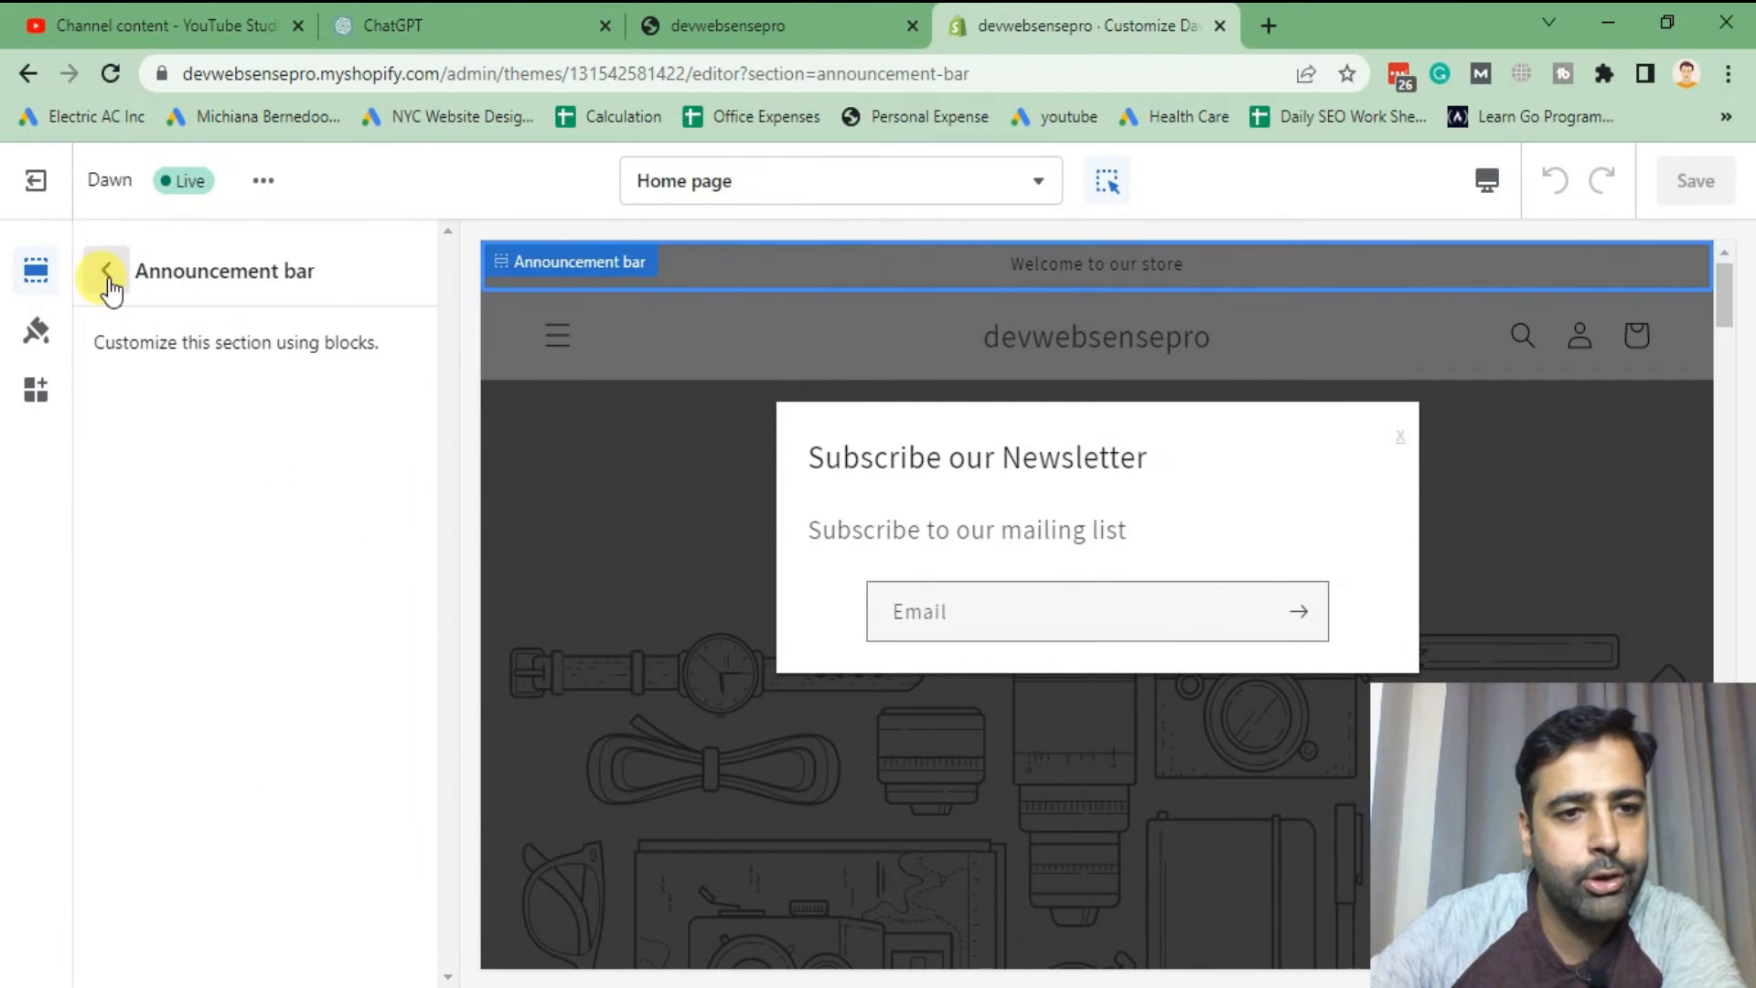
{"action": "left_click", "coordinate": [102, 271]}
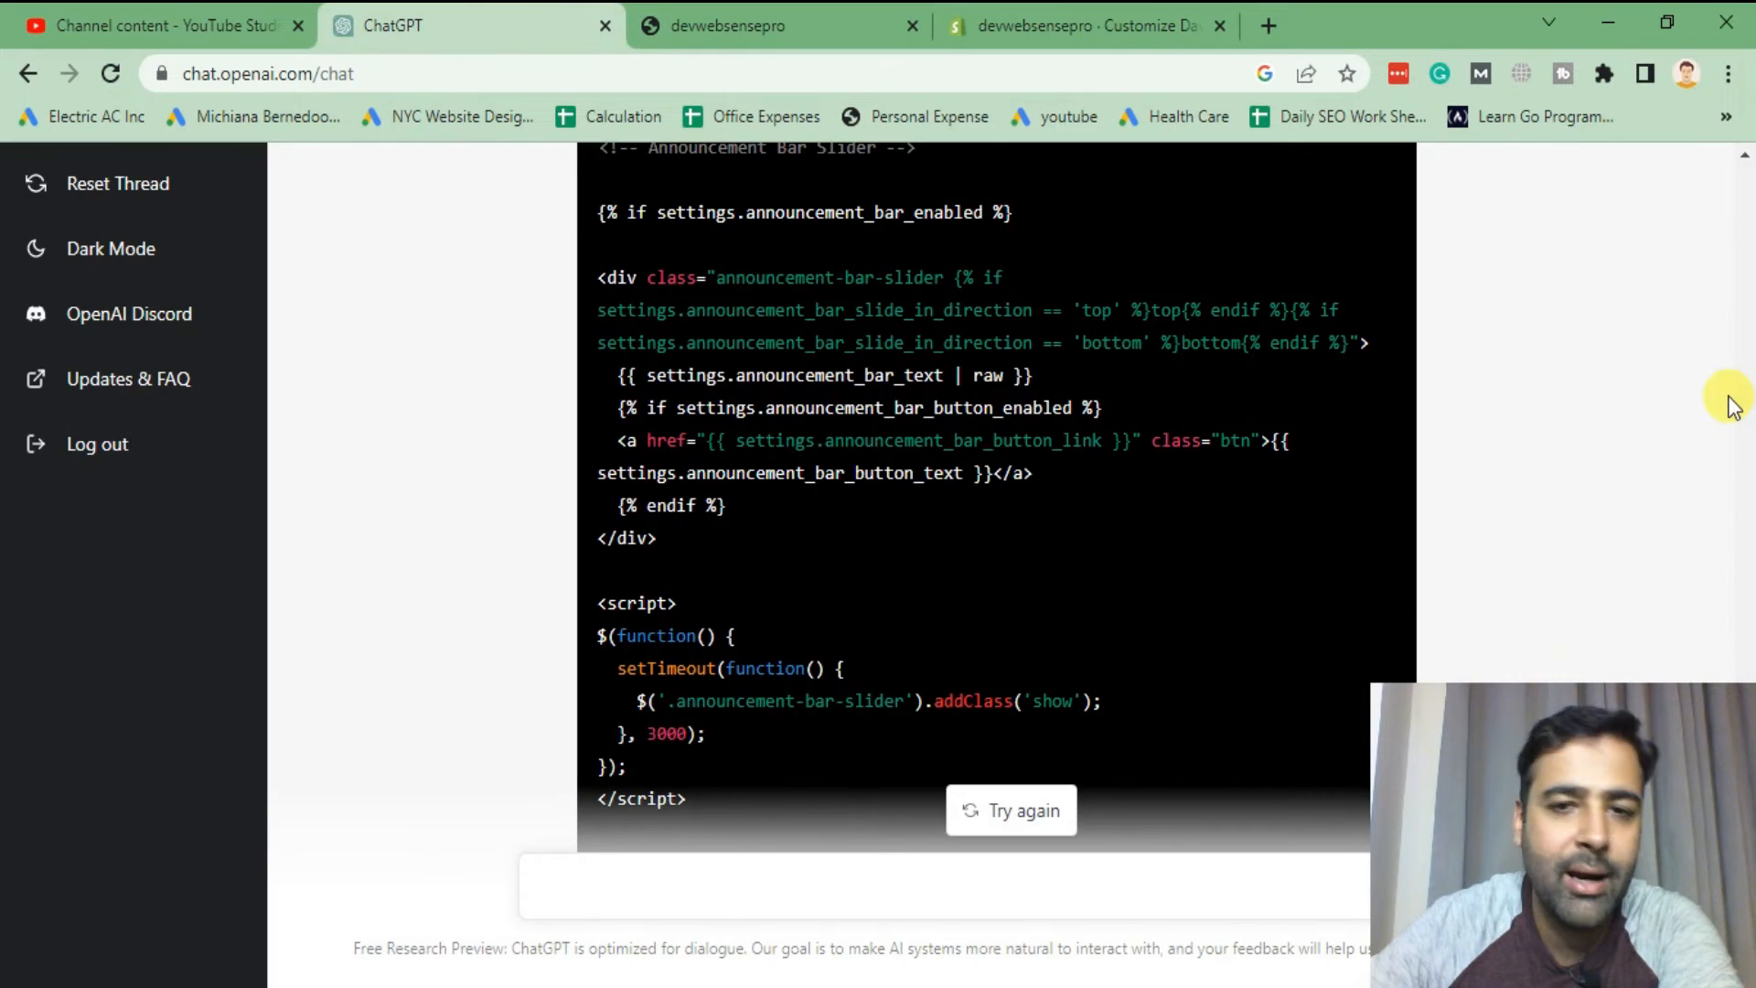
{"action": "scroll", "scroll_direction": "down", "scroll_amount": 3}
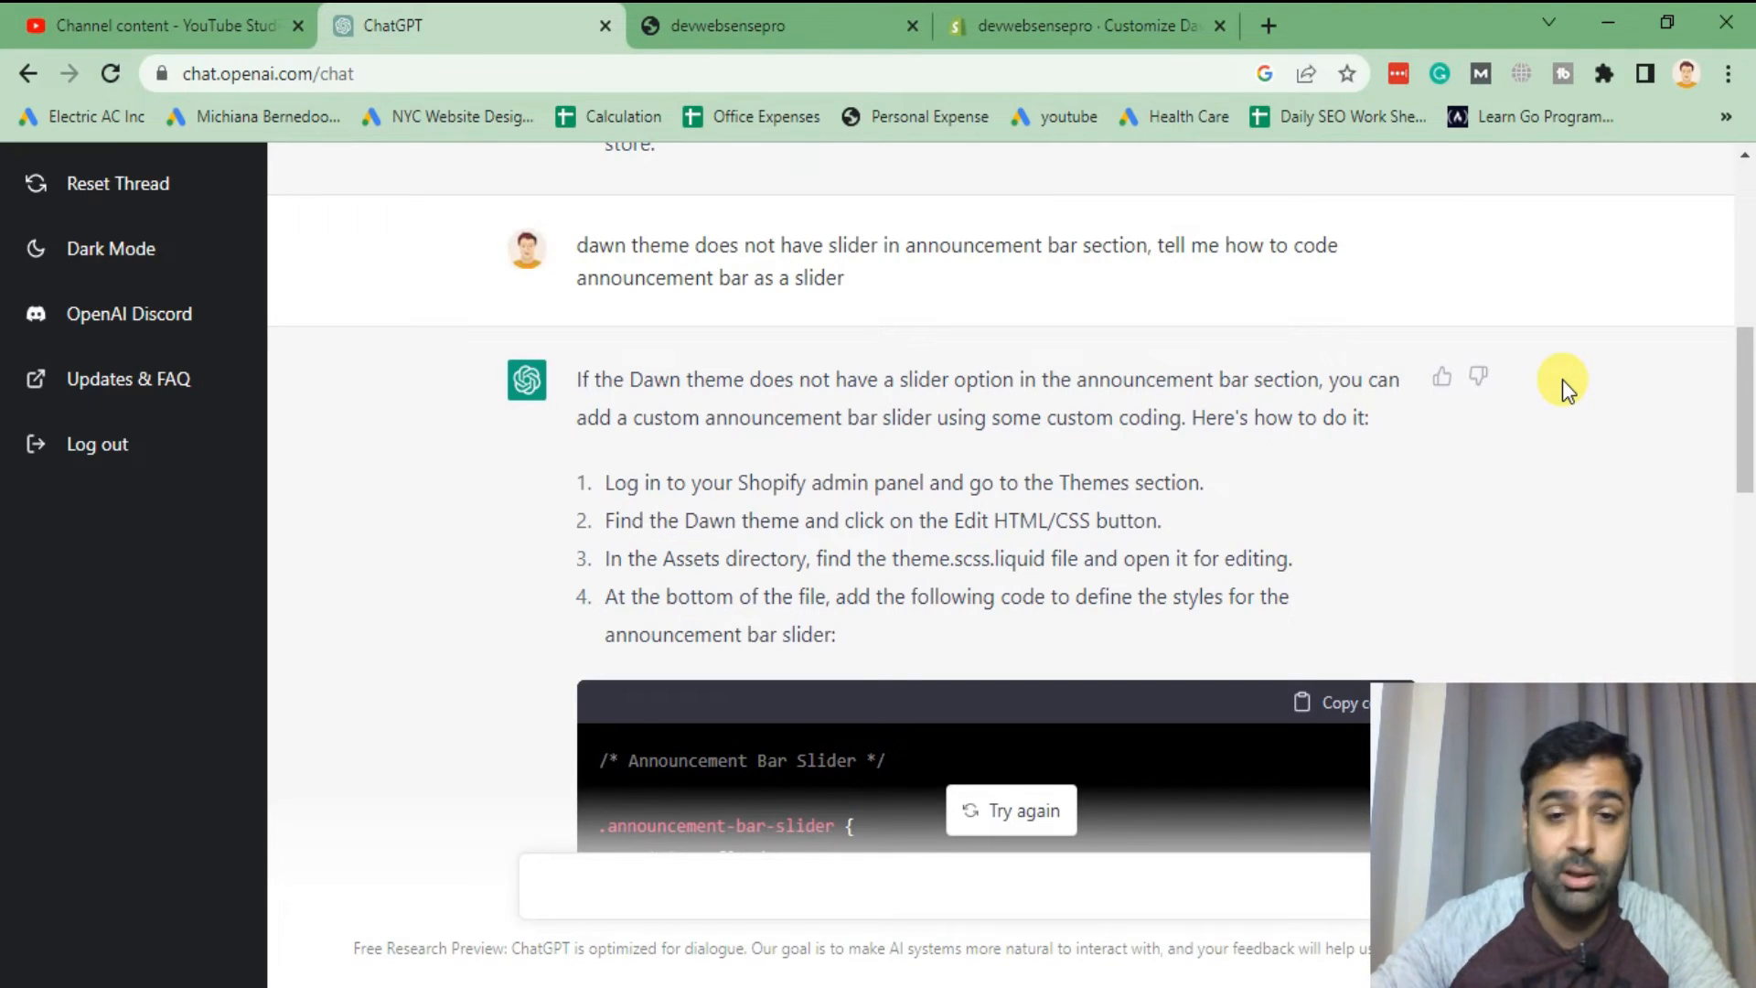
{"action": "scroll", "scroll_direction": "down", "scroll_amount": 3}
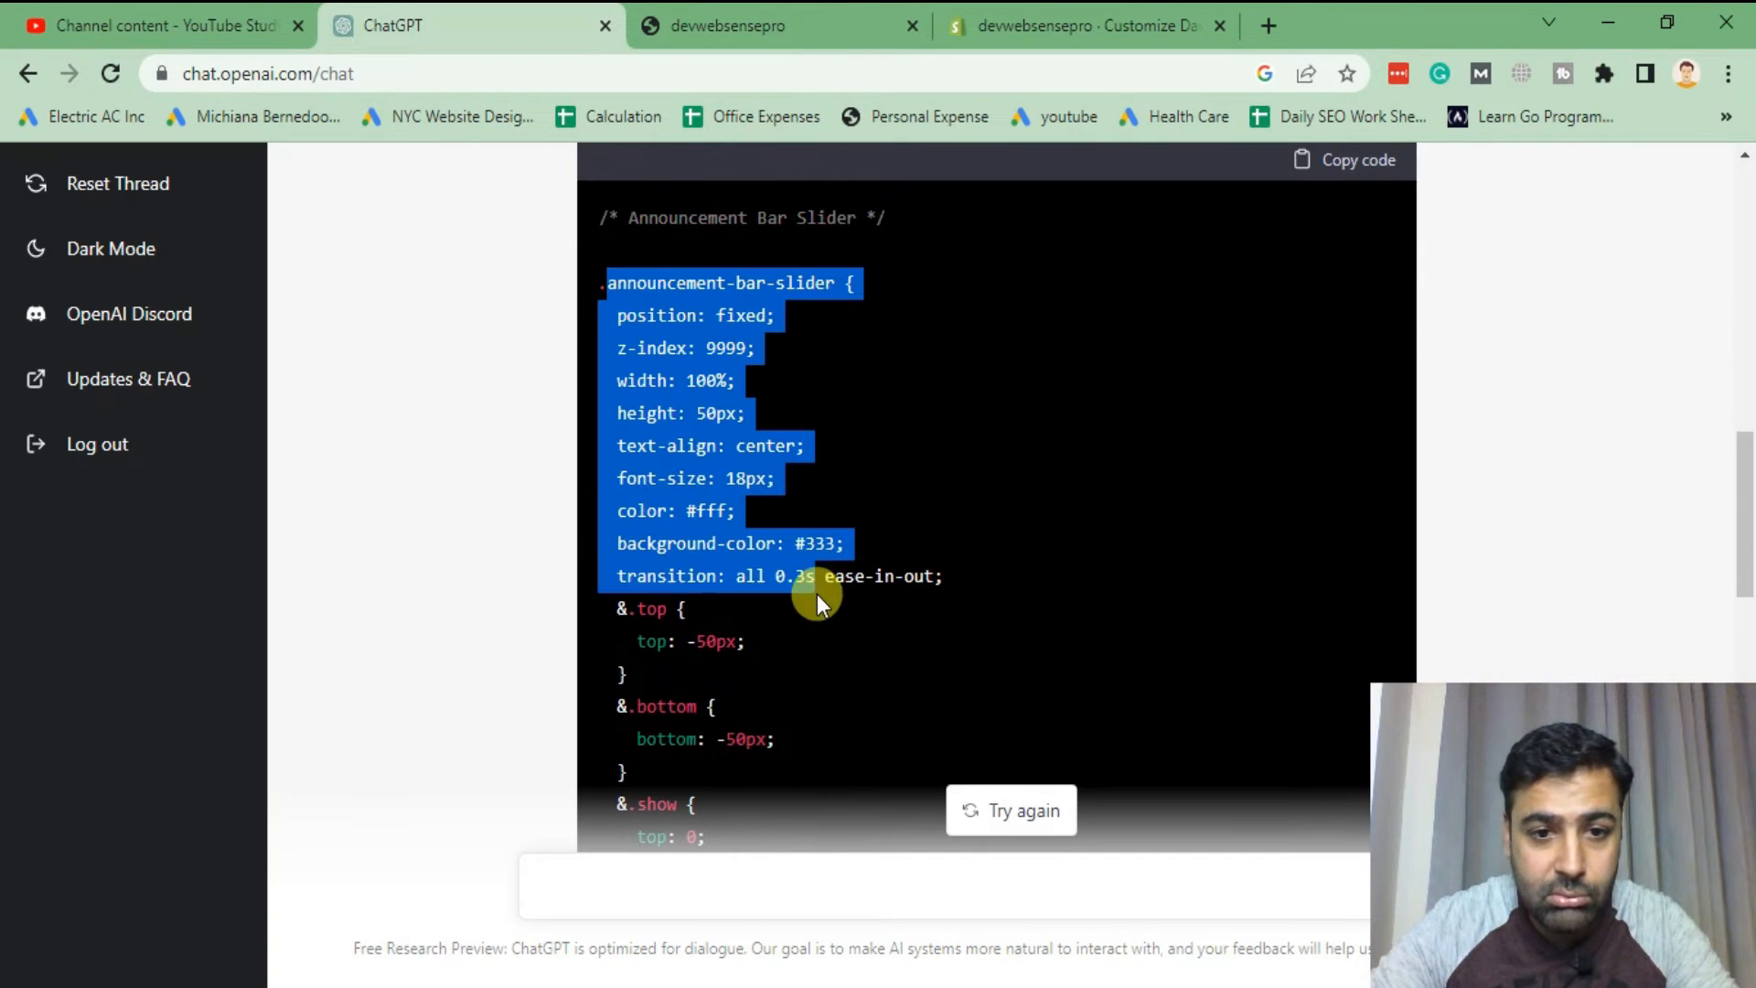
{"action": "scroll", "scroll_direction": "down", "scroll_amount": 3}
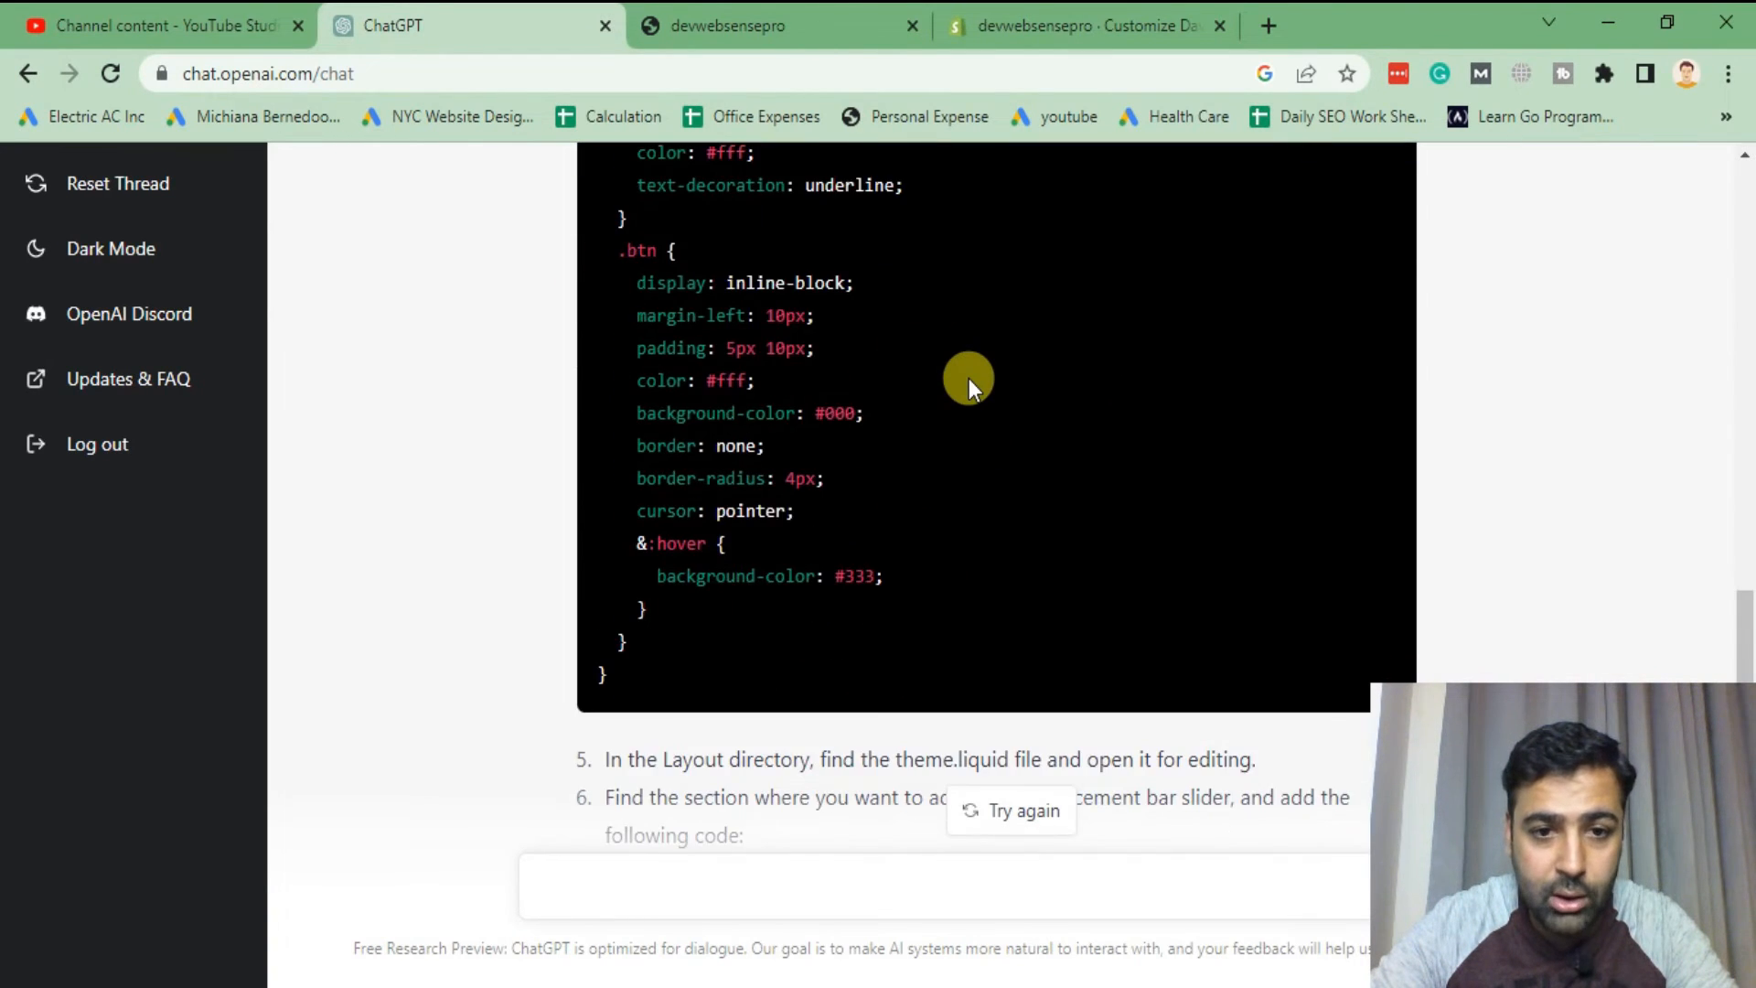
{"action": "scroll", "scroll_direction": "down", "scroll_amount": 3}
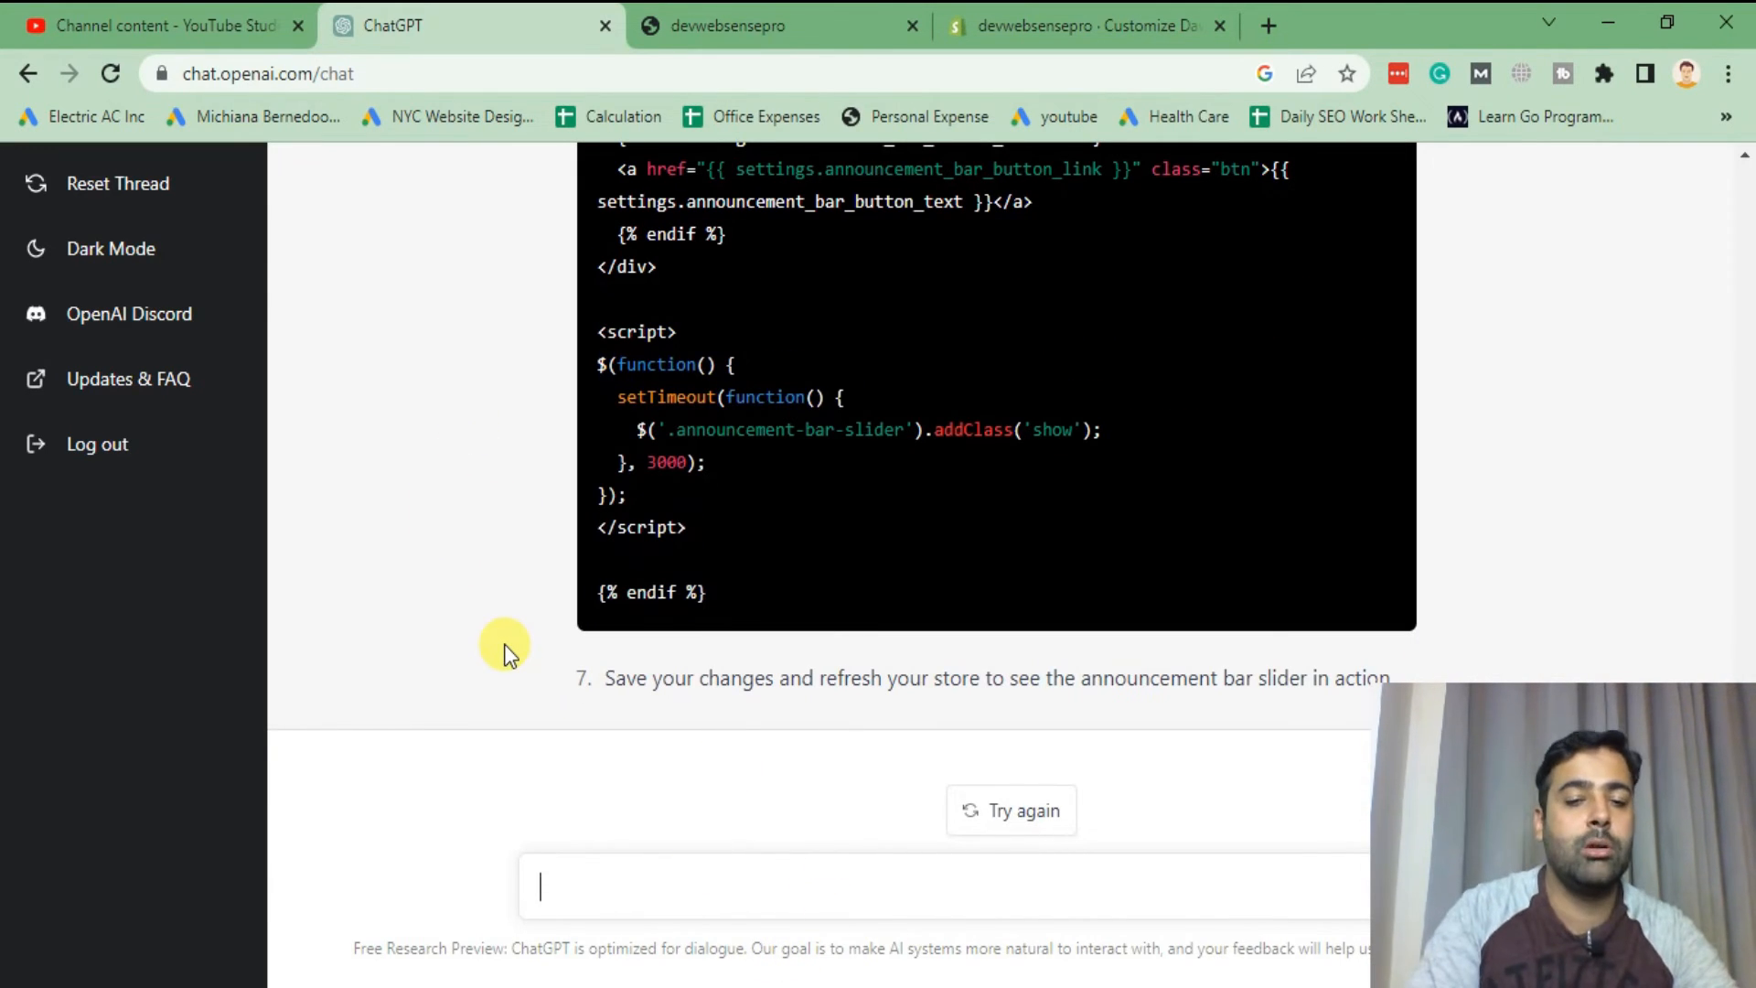
- Write the prompt 'how can I add svg logo in my dawn theme of shopify'
{"action": "type", "text": "how can I add"}
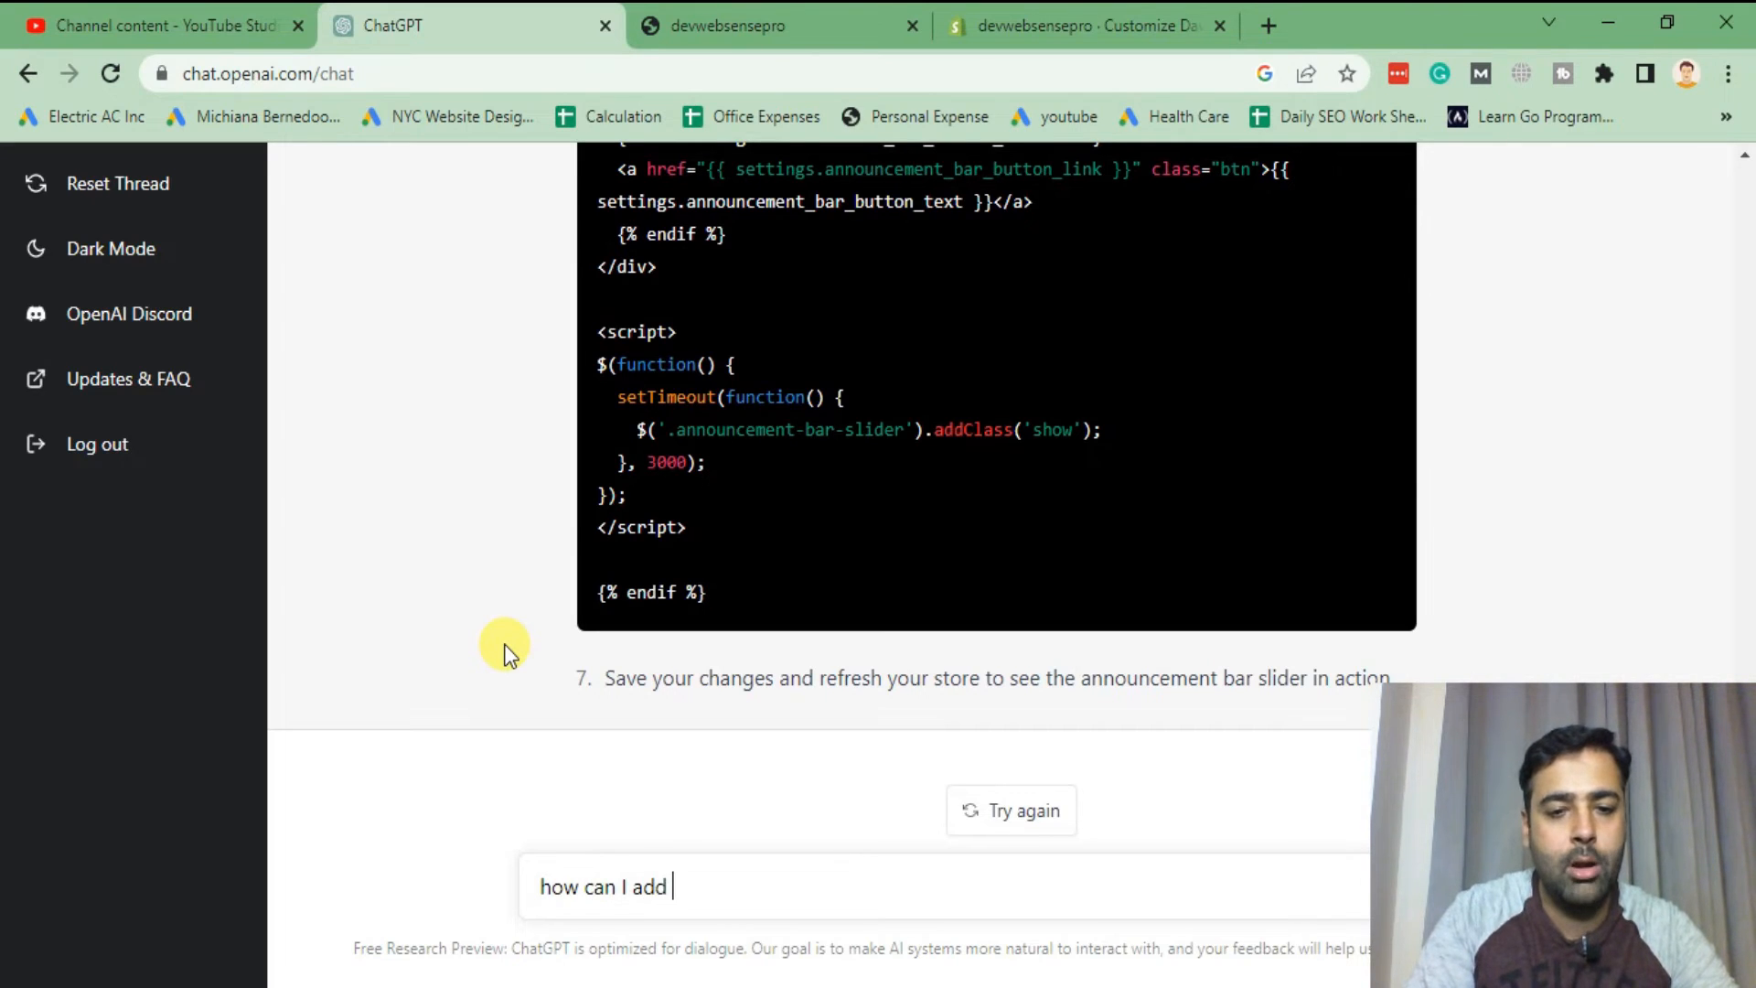
{"action": "type", "text": "svg logo in"}
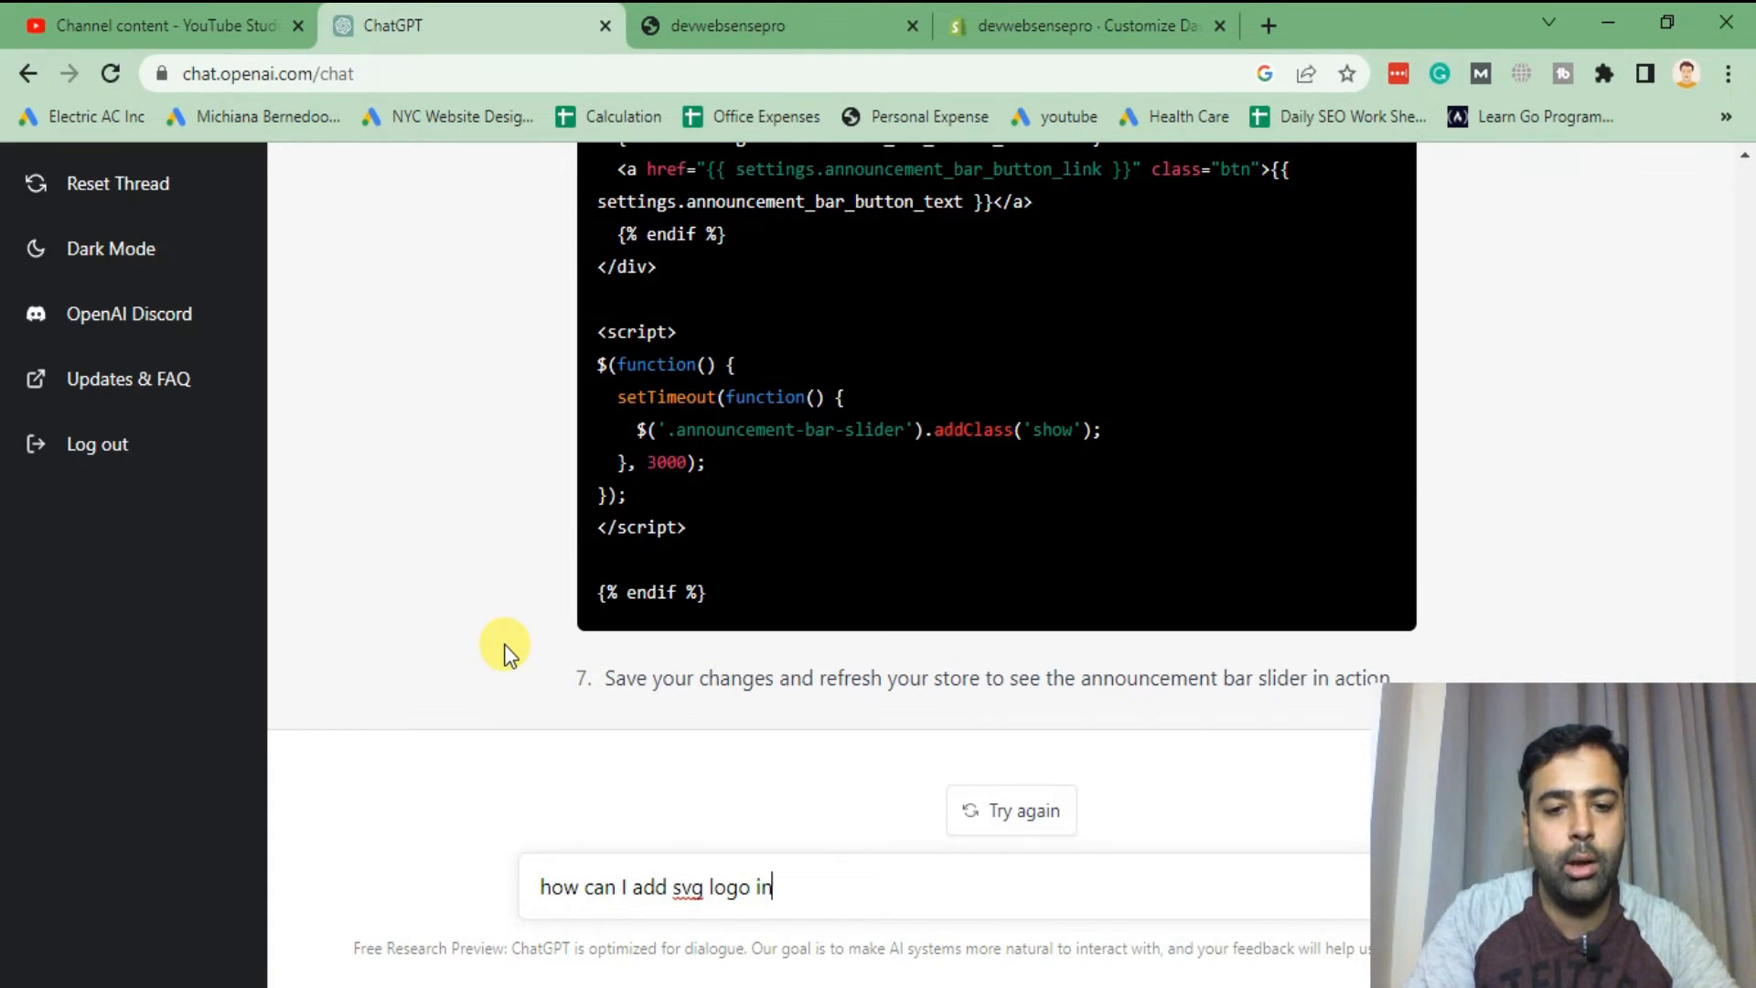
{"action": "type", "text": "my dawn theme of shopify"}
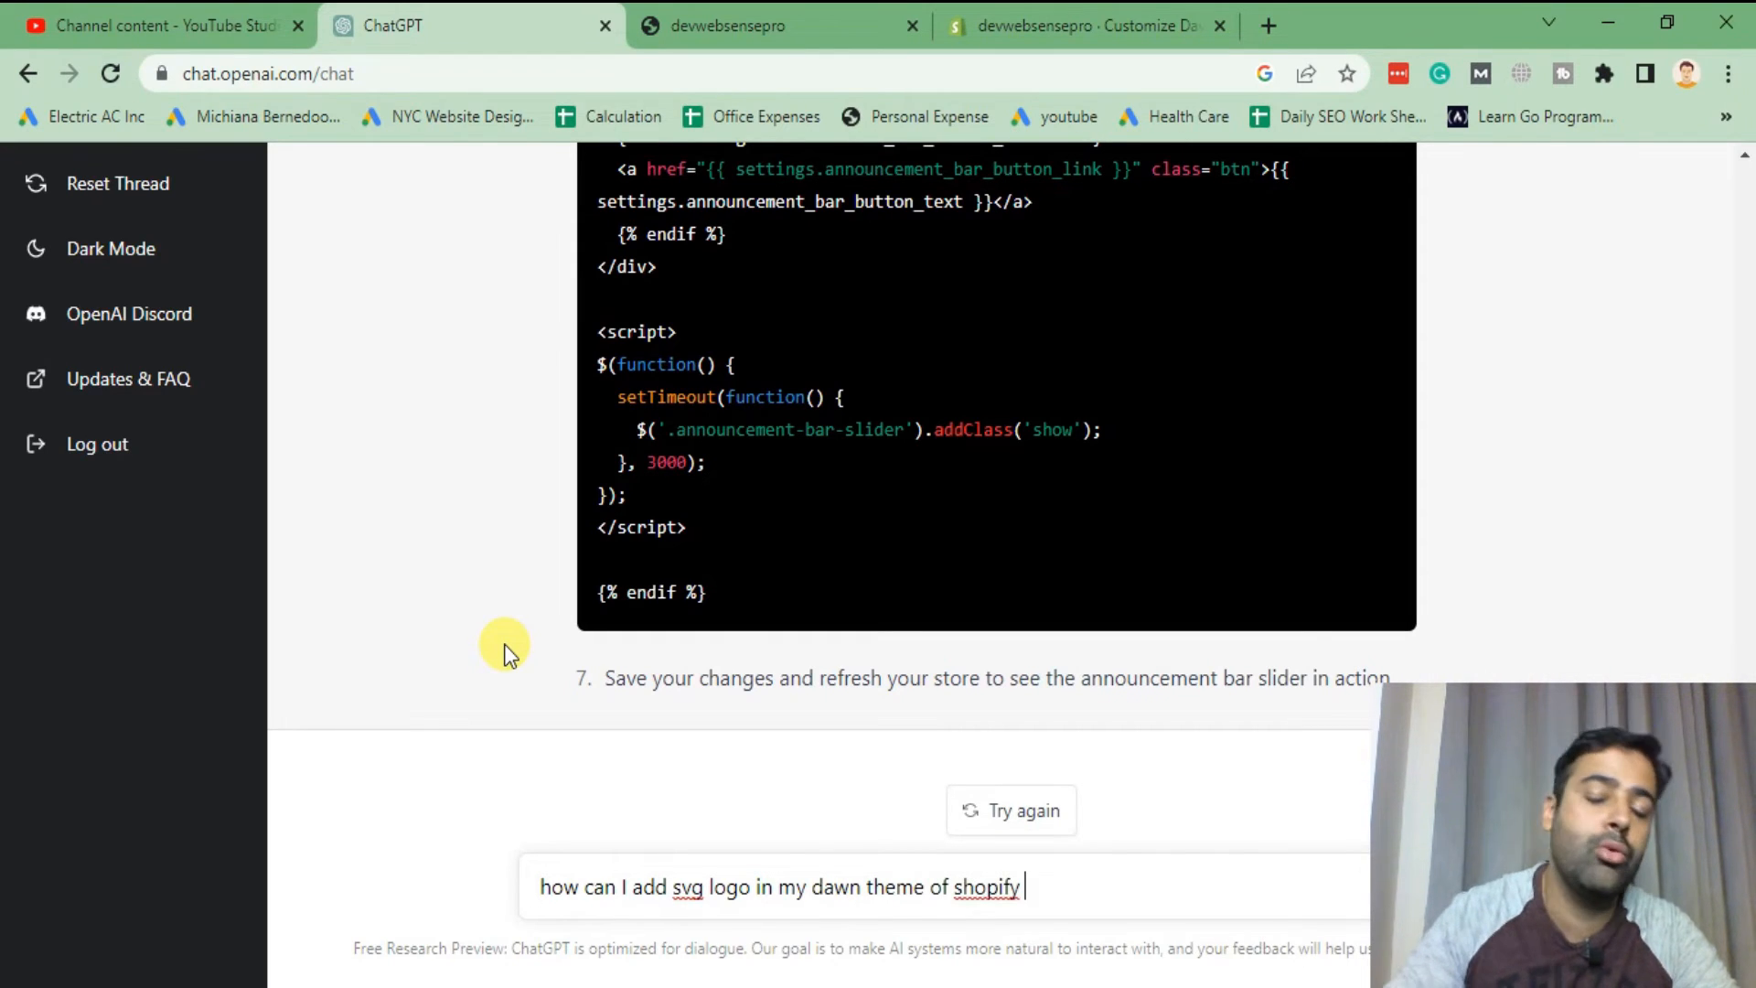
{"action": "mouse_move", "coordinate": [692, 838]}
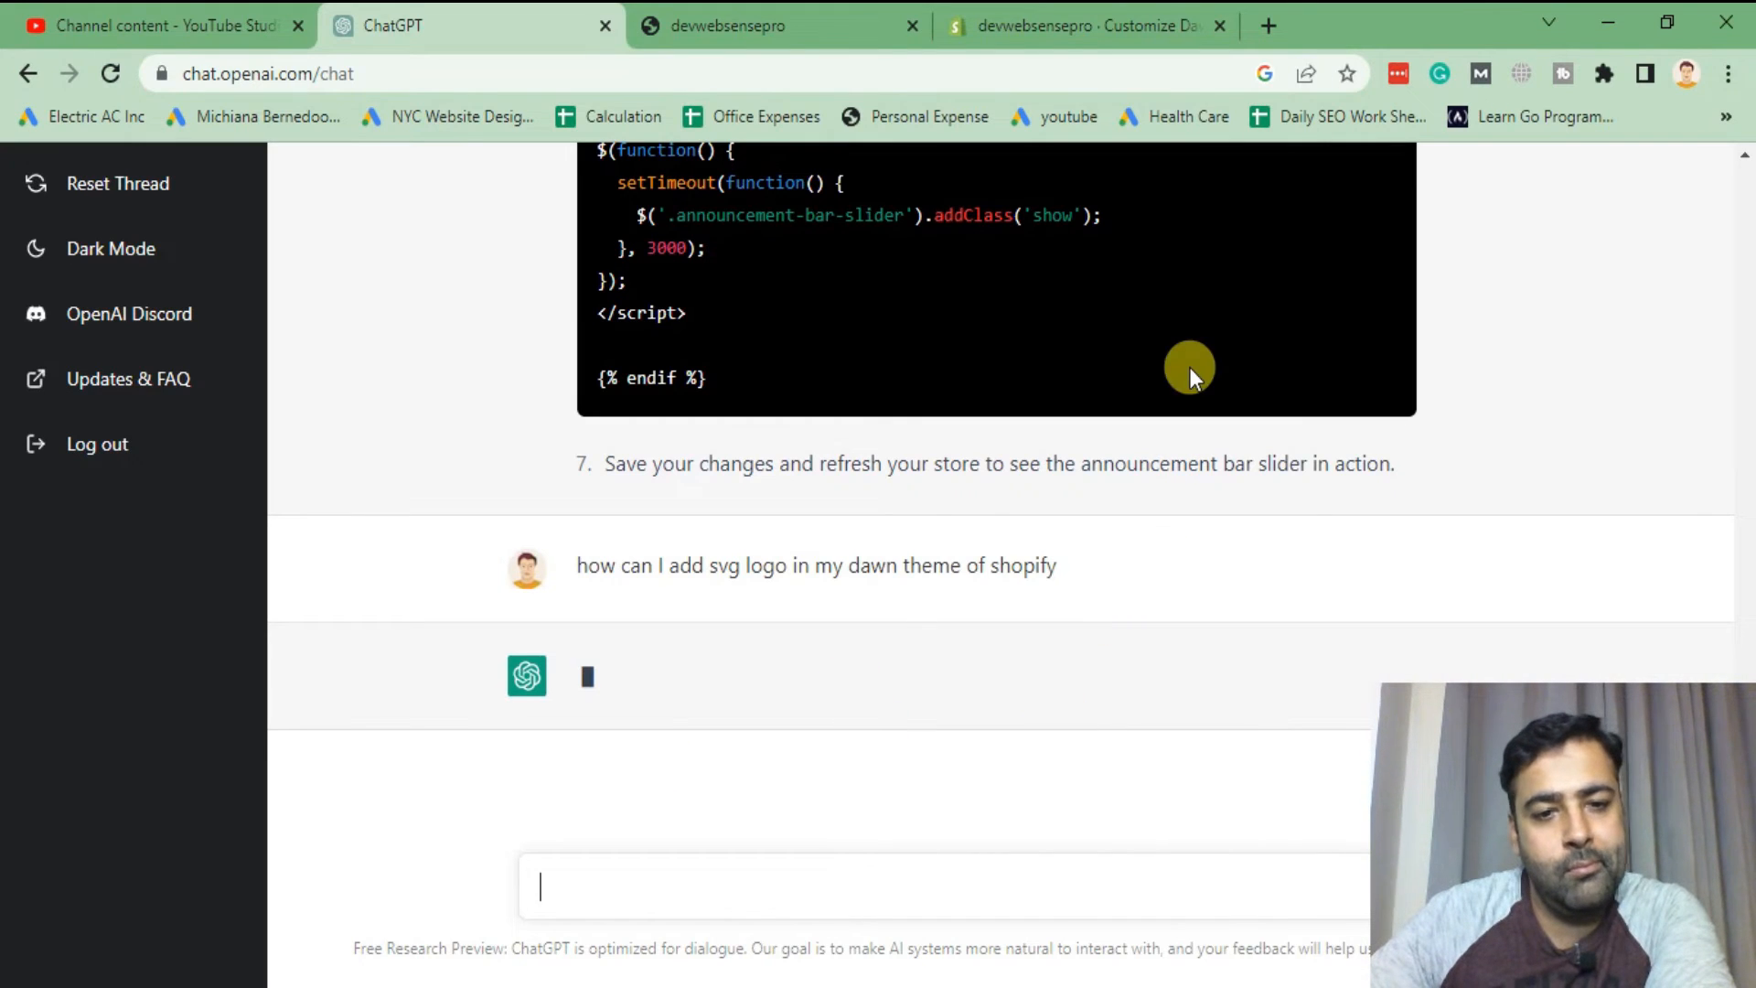
{"action": "mouse_move", "coordinate": [1332, 443]}
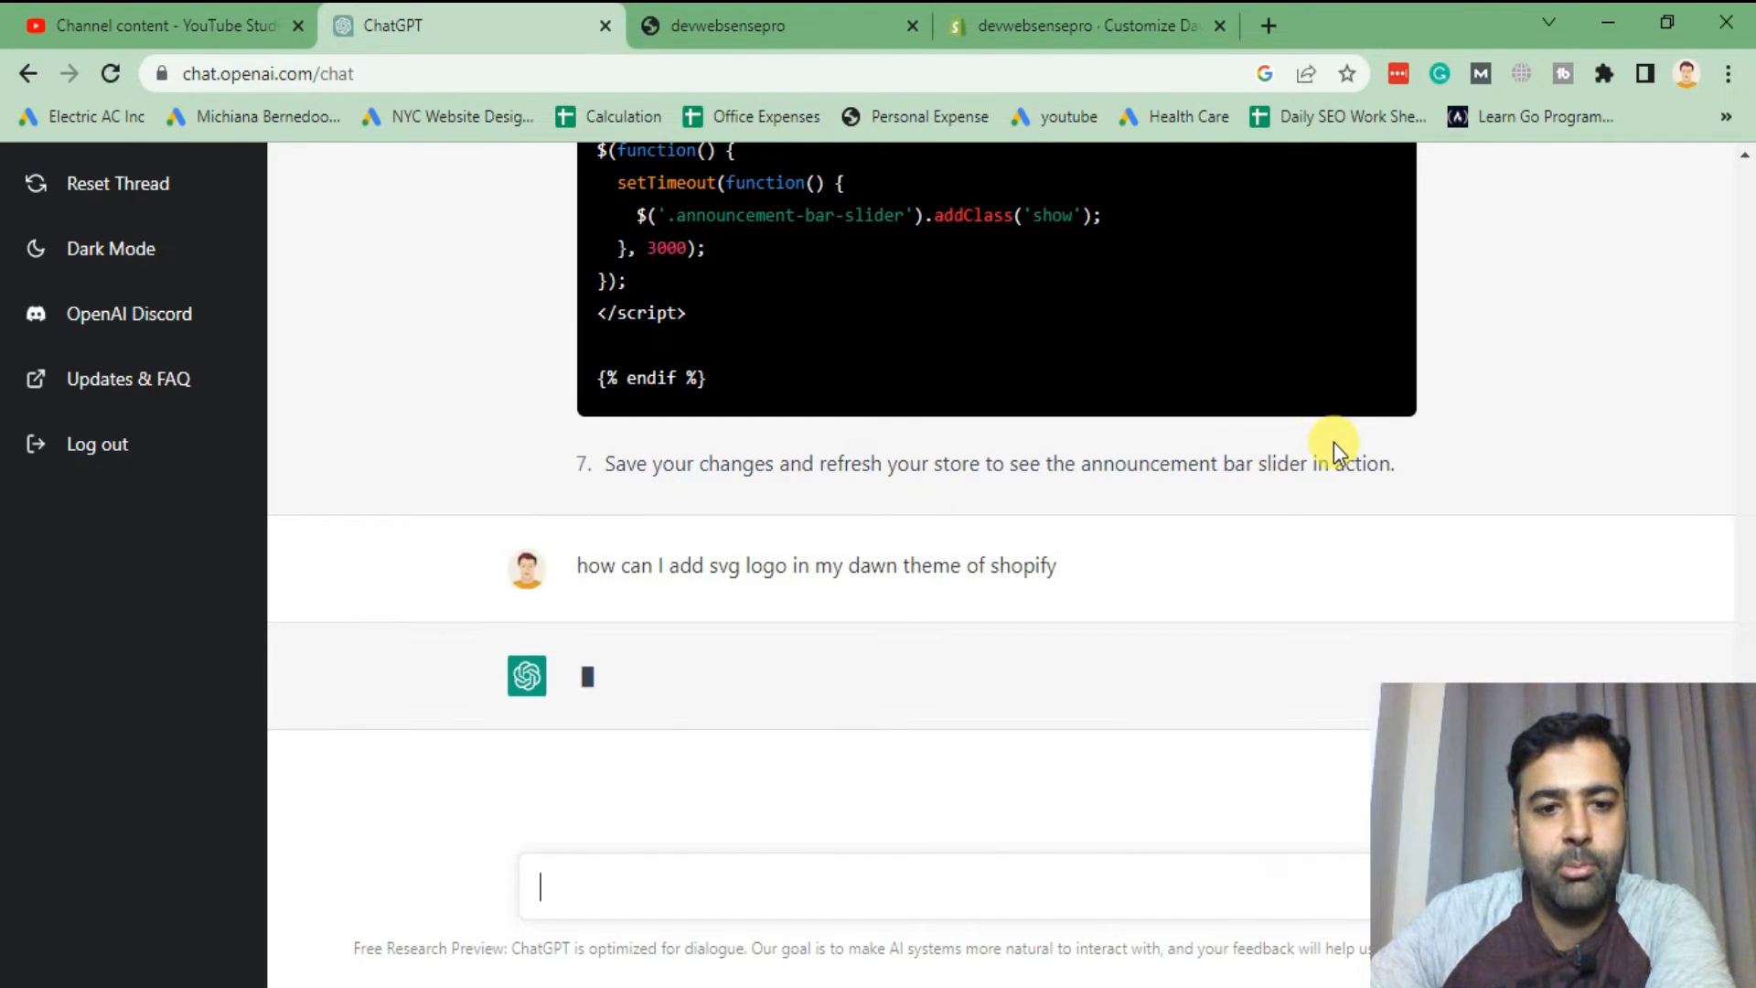
{"action": "mouse_move", "coordinate": [1320, 315]}
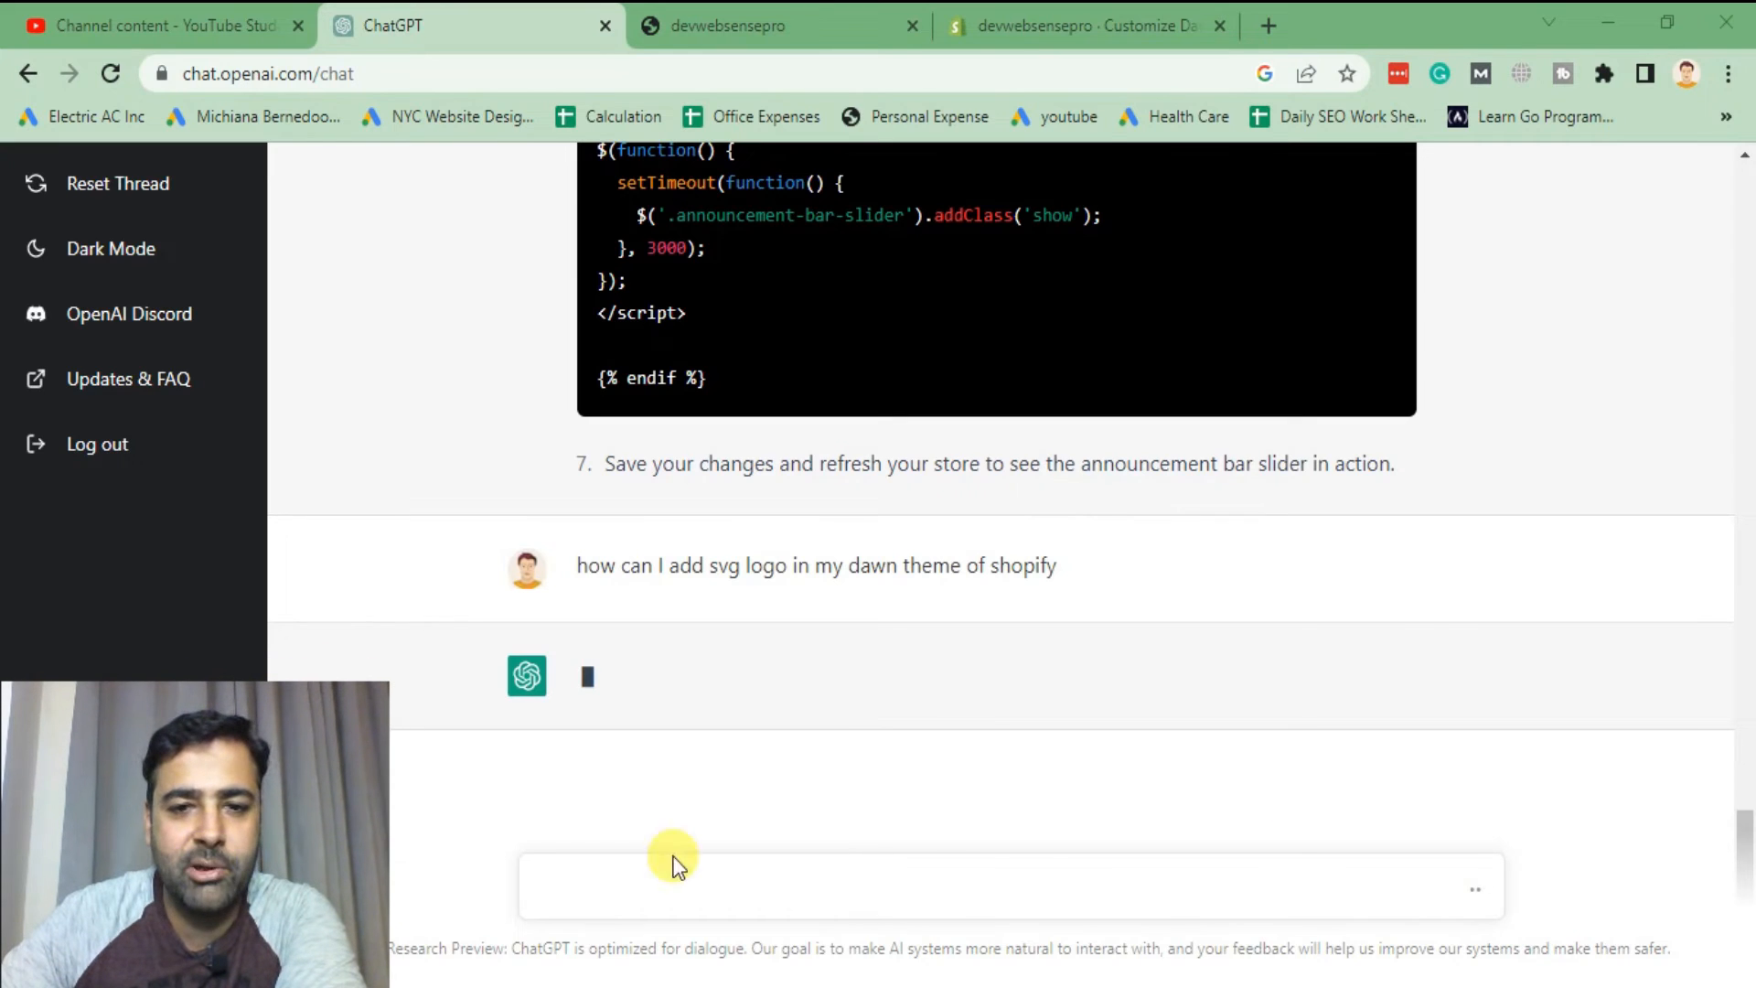
{"action": "mouse_move", "coordinate": [1434, 349]}
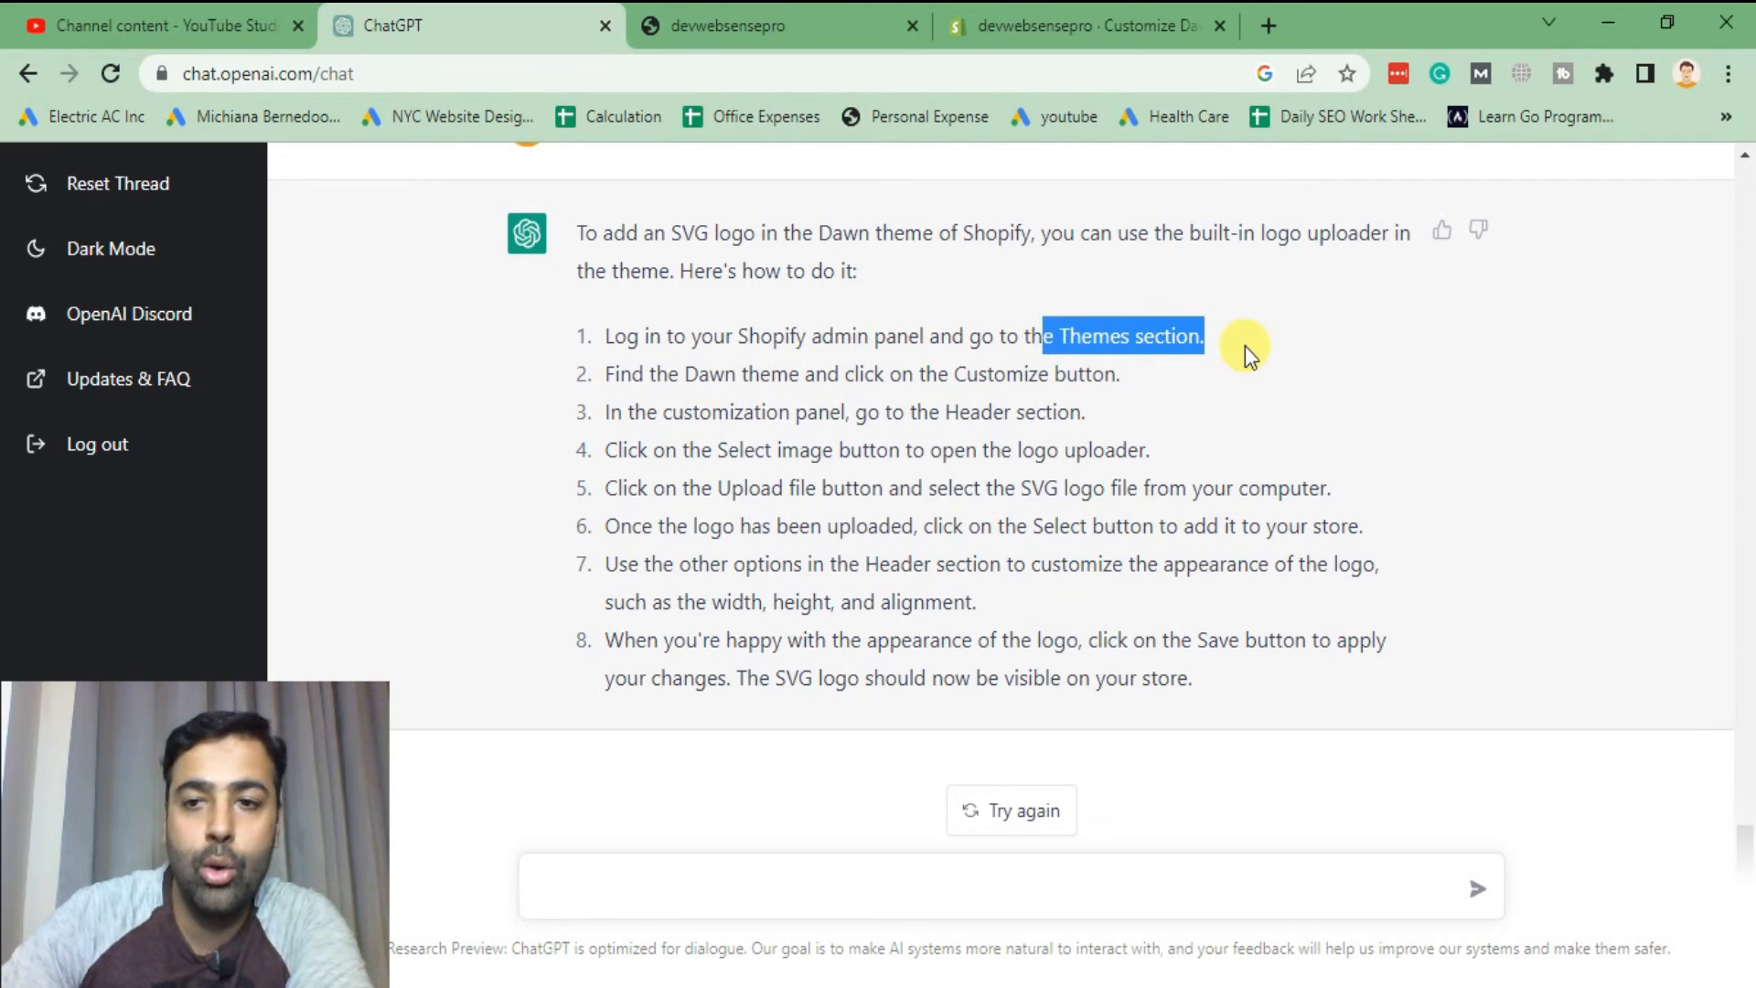
{"action": "mouse_move", "coordinate": [990, 210]}
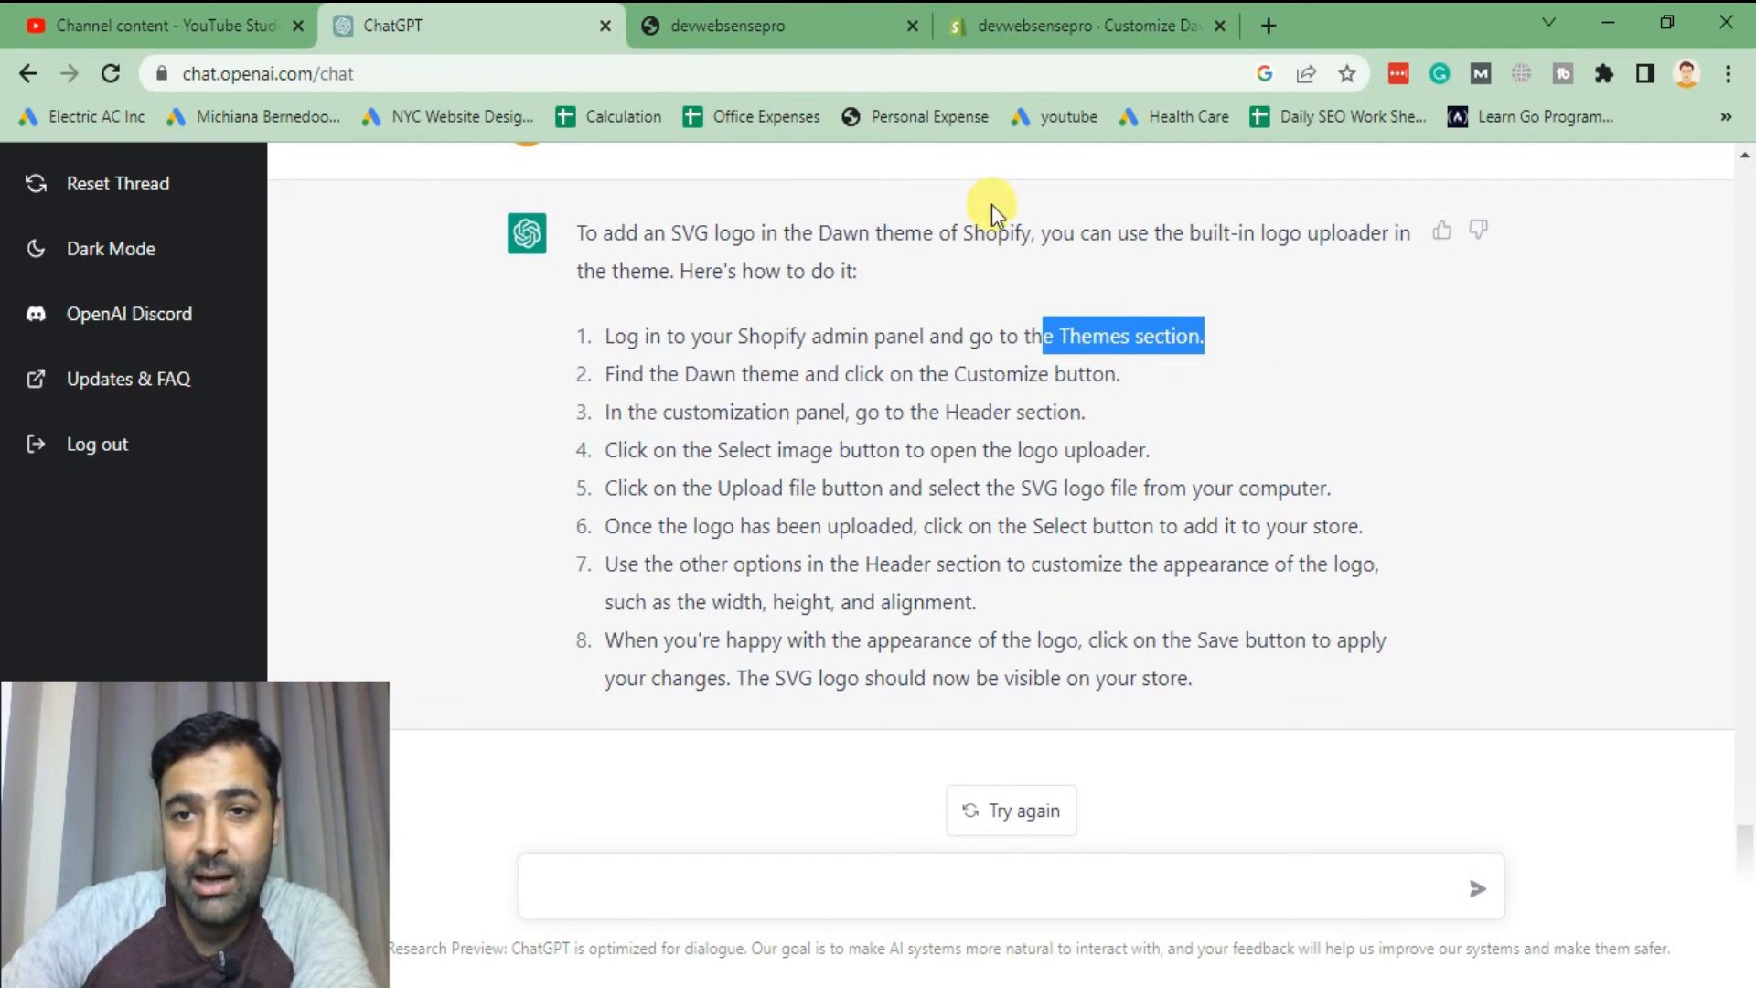
- Switch to the Dawn theme editor and open its Header section settings
{"action": "left_click", "coordinate": [1088, 25]}
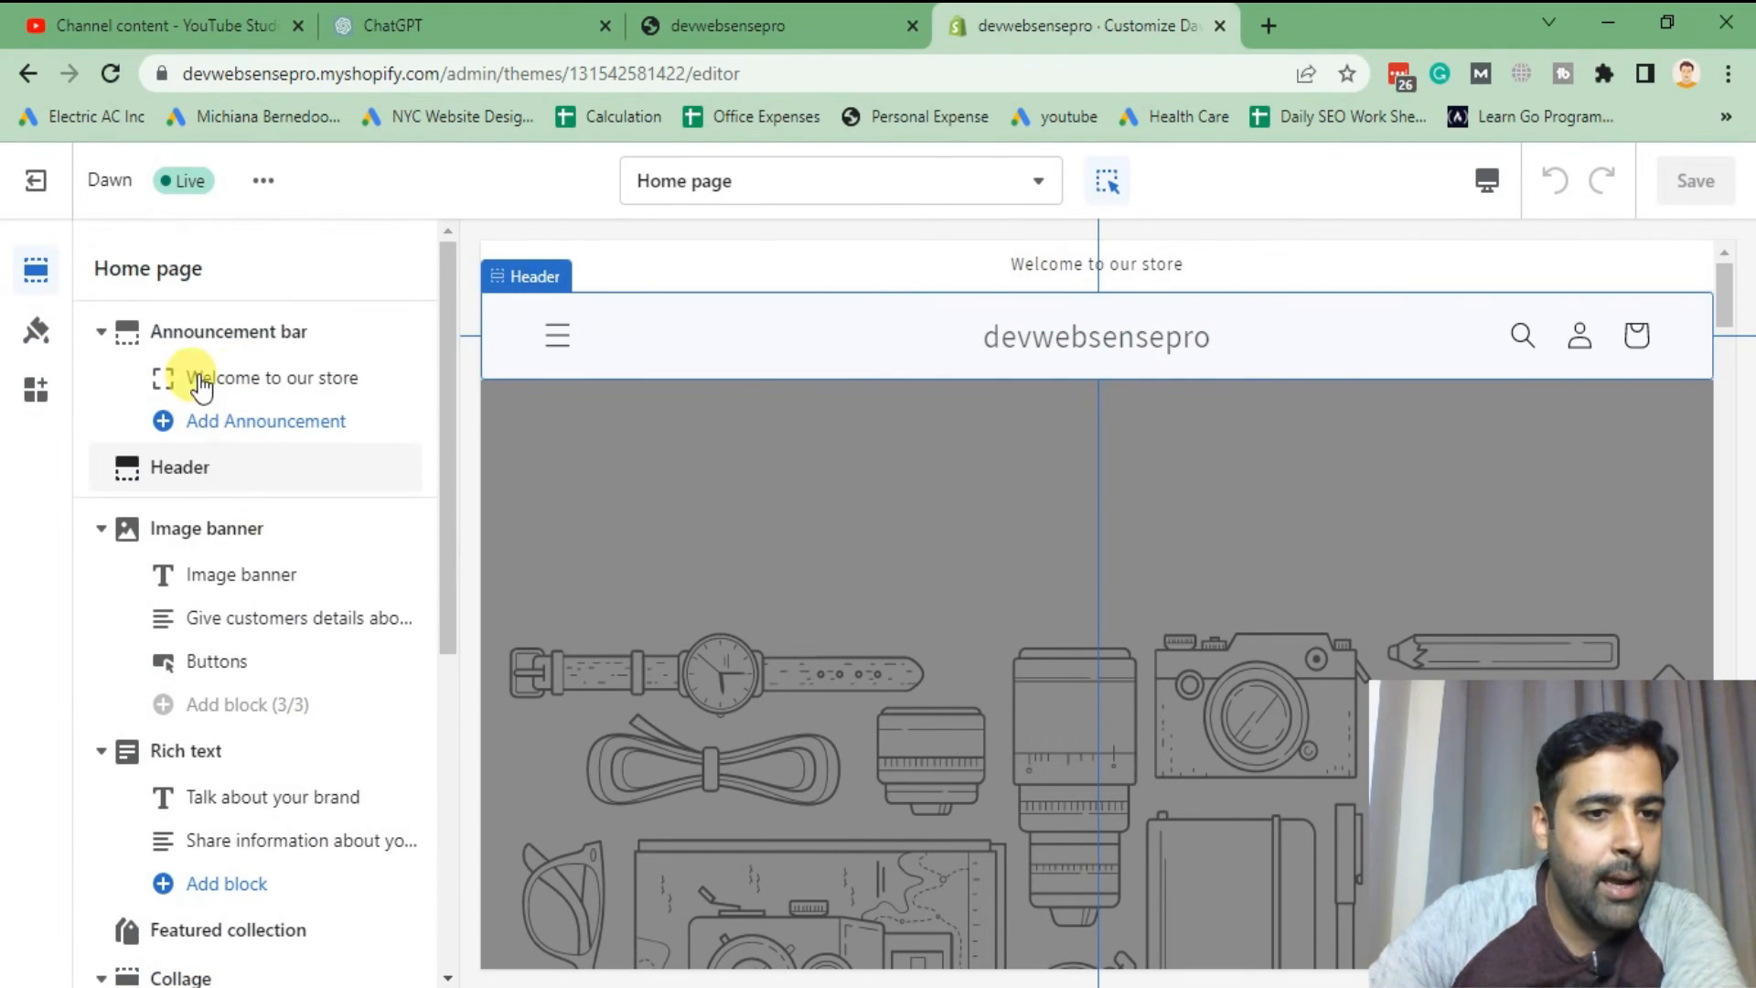
{"action": "left_click", "coordinate": [179, 468]}
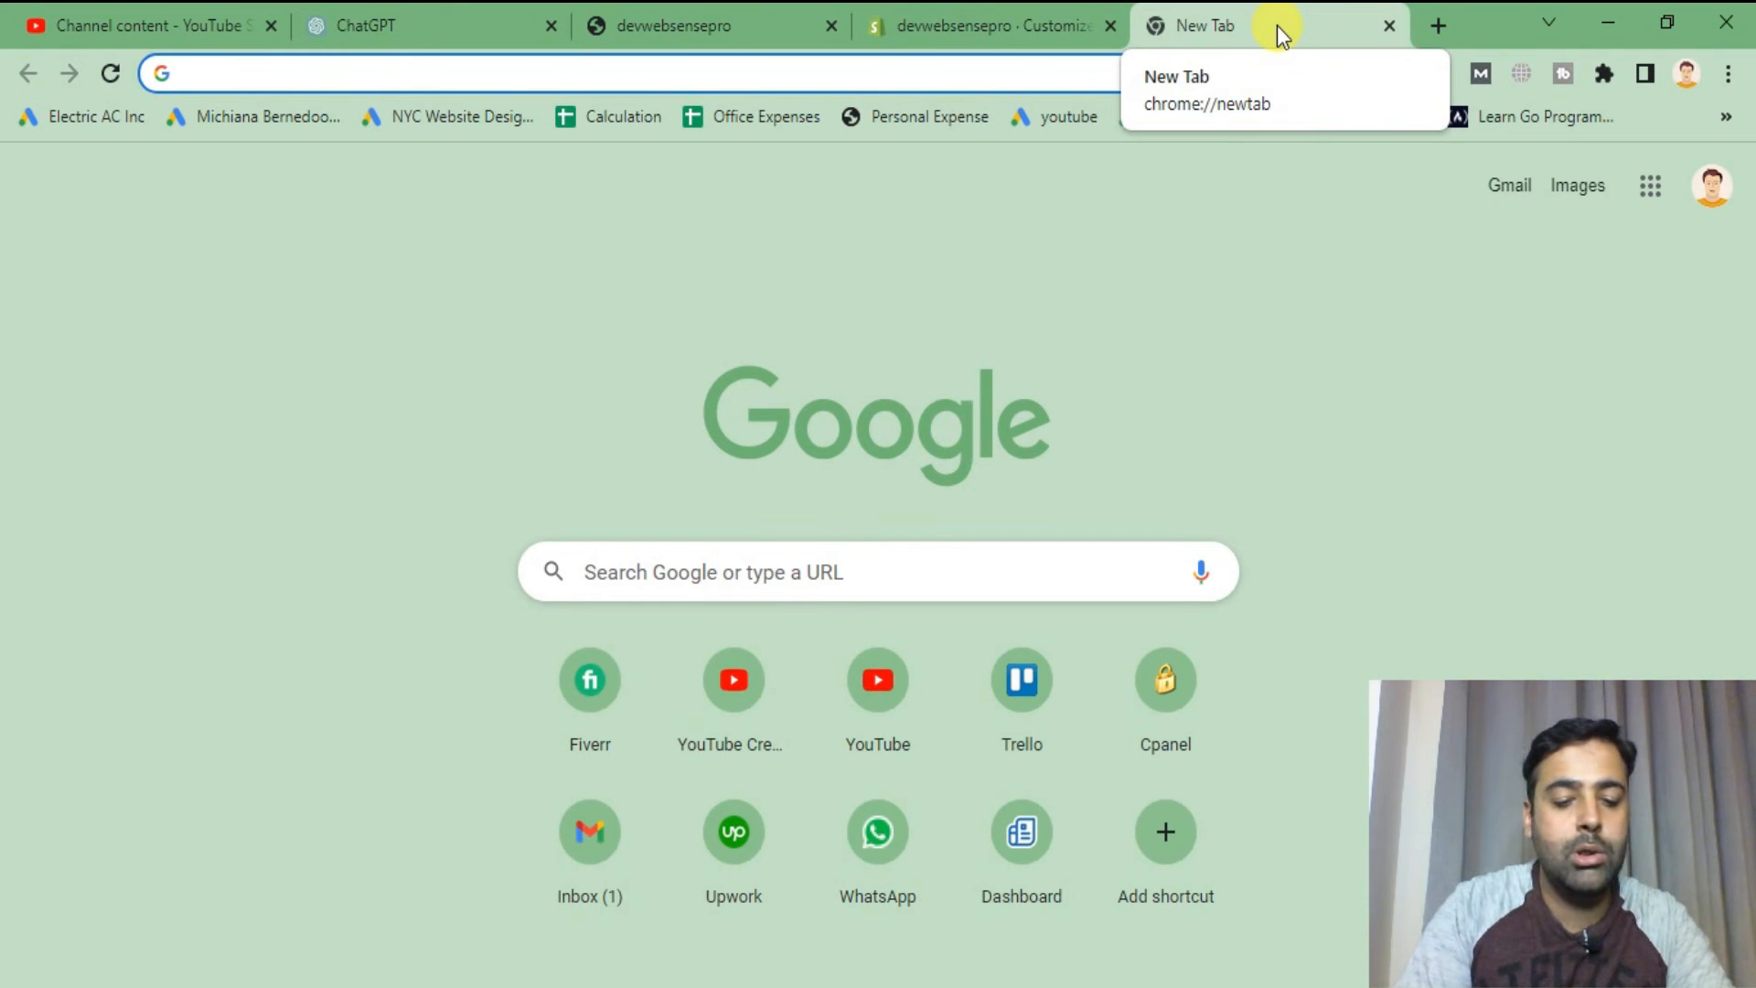
- Search Chrome for 'svg files' to find a free SVG images site
{"action": "type", "text": "svg files"}
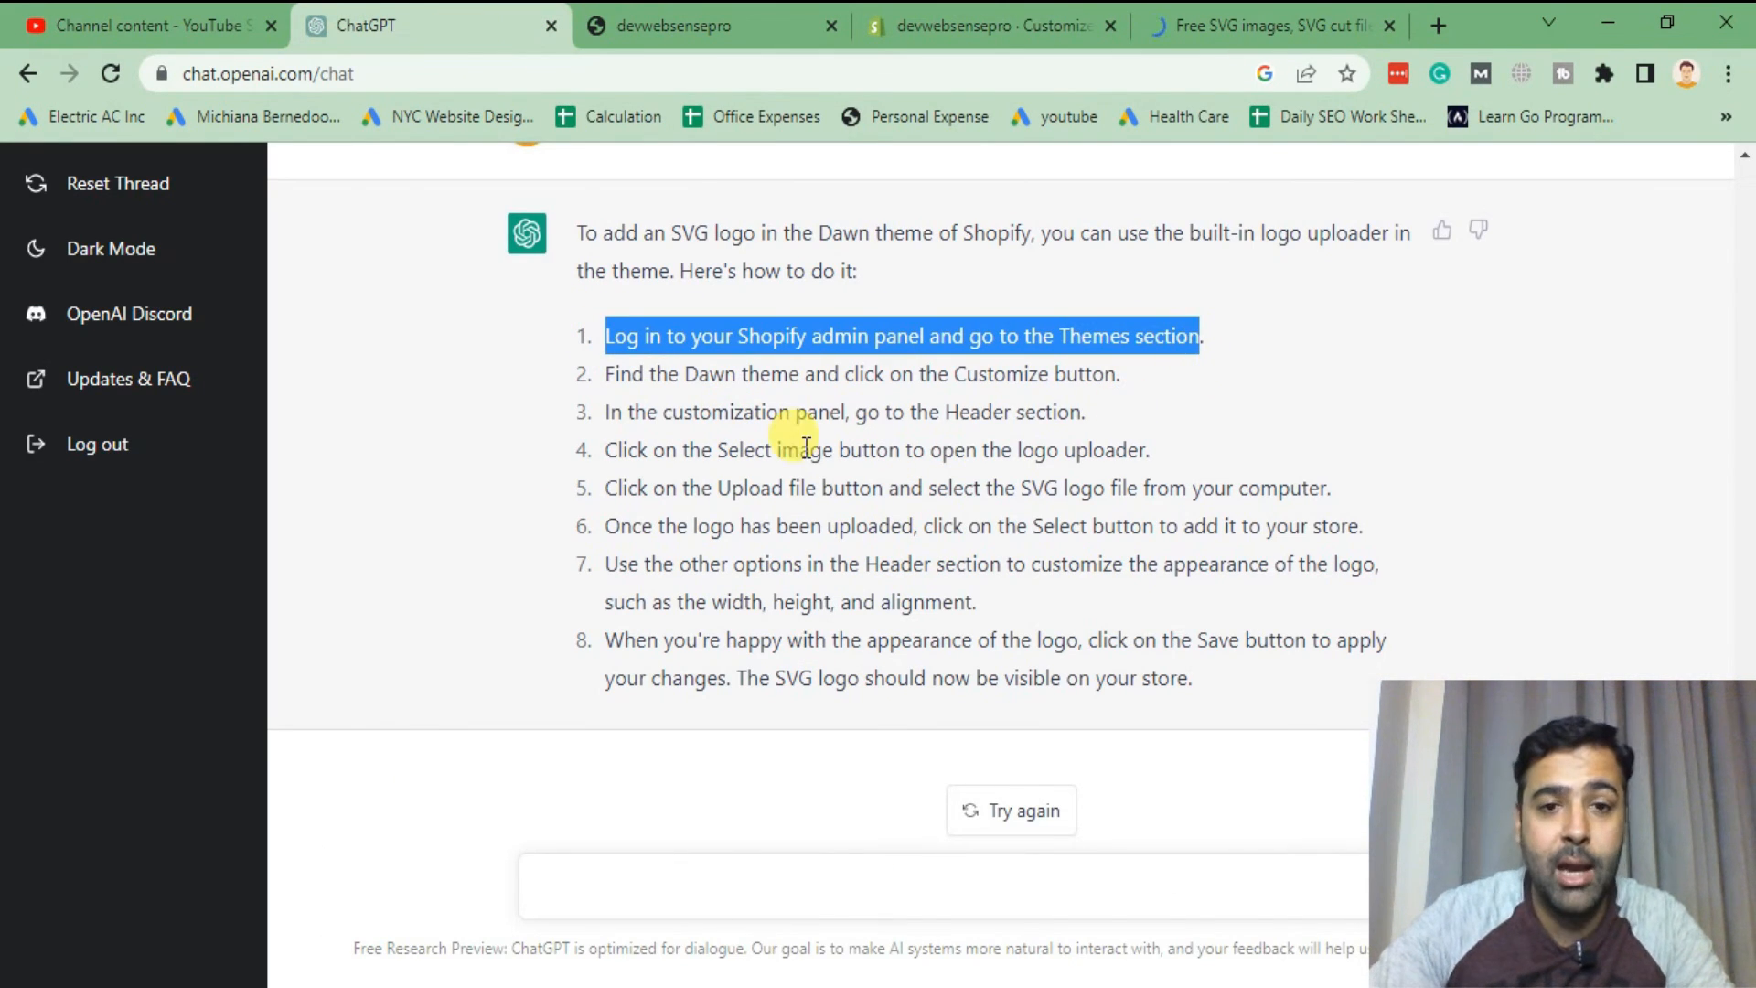
{"action": "mouse_move", "coordinate": [1149, 216]}
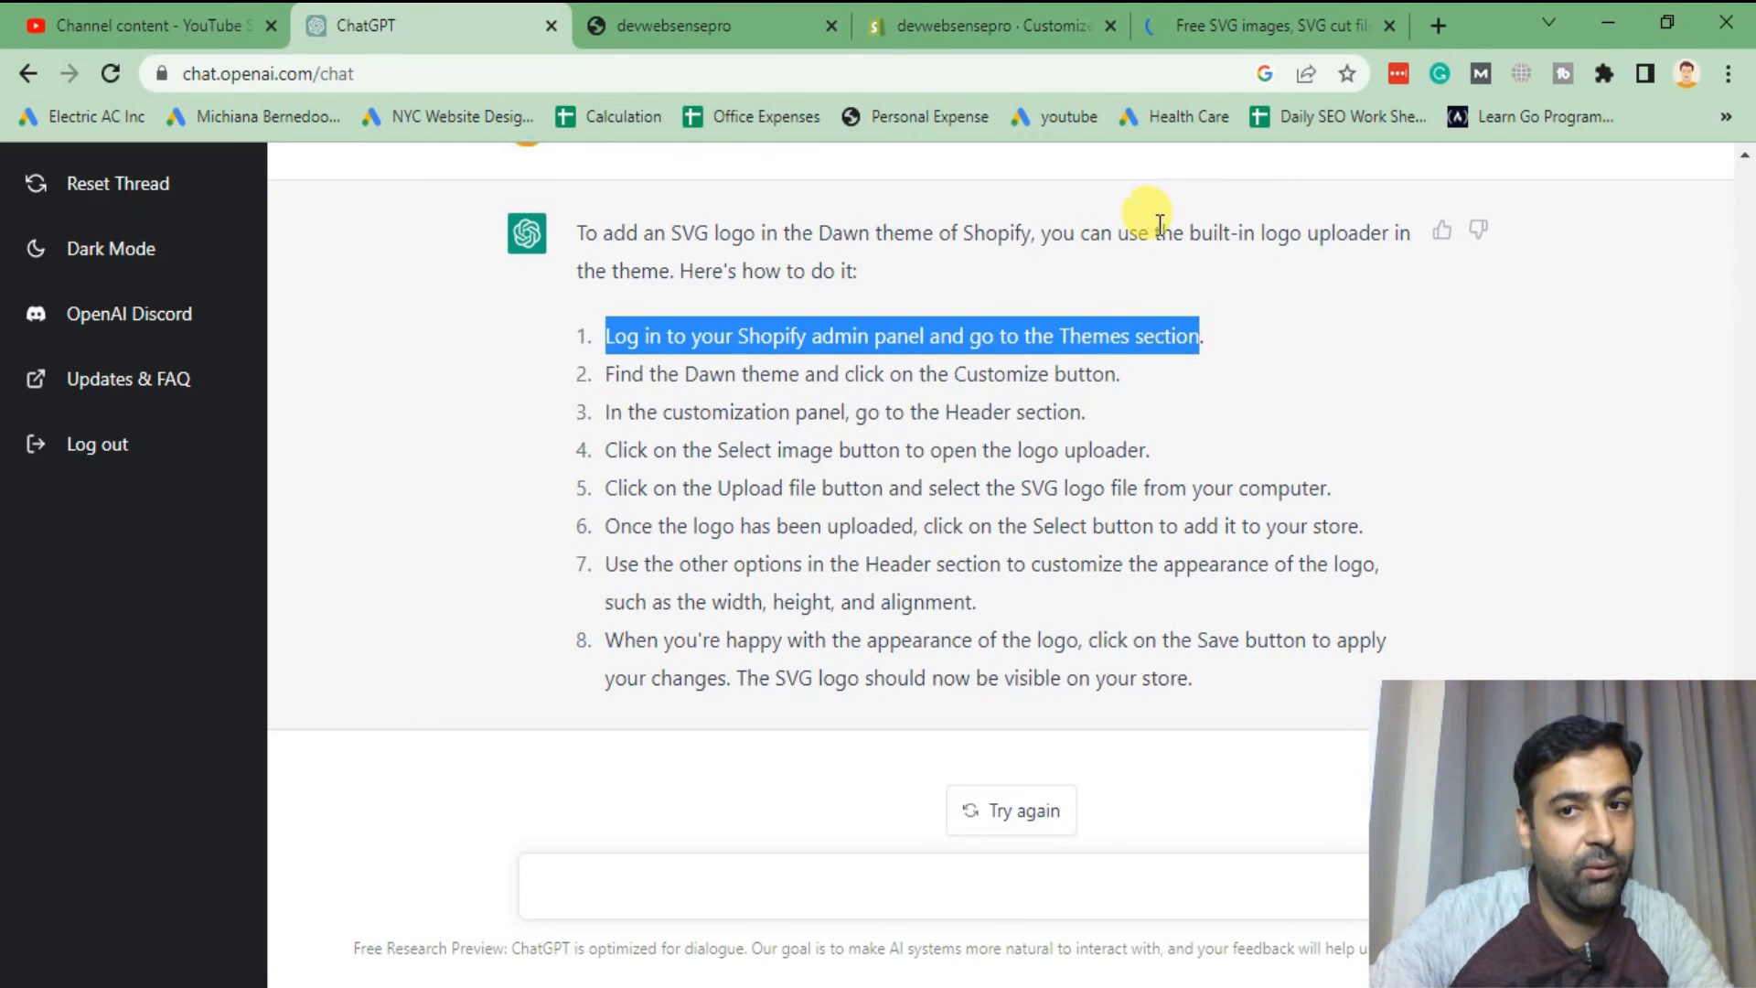
- Download FreeSVG's Color star as an SVG file and return to the Shopify header settings
{"action": "left_click", "coordinate": [1273, 26]}
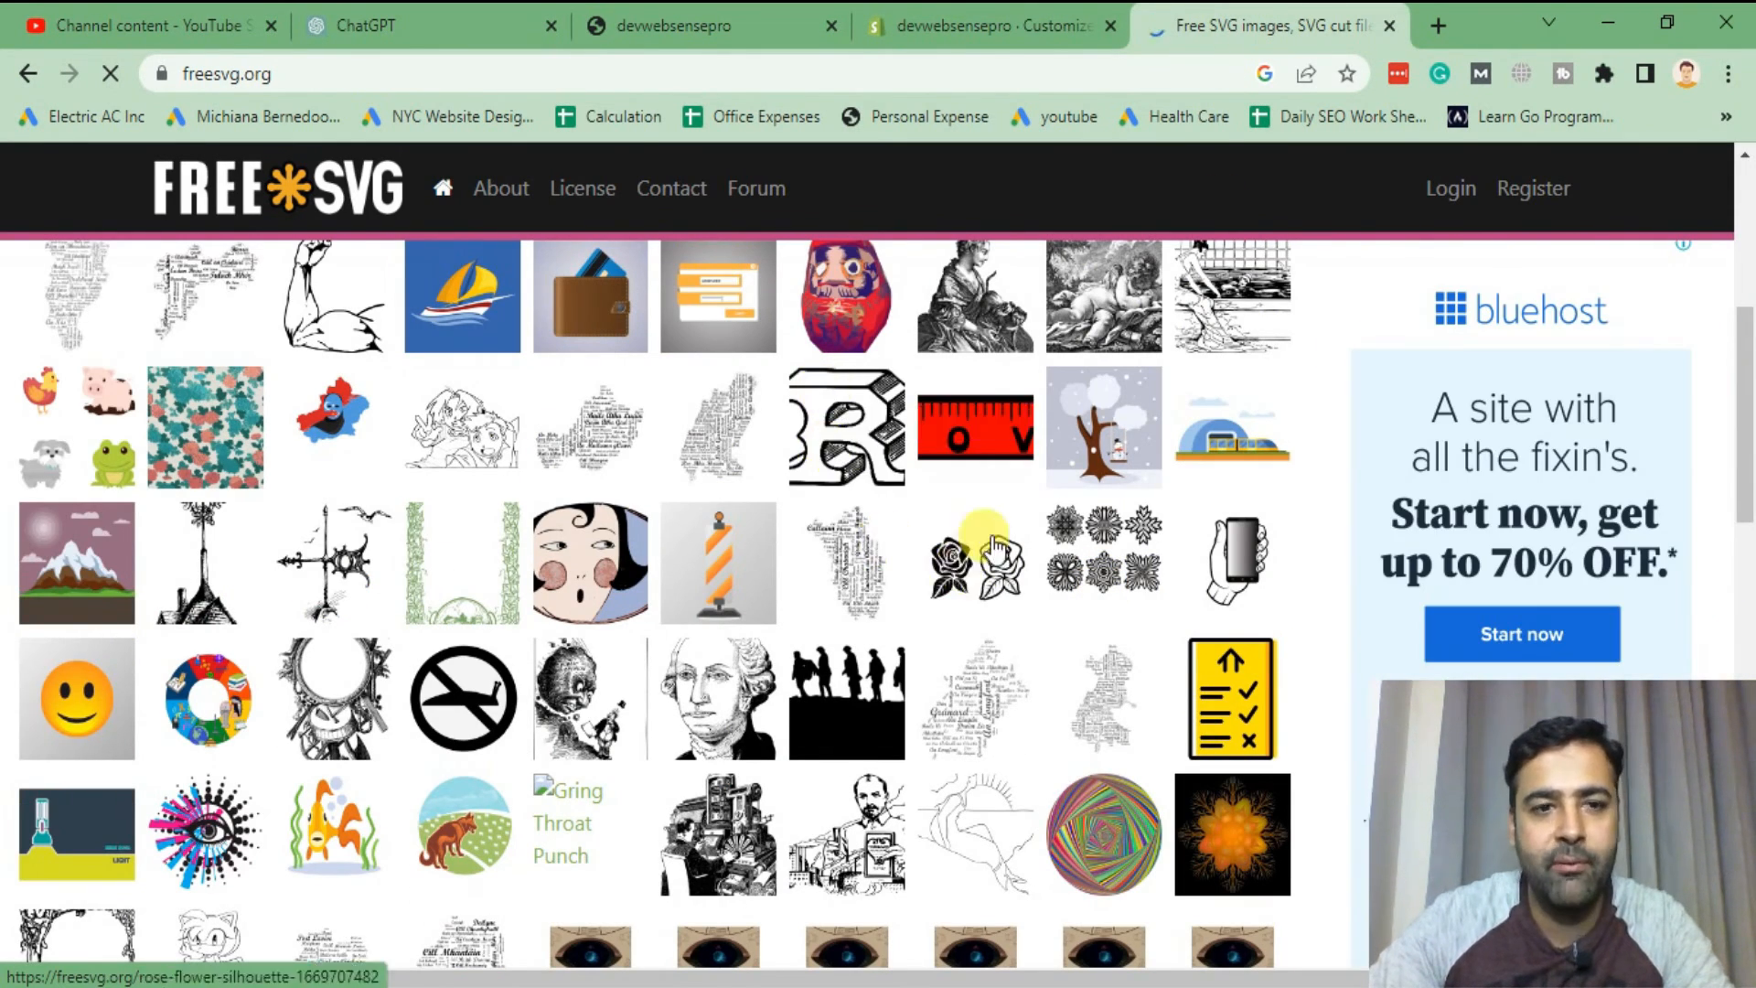
{"action": "mouse_move", "coordinate": [966, 368]}
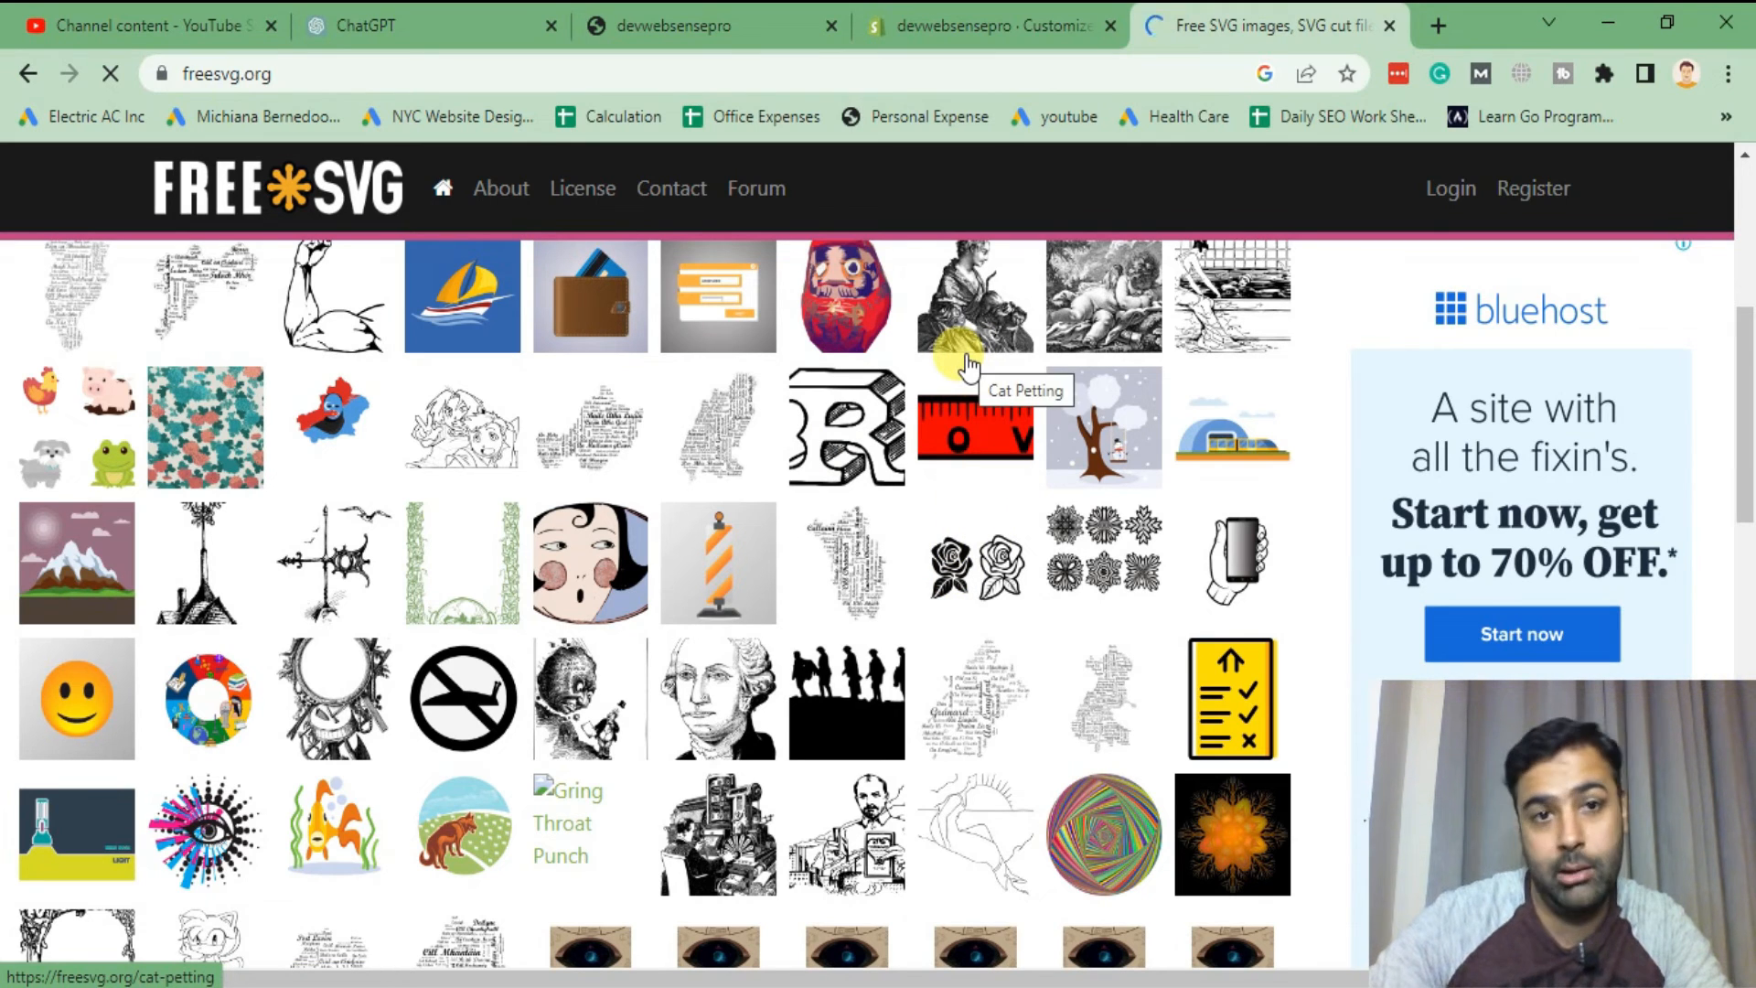
{"action": "mouse_move", "coordinate": [877, 603]}
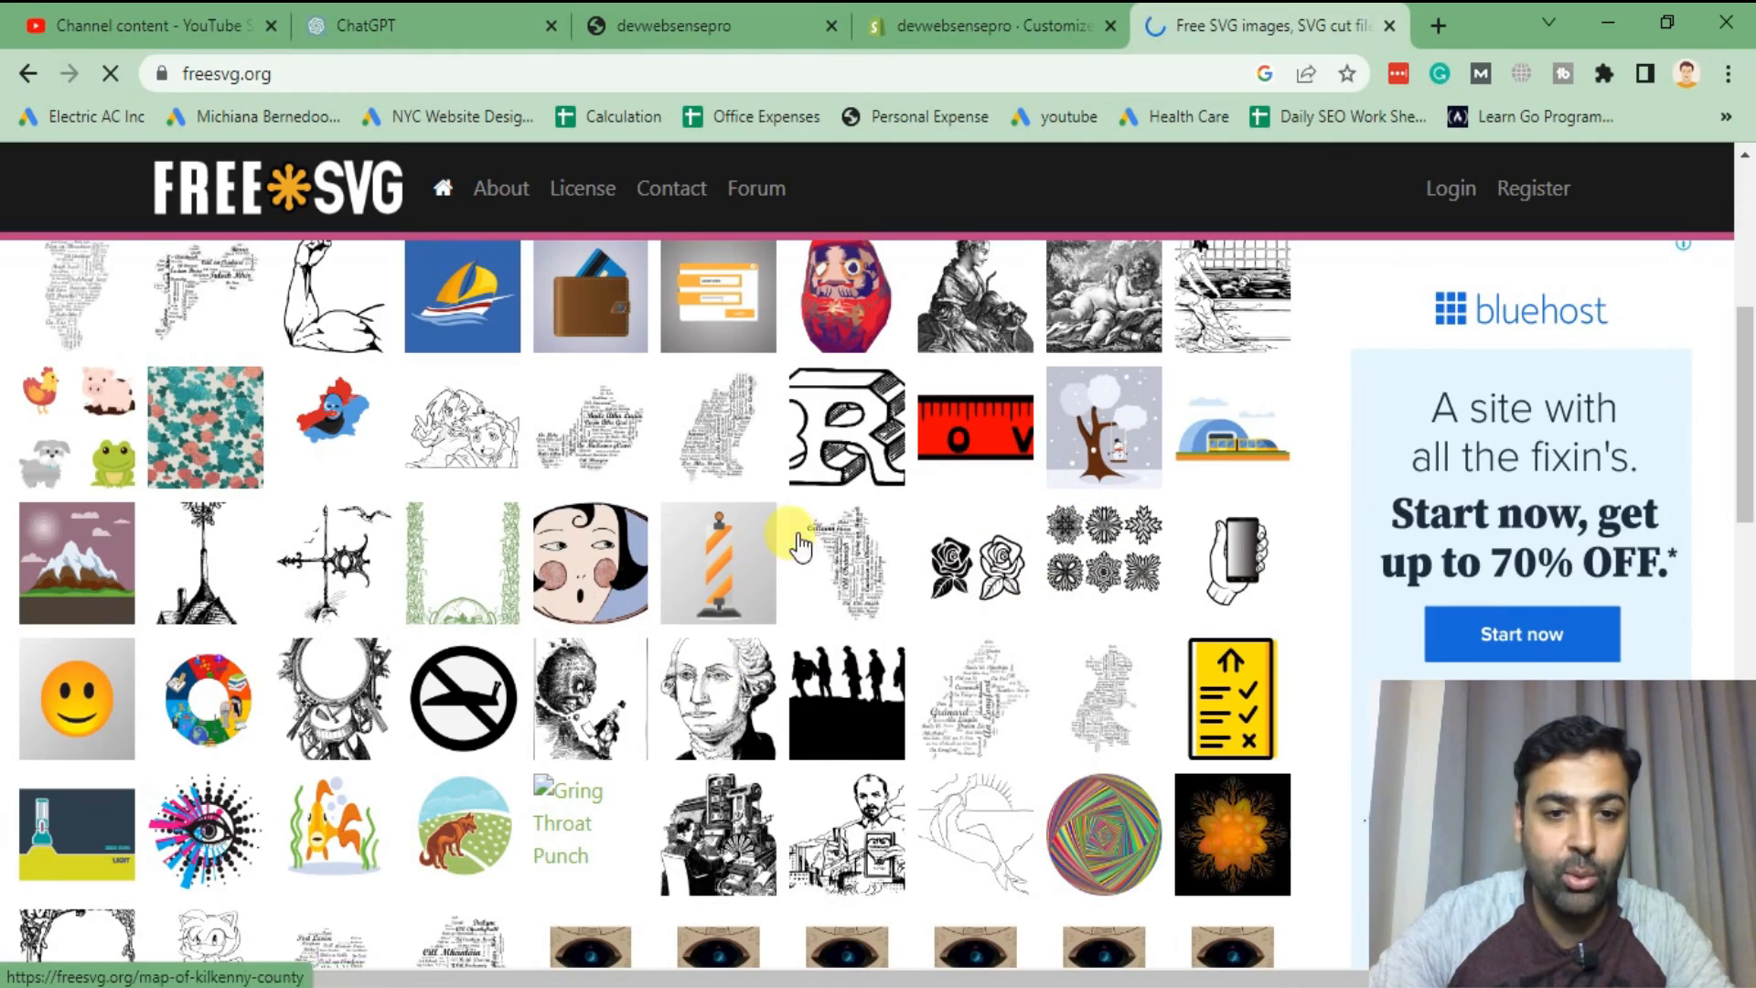
{"action": "scroll", "scroll_direction": "down", "scroll_amount": 3}
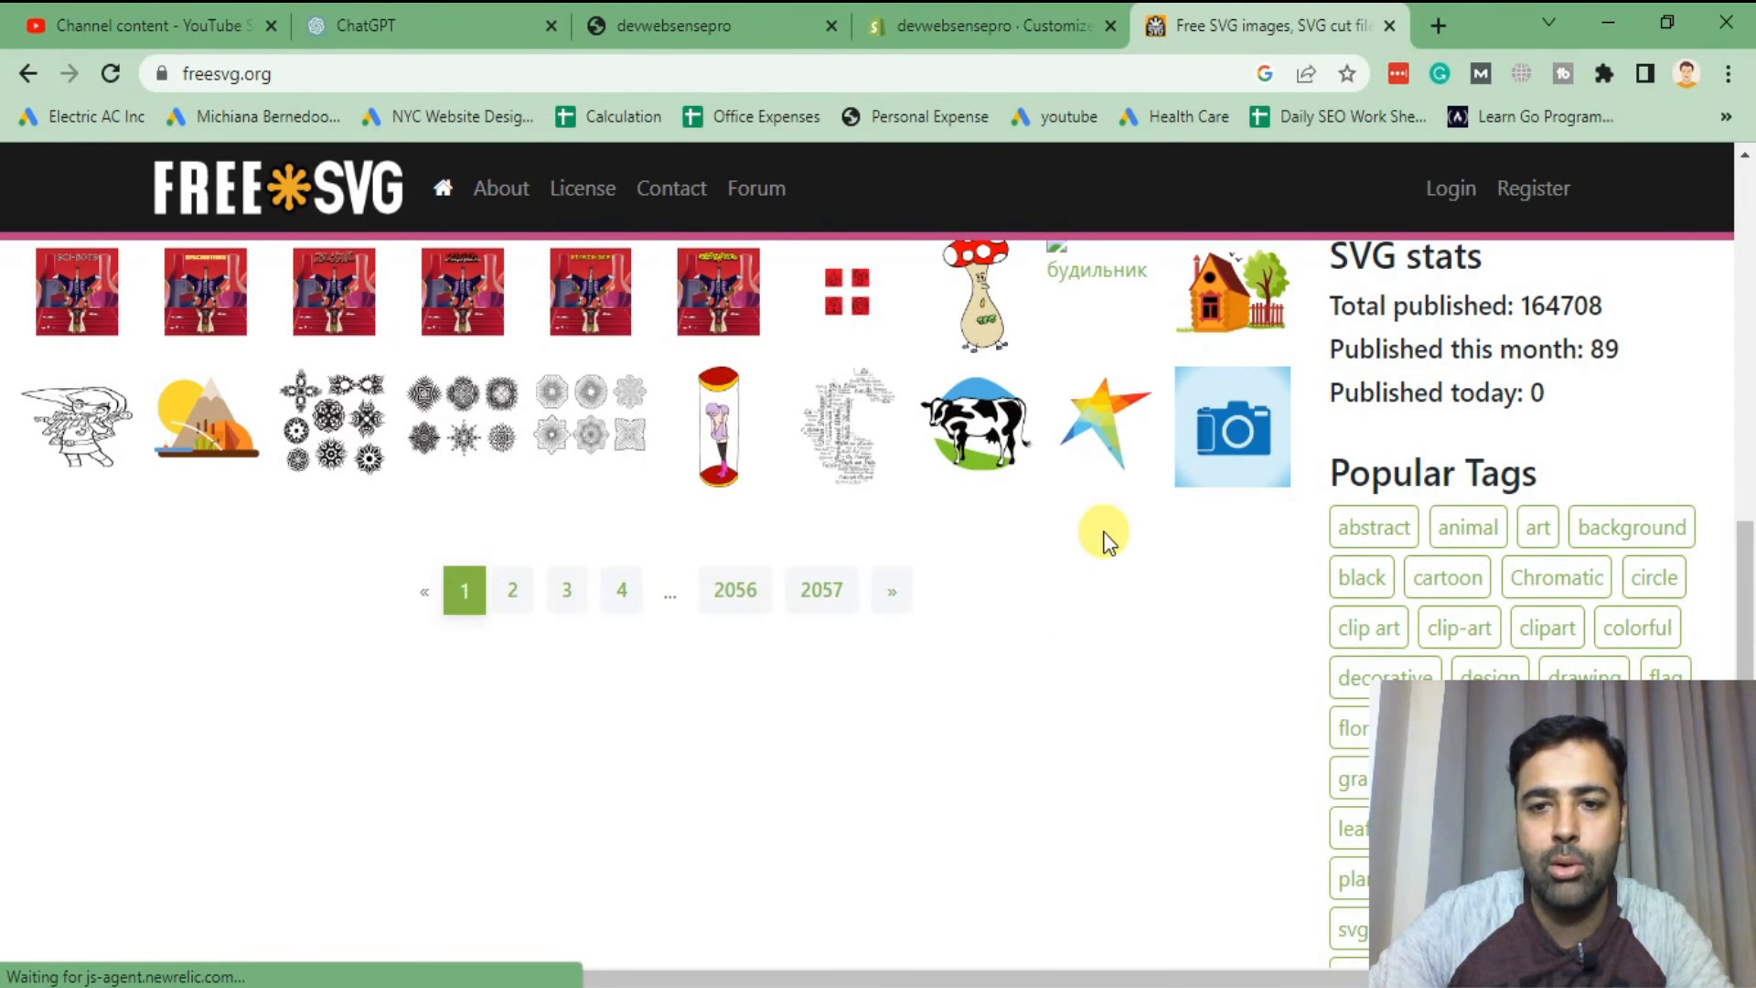
{"action": "left_click", "coordinate": [1105, 421]}
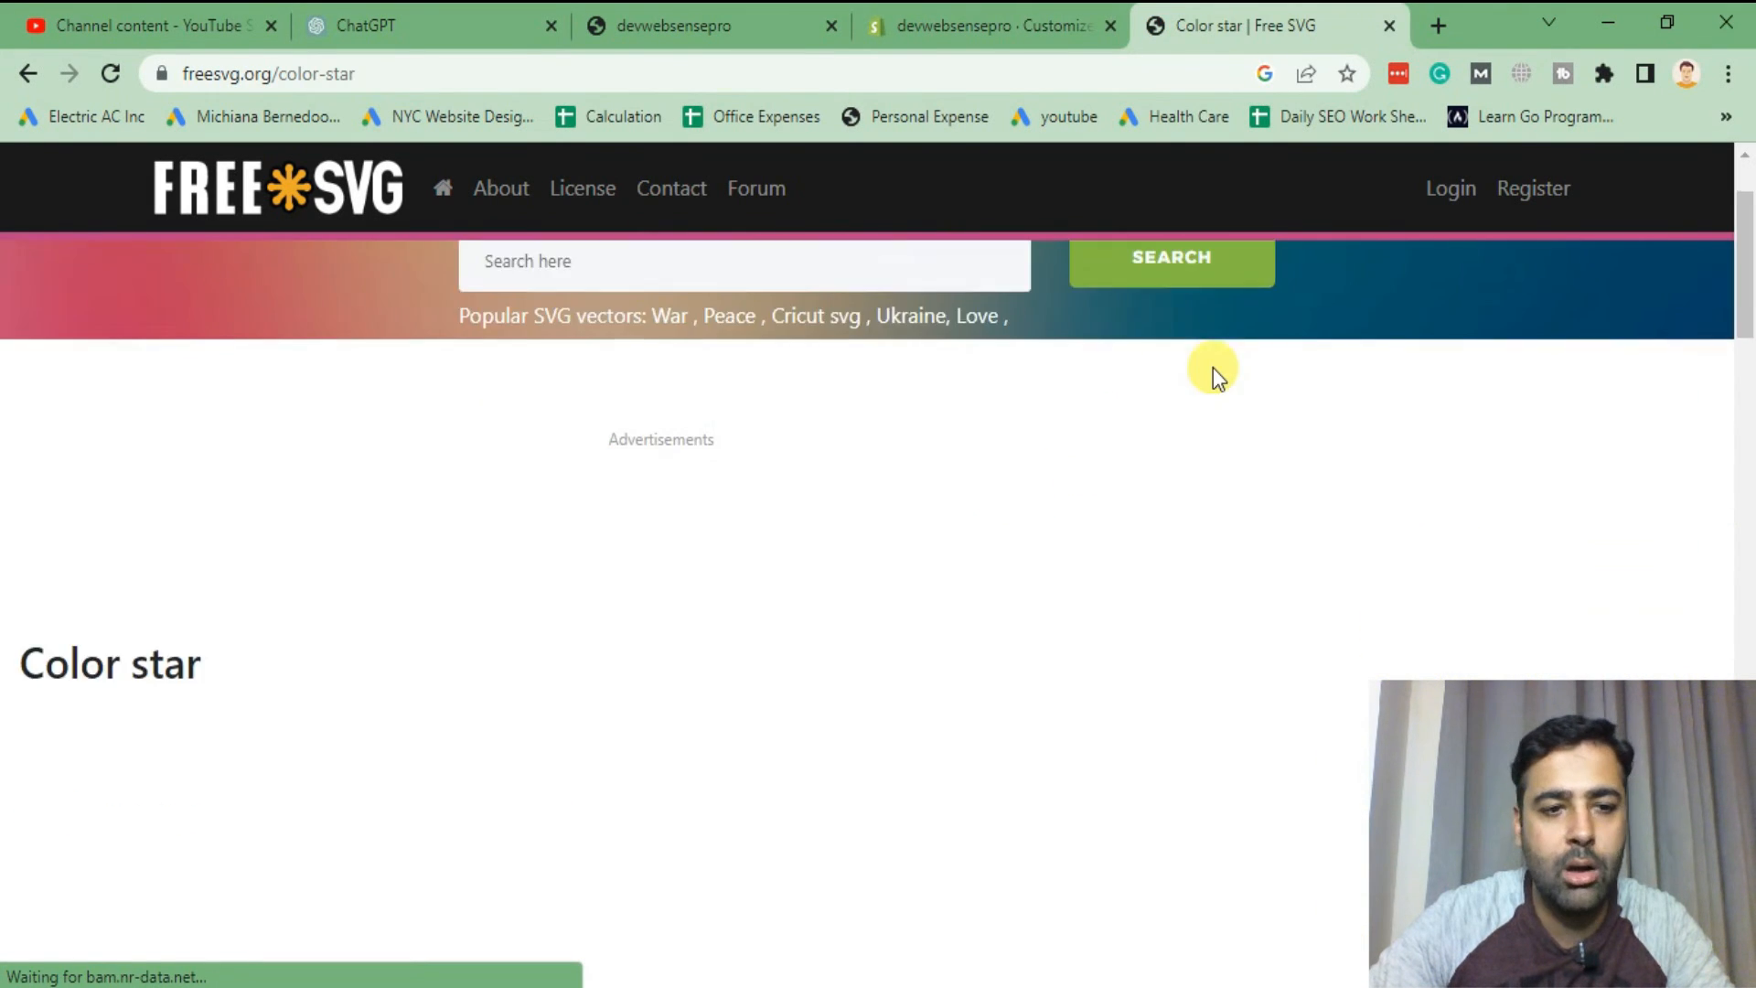
{"action": "scroll", "scroll_direction": "down", "scroll_amount": 3}
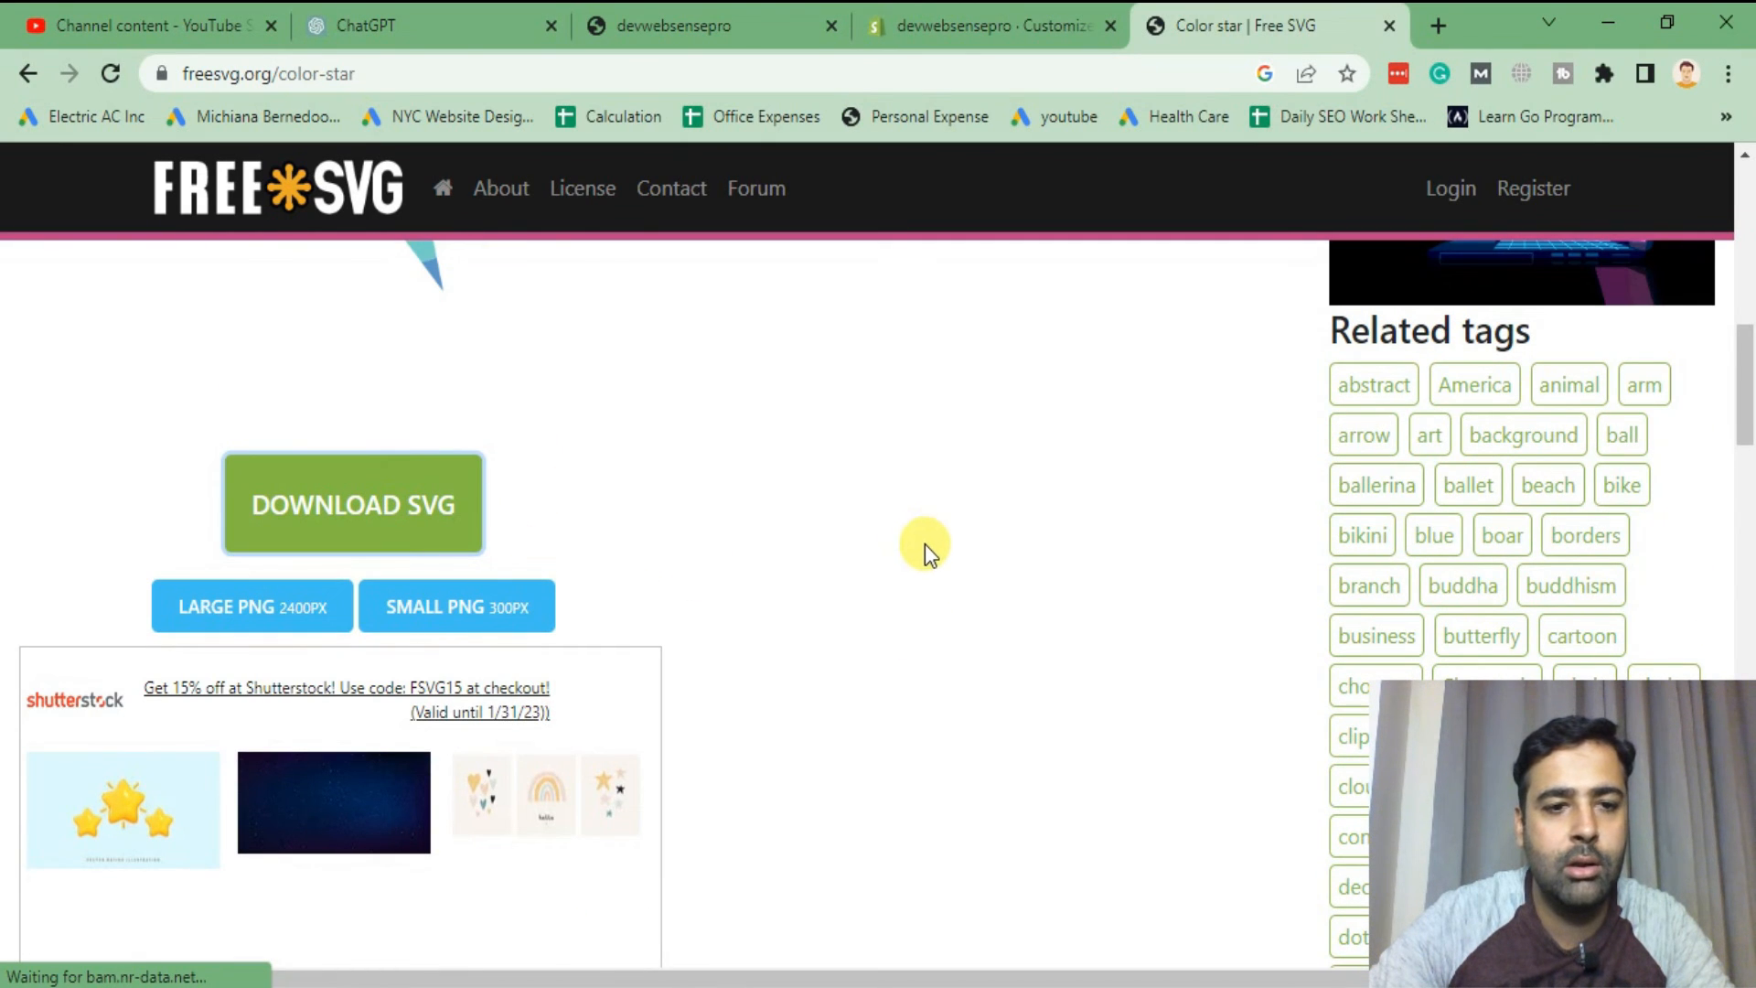
{"action": "left_click", "coordinate": [353, 503]}
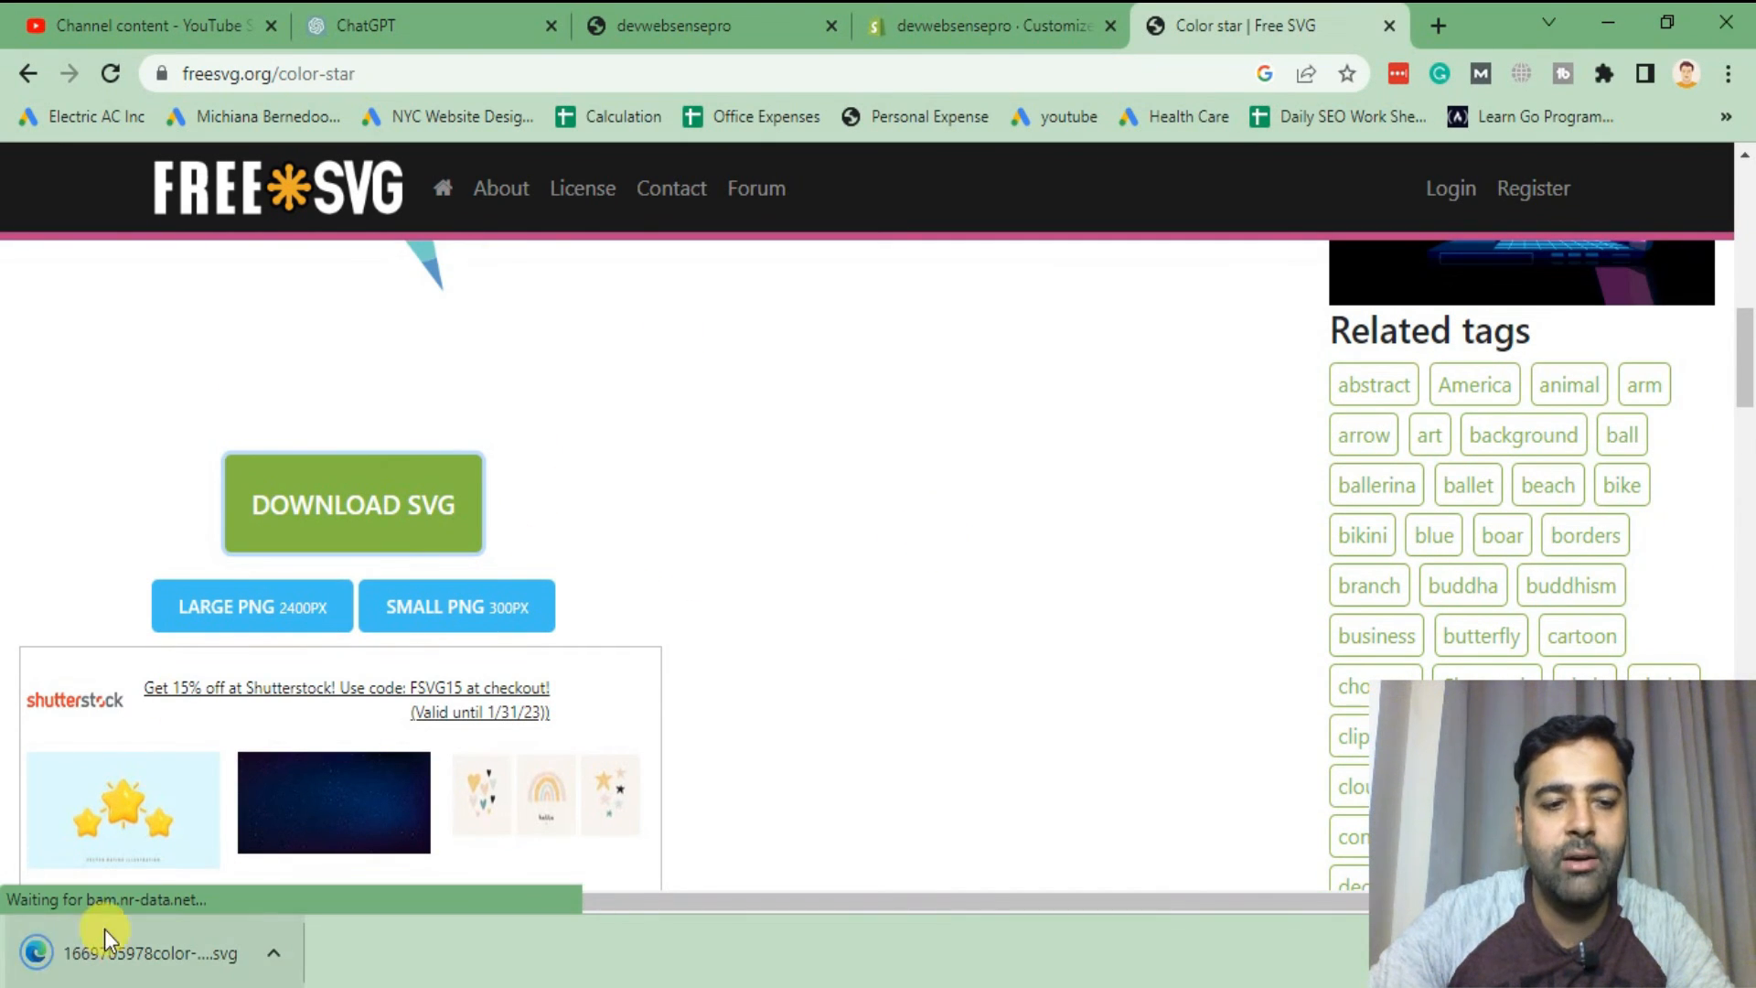
{"action": "left_click", "coordinate": [989, 25]}
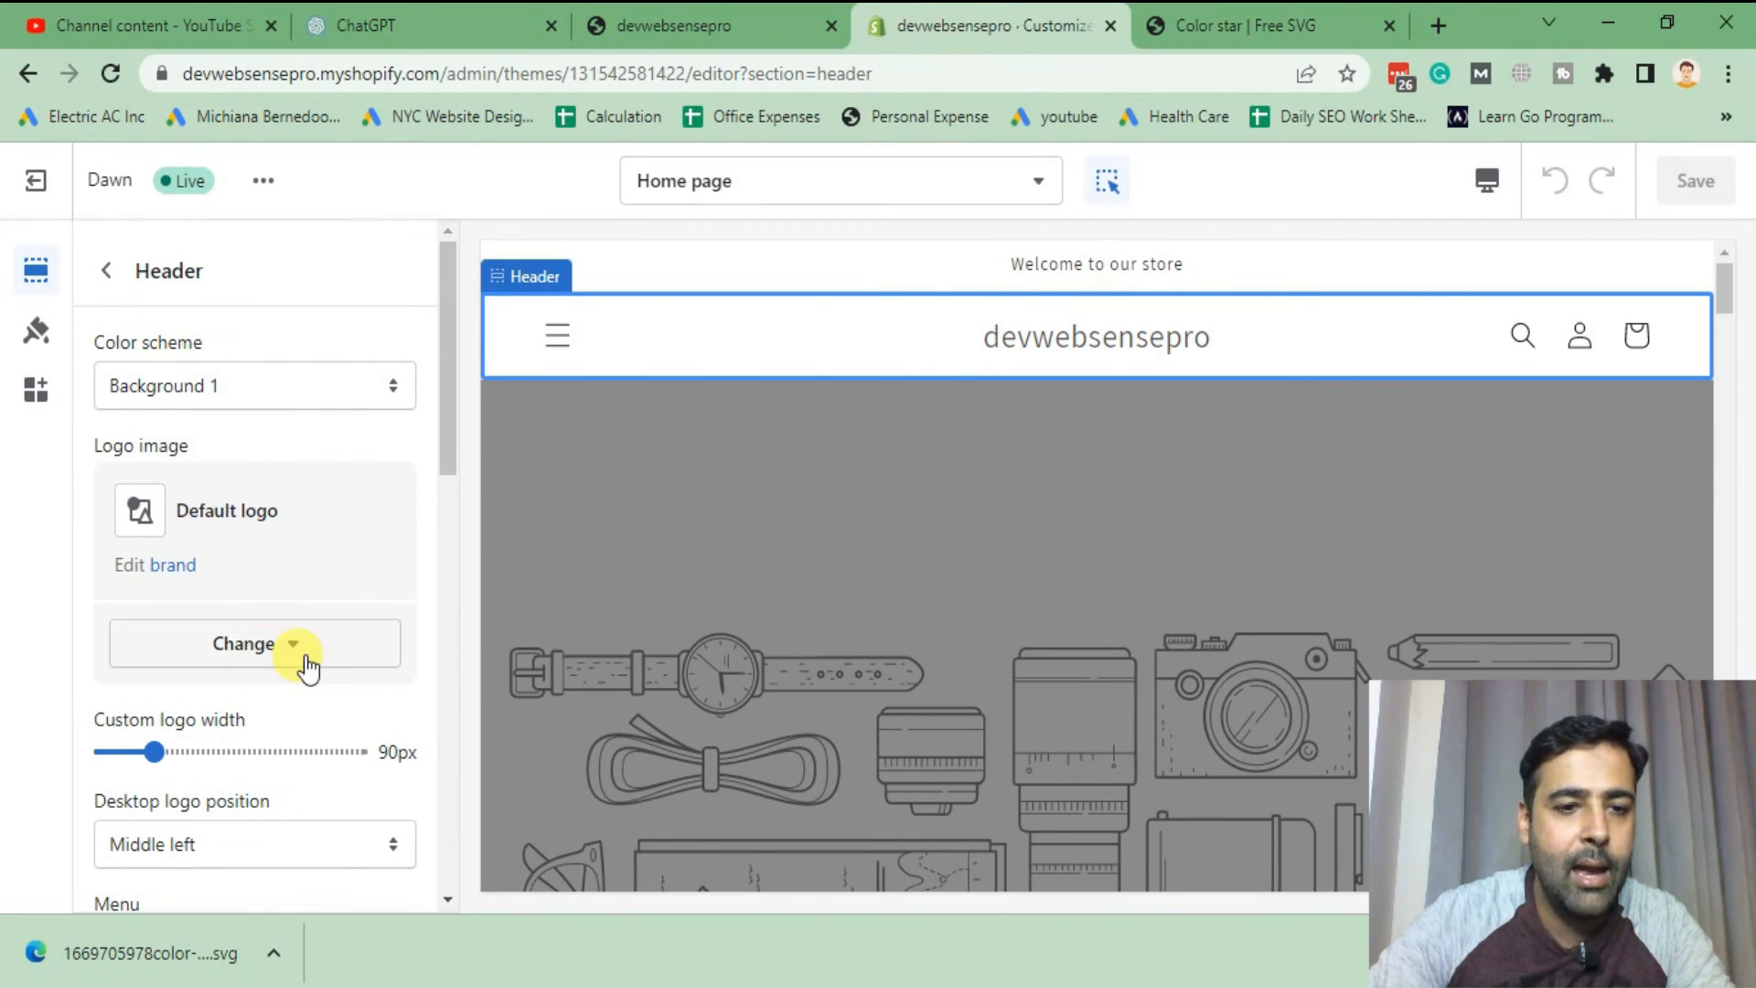
- Upload the star SVG as the header logo, see it rejected as unsupported, and return to ChatGPT
{"action": "left_click", "coordinate": [255, 644]}
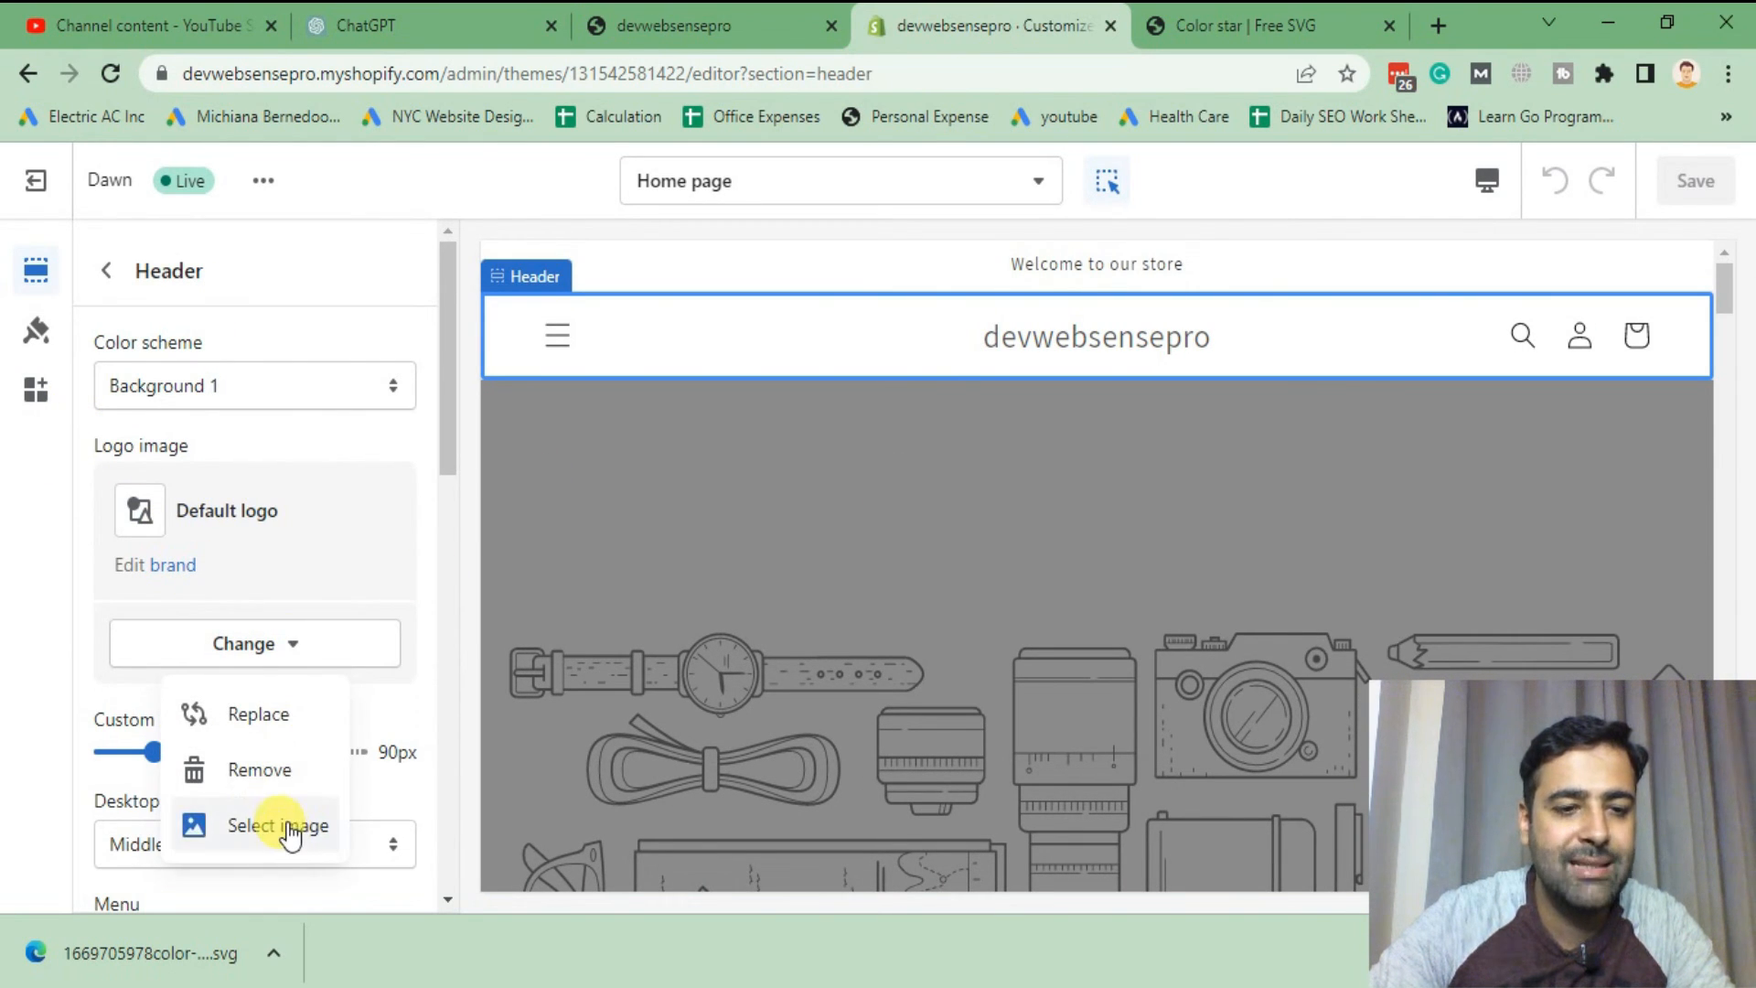
{"action": "left_click", "coordinate": [279, 825]}
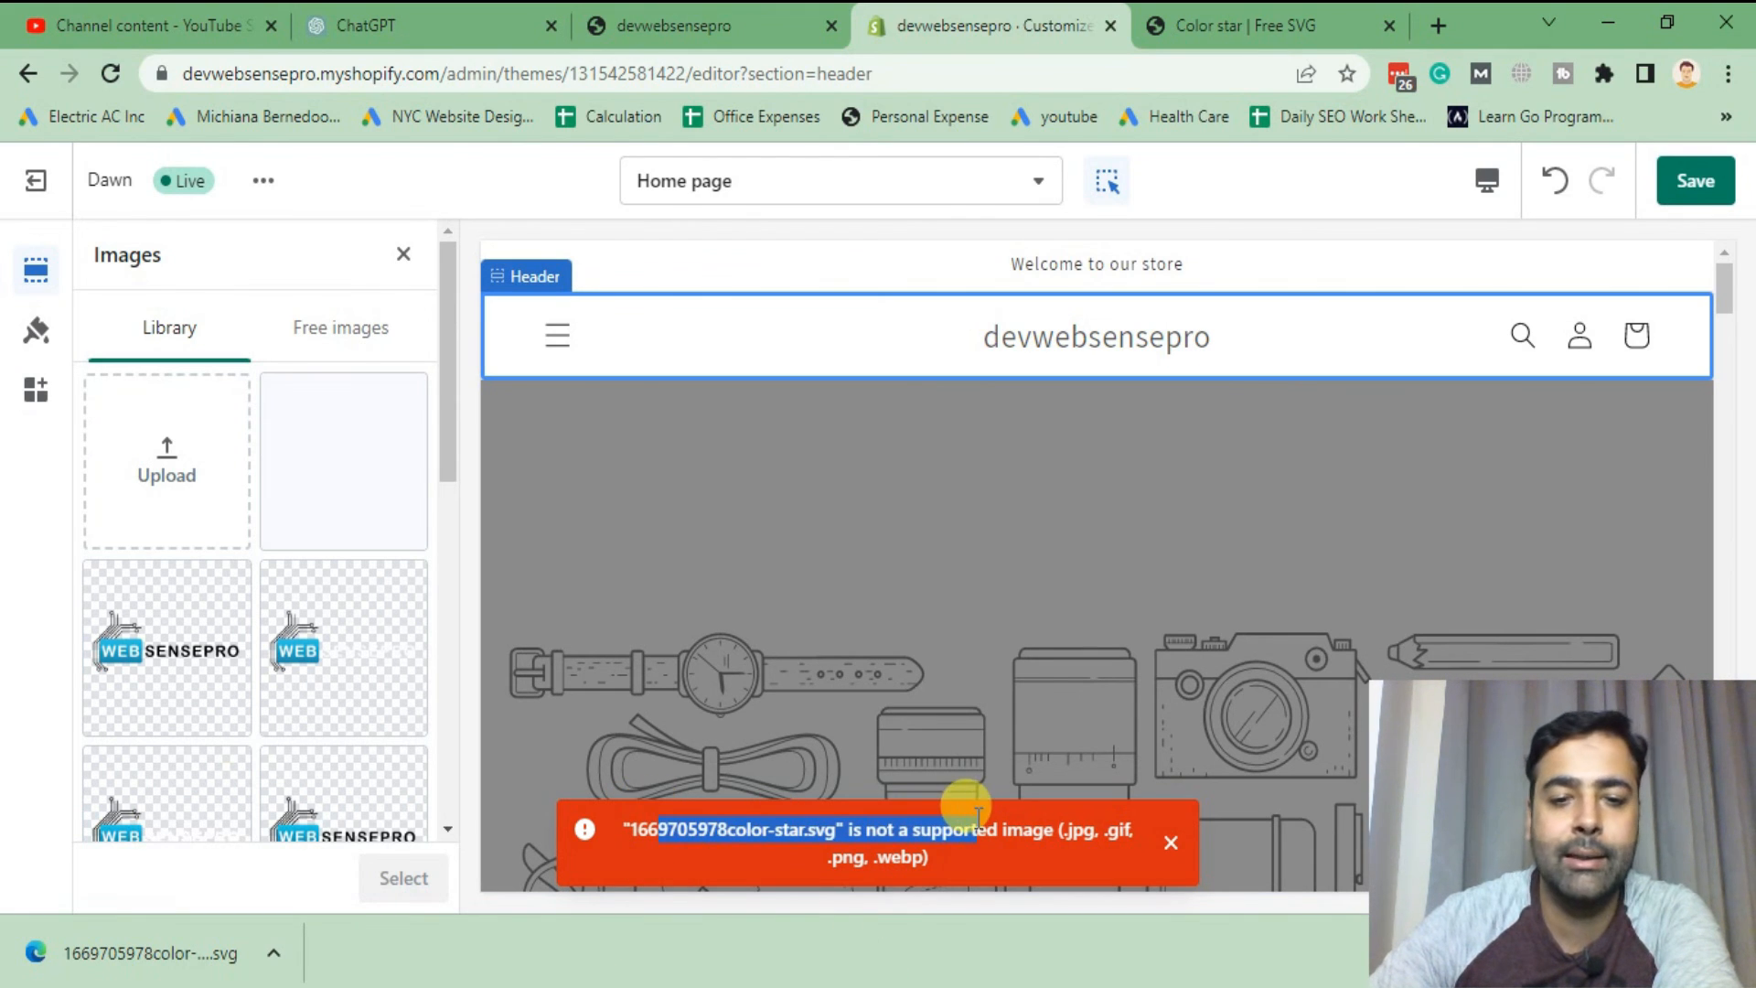
{"action": "left_click", "coordinate": [1170, 841]}
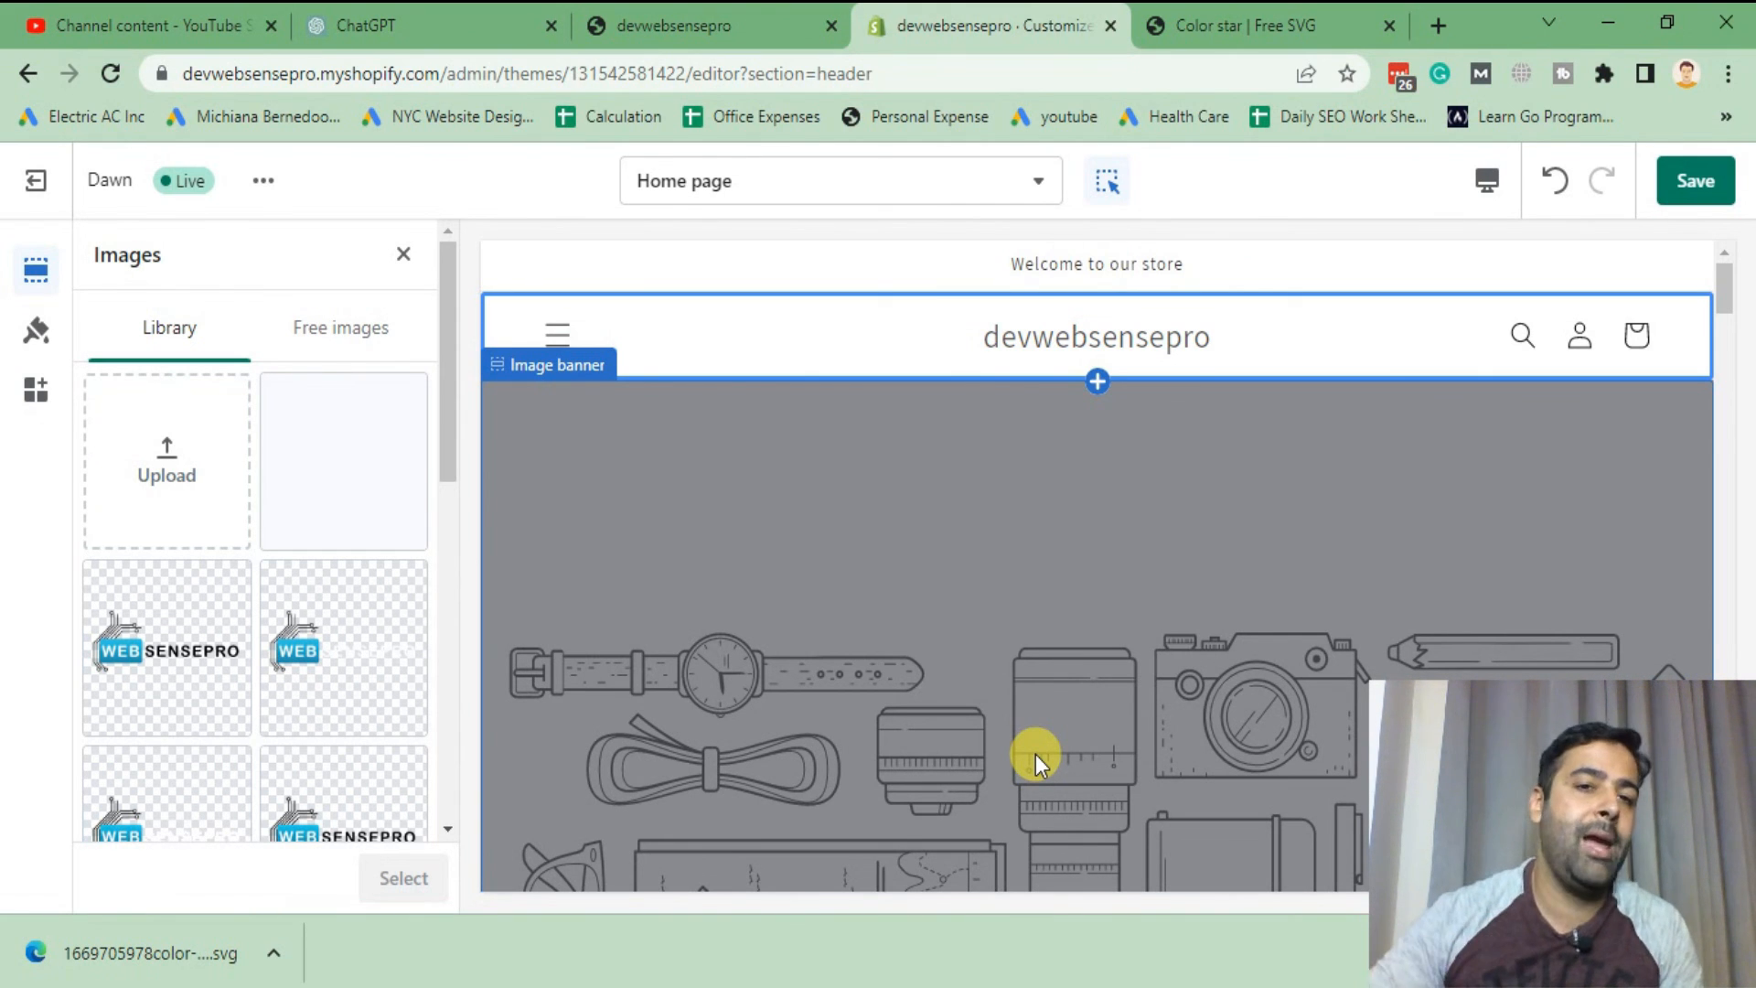
{"action": "left_click", "coordinate": [379, 26]}
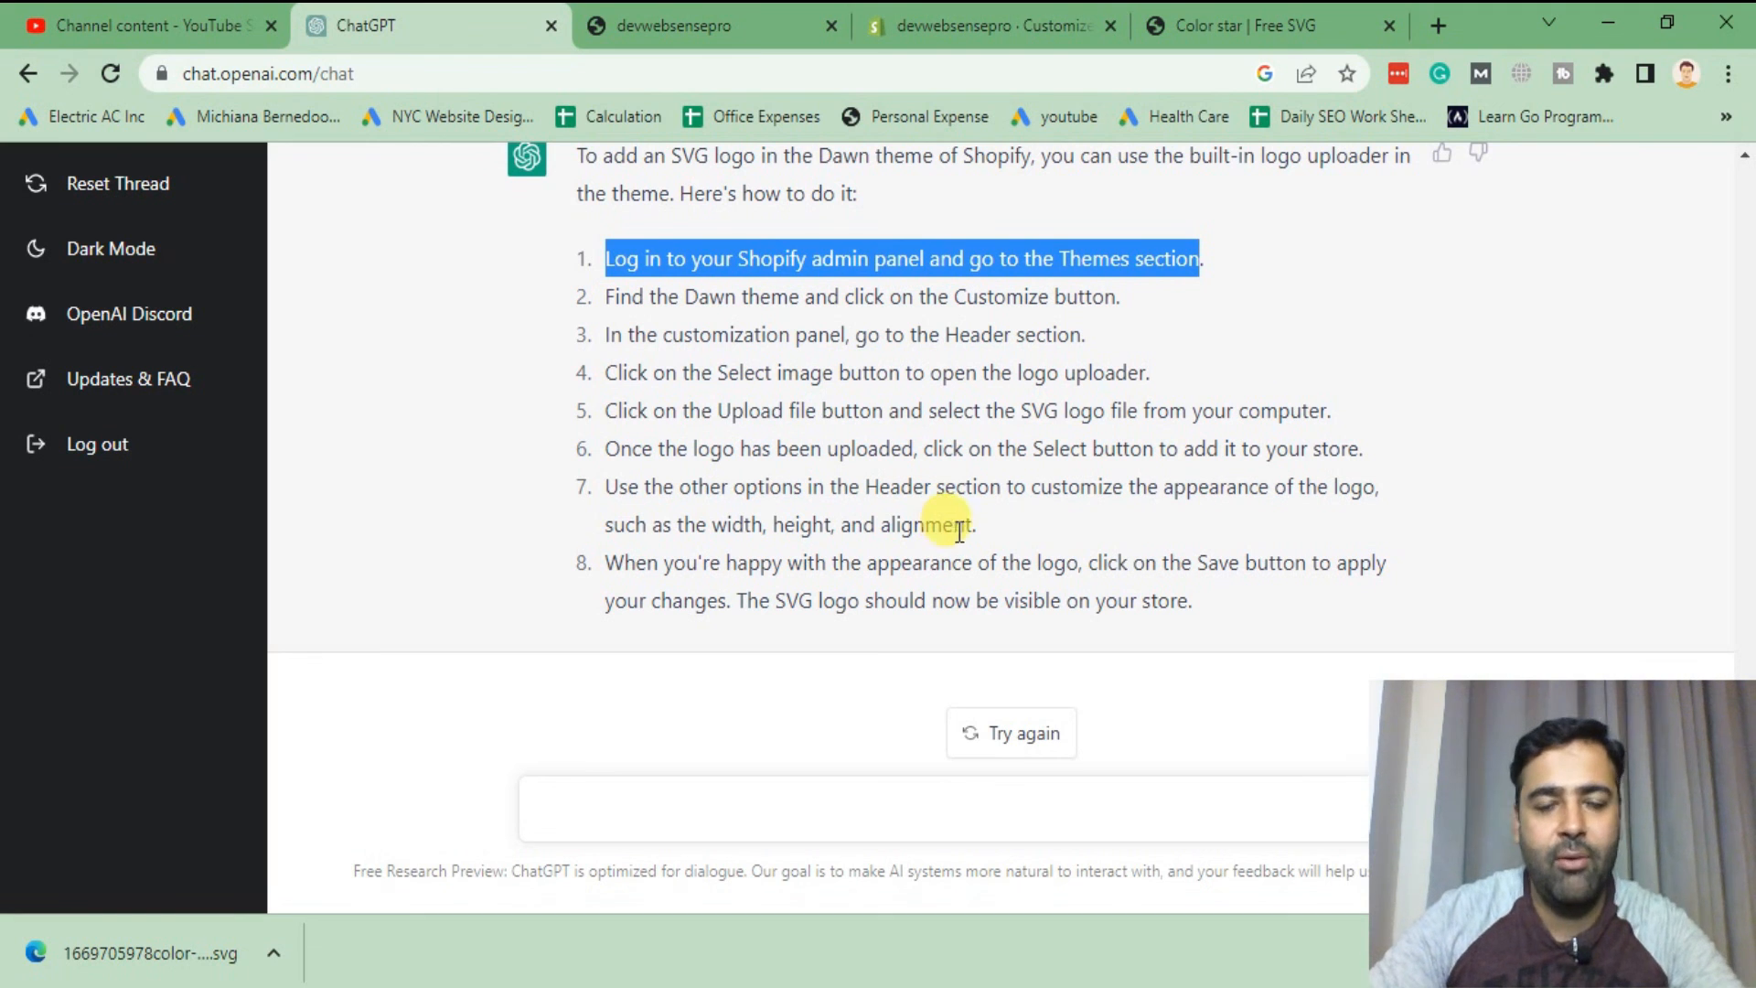
{"action": "scroll", "scroll_direction": "down", "scroll_amount": 3}
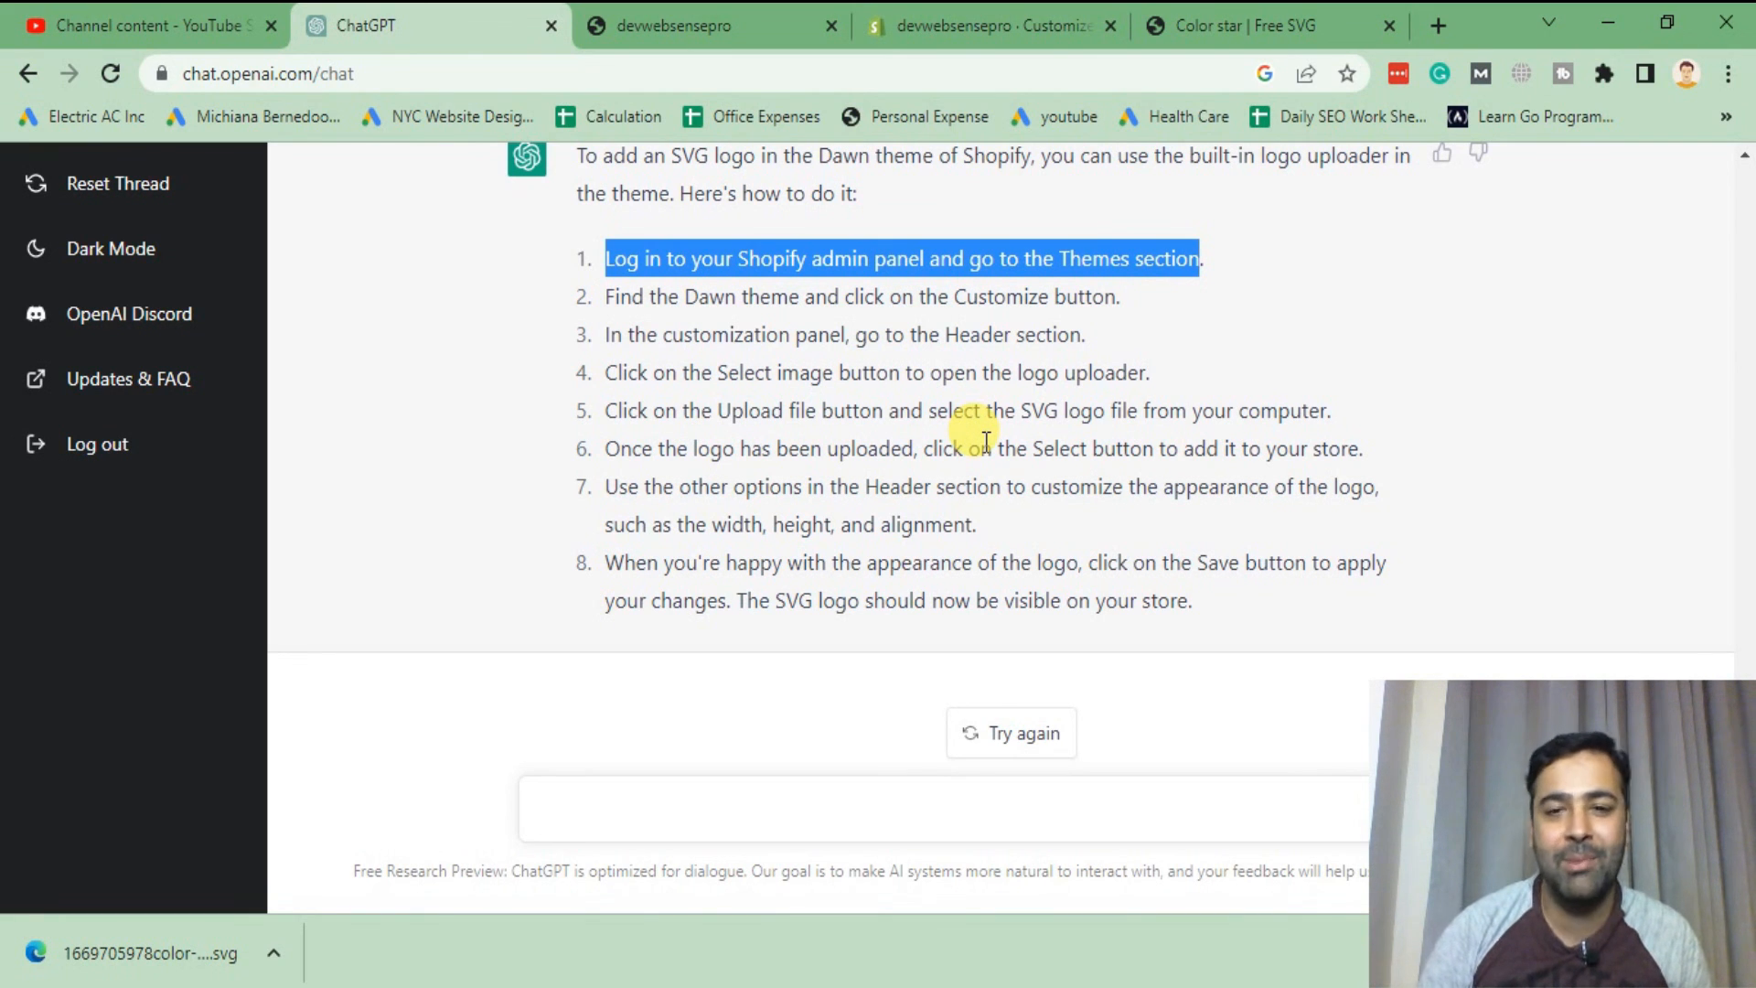
{"action": "mouse_move", "coordinate": [993, 382]}
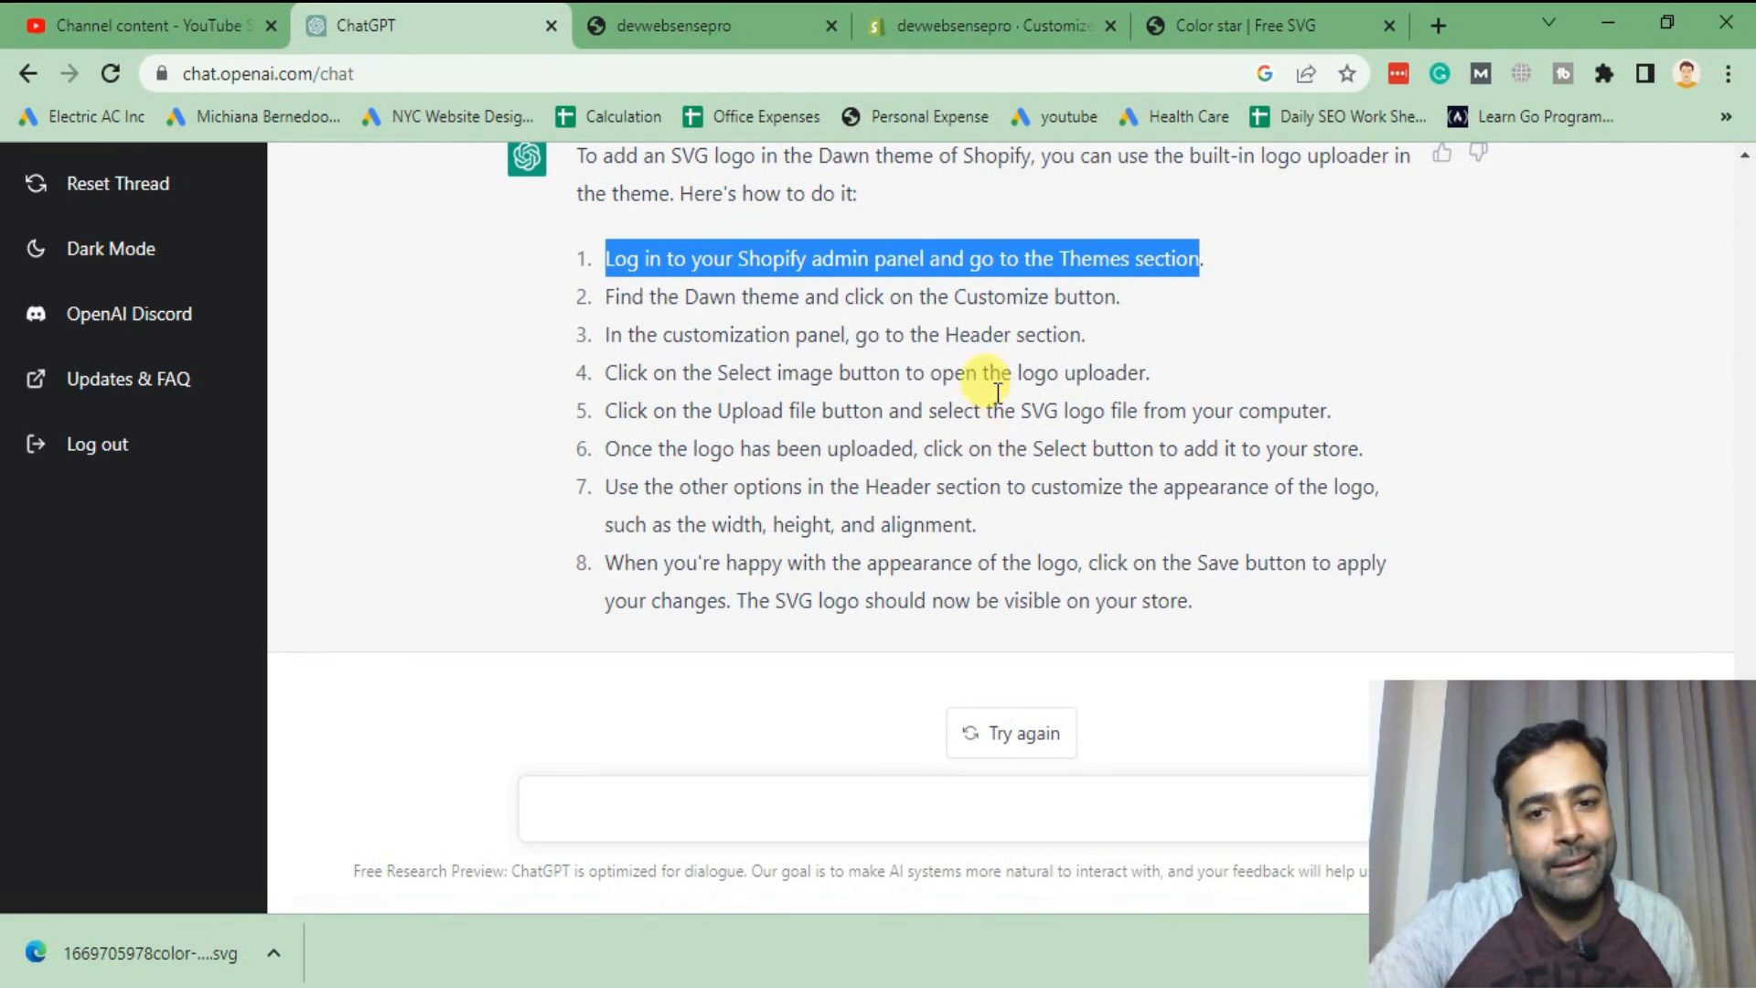